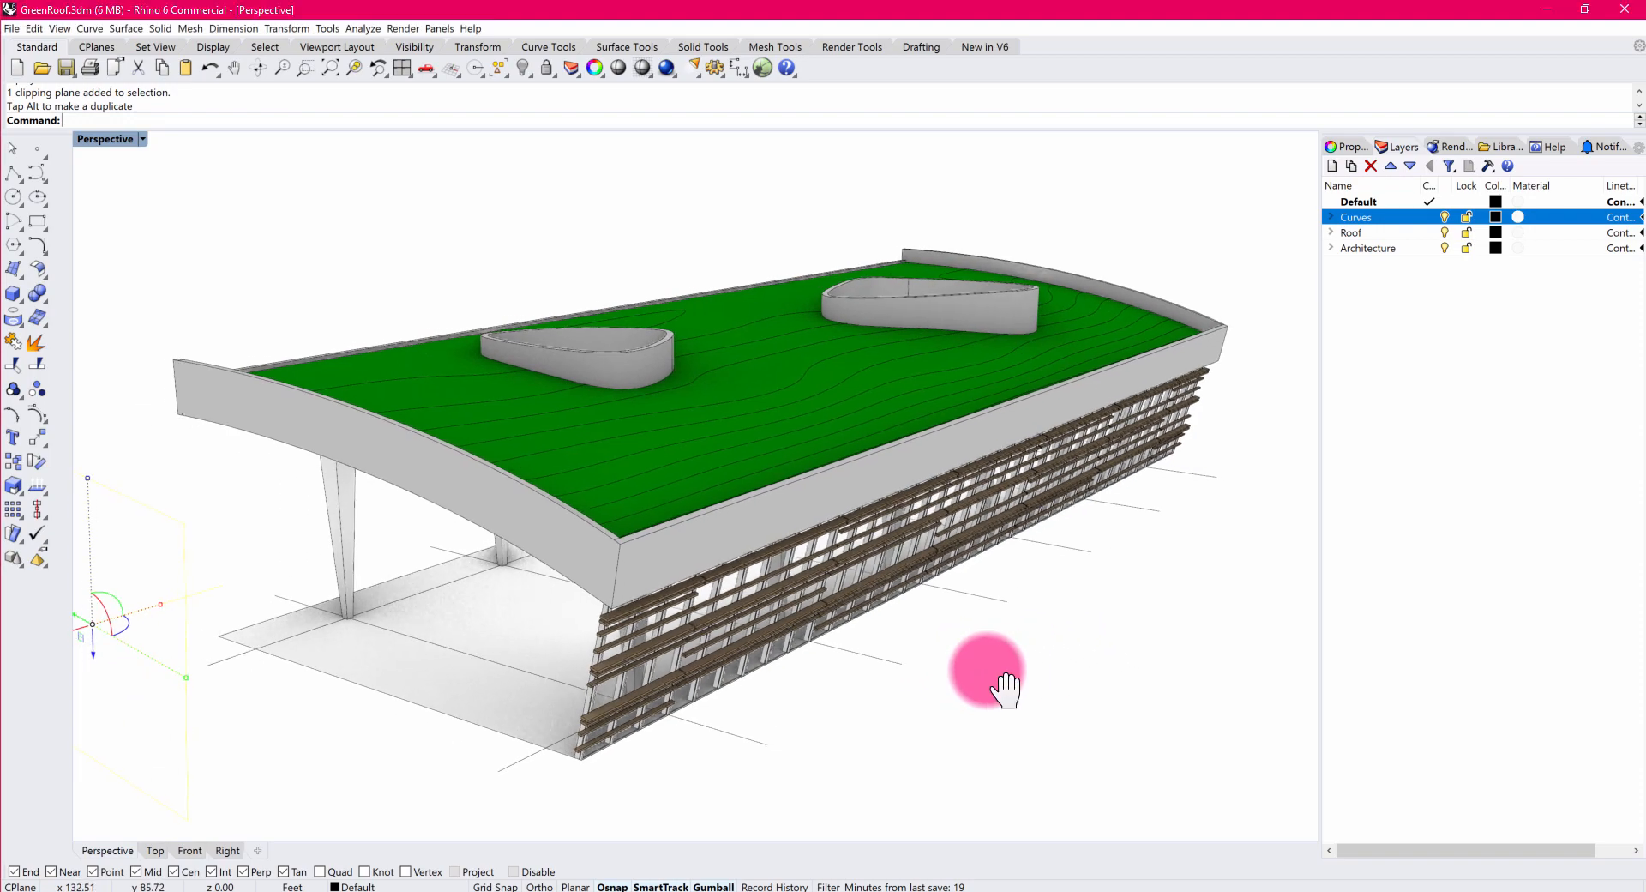
# Orbit around the building to inspect the green roof, slatted facade and columns.
pyautogui.moveTo(987, 672); pyautogui.dragTo(924, 635)
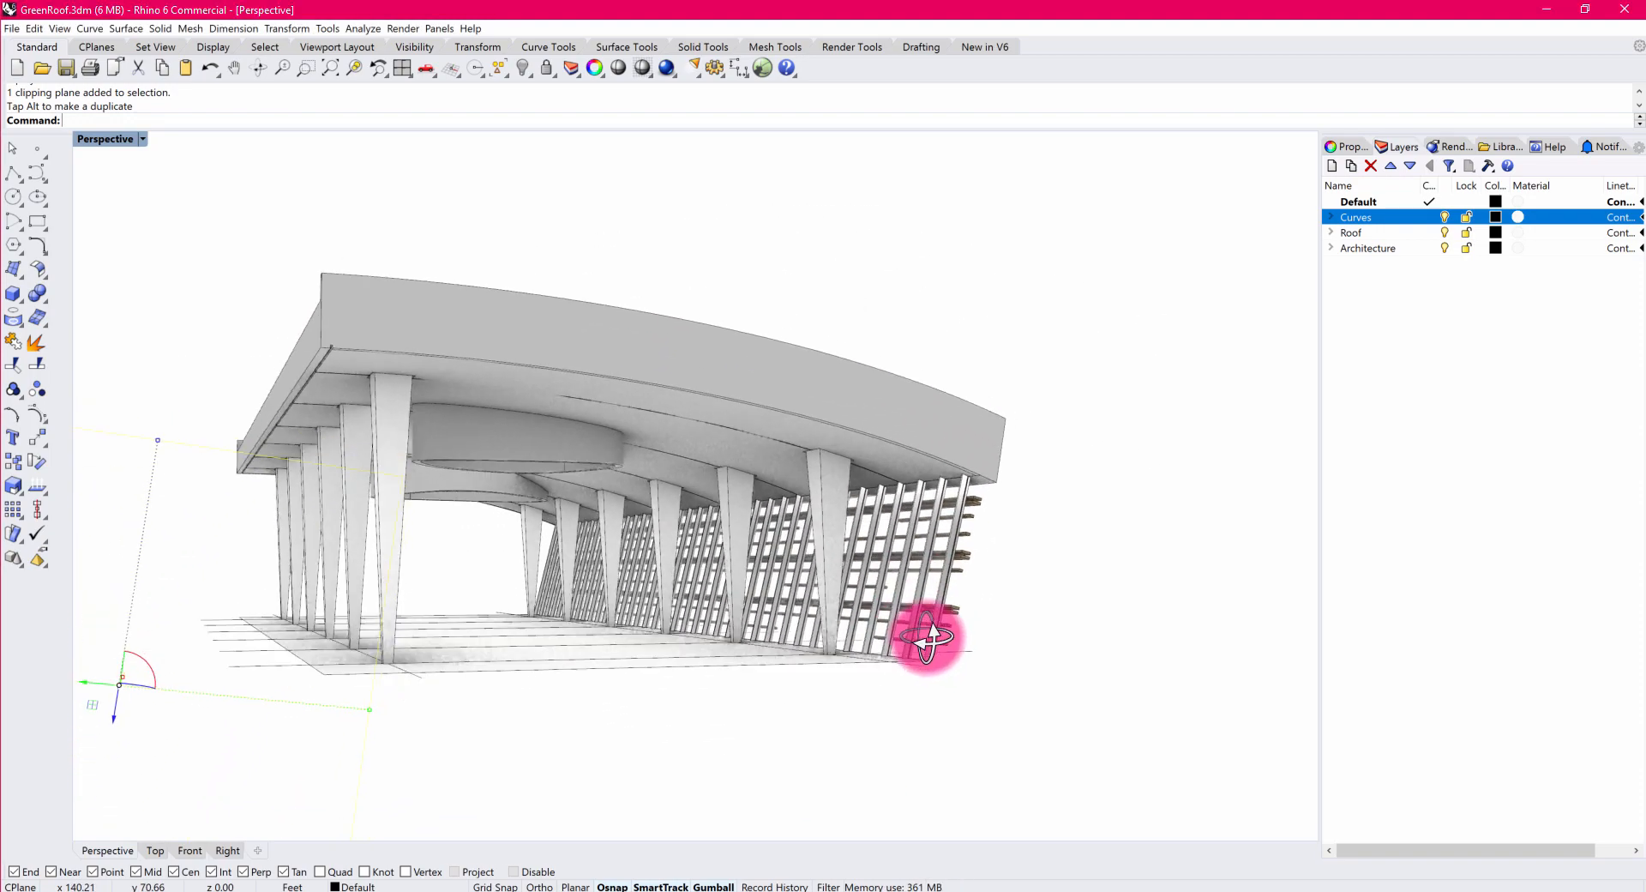
pyautogui.moveTo(929, 635); pyautogui.dragTo(856, 657)
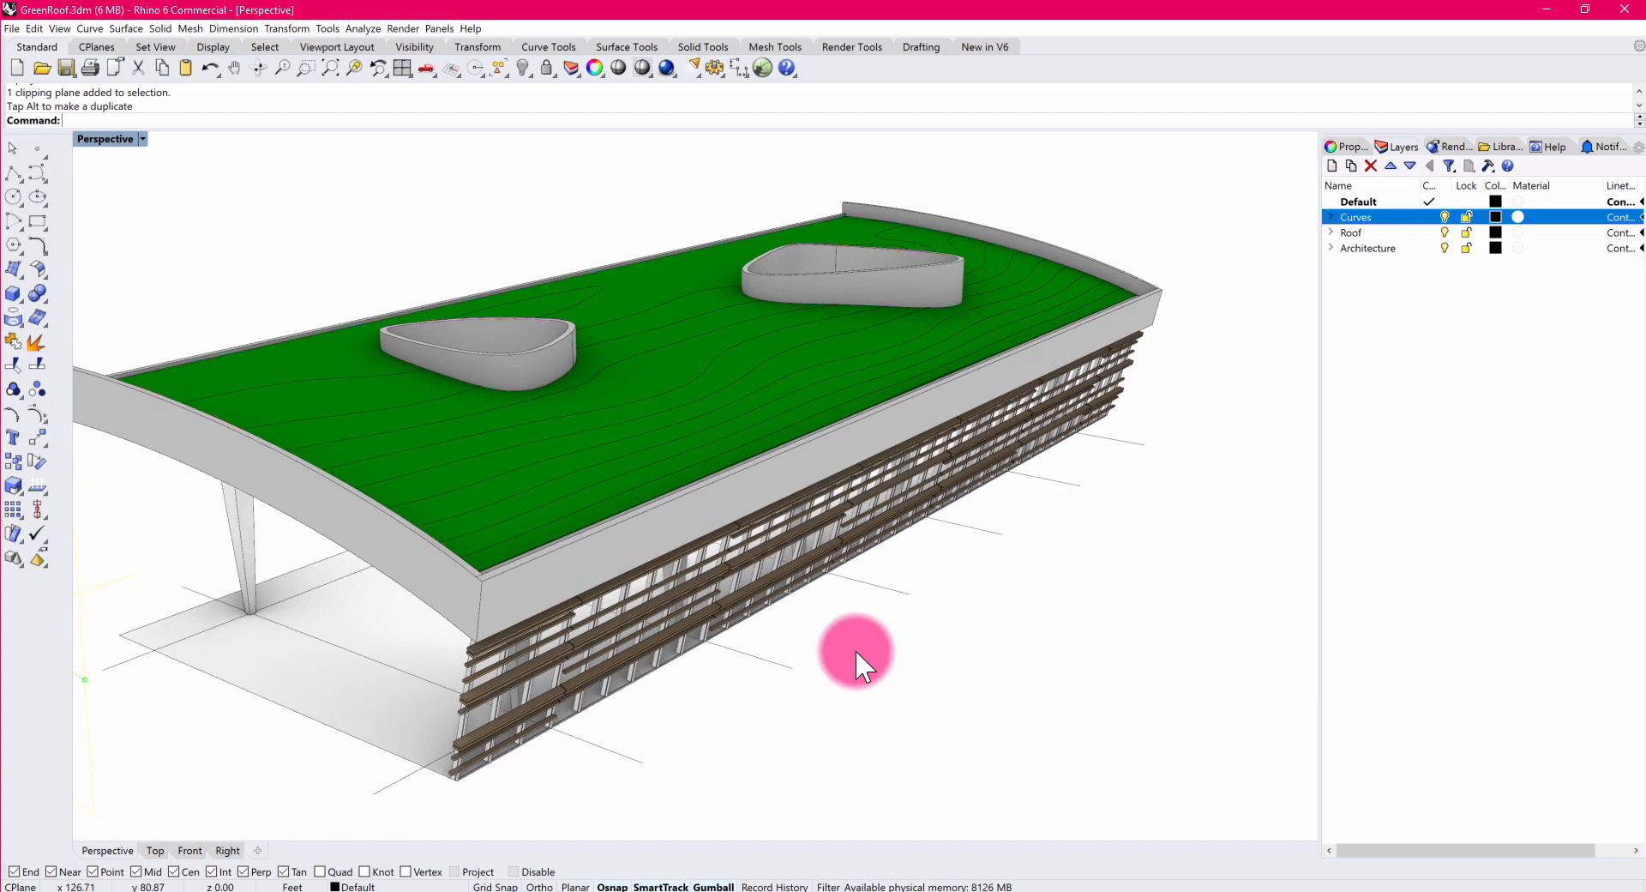
pyautogui.moveTo(856, 657); pyautogui.dragTo(1076, 536)
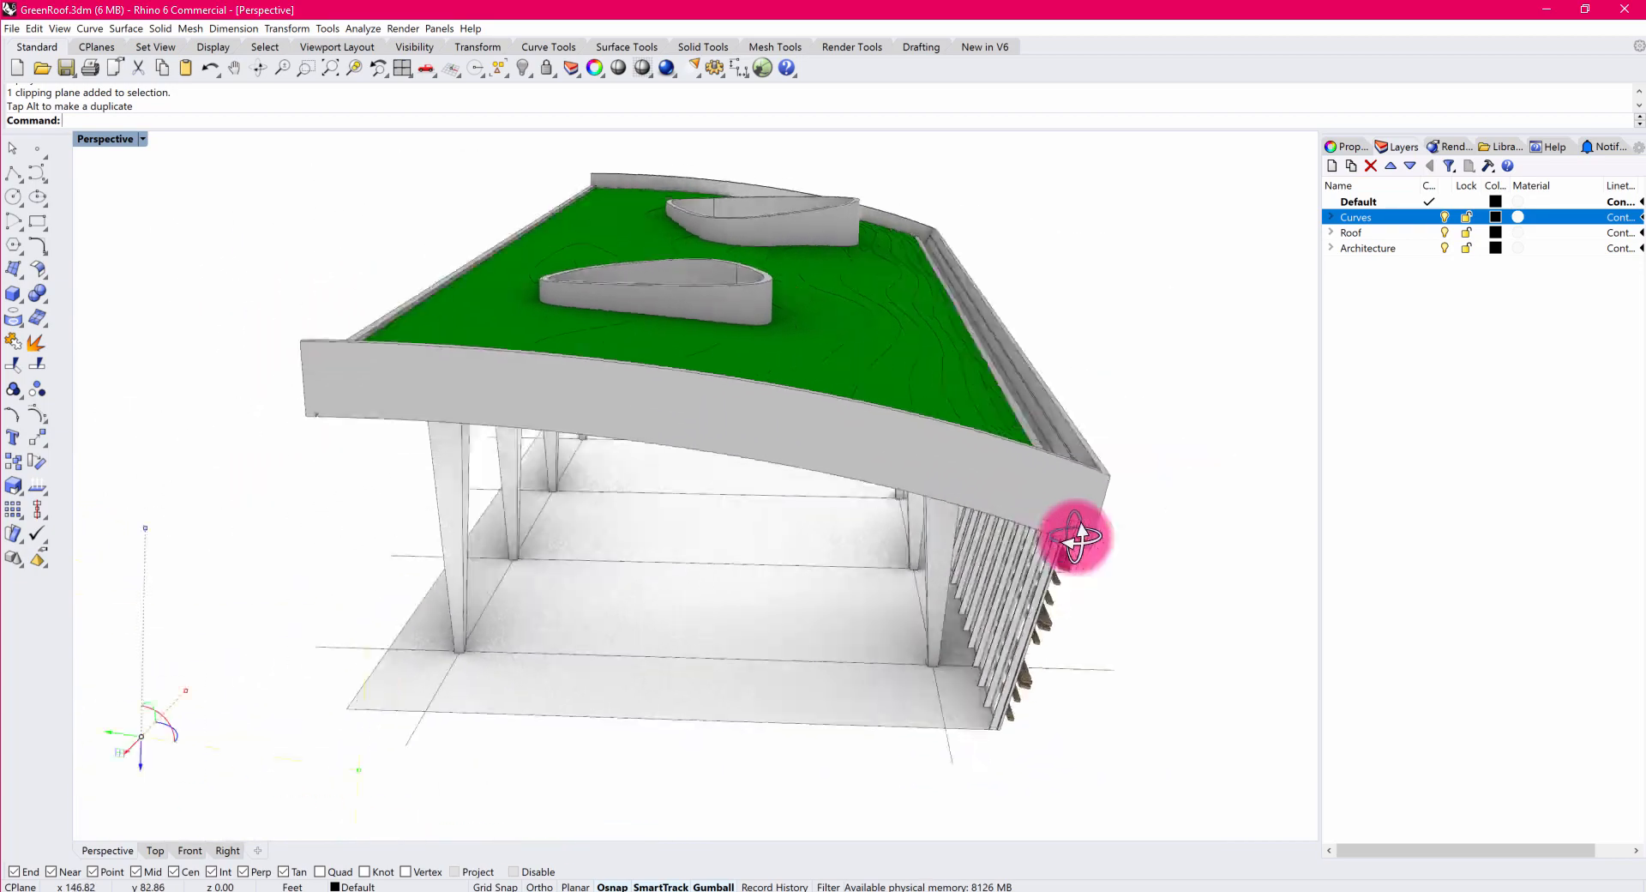
pyautogui.moveTo(1076, 536); pyautogui.dragTo(1024, 546)
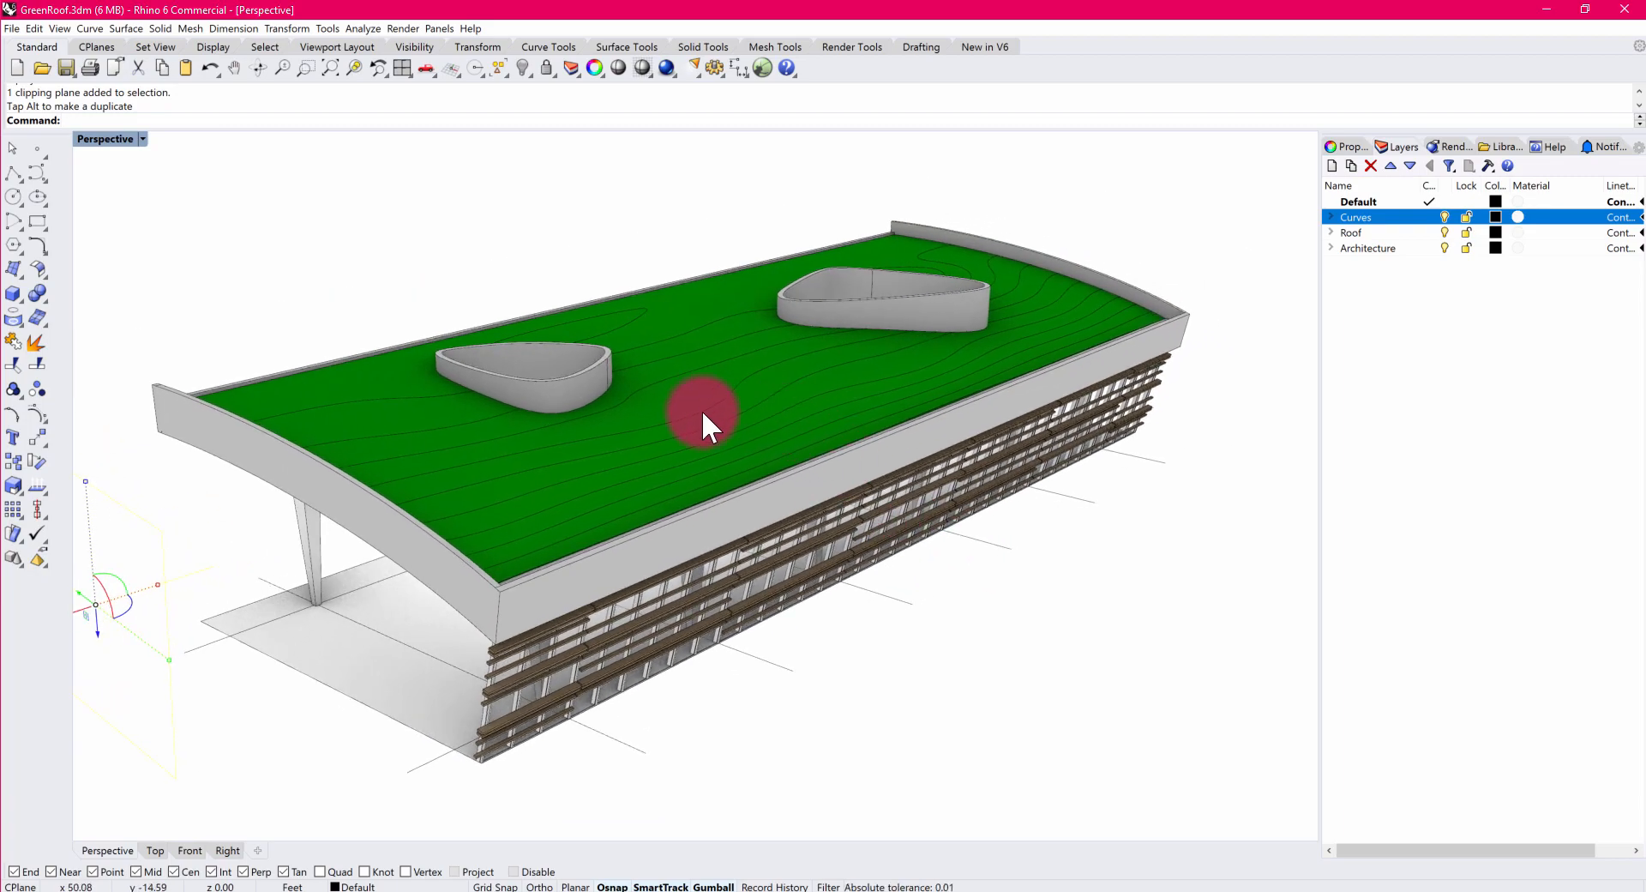
pyautogui.moveTo(703, 426); pyautogui.dragTo(667, 603)
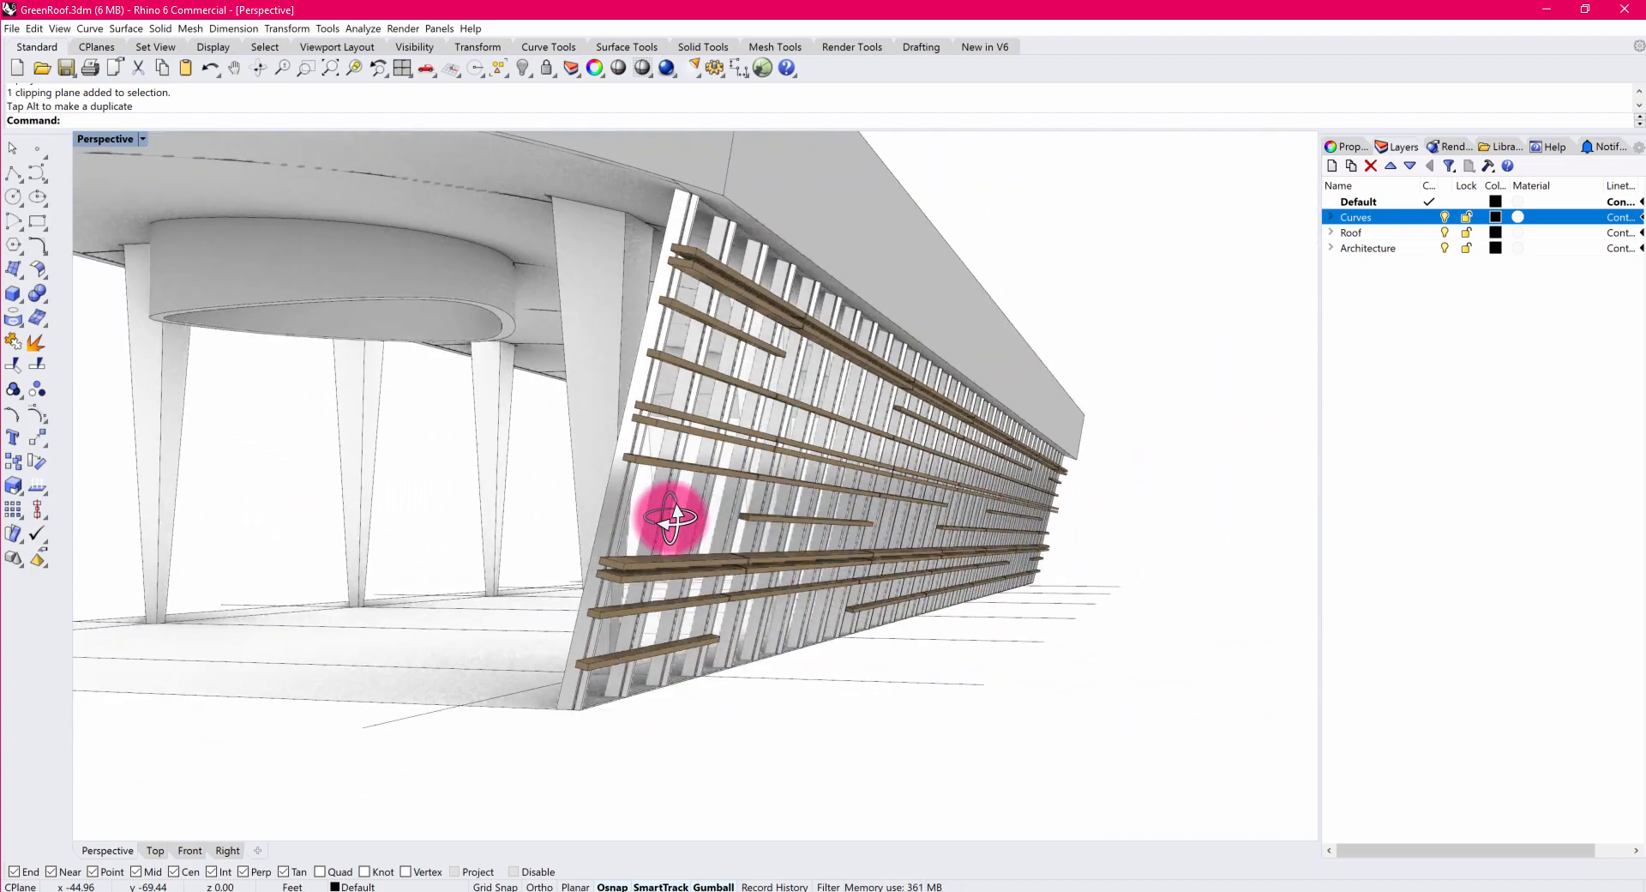
pyautogui.moveTo(672, 515); pyautogui.dragTo(698, 430)
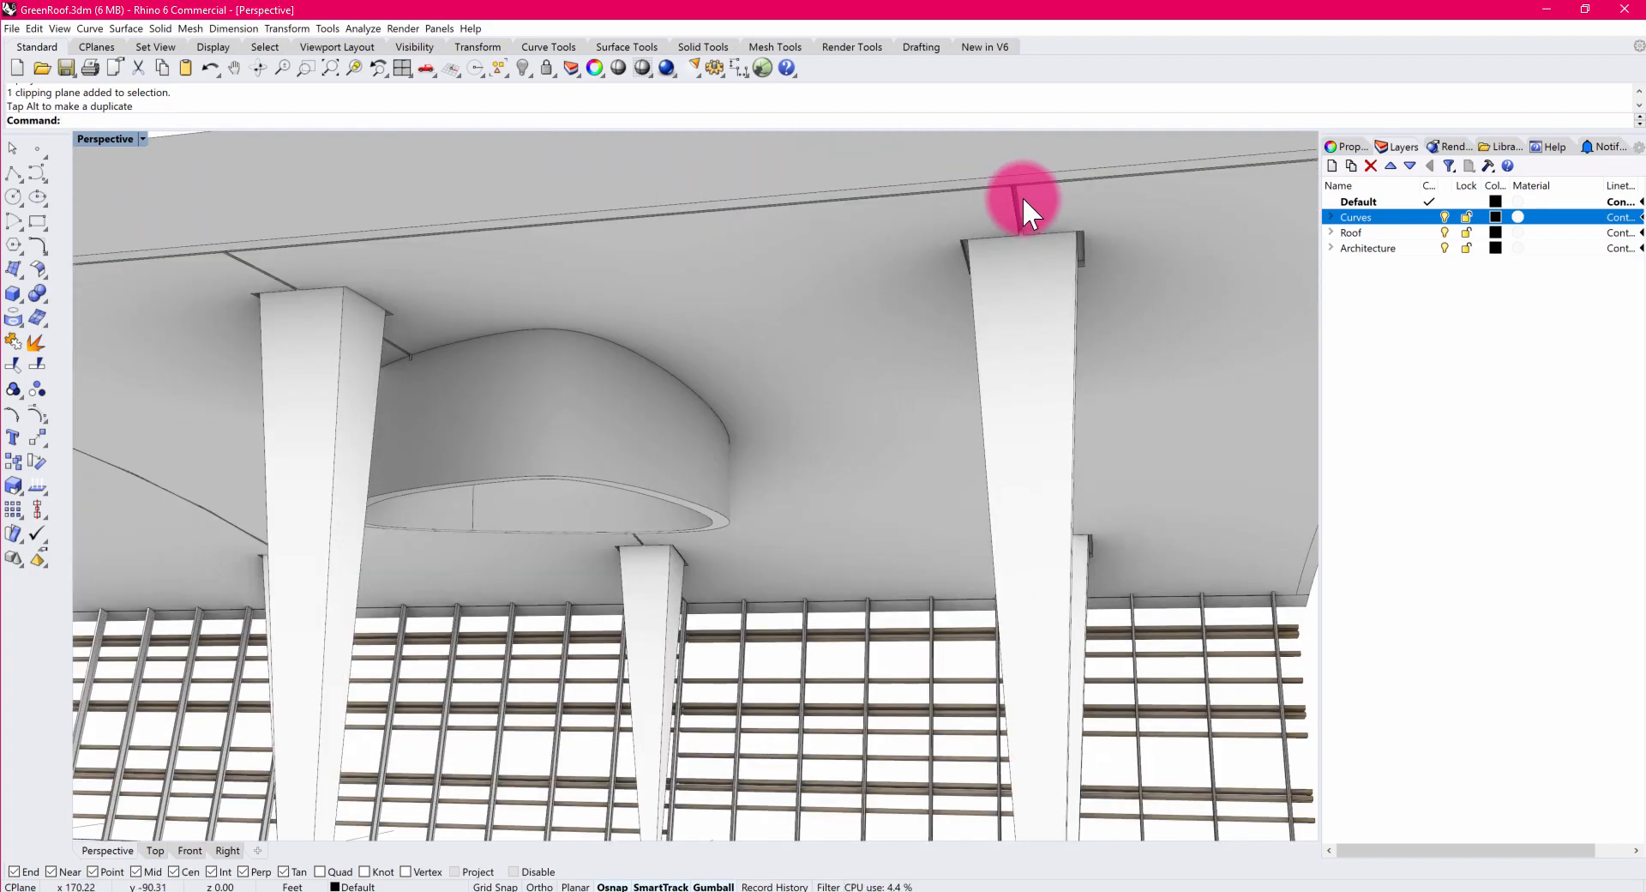
pyautogui.moveTo(1024, 205); pyautogui.dragTo(955, 410)
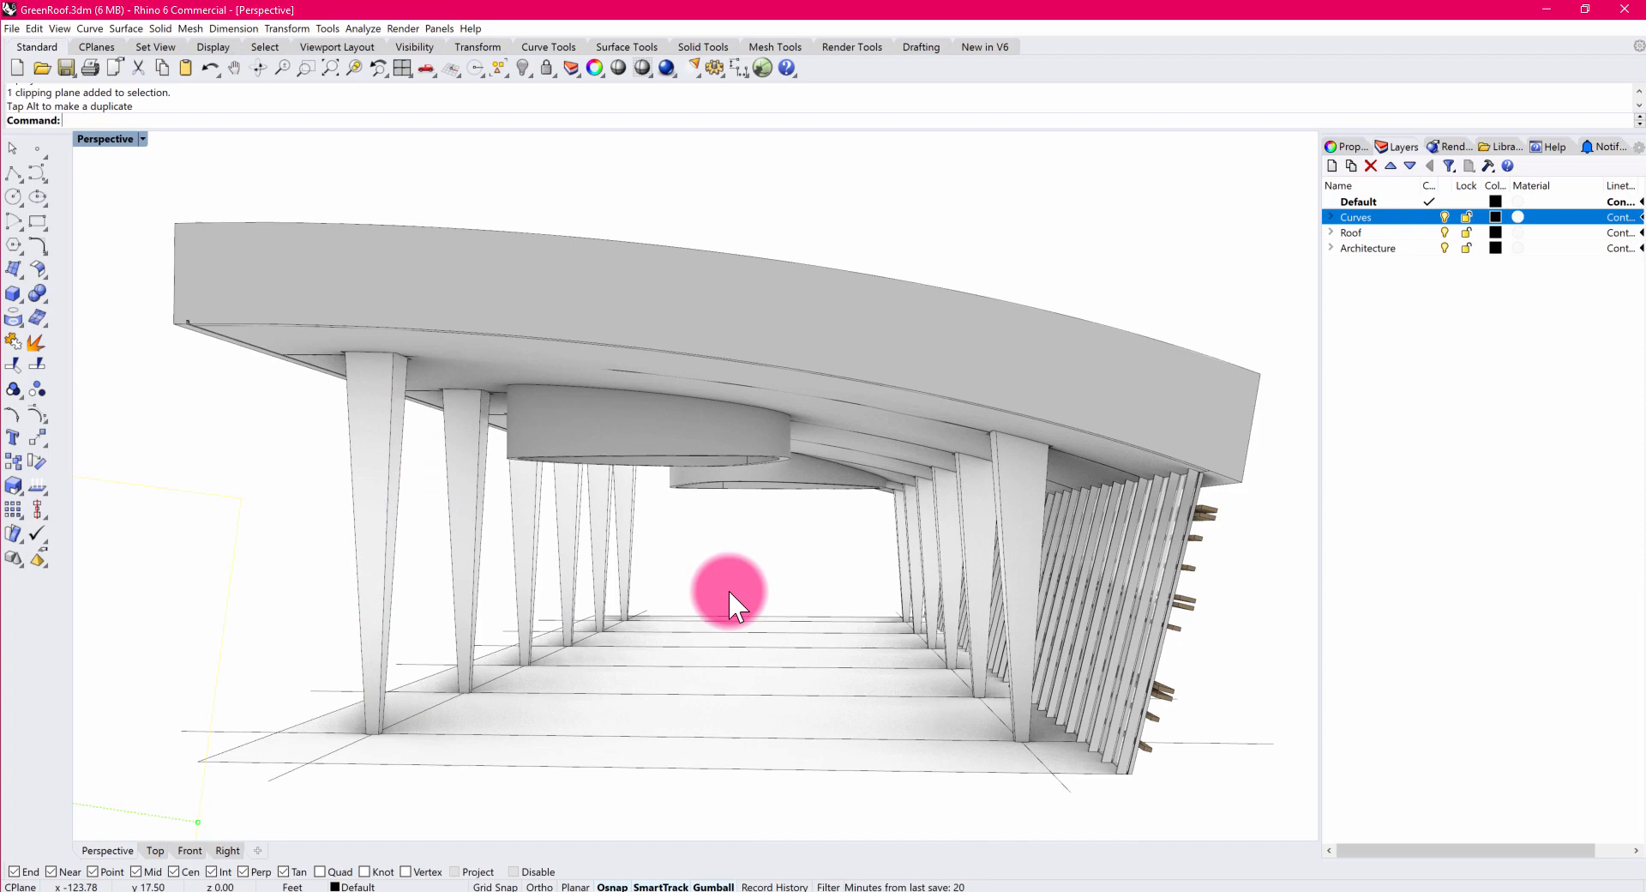
# Push the clipping plane into the roof end, exposing the soil and fill layers.
pyautogui.moveTo(735, 604); pyautogui.dragTo(452, 578)
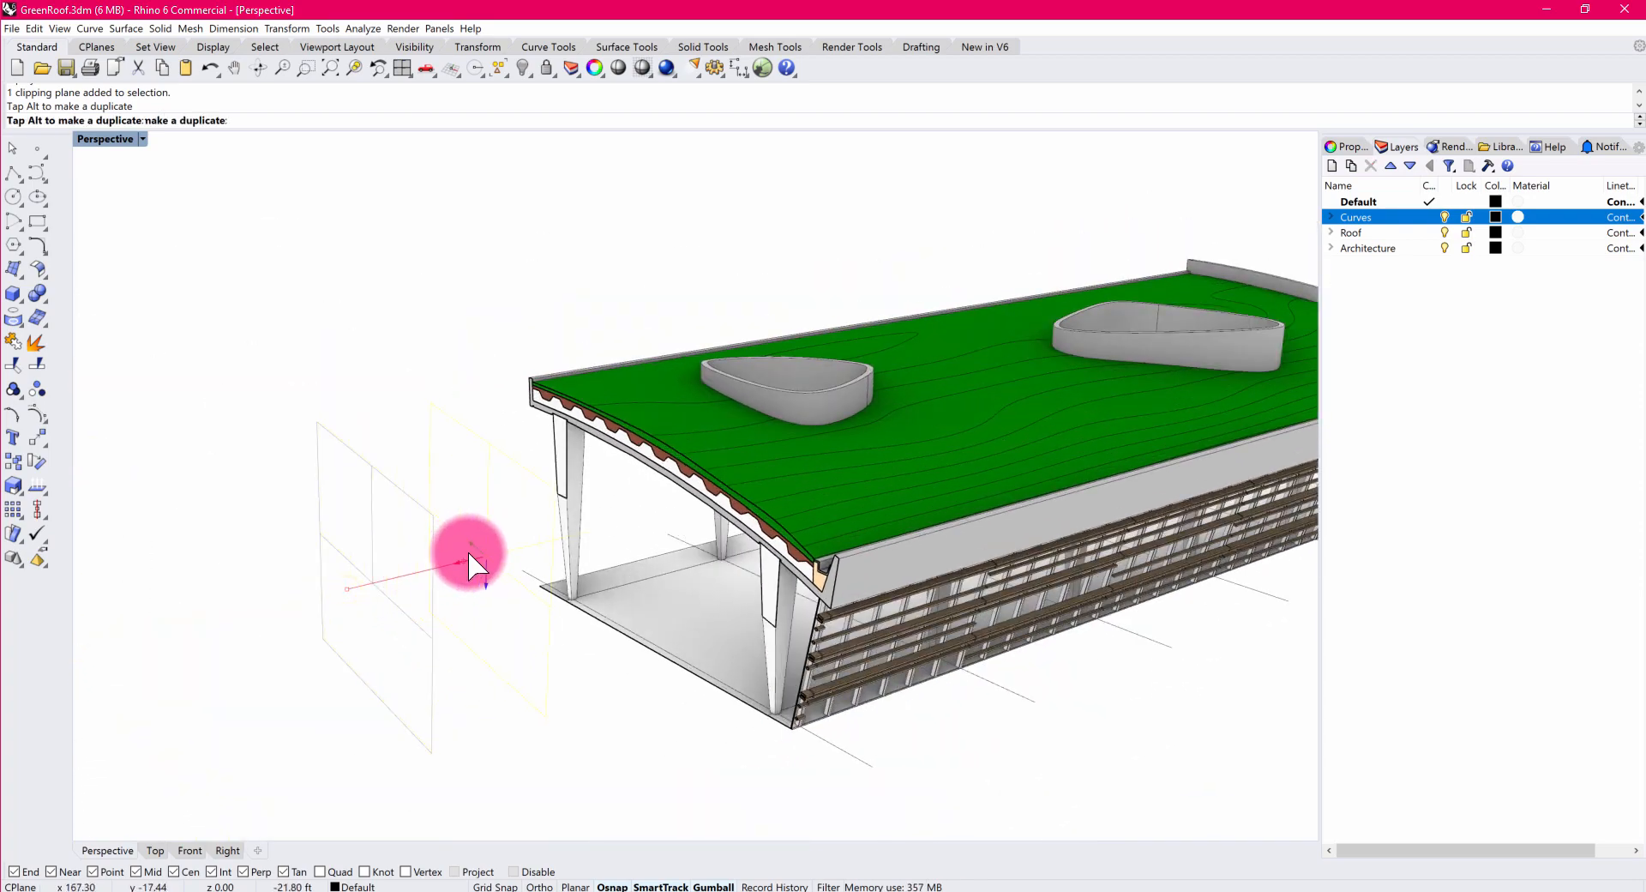
pyautogui.moveTo(473, 562); pyautogui.dragTo(645, 478)
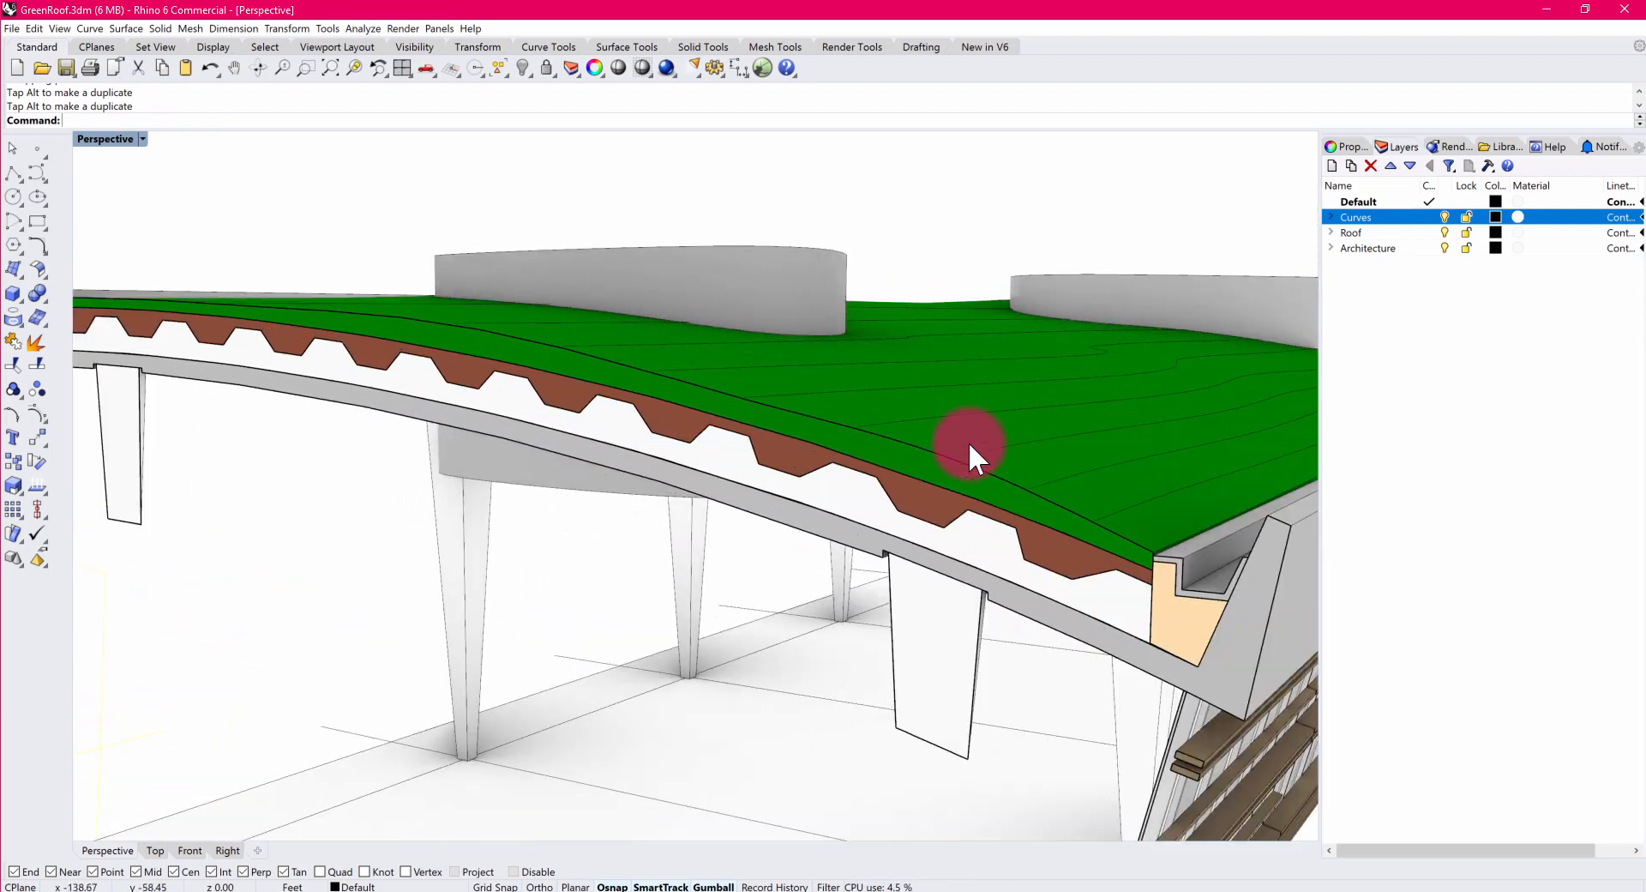
pyautogui.moveTo(981, 580)
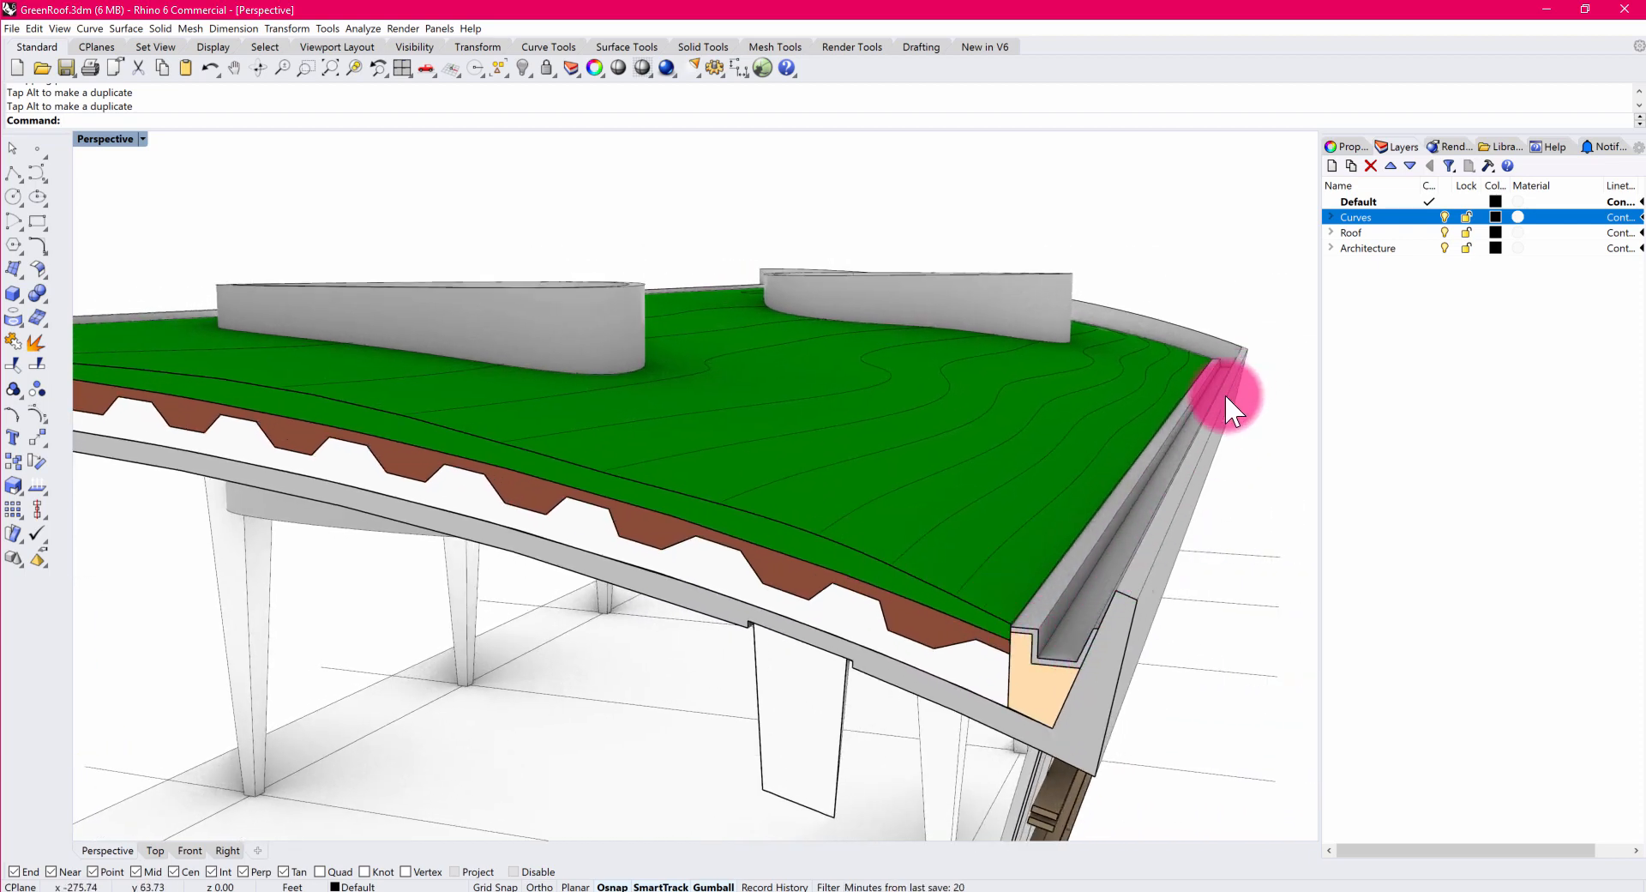
pyautogui.moveTo(1234, 410); pyautogui.dragTo(982, 593)
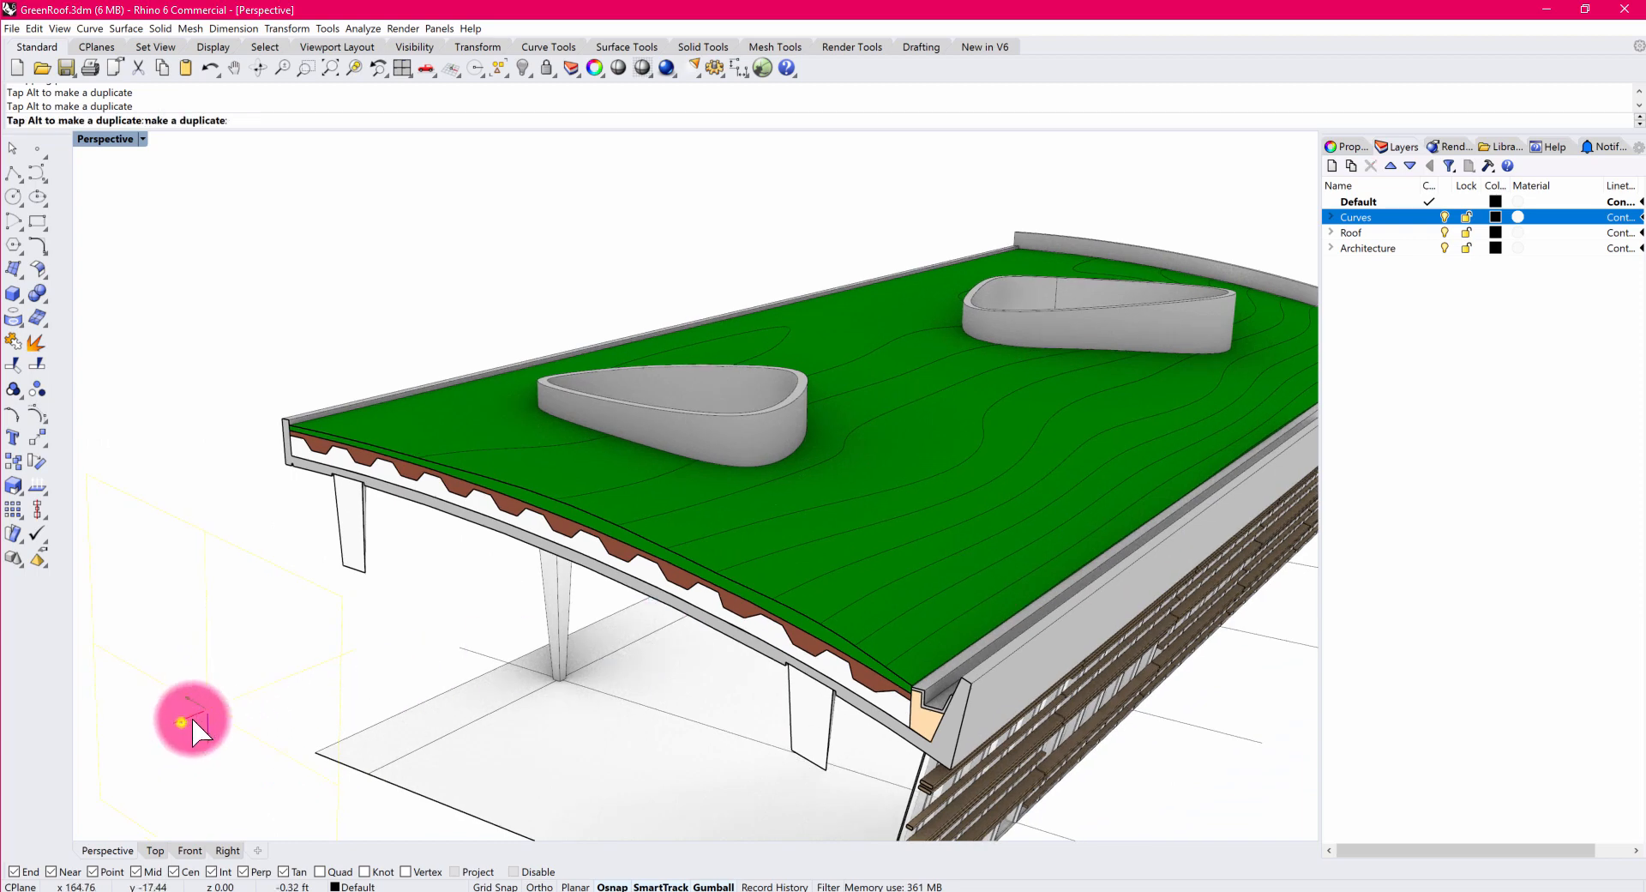
pyautogui.moveTo(192, 725); pyautogui.dragTo(373, 646)
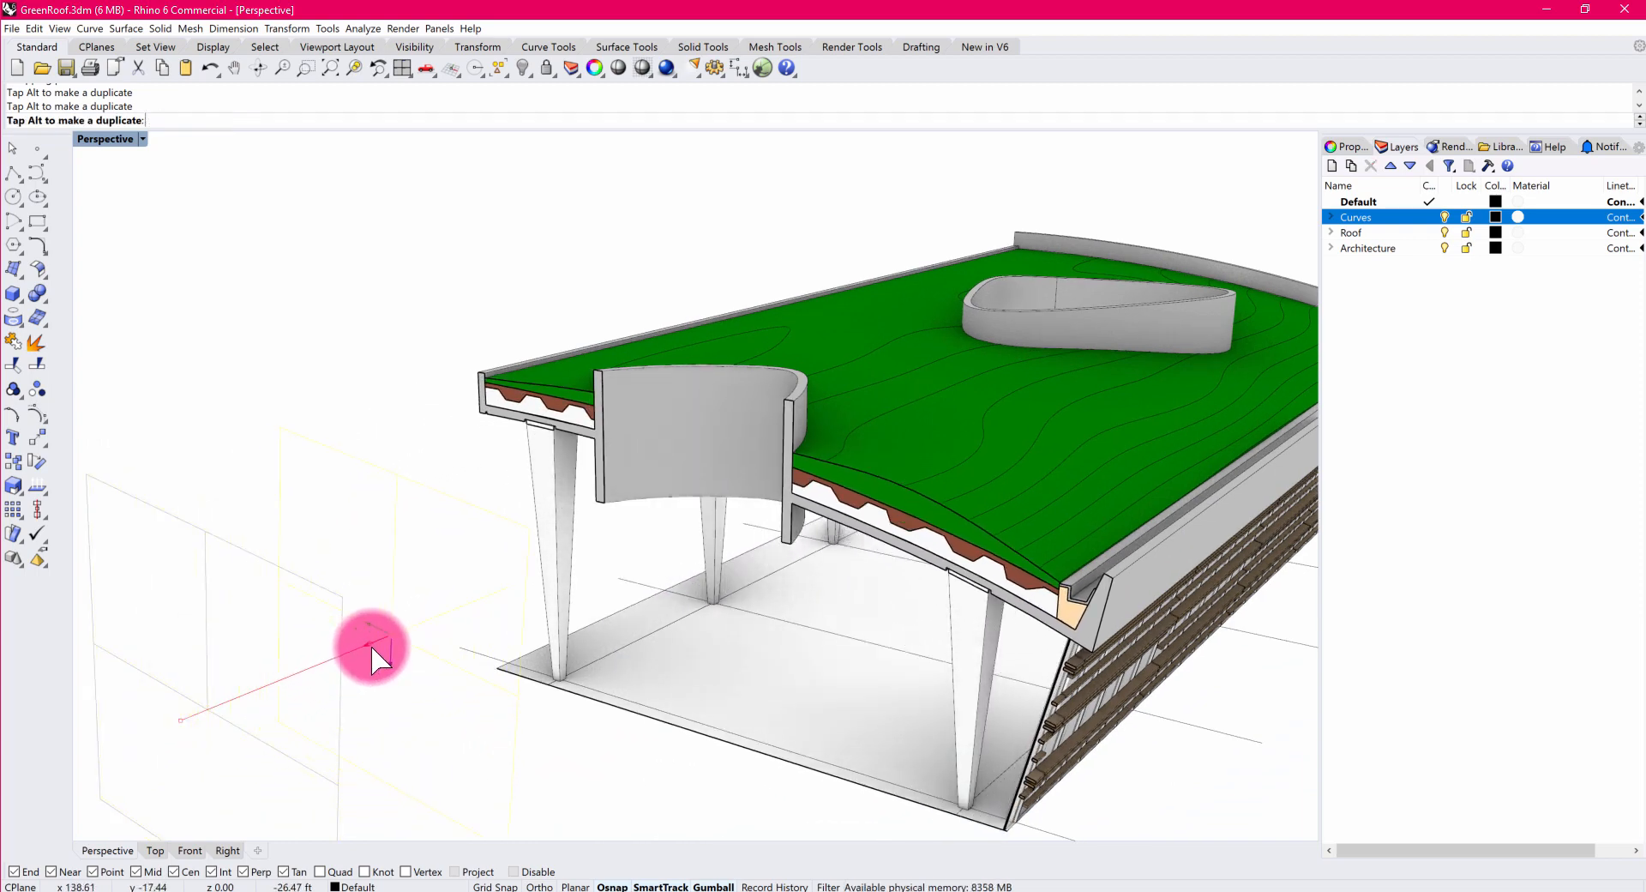
pyautogui.moveTo(375, 644); pyautogui.dragTo(574, 554)
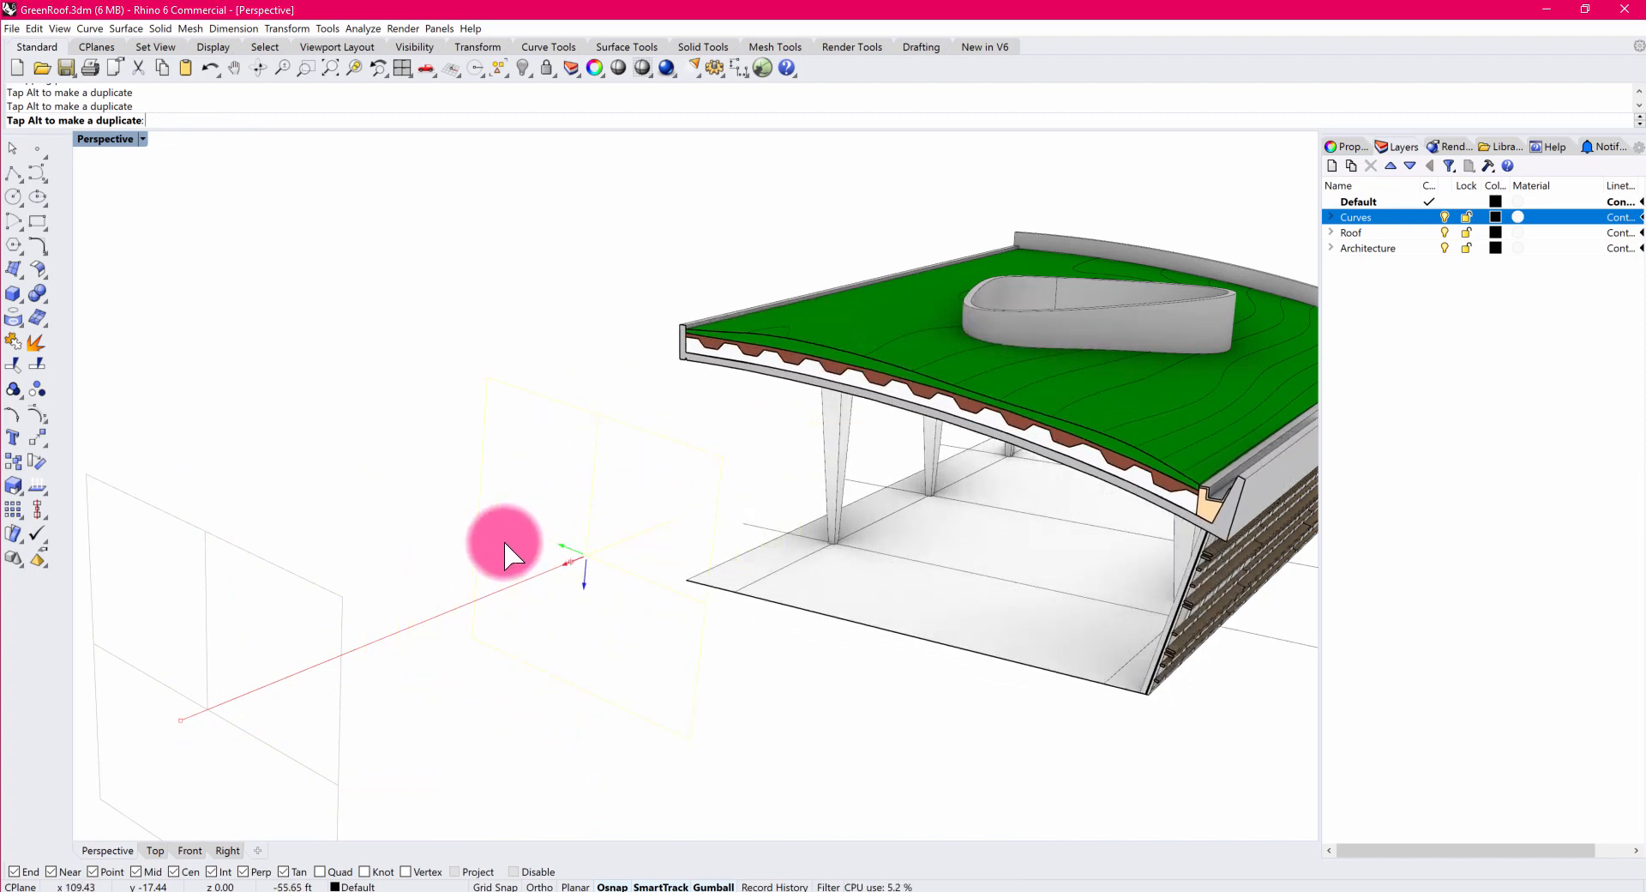
pyautogui.moveTo(504, 551); pyautogui.dragTo(142, 741)
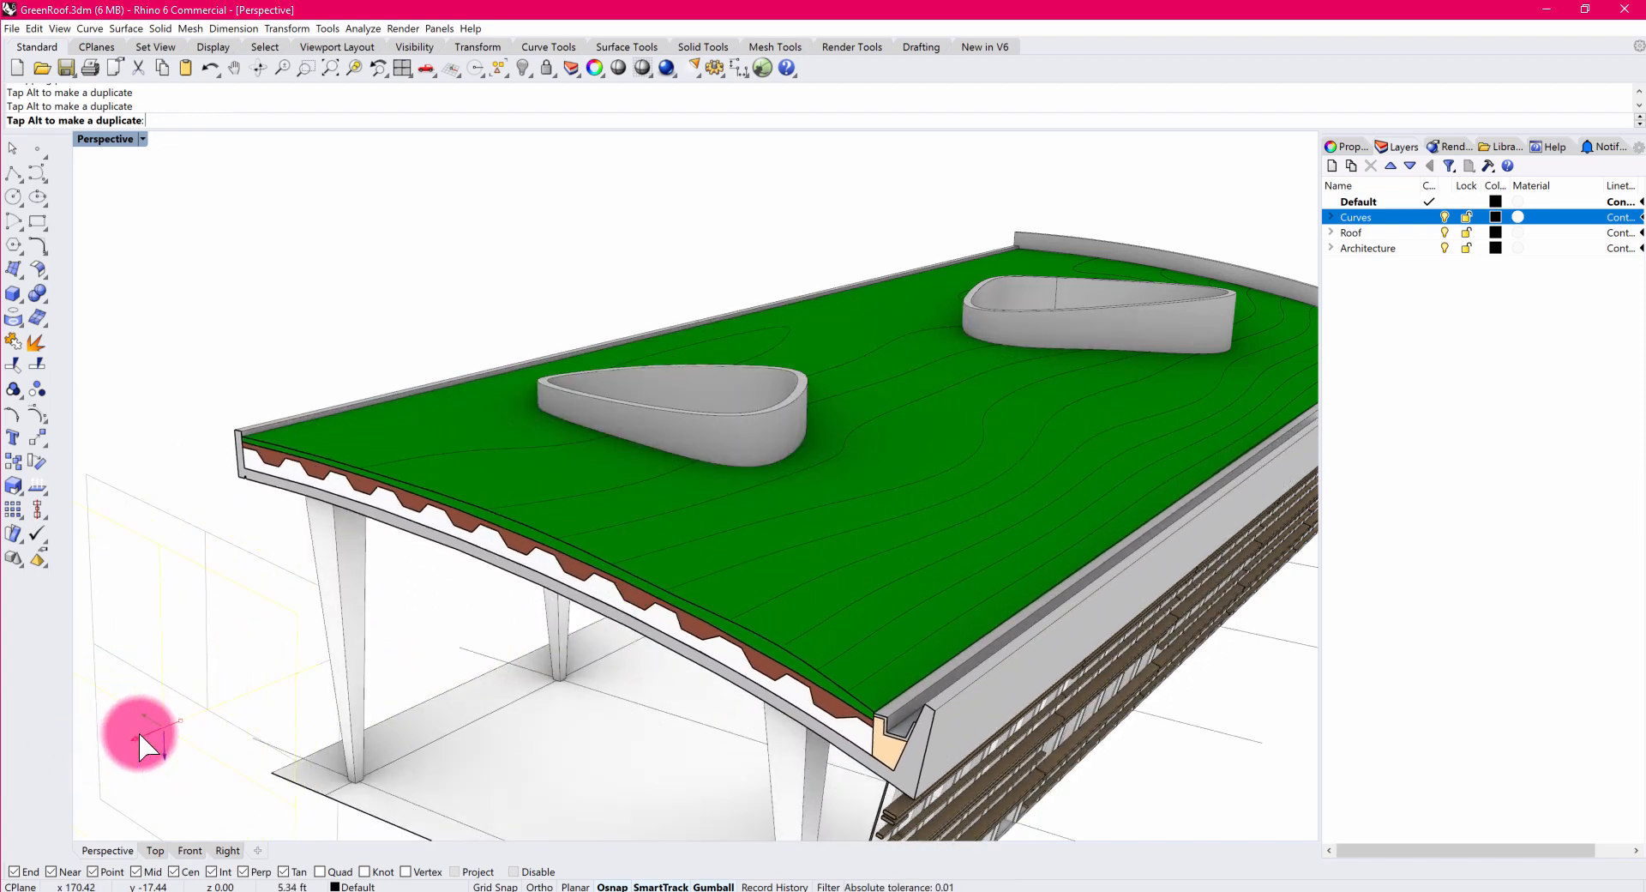
pyautogui.moveTo(141, 741); pyautogui.dragTo(298, 620)
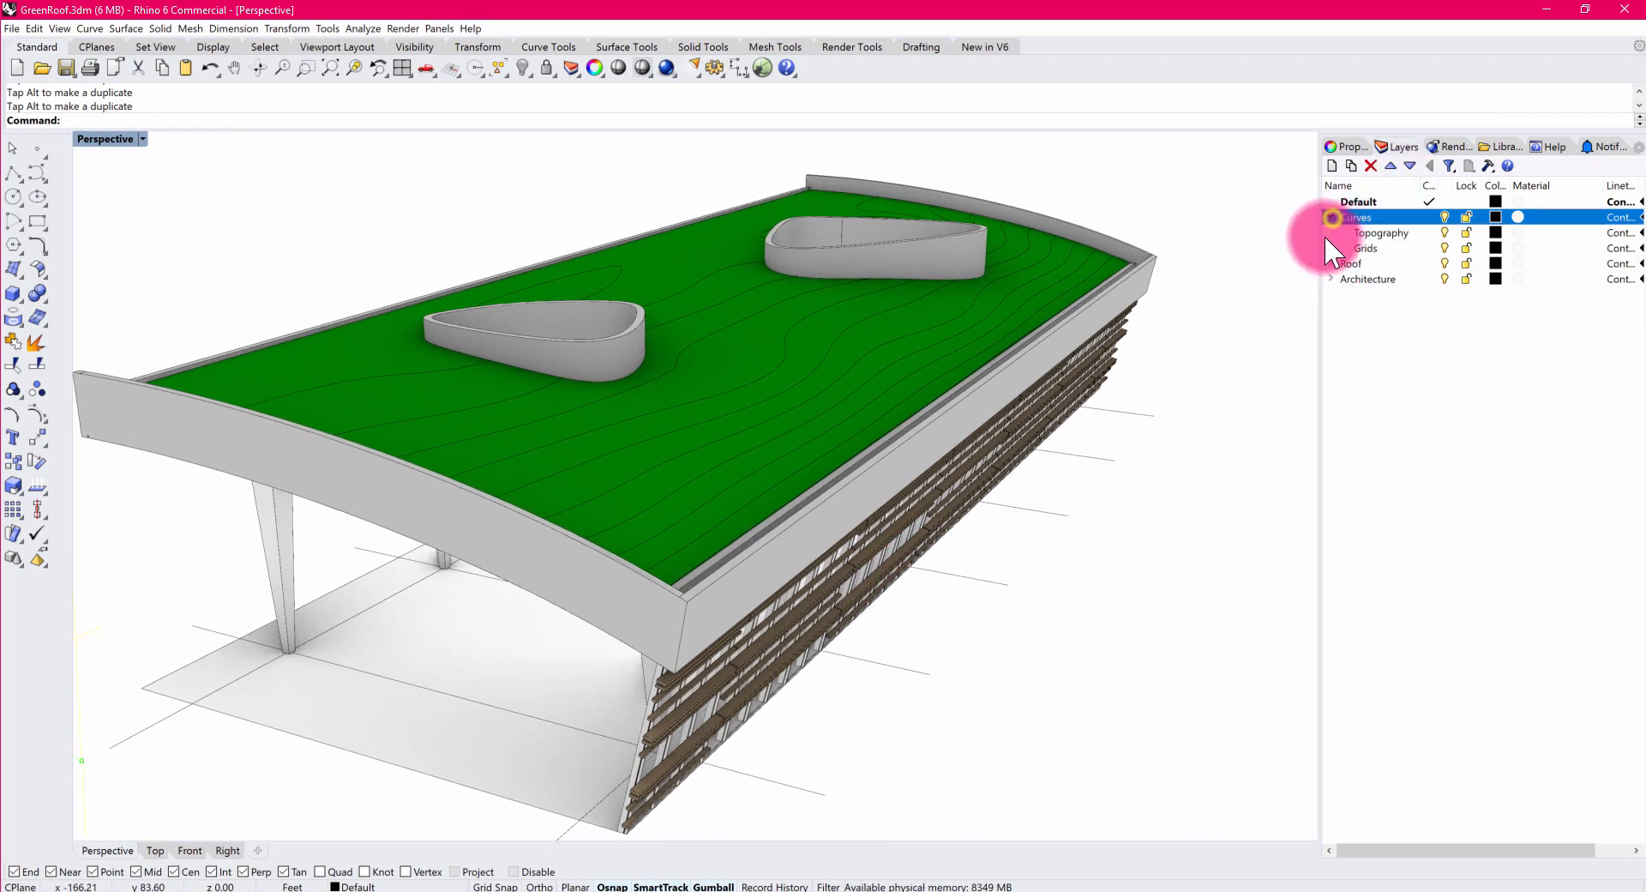
# Expand the Roof layer and toggle Topography, grass top soil and Architecture visibility.
pyautogui.click(1332, 263)
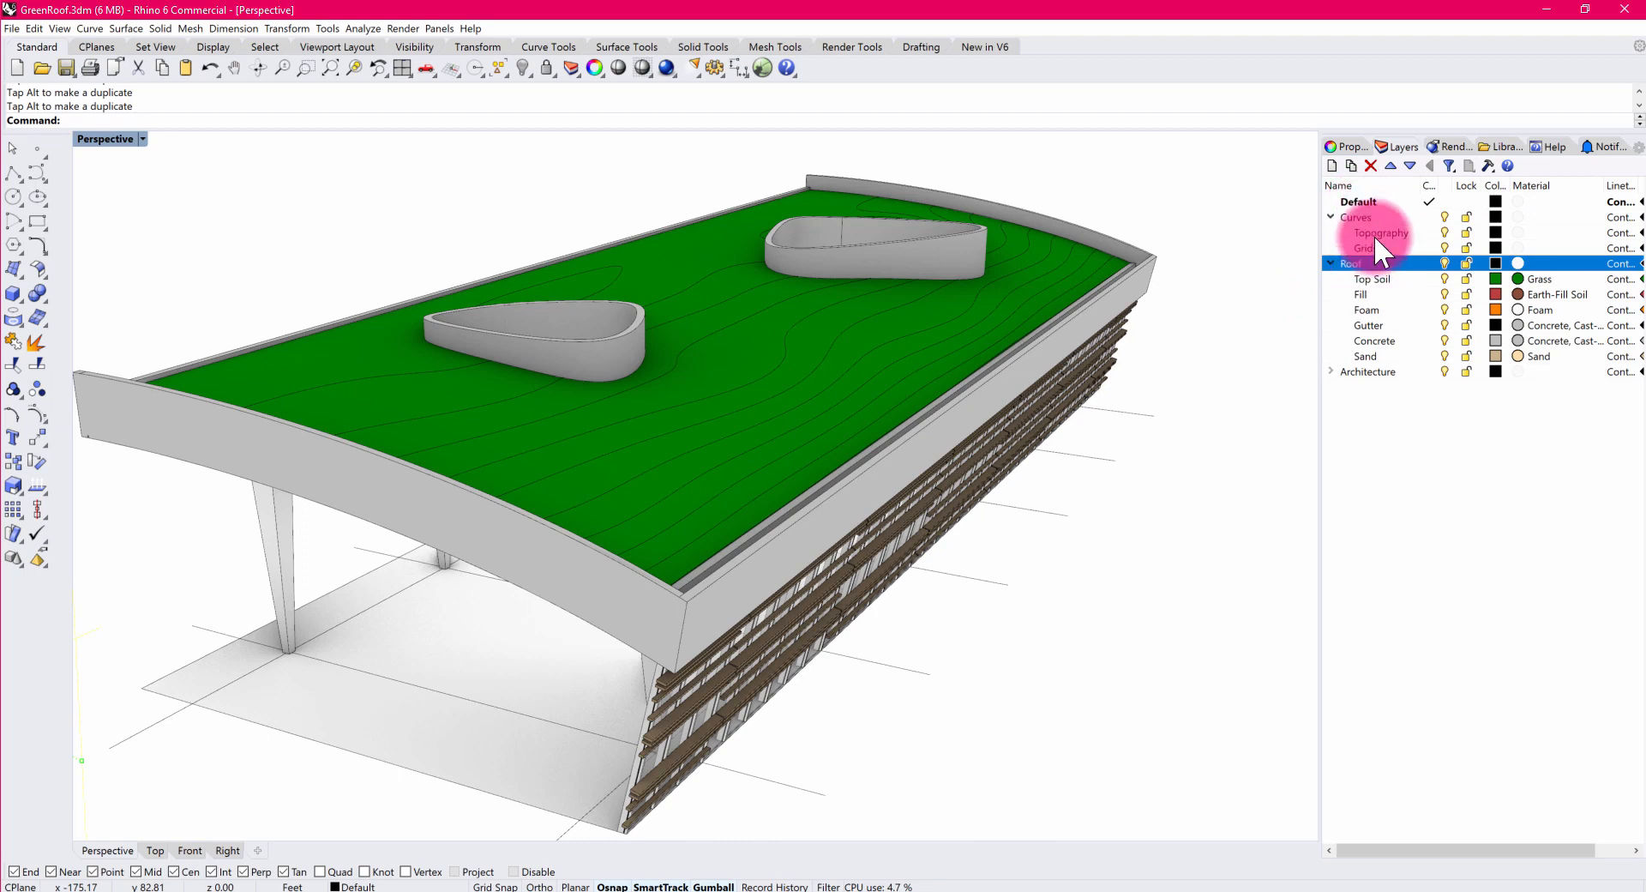
pyautogui.click(1381, 232)
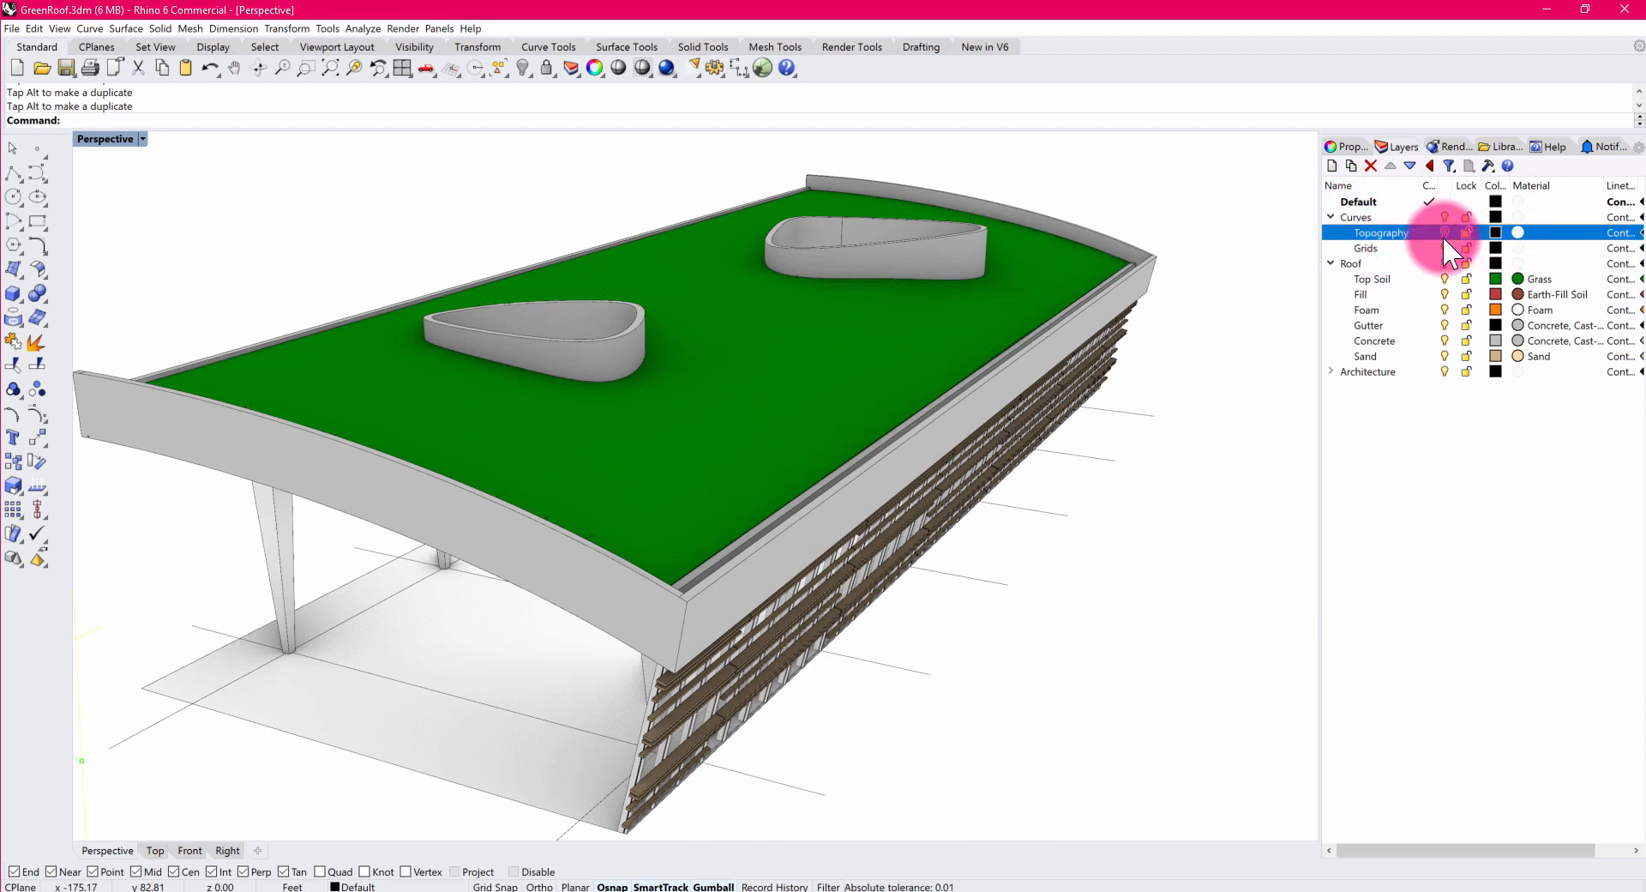
pyautogui.click(1364, 248)
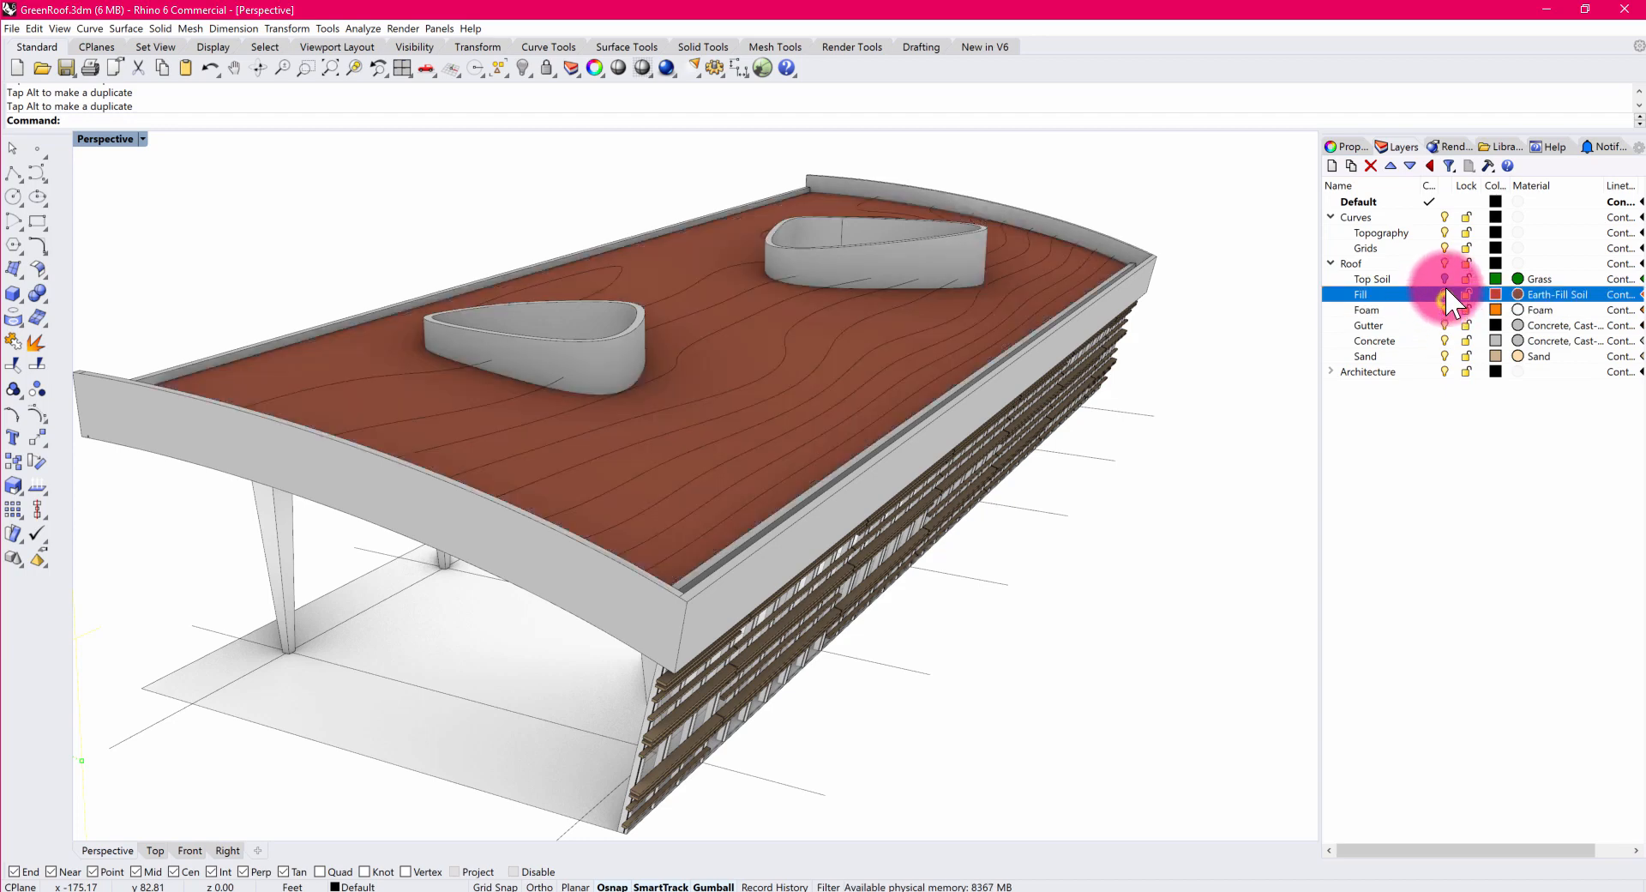
pyautogui.click(1372, 278)
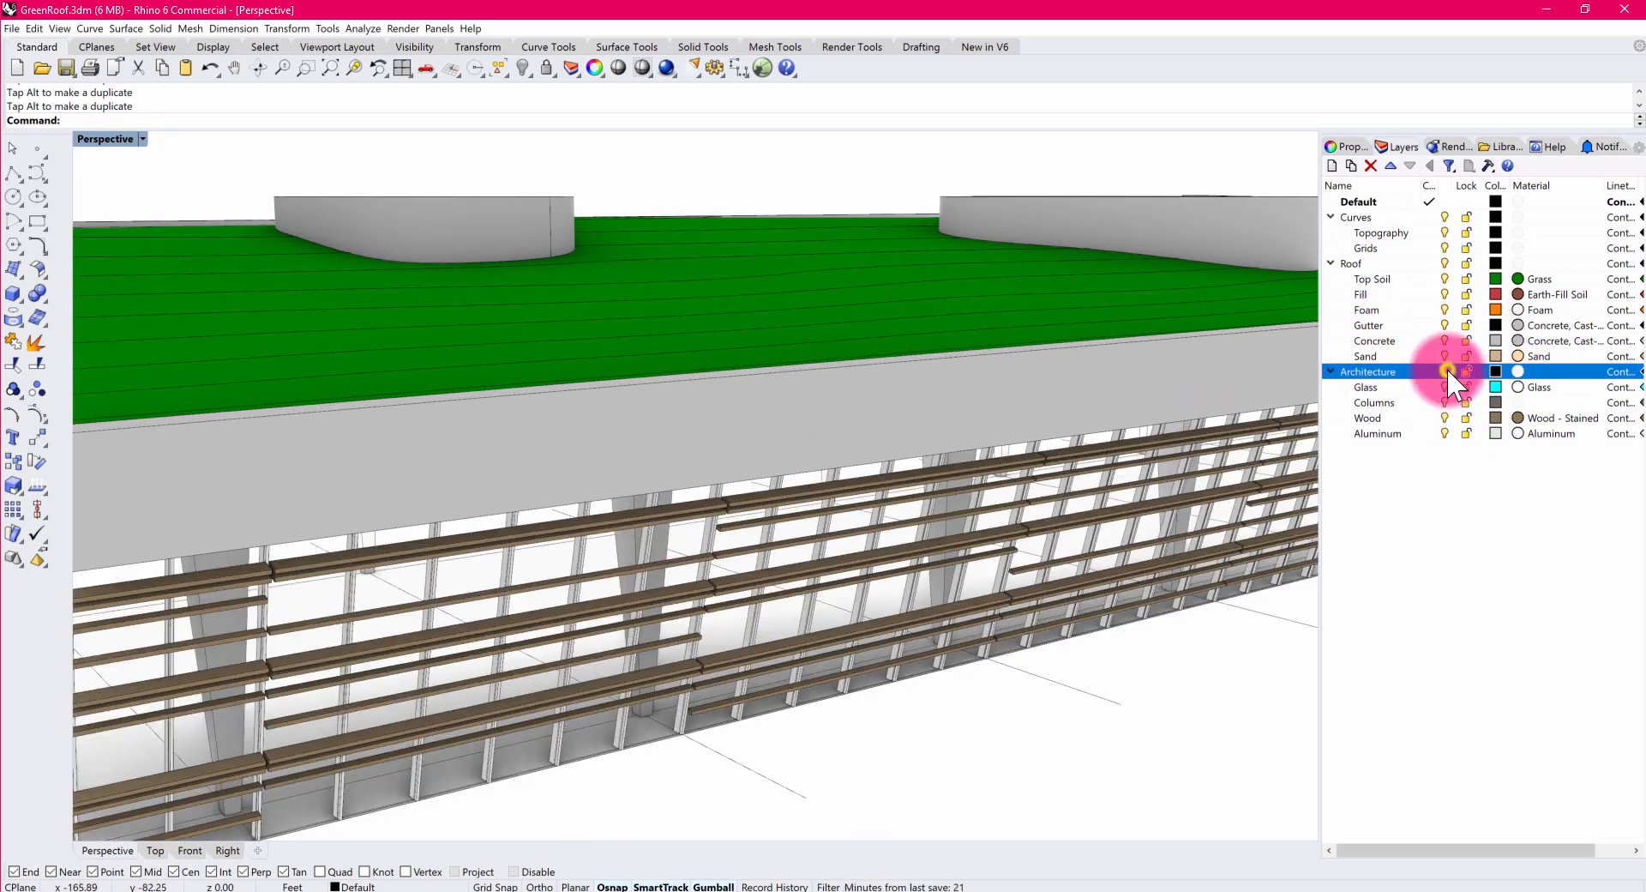
pyautogui.click(1444, 417)
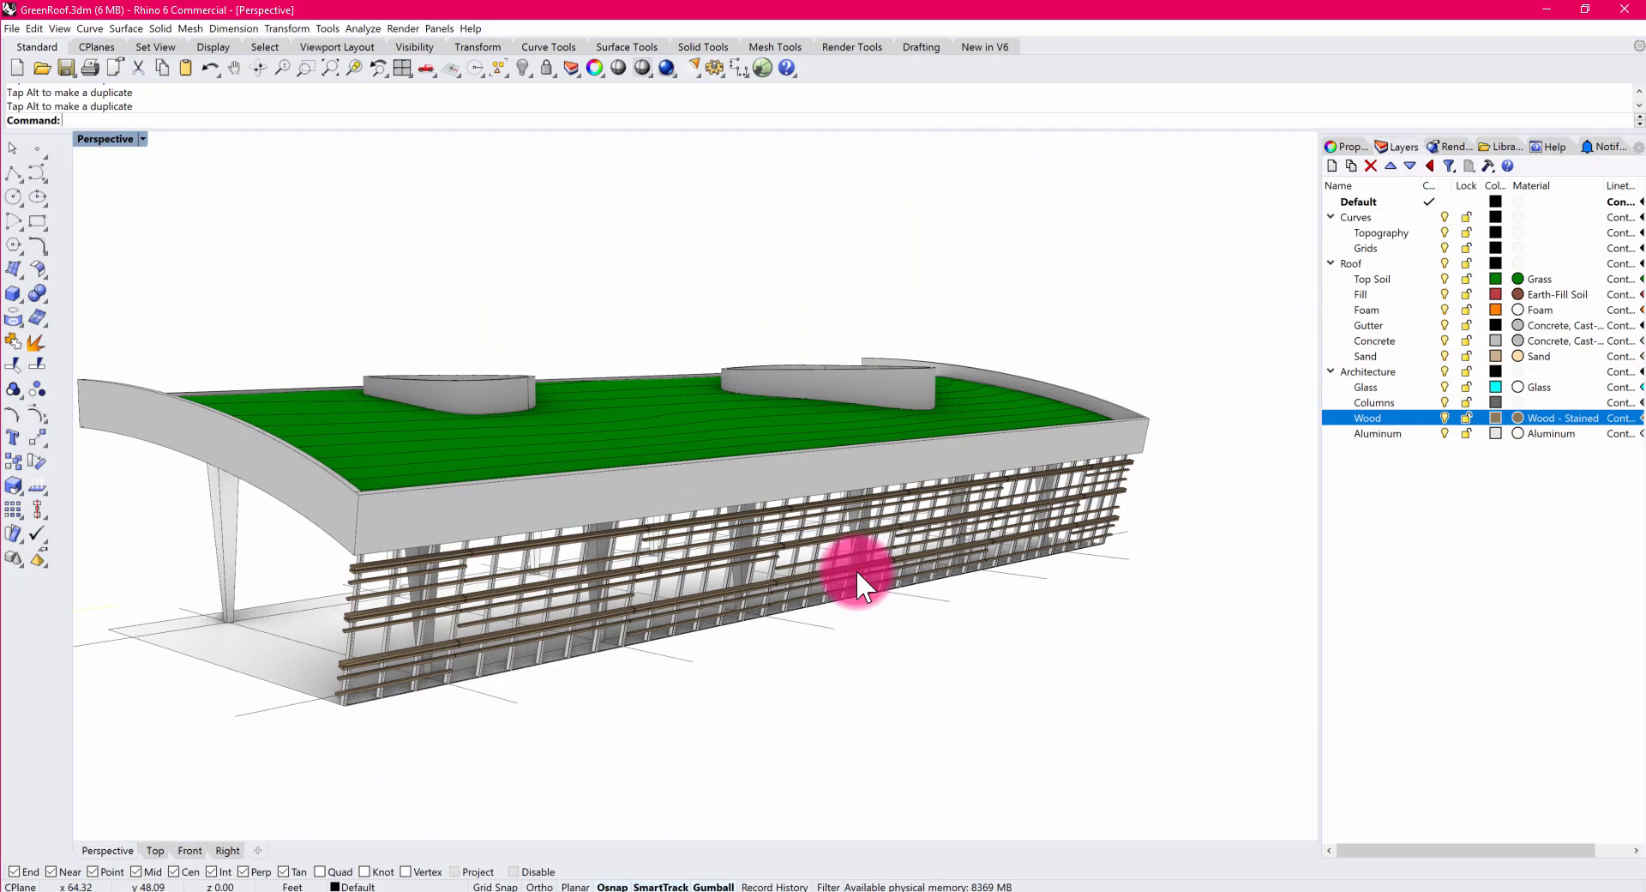
pyautogui.moveTo(861, 578); pyautogui.dragTo(987, 520)
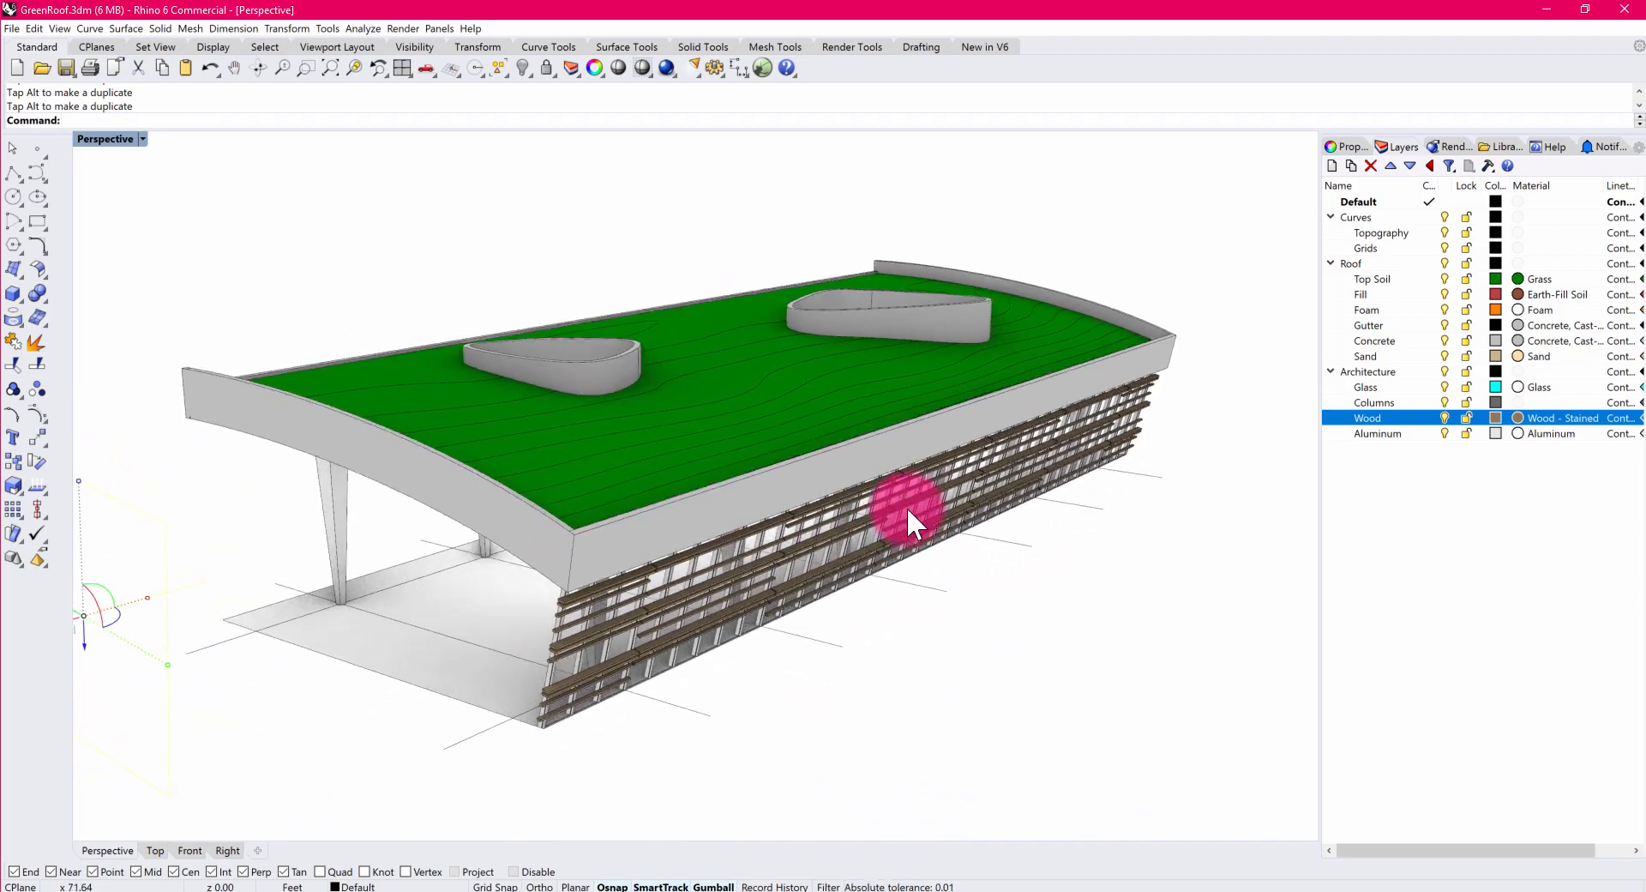
pyautogui.moveTo(908, 522); pyautogui.dragTo(982, 499)
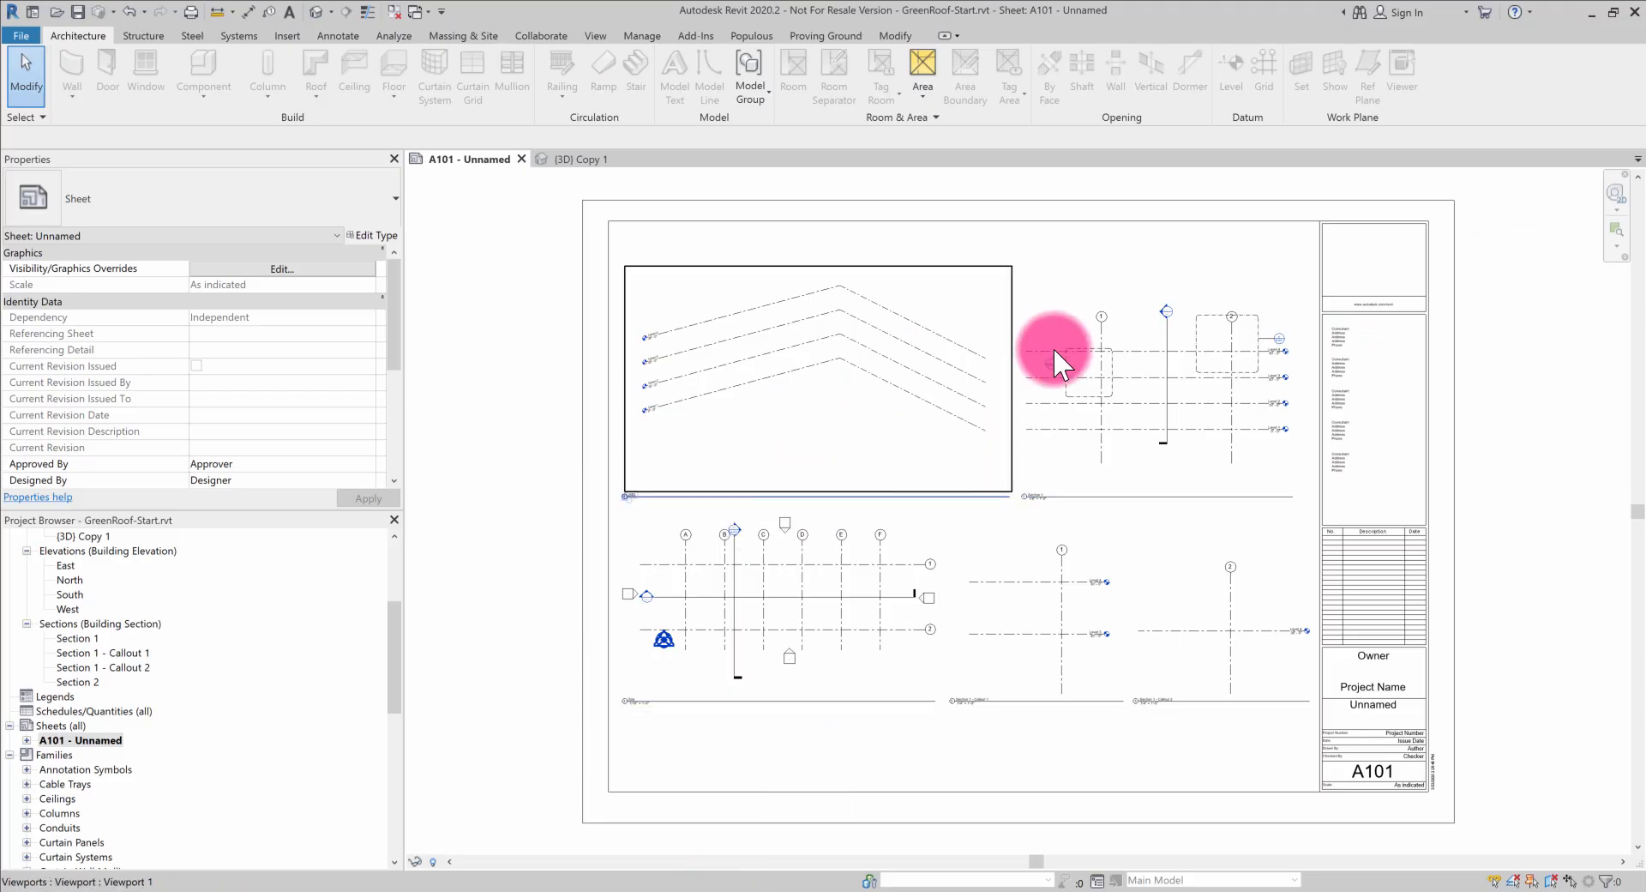
pyautogui.moveTo(871, 309)
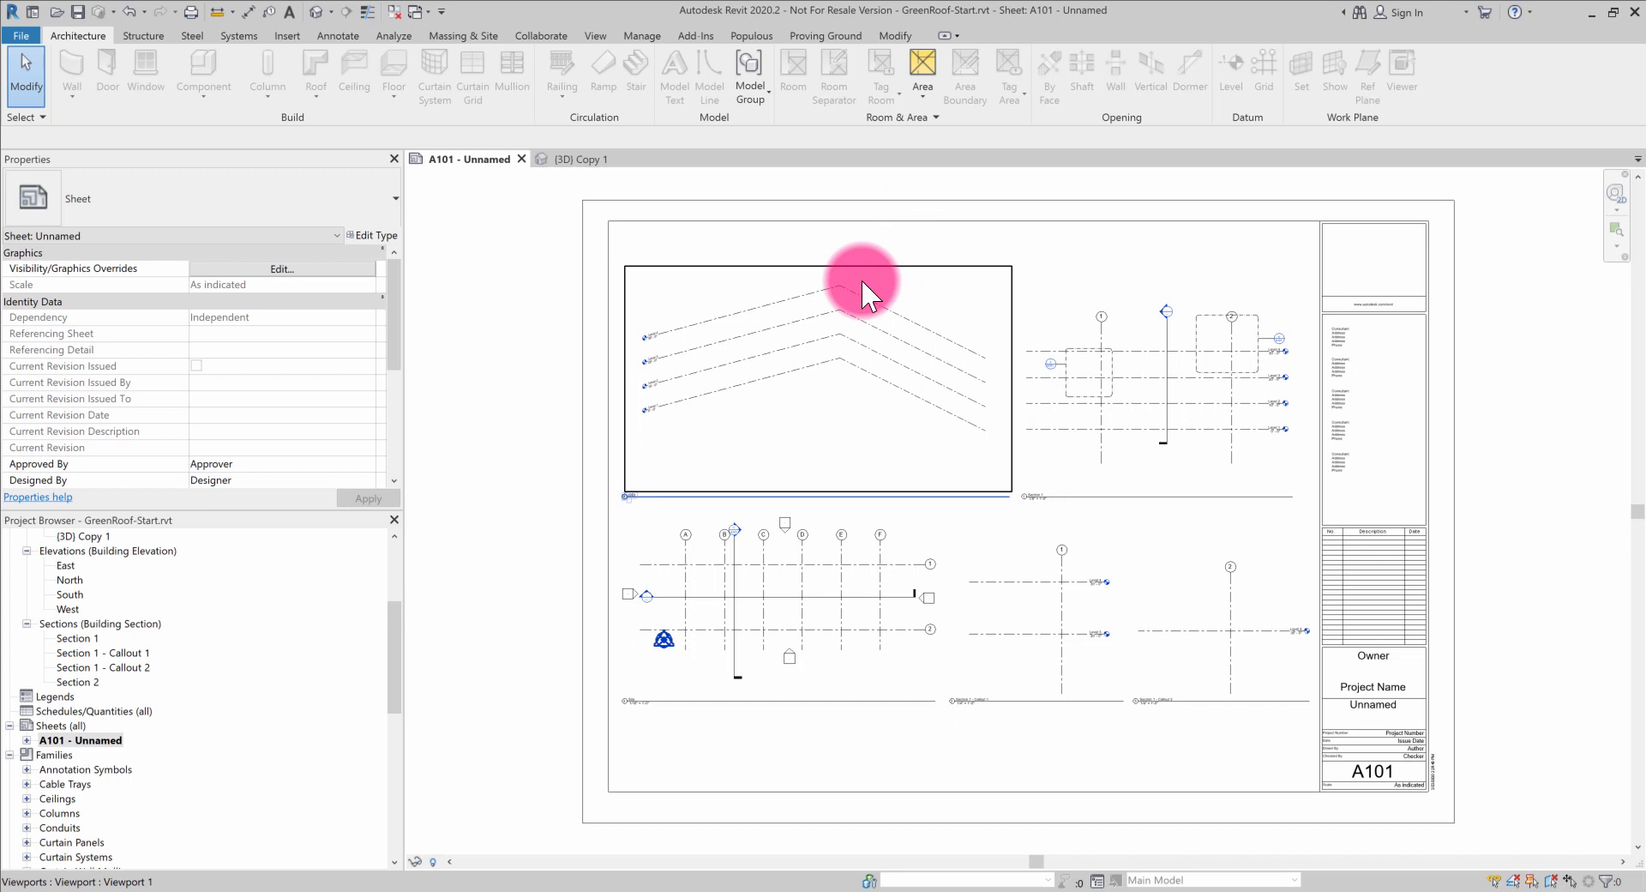
pyautogui.moveTo(913, 347)
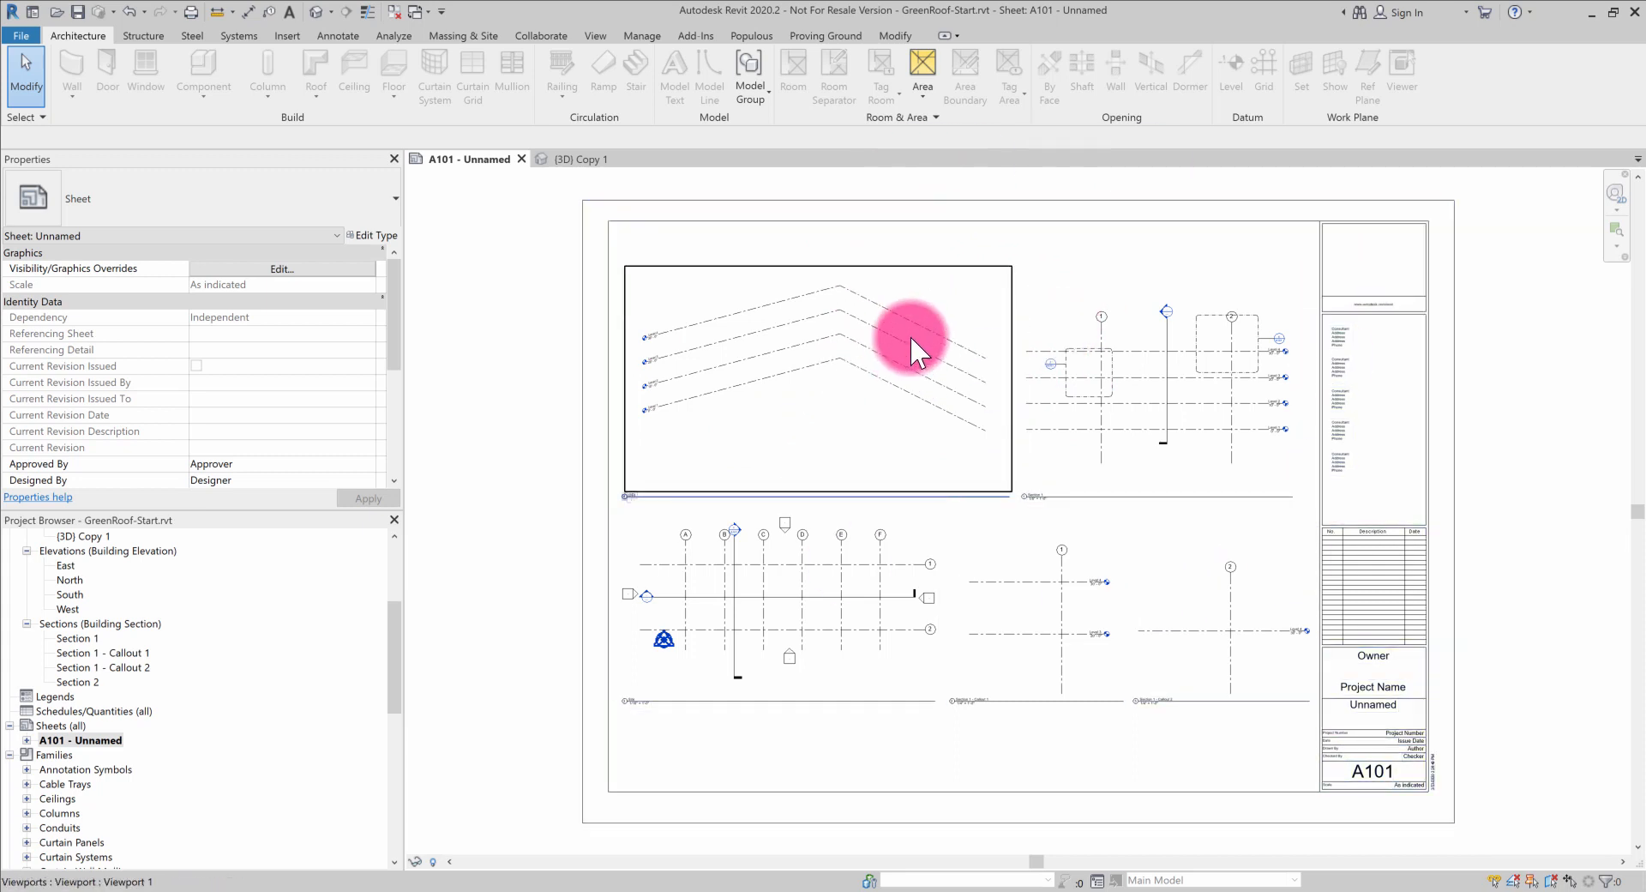
pyautogui.click(777, 631)
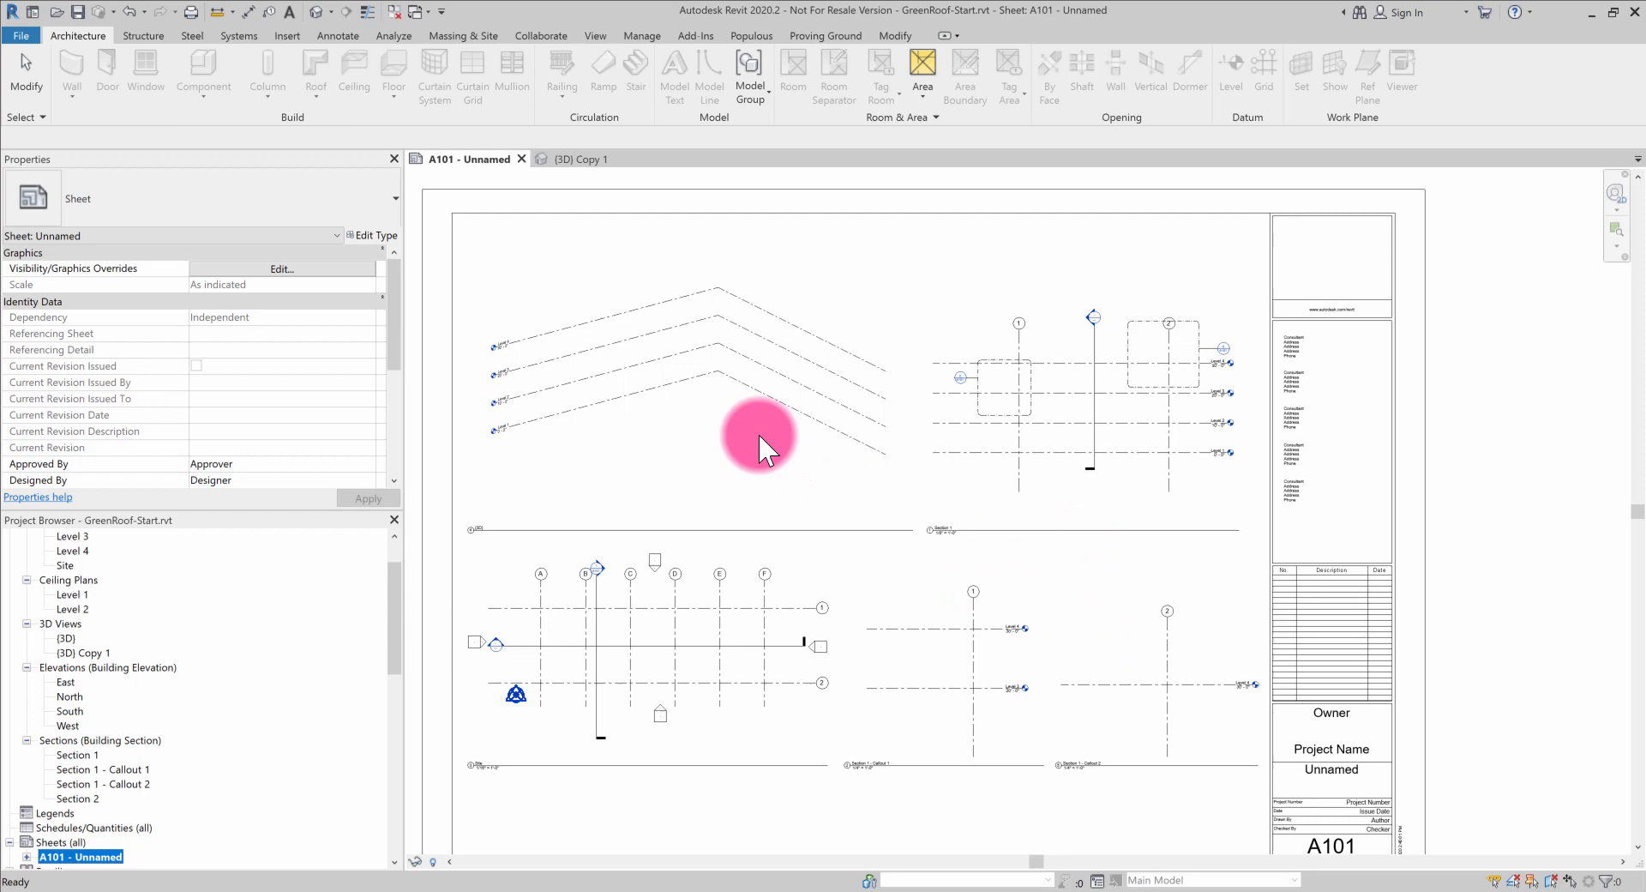
pyautogui.moveTo(661, 882)
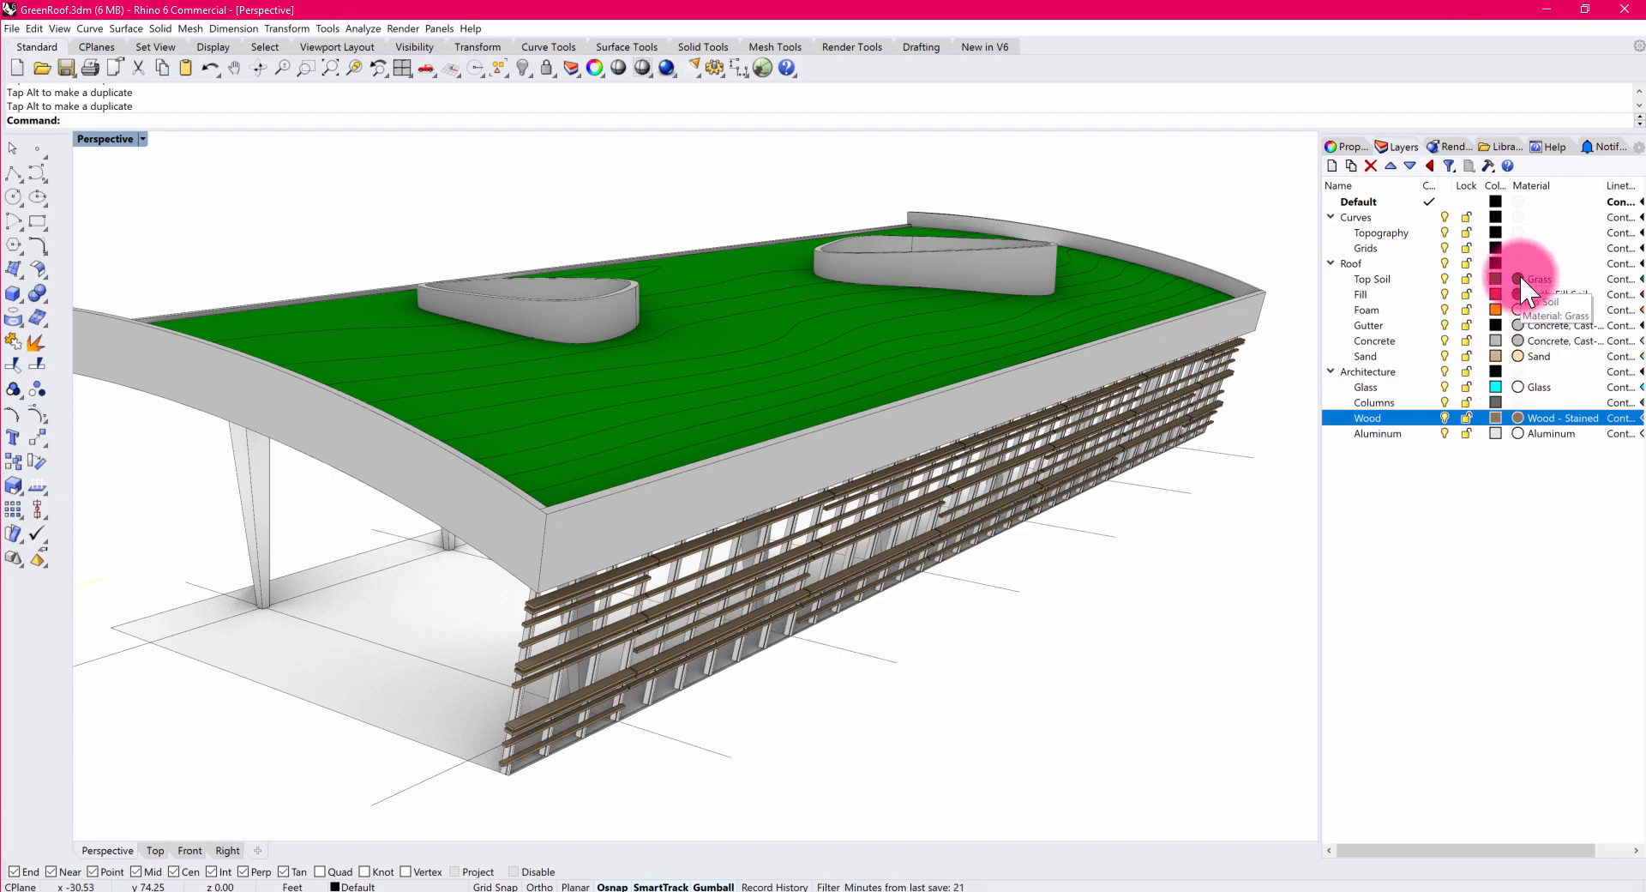
pyautogui.moveTo(1519, 352)
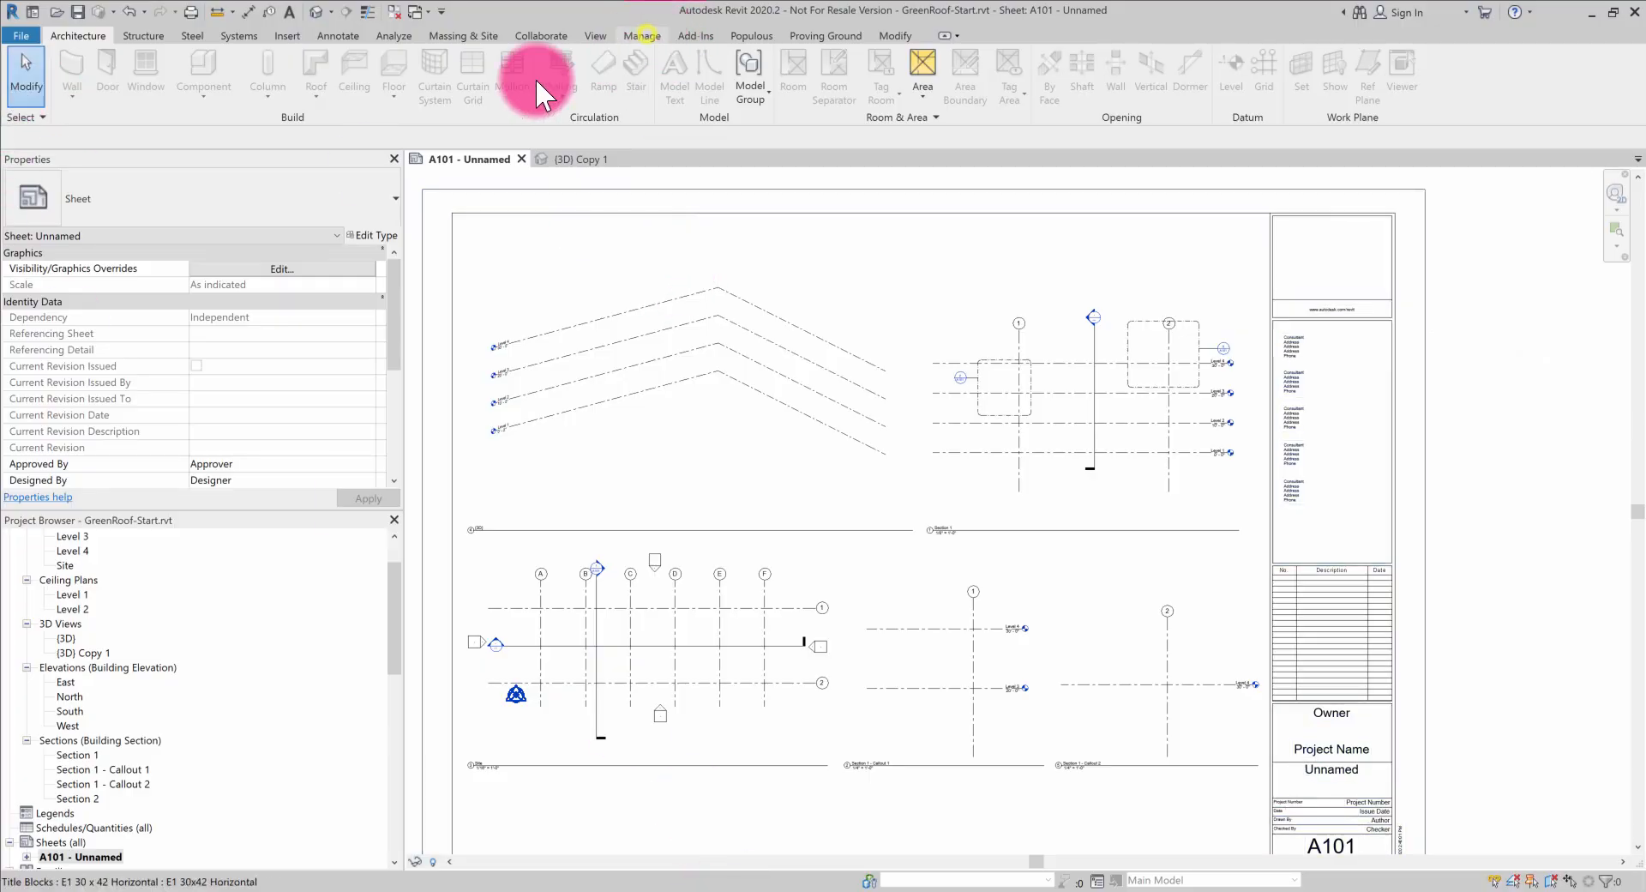
# Browse Grass, Earth-Fill Soil and Glass in the Material Browser, then close it.
pyautogui.click(642, 35)
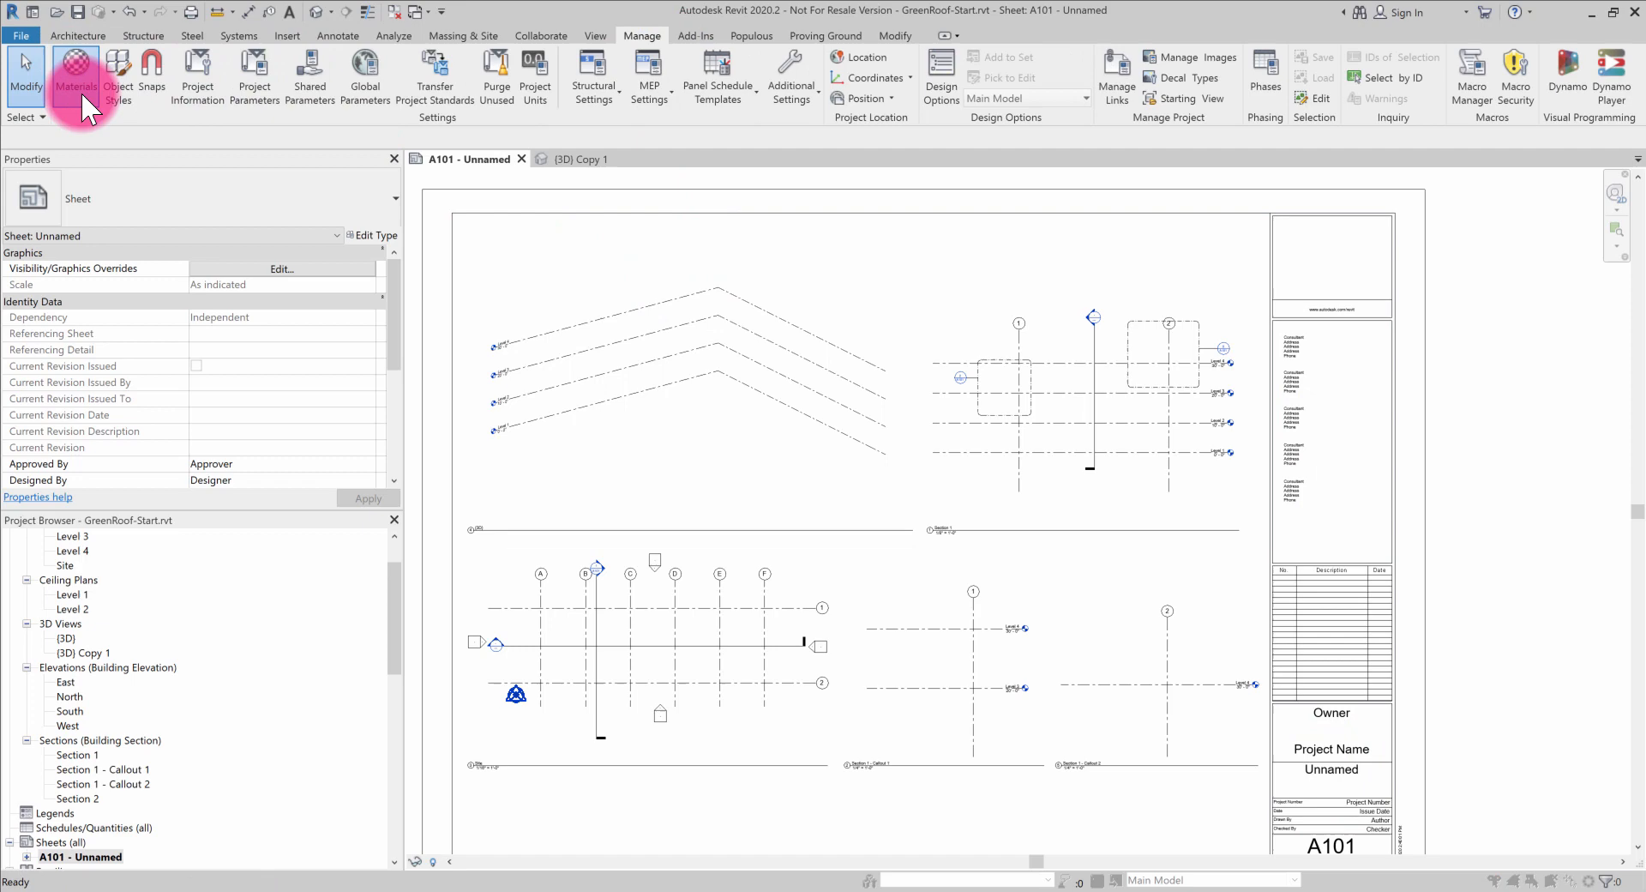
pyautogui.click(69, 66)
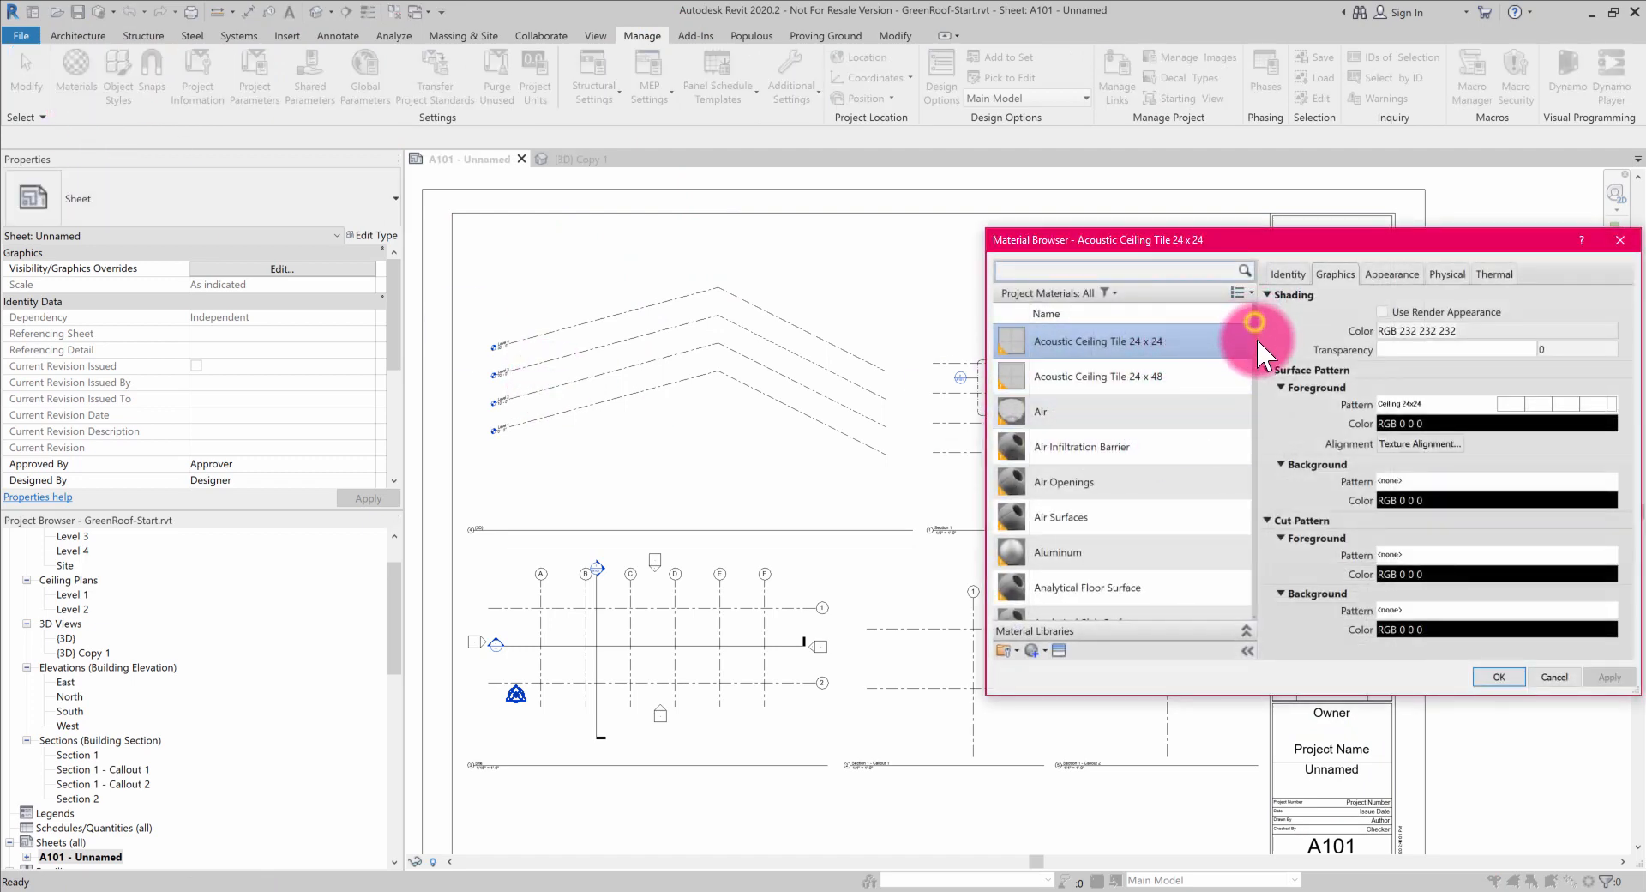
pyautogui.scroll(-3)
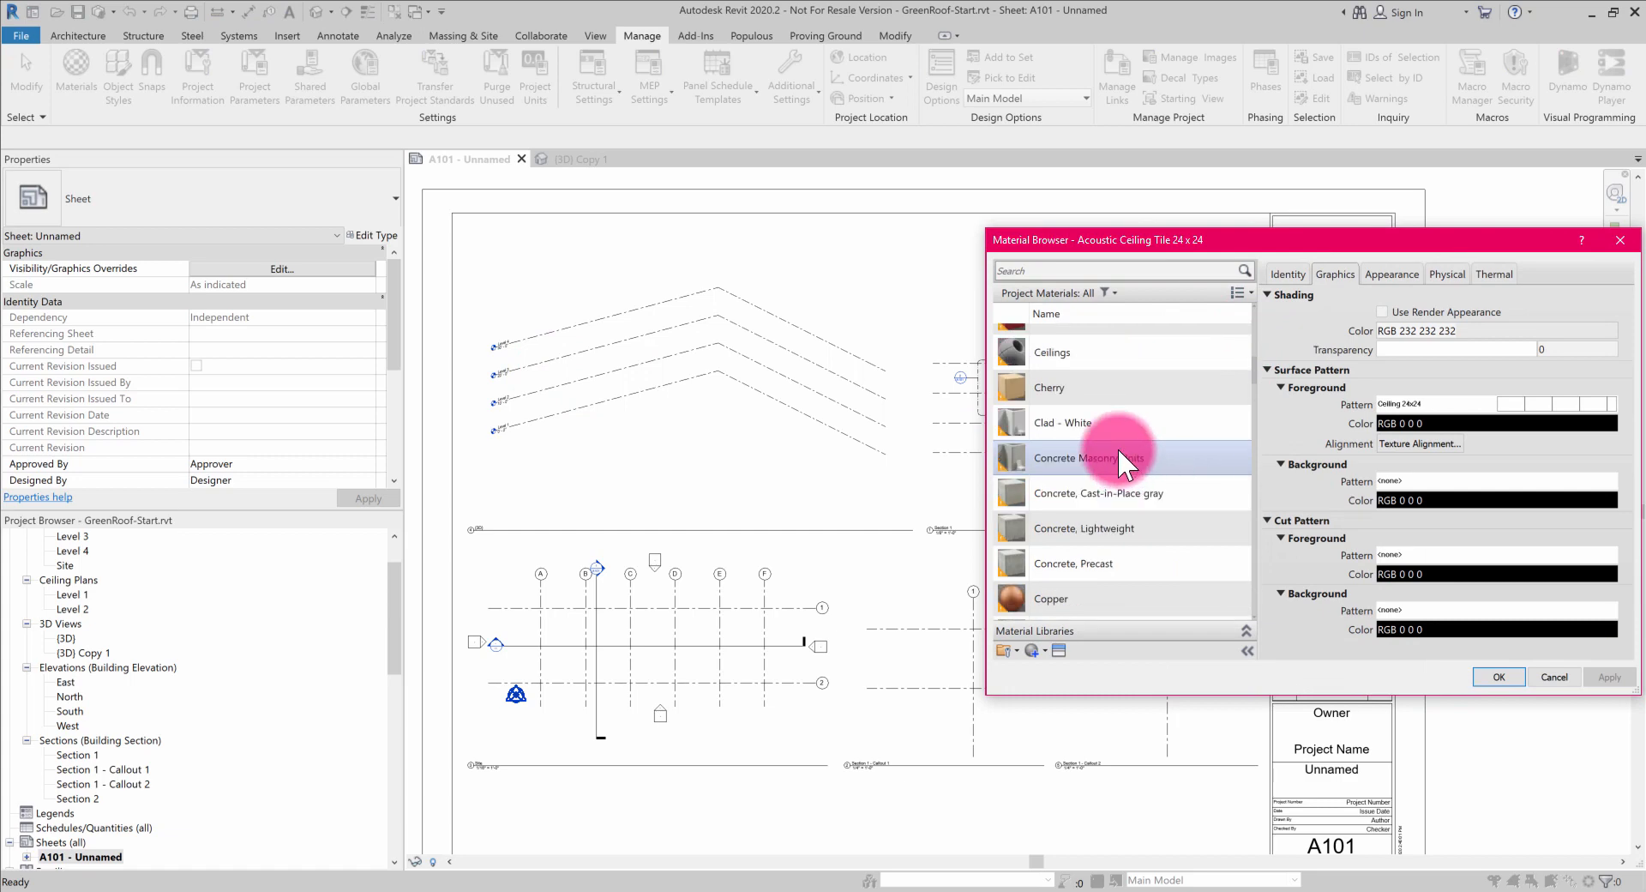
pyautogui.scroll(-3)
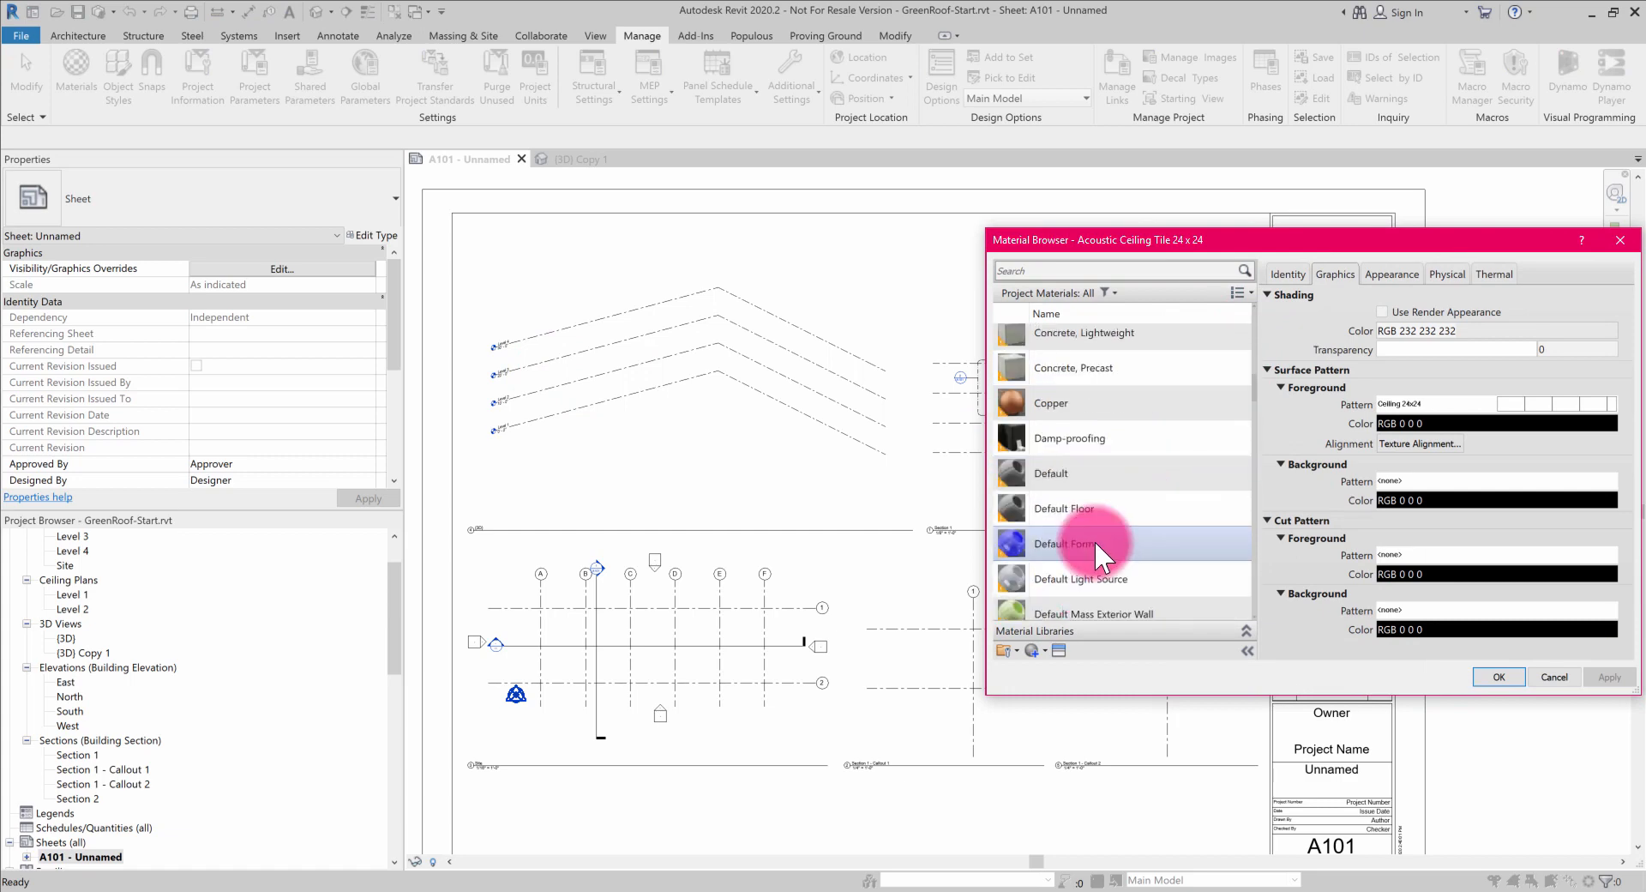
pyautogui.scroll(-3)
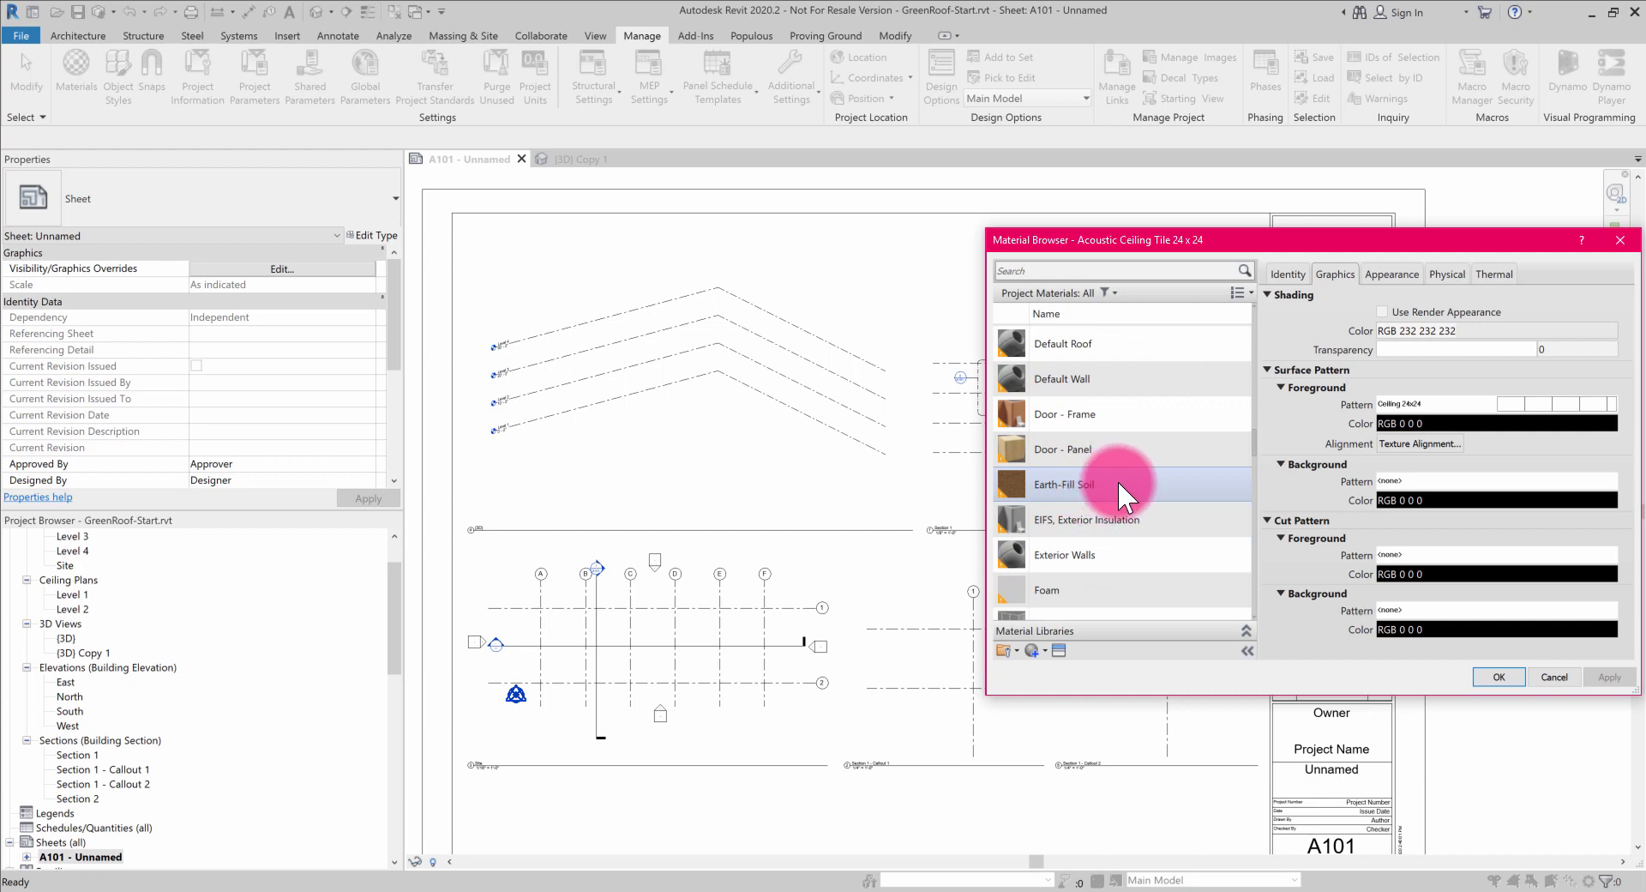
pyautogui.scroll(-3)
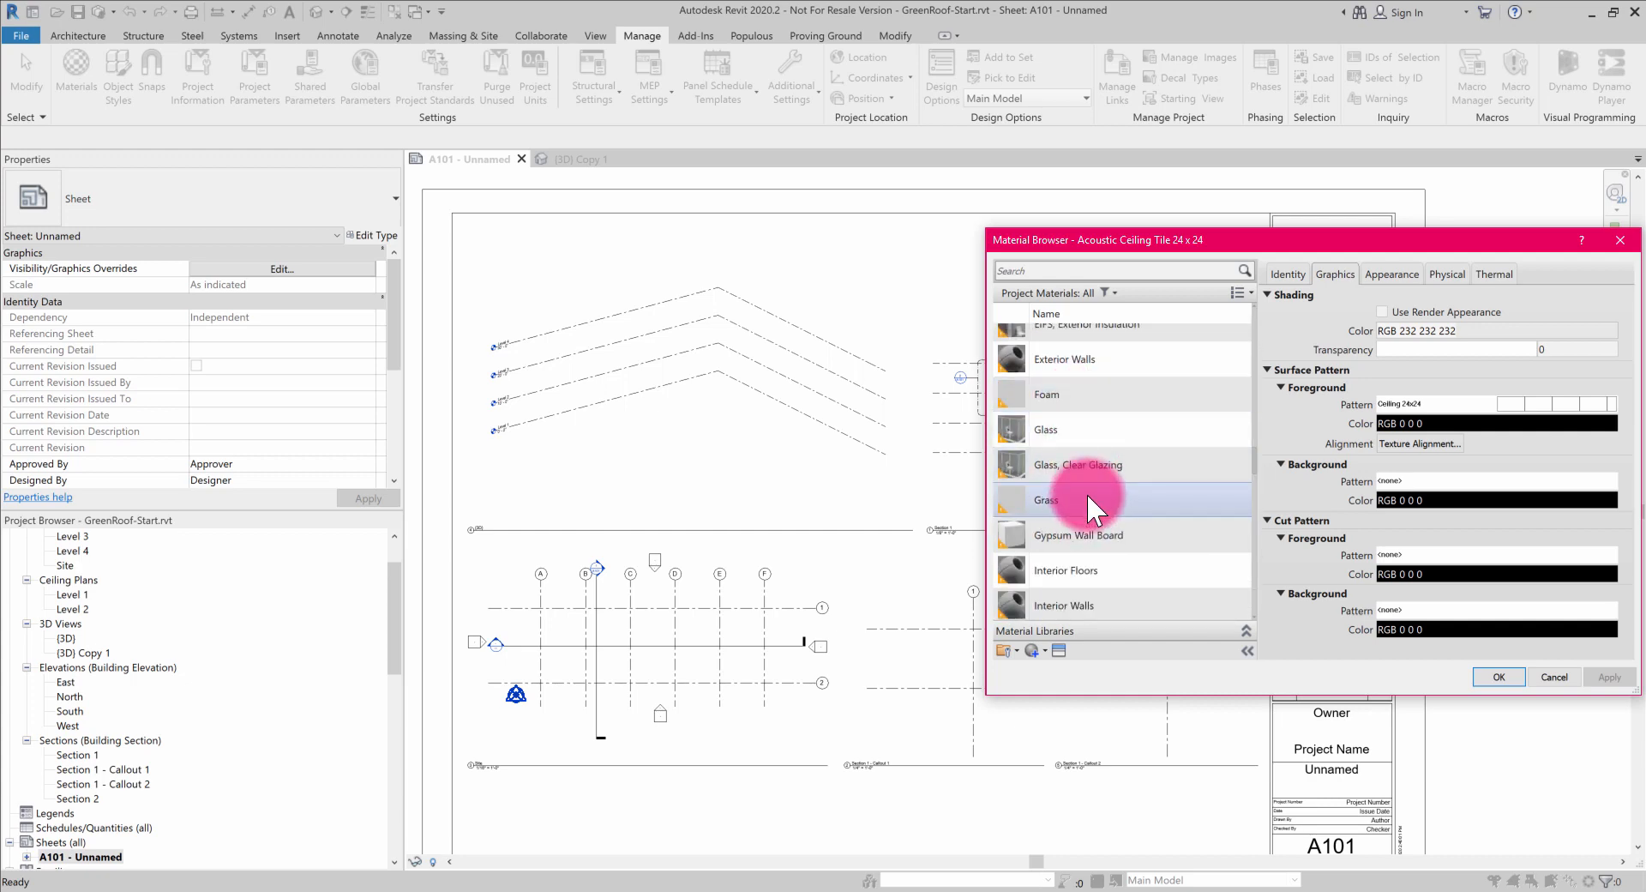
pyautogui.moveTo(1473, 698)
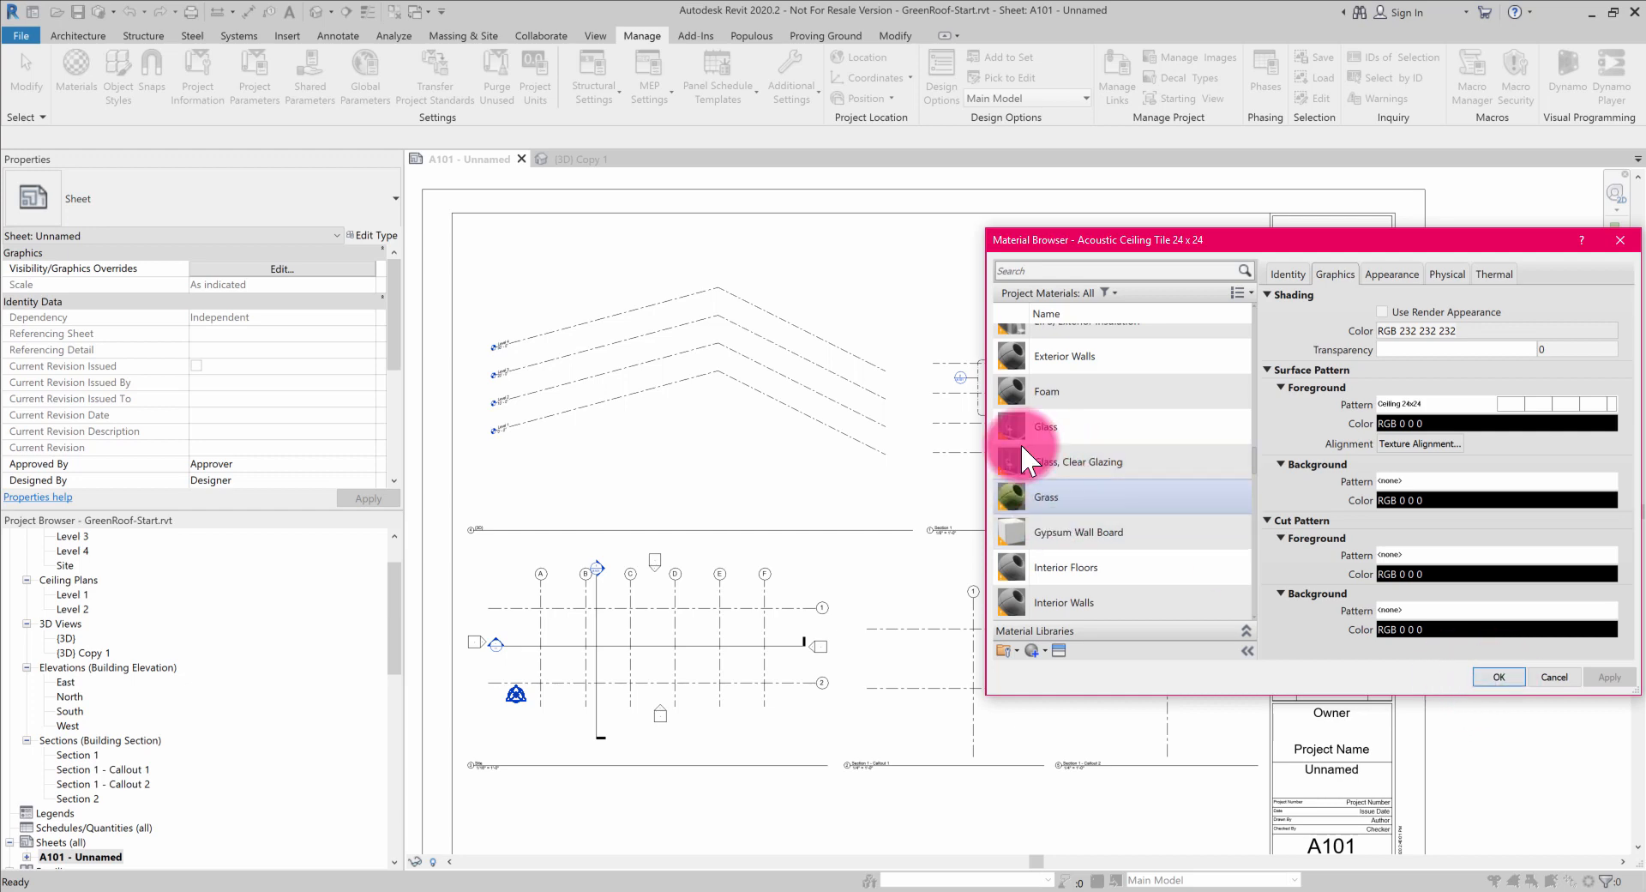
pyautogui.click(1499, 676)
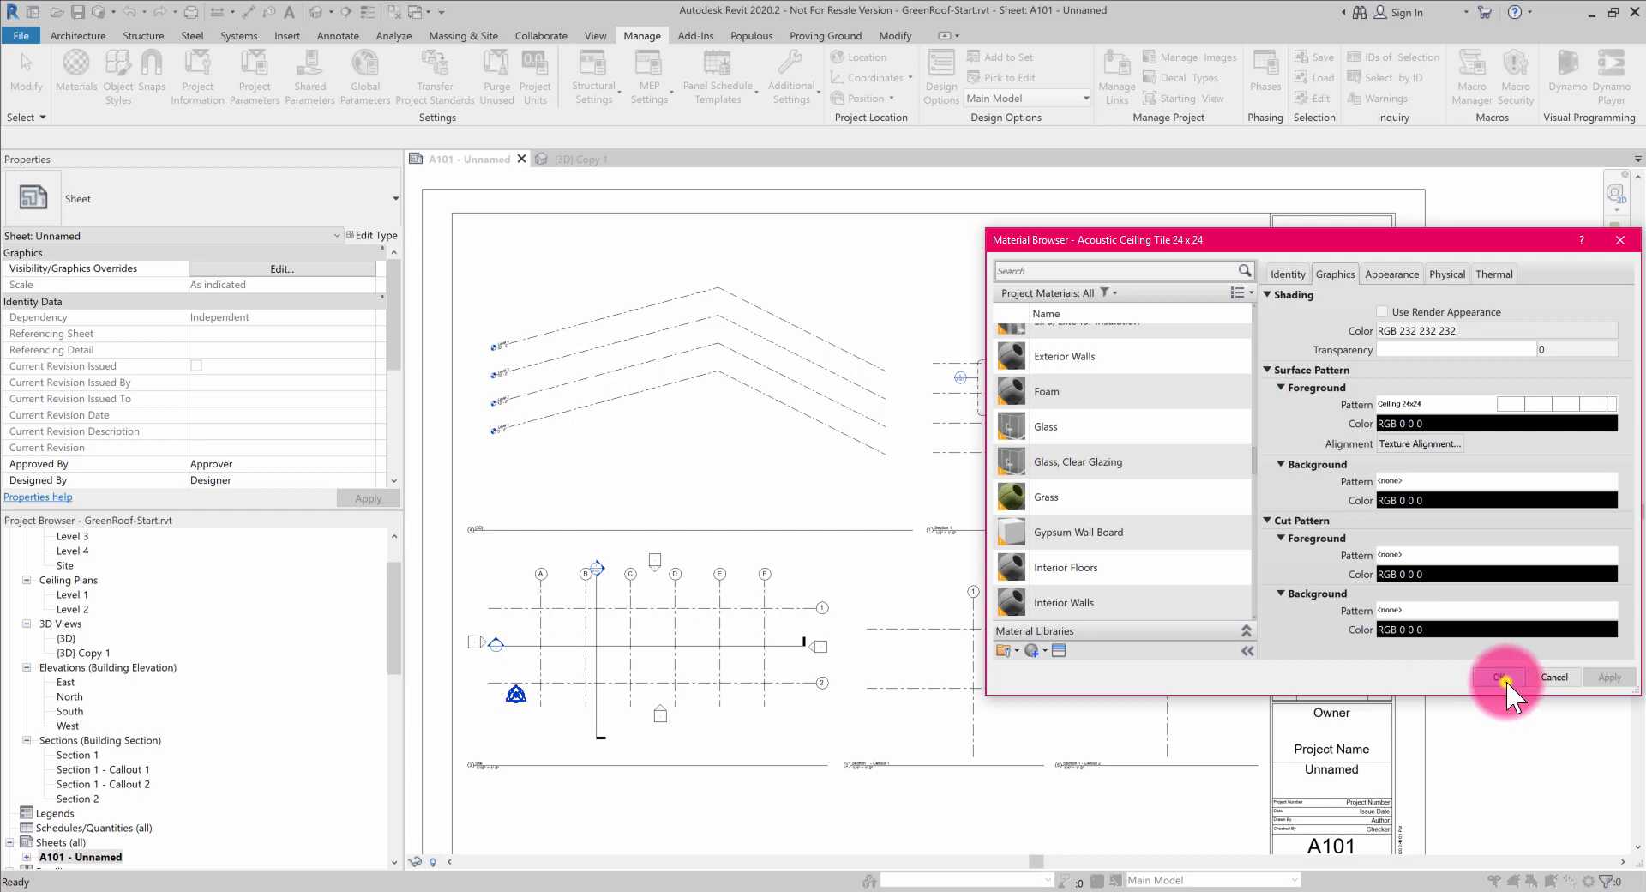
pyautogui.click(1499, 676)
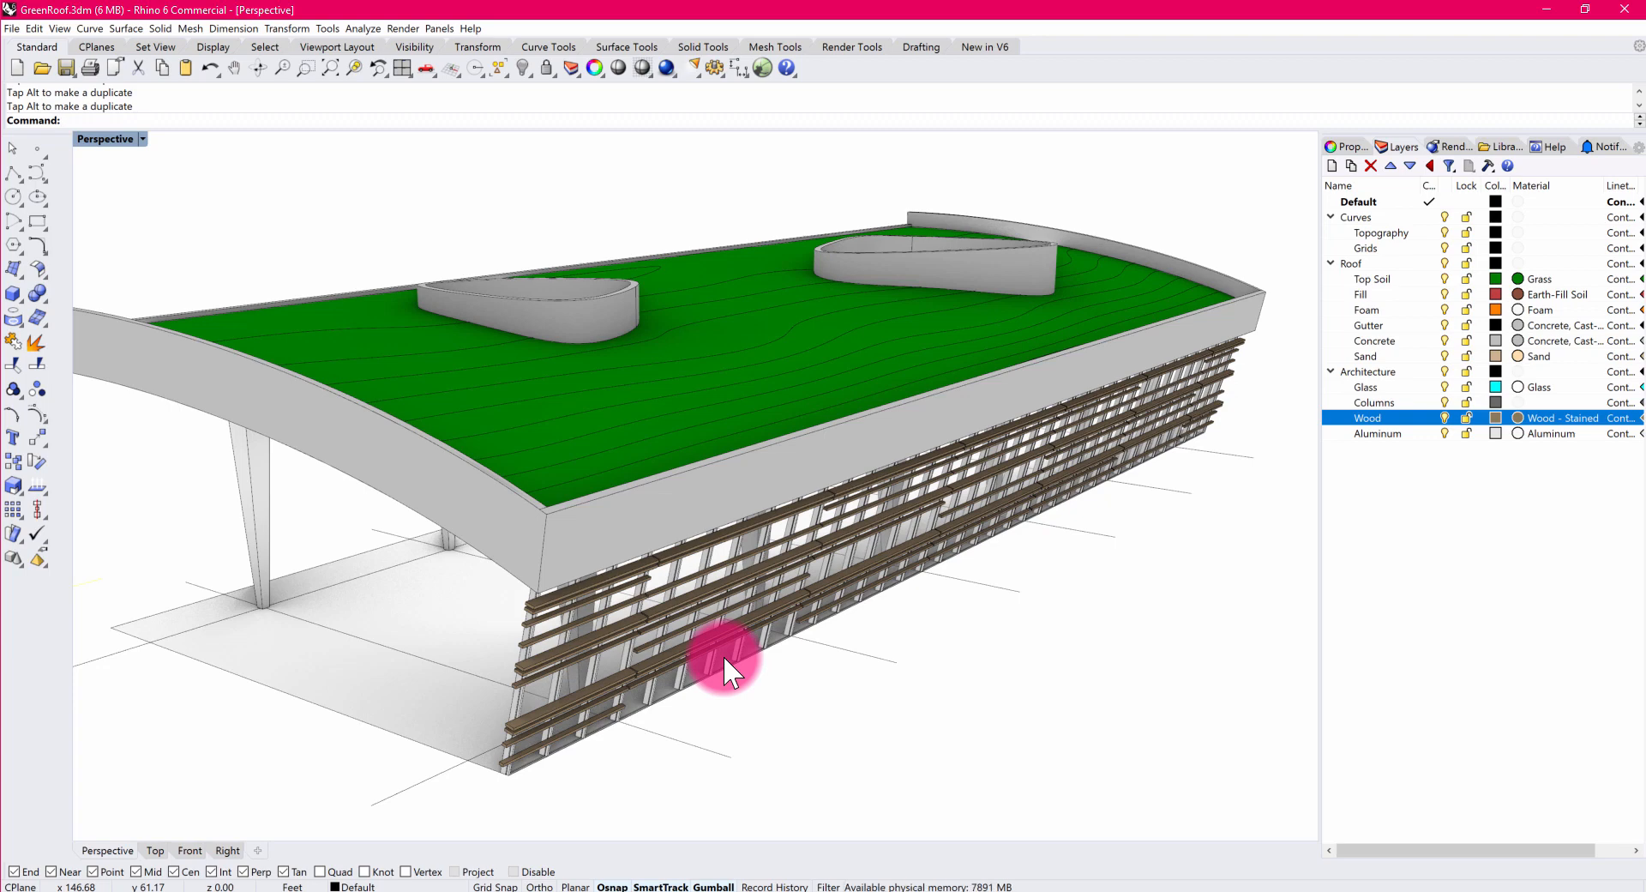
pyautogui.moveTo(1160, 479)
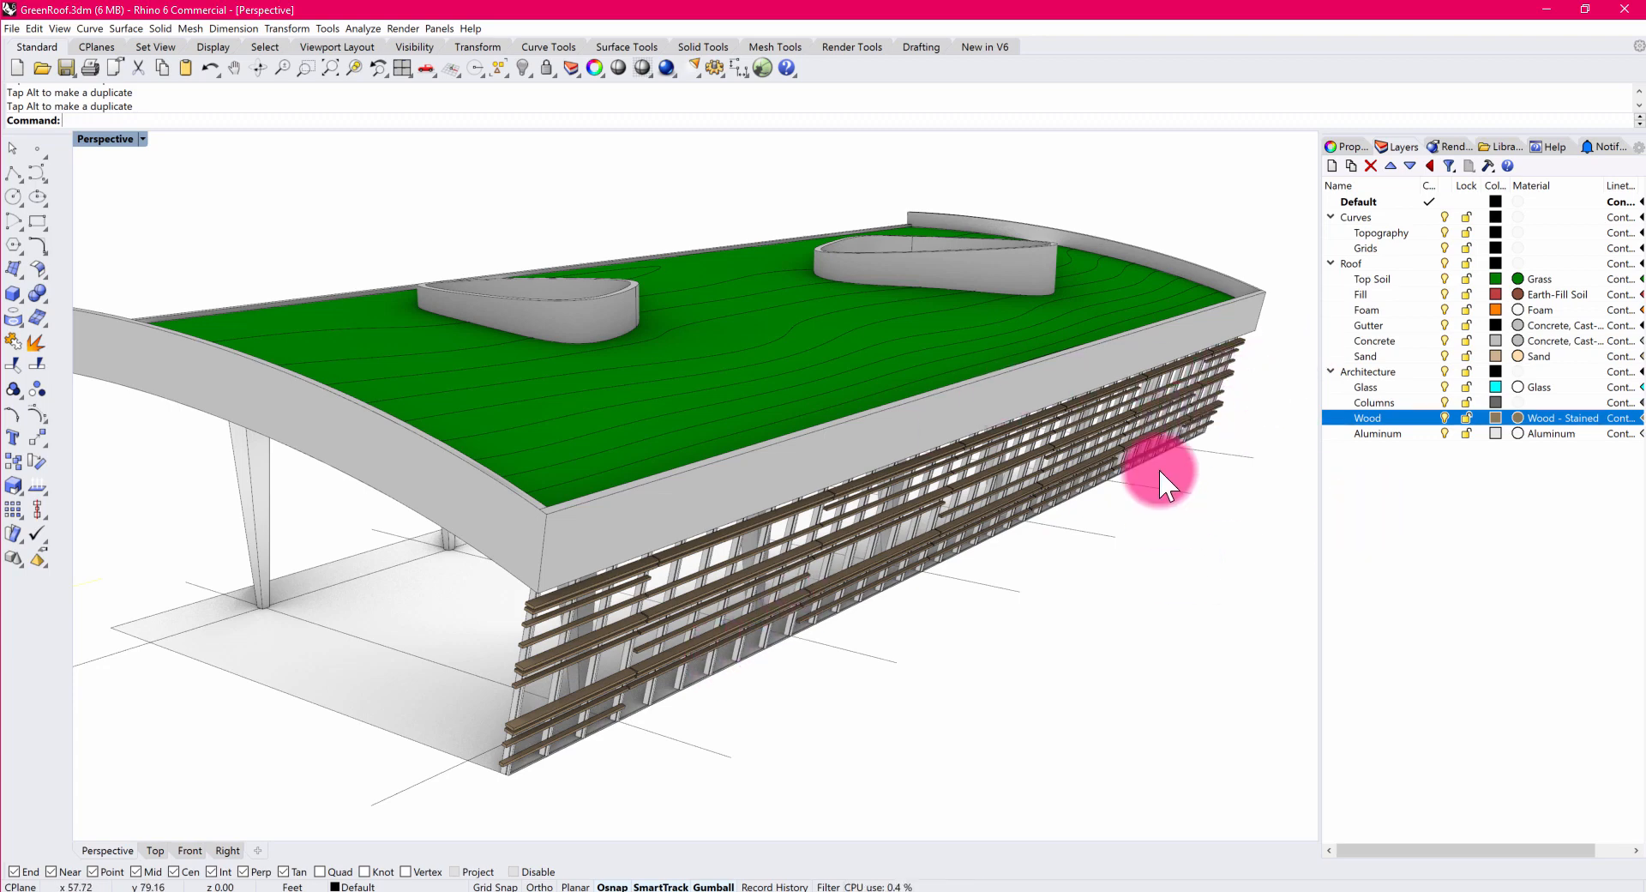
# Orbit the green roof model to inspect the columns and wooden louvers.
pyautogui.moveTo(1161, 483); pyautogui.dragTo(1061, 651)
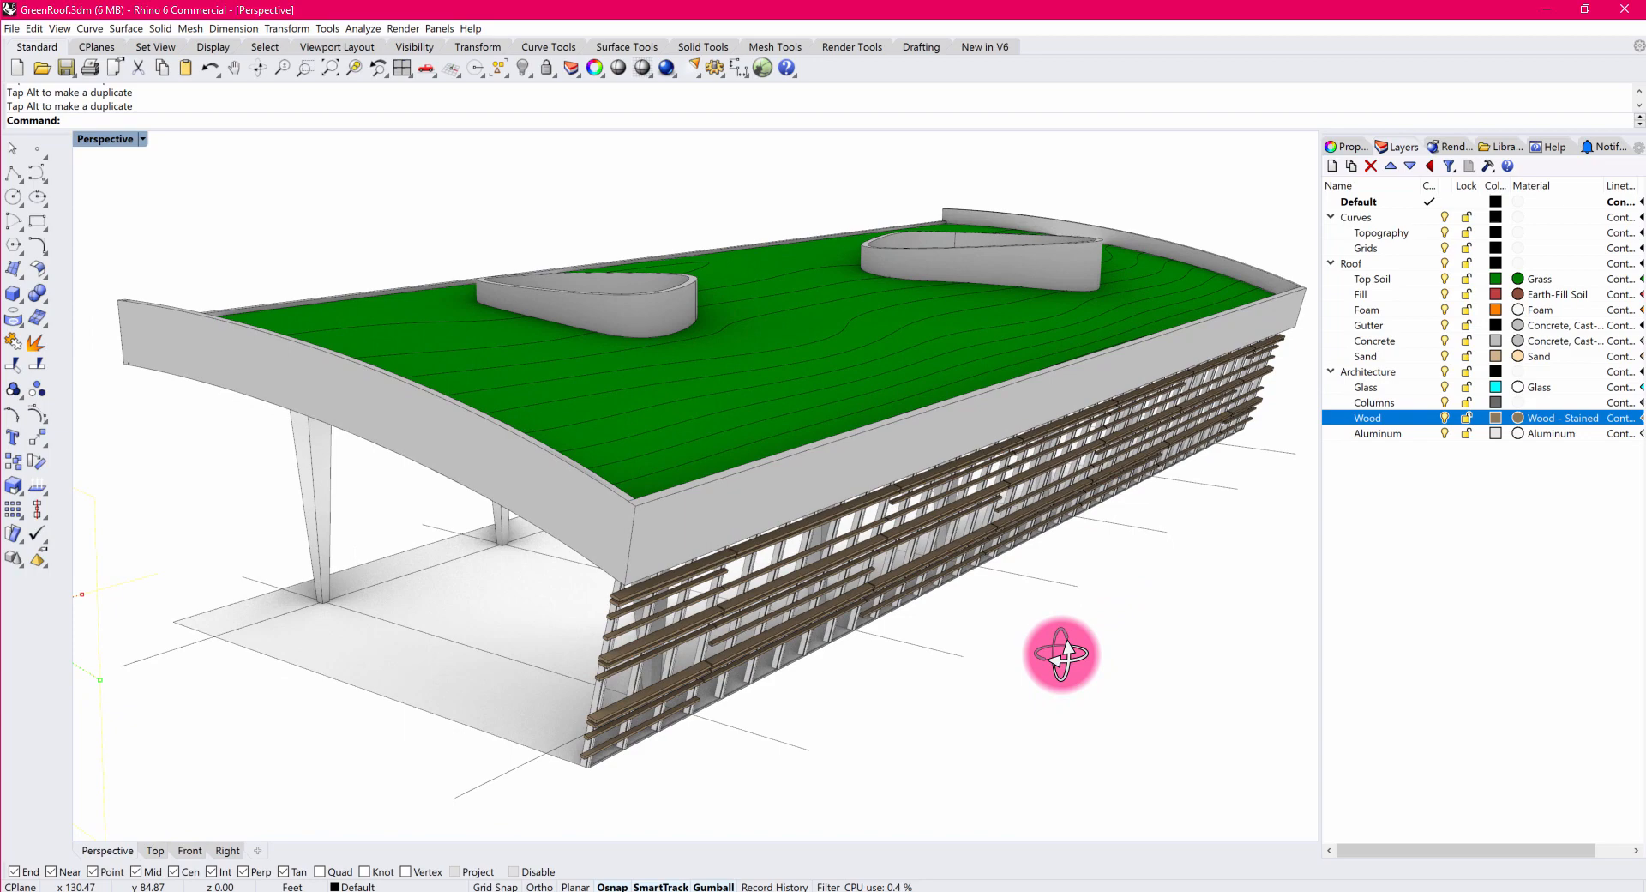
pyautogui.moveTo(1061, 650); pyautogui.dragTo(1107, 641)
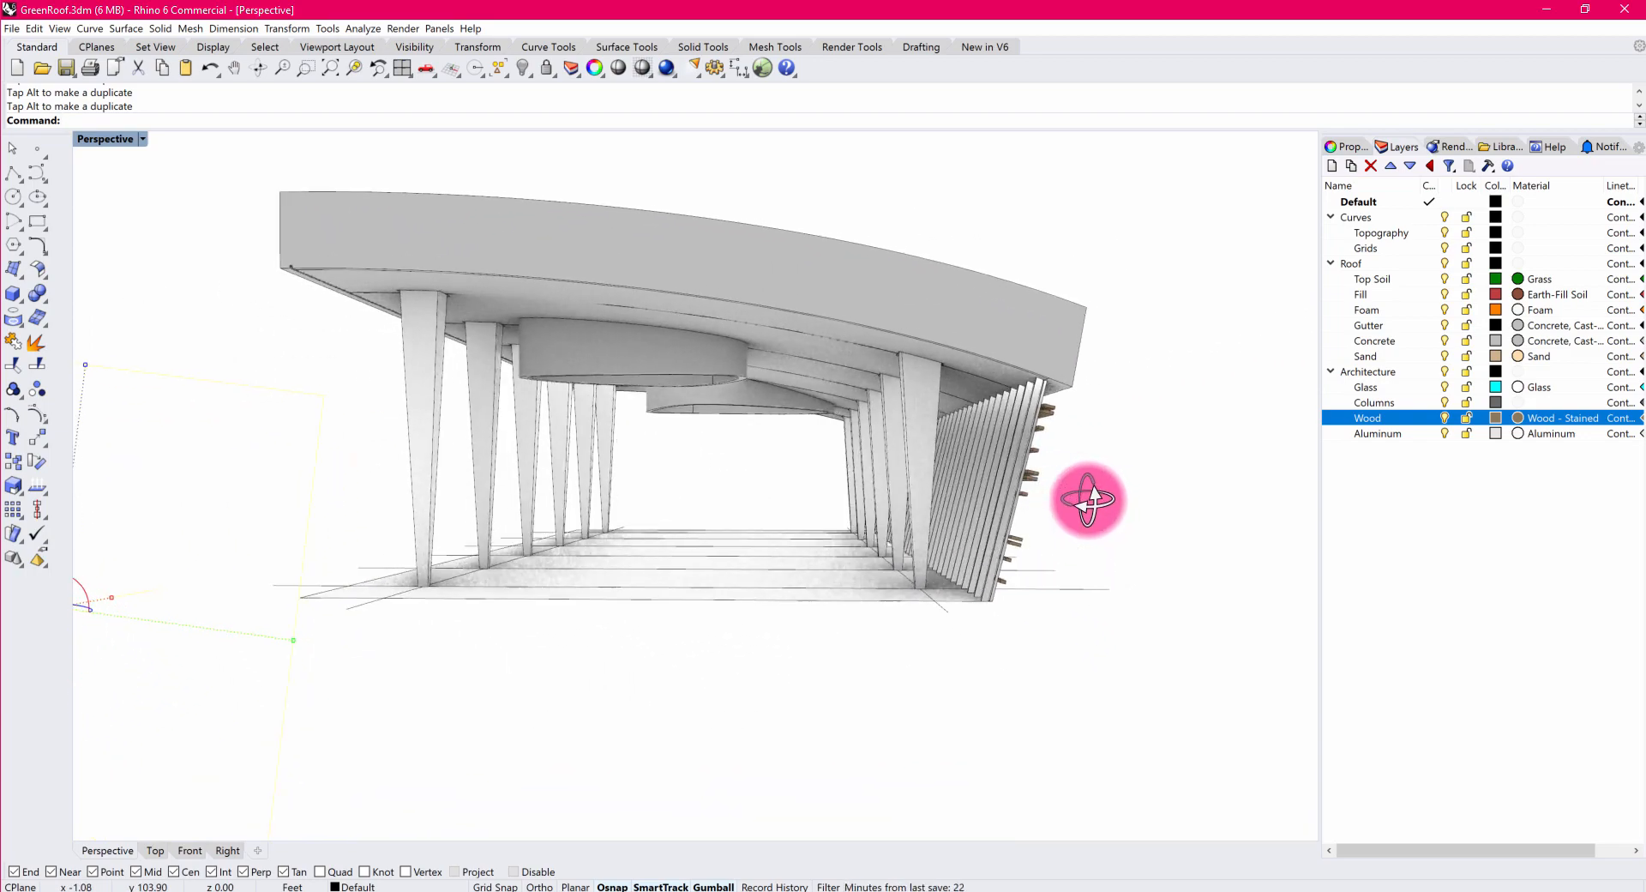
pyautogui.moveTo(1089, 500); pyautogui.dragTo(1110, 557)
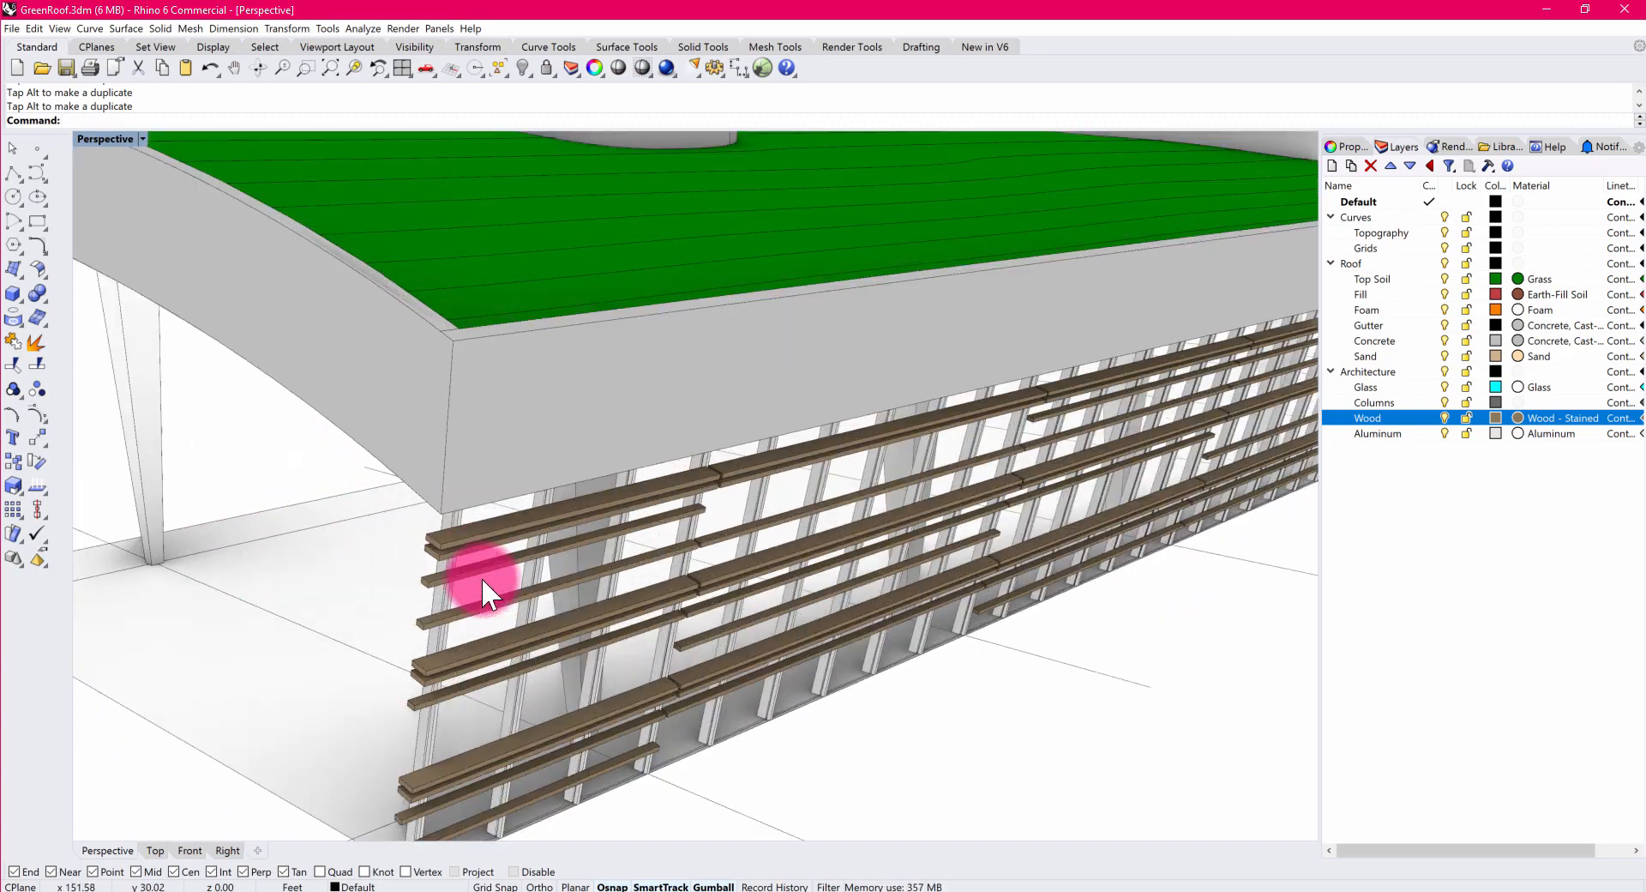
pyautogui.moveTo(487, 588); pyautogui.dragTo(693, 673)
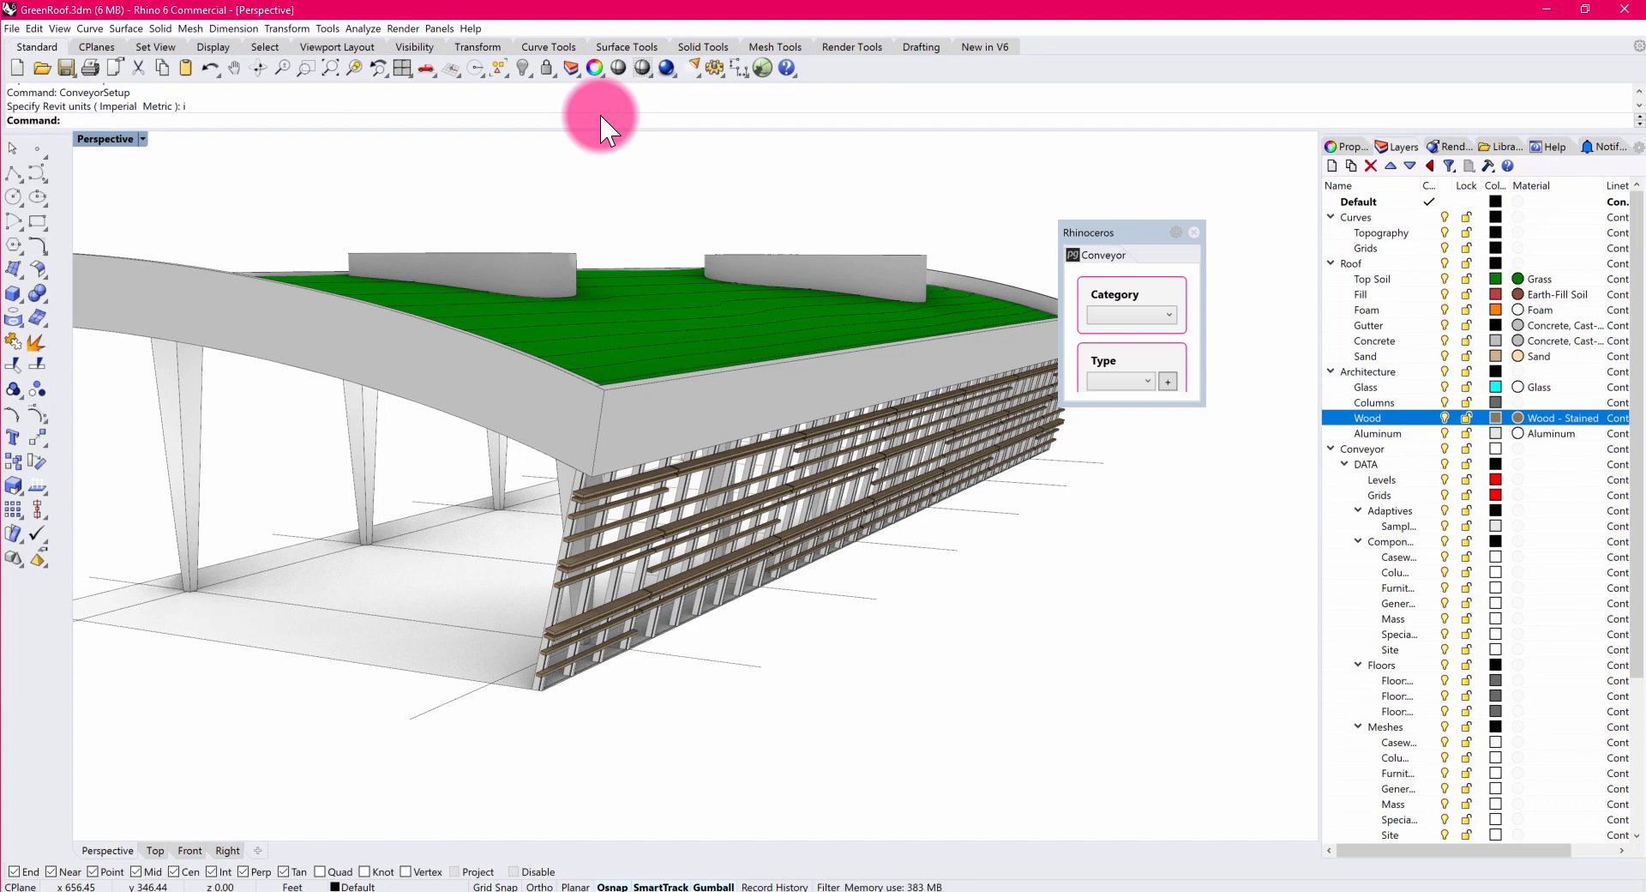
pyautogui.moveTo(1100, 275)
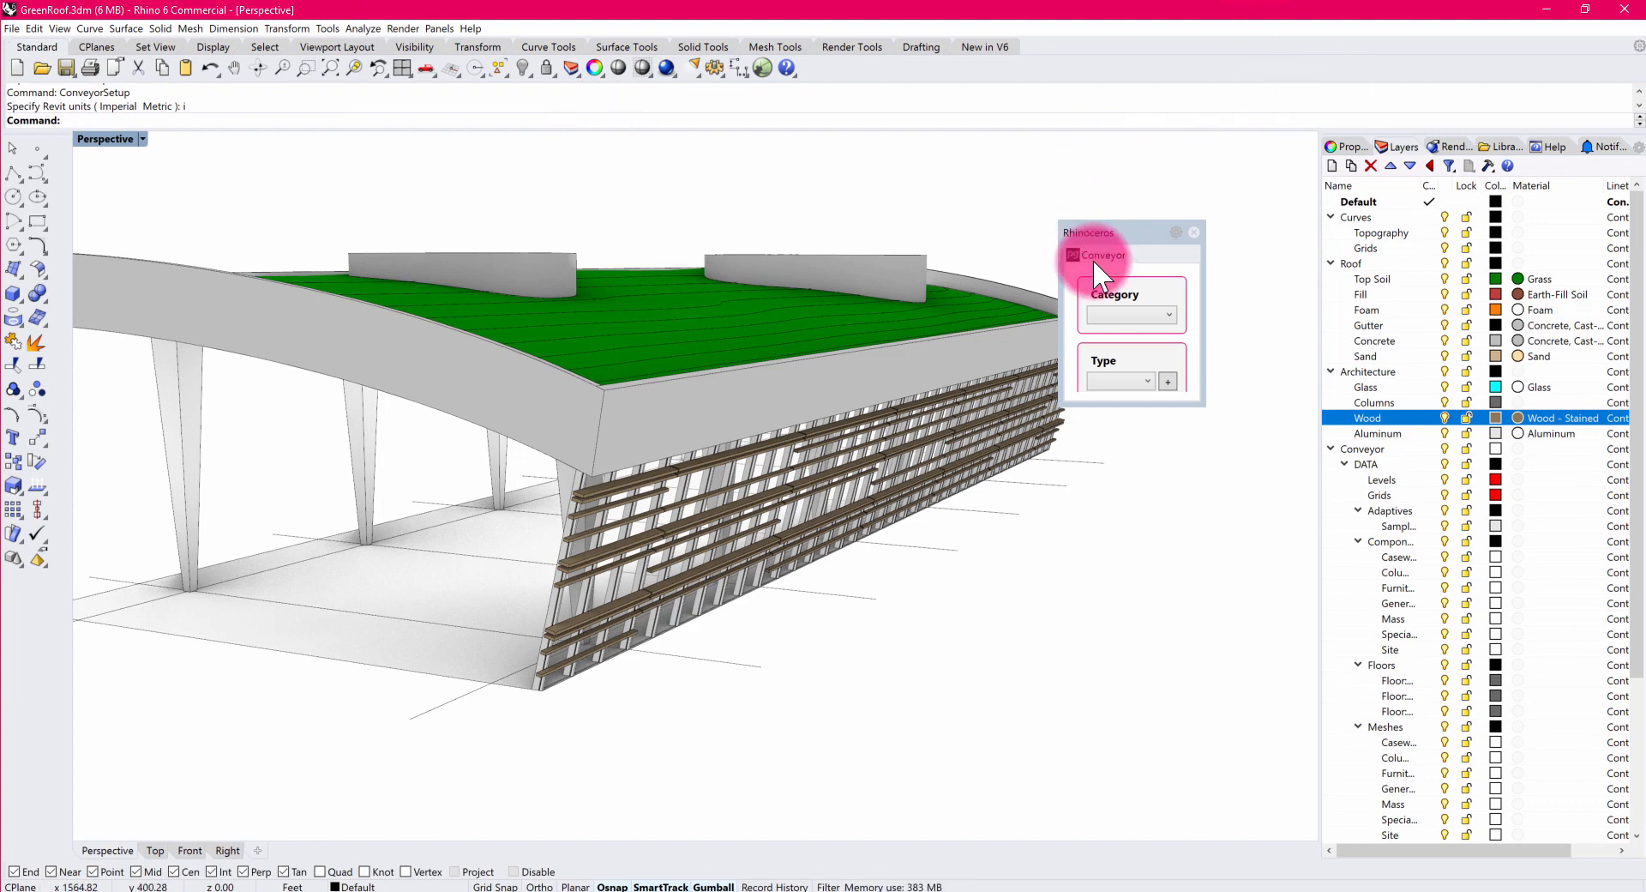
# Dock the Conveyor panel and set the Grids-layer curves to the Grids category.
pyautogui.moveTo(1095, 256); pyautogui.dragTo(1319, 279)
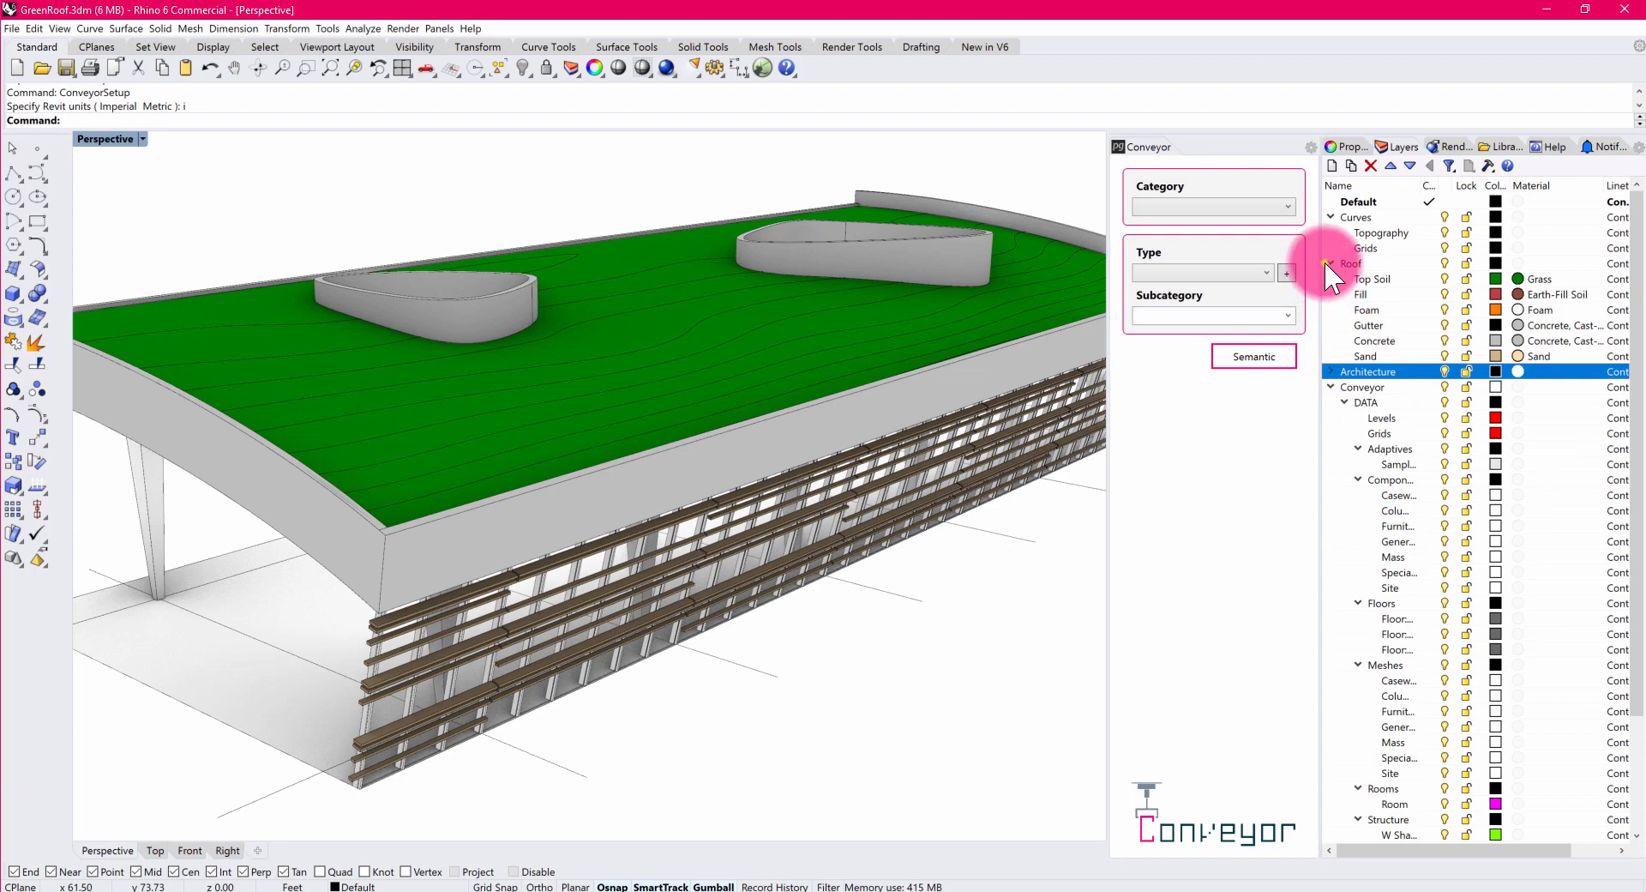
pyautogui.rightClick(1365, 248)
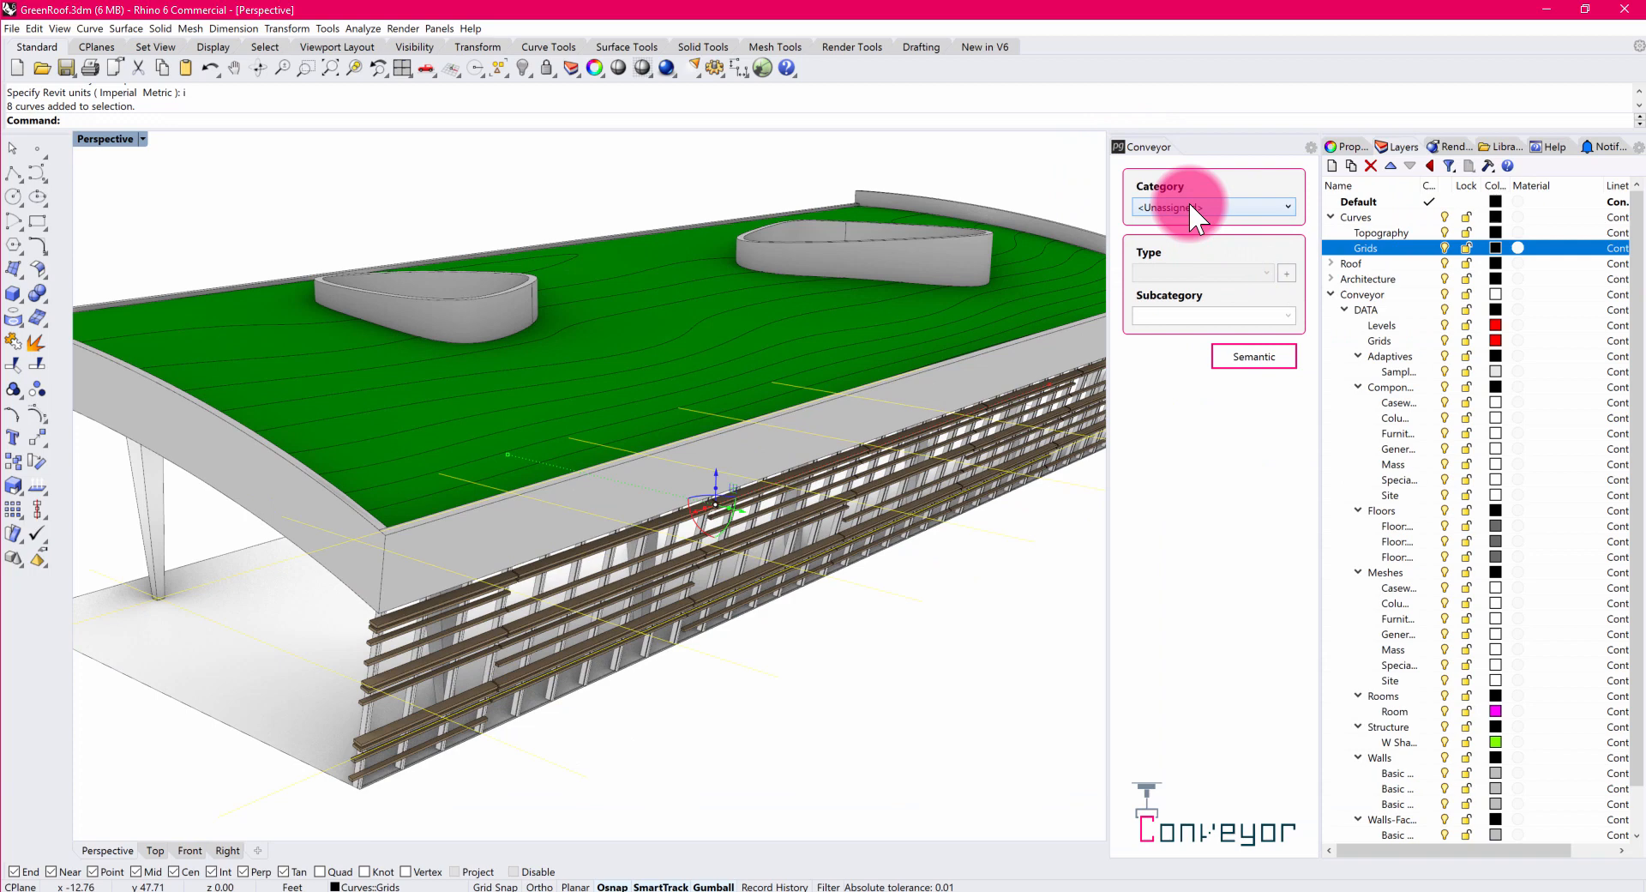
pyautogui.click(1203, 207)
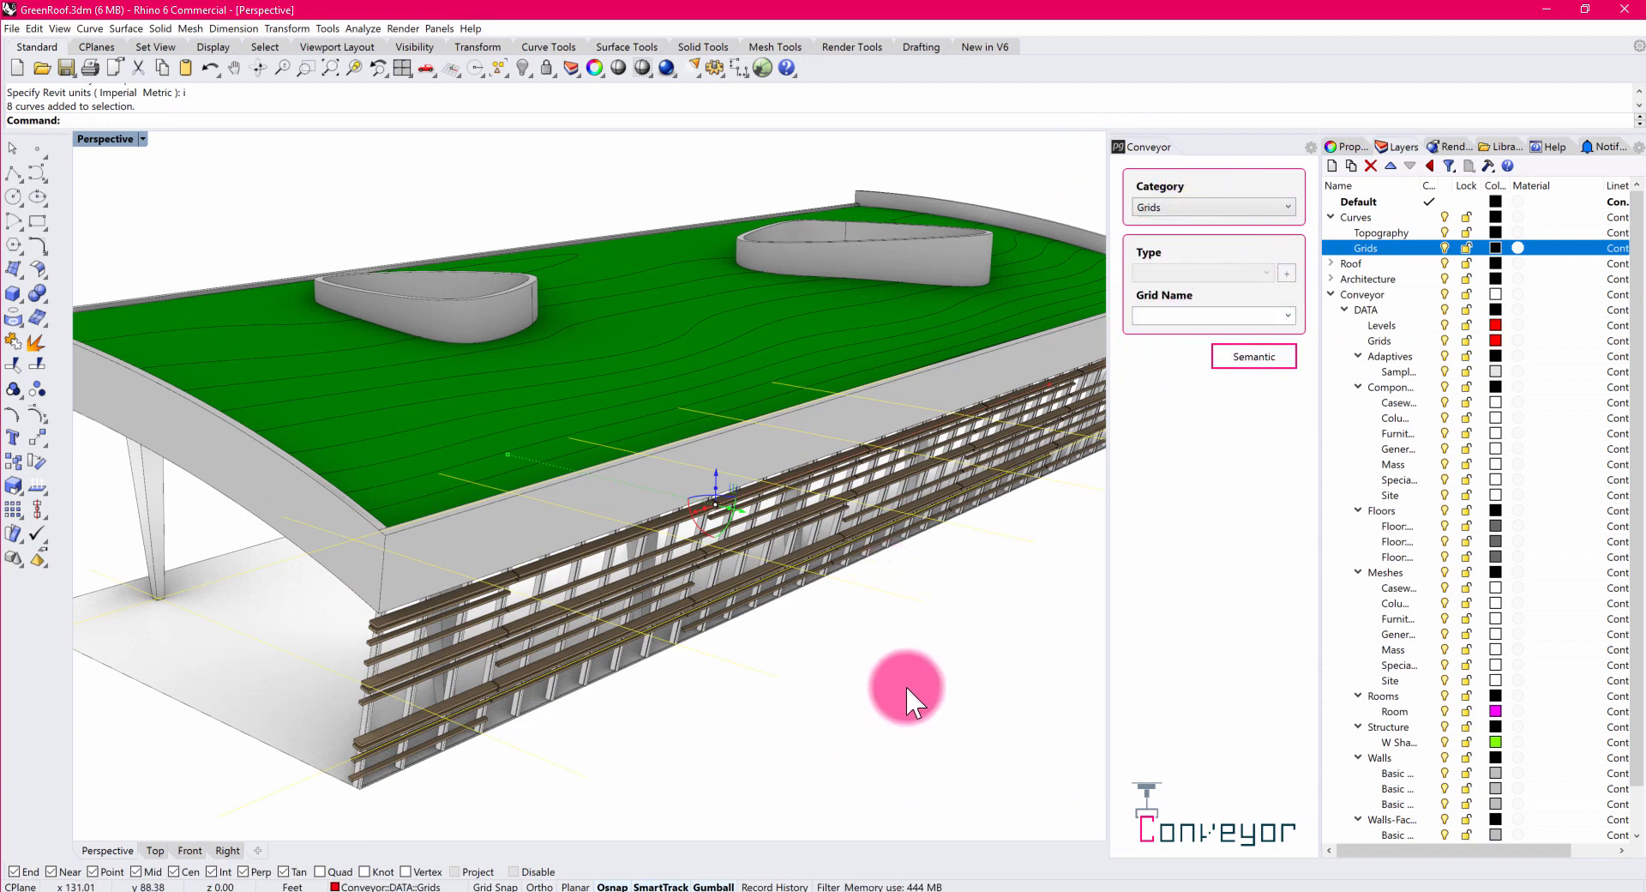
pyautogui.moveTo(906, 702); pyautogui.dragTo(814, 588)
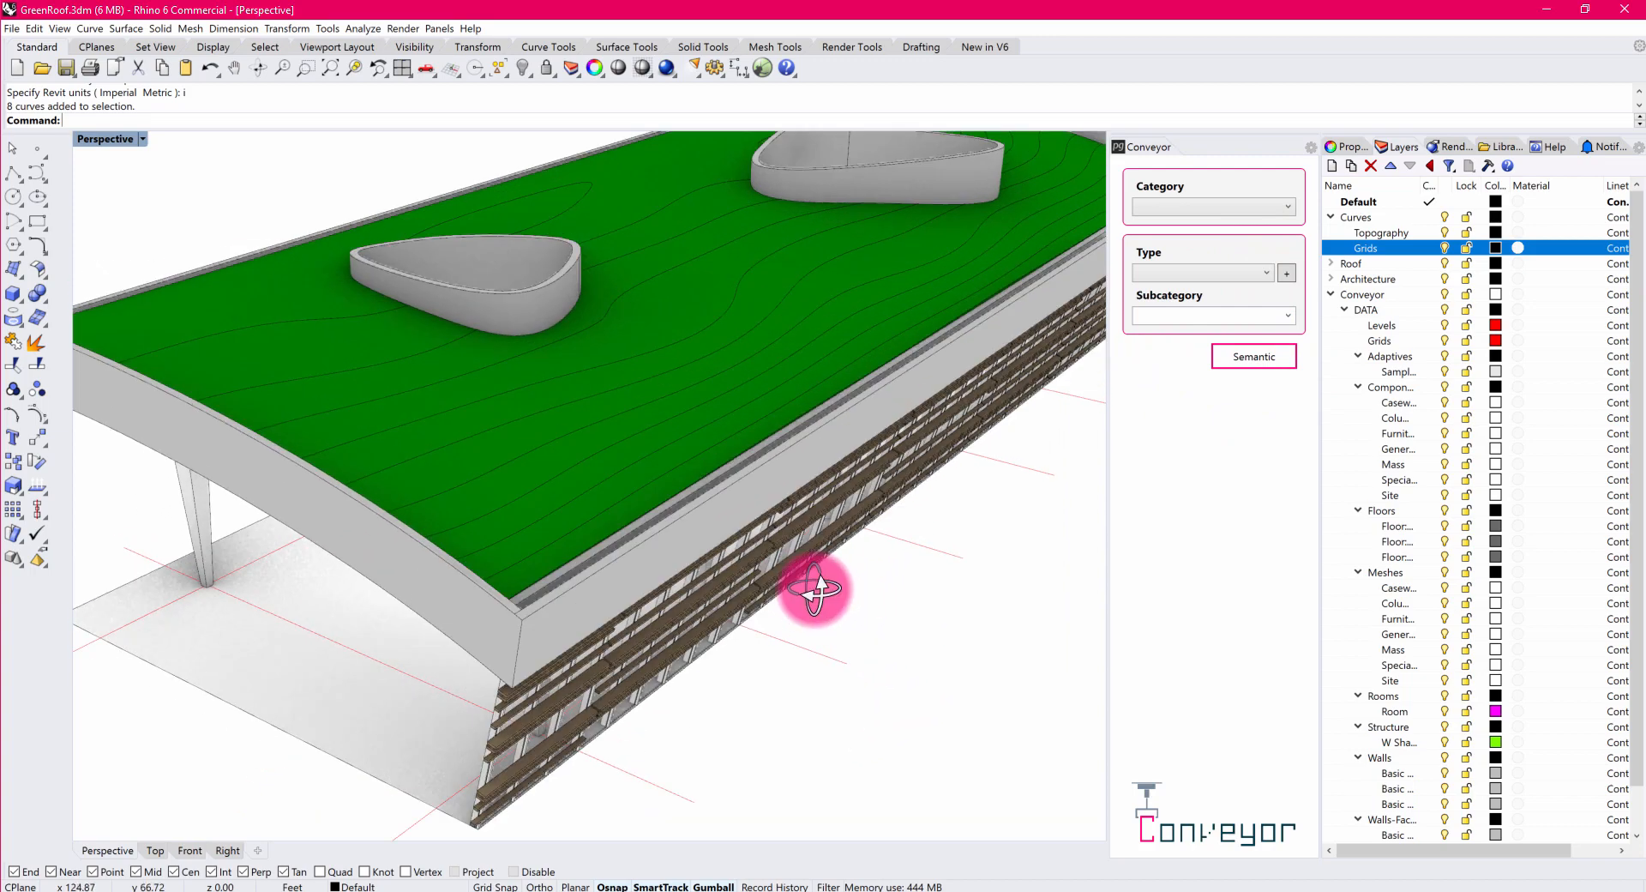
pyautogui.moveTo(814, 588); pyautogui.dragTo(562, 599)
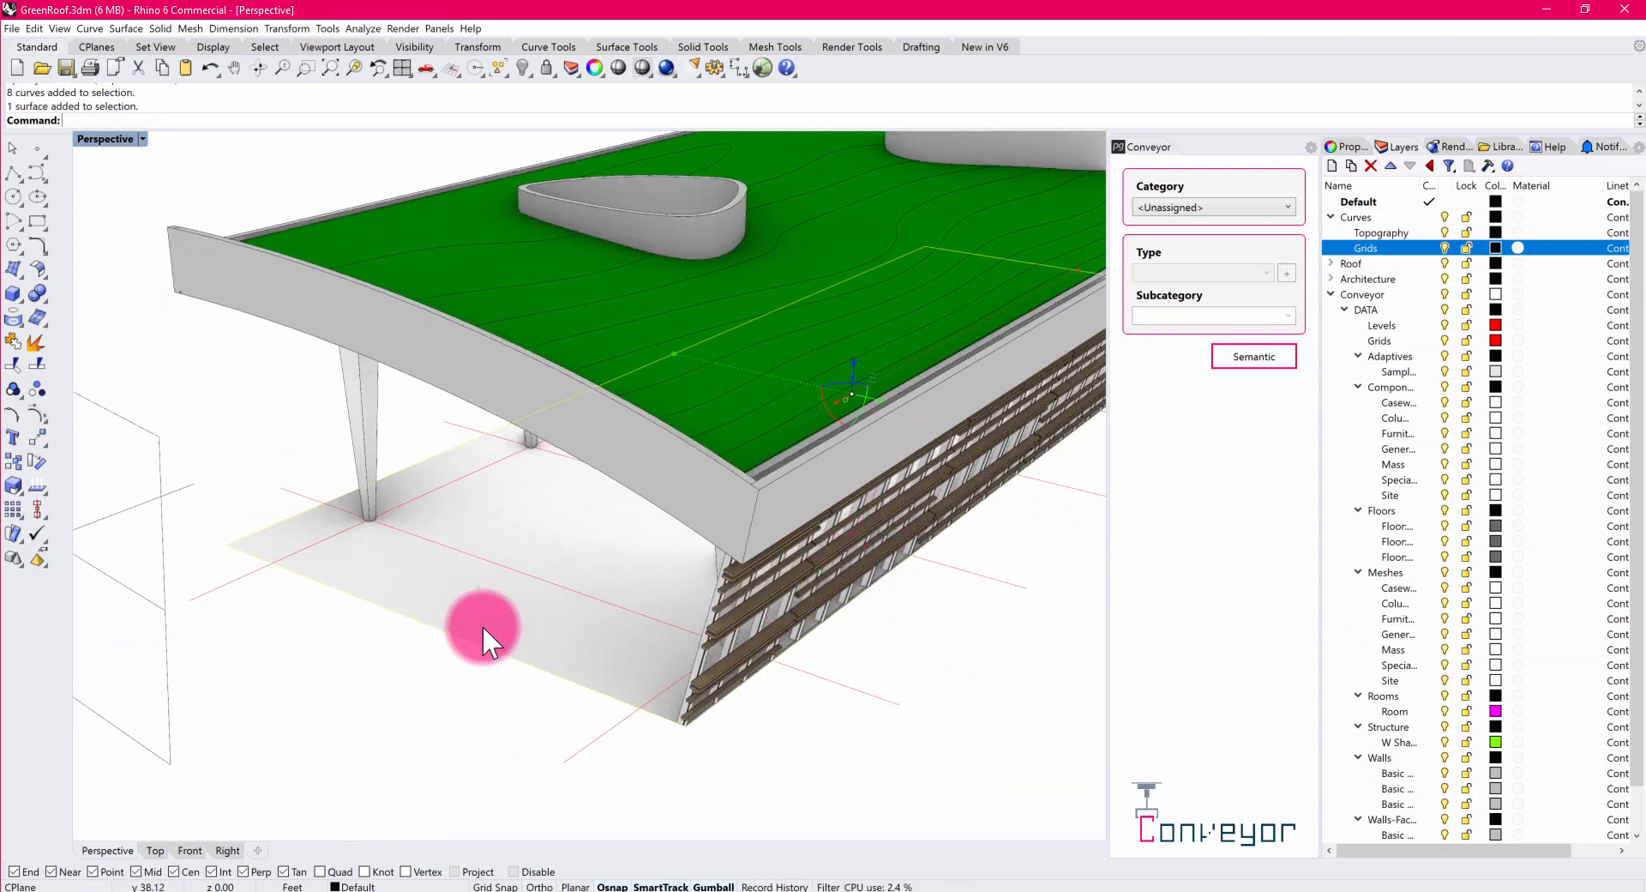
# Classify the ground surface as Conveyor Floors with the Floor:Generic type.
pyautogui.moveTo(483, 640); pyautogui.dragTo(745, 467)
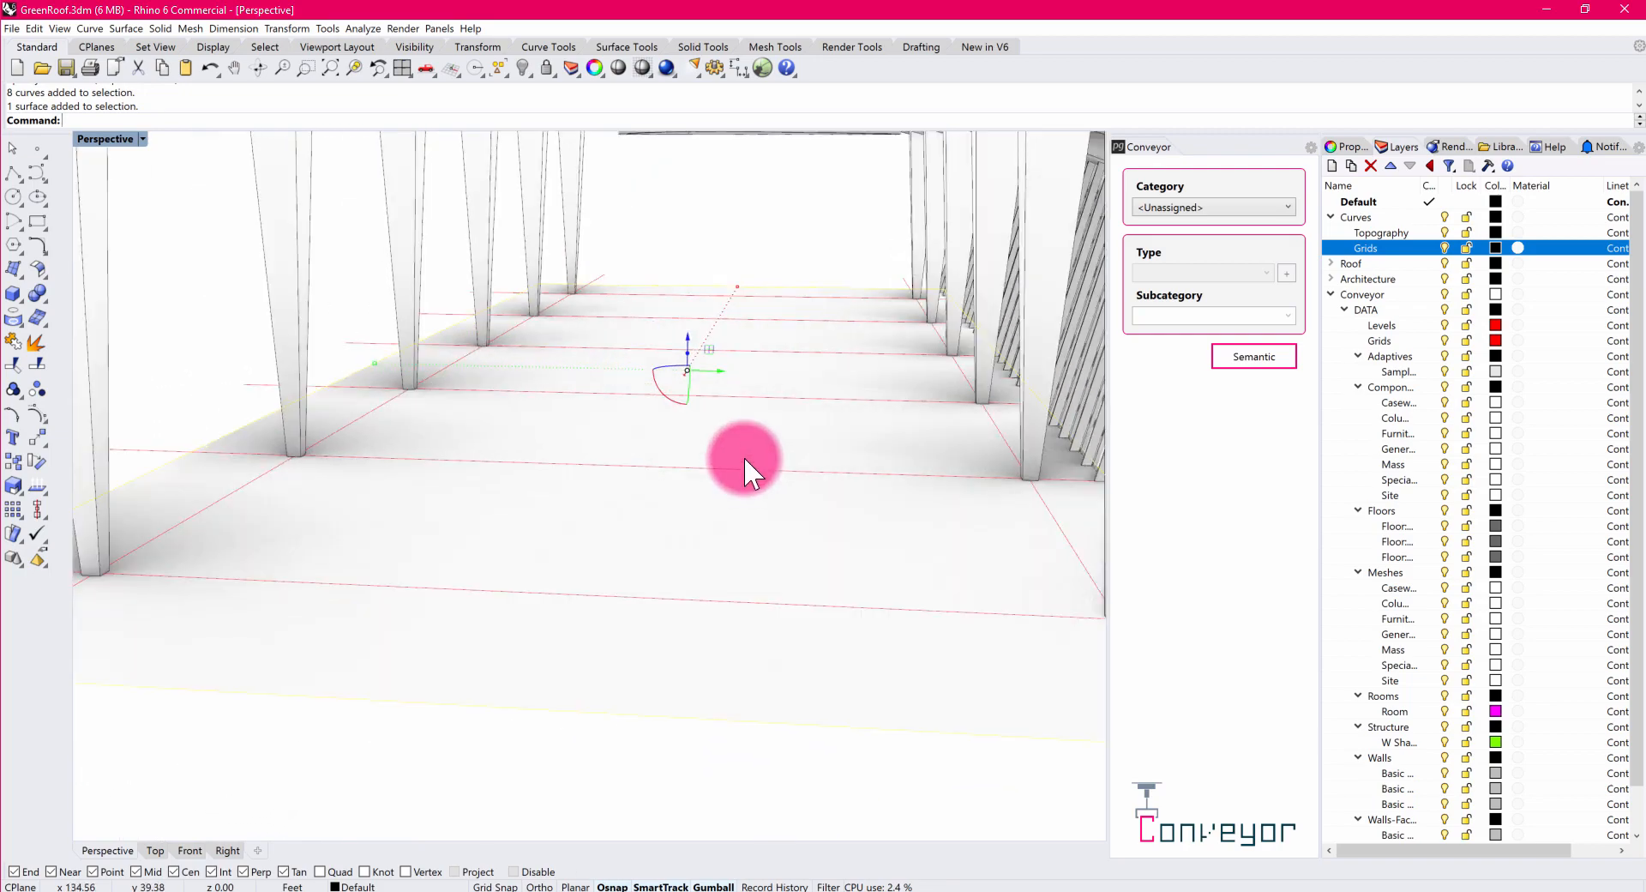
pyautogui.click(1286, 207)
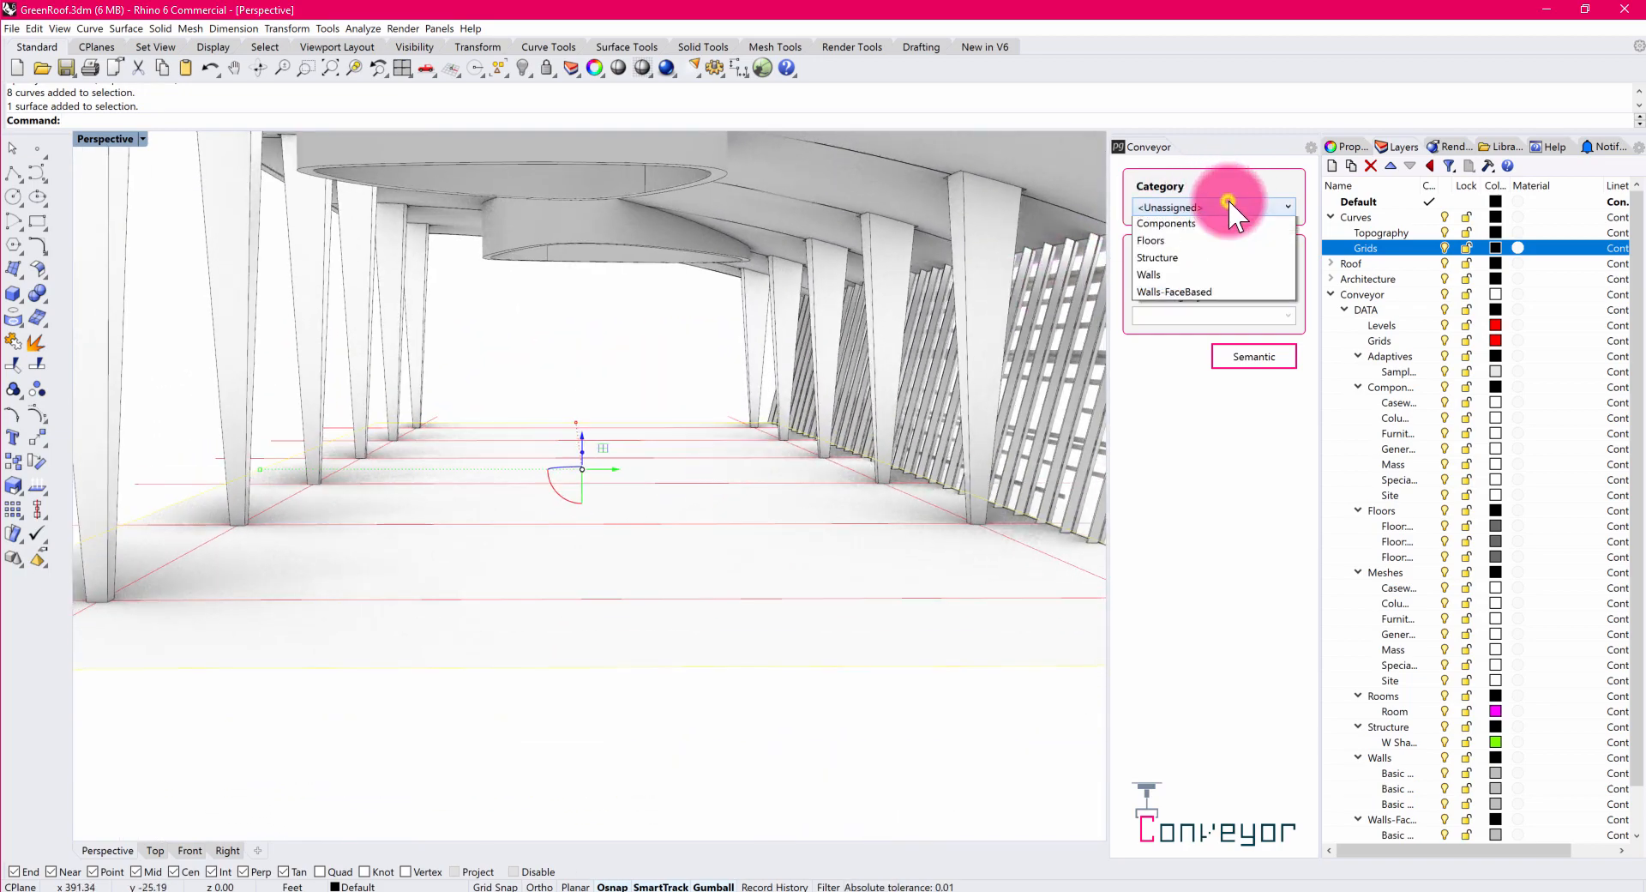
pyautogui.click(1150, 240)
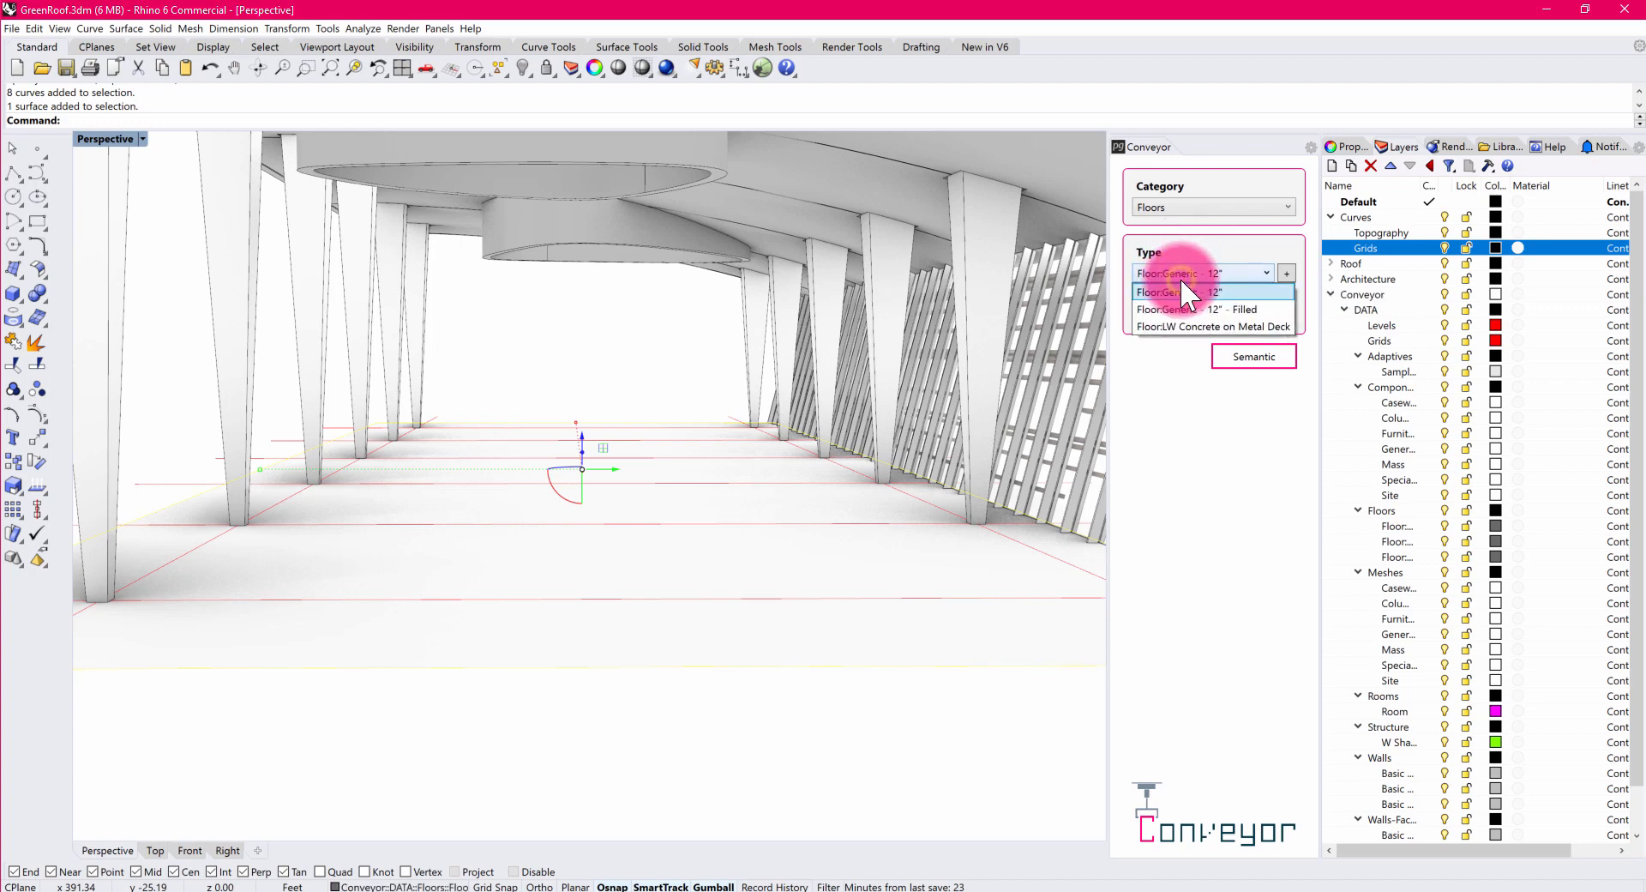
pyautogui.click(1198, 309)
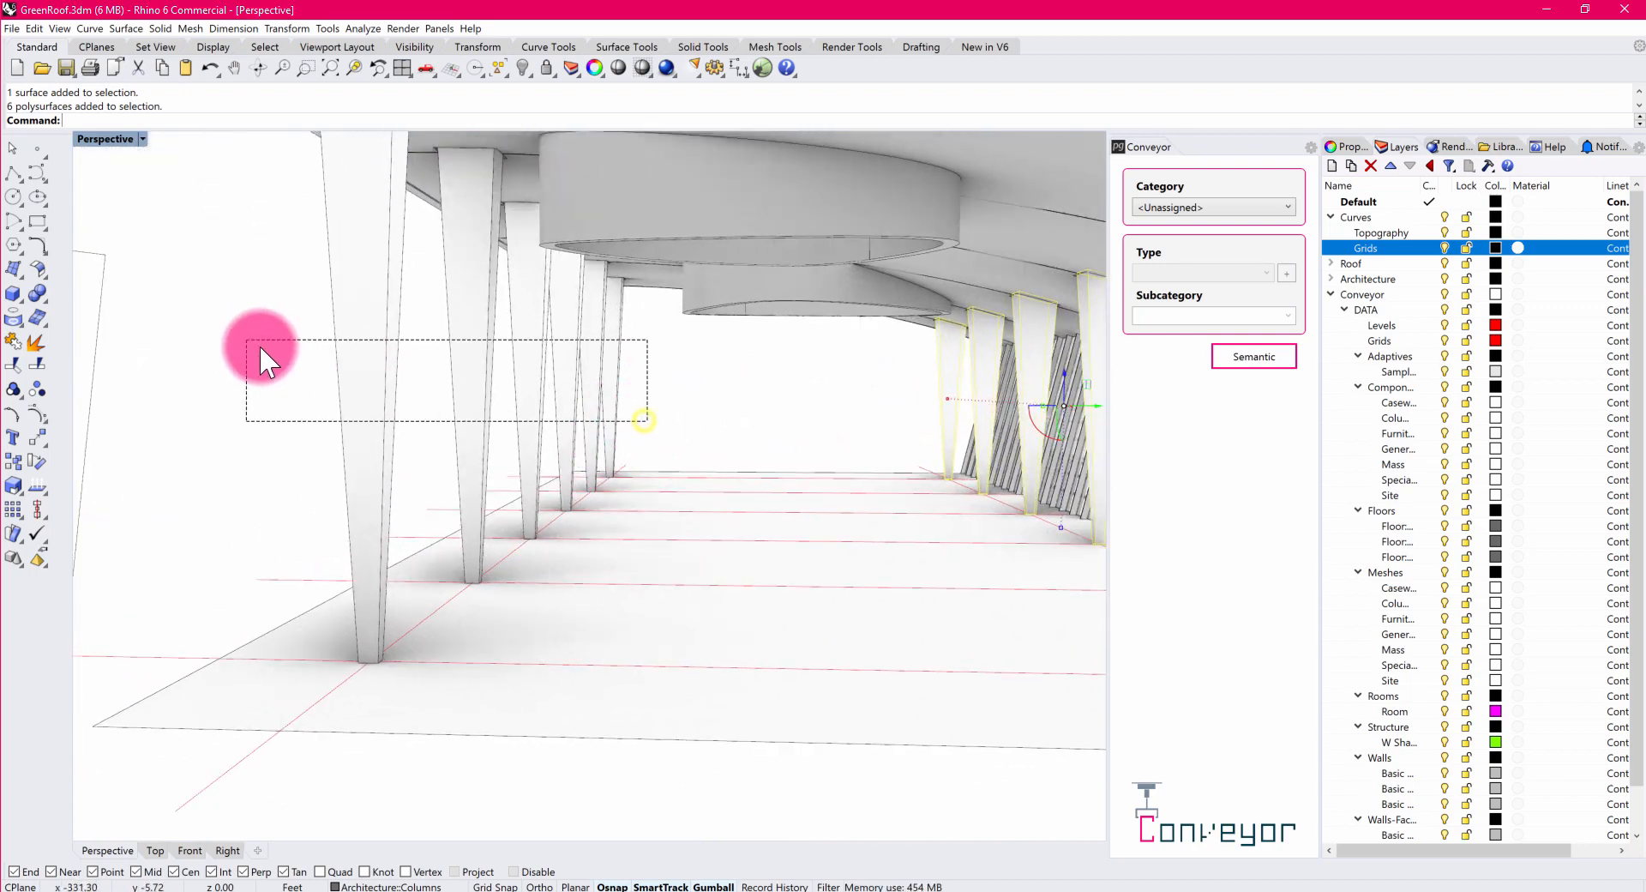
# Select the six tapered columns and tag them Structure with a new Generic Column type.
pyautogui.moveTo(262, 346); pyautogui.dragTo(882, 440)
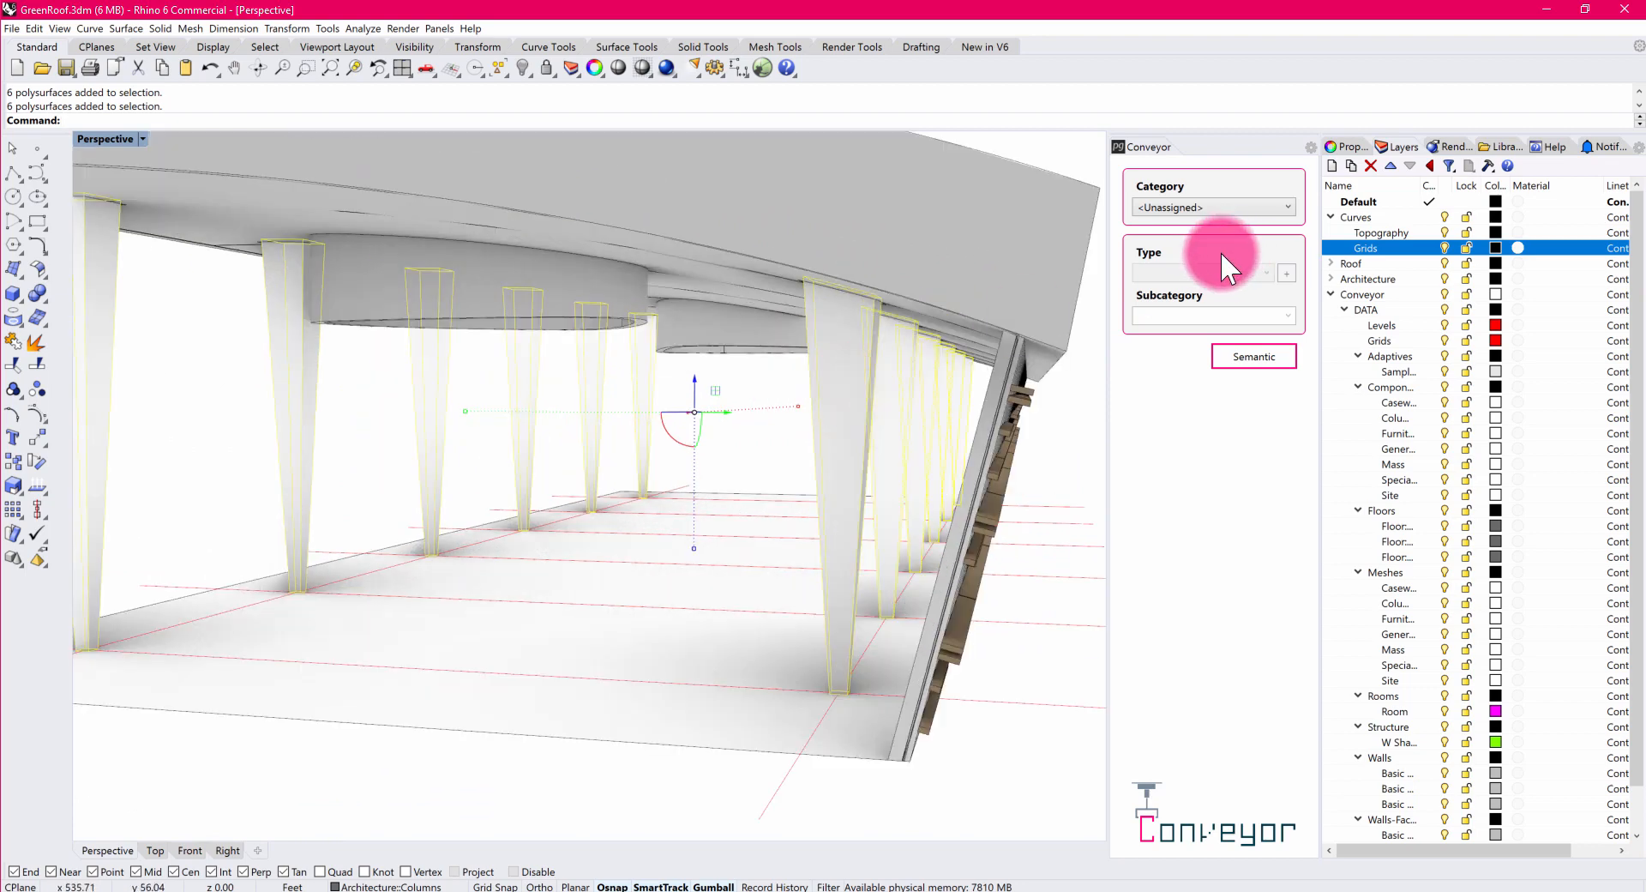
pyautogui.click(1213, 208)
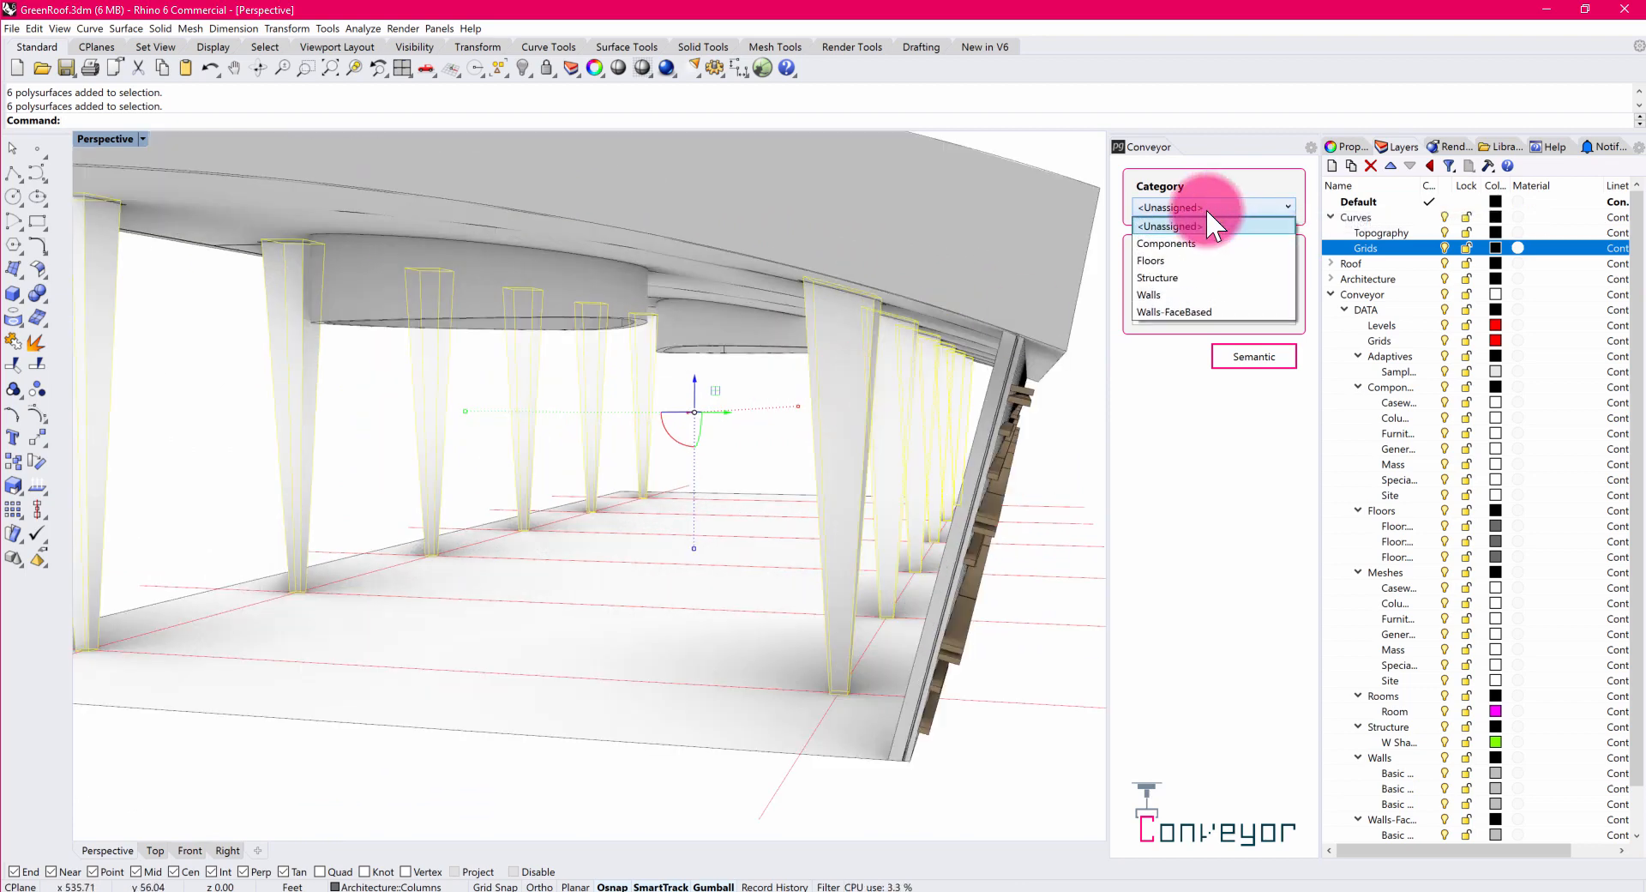
pyautogui.click(1157, 277)
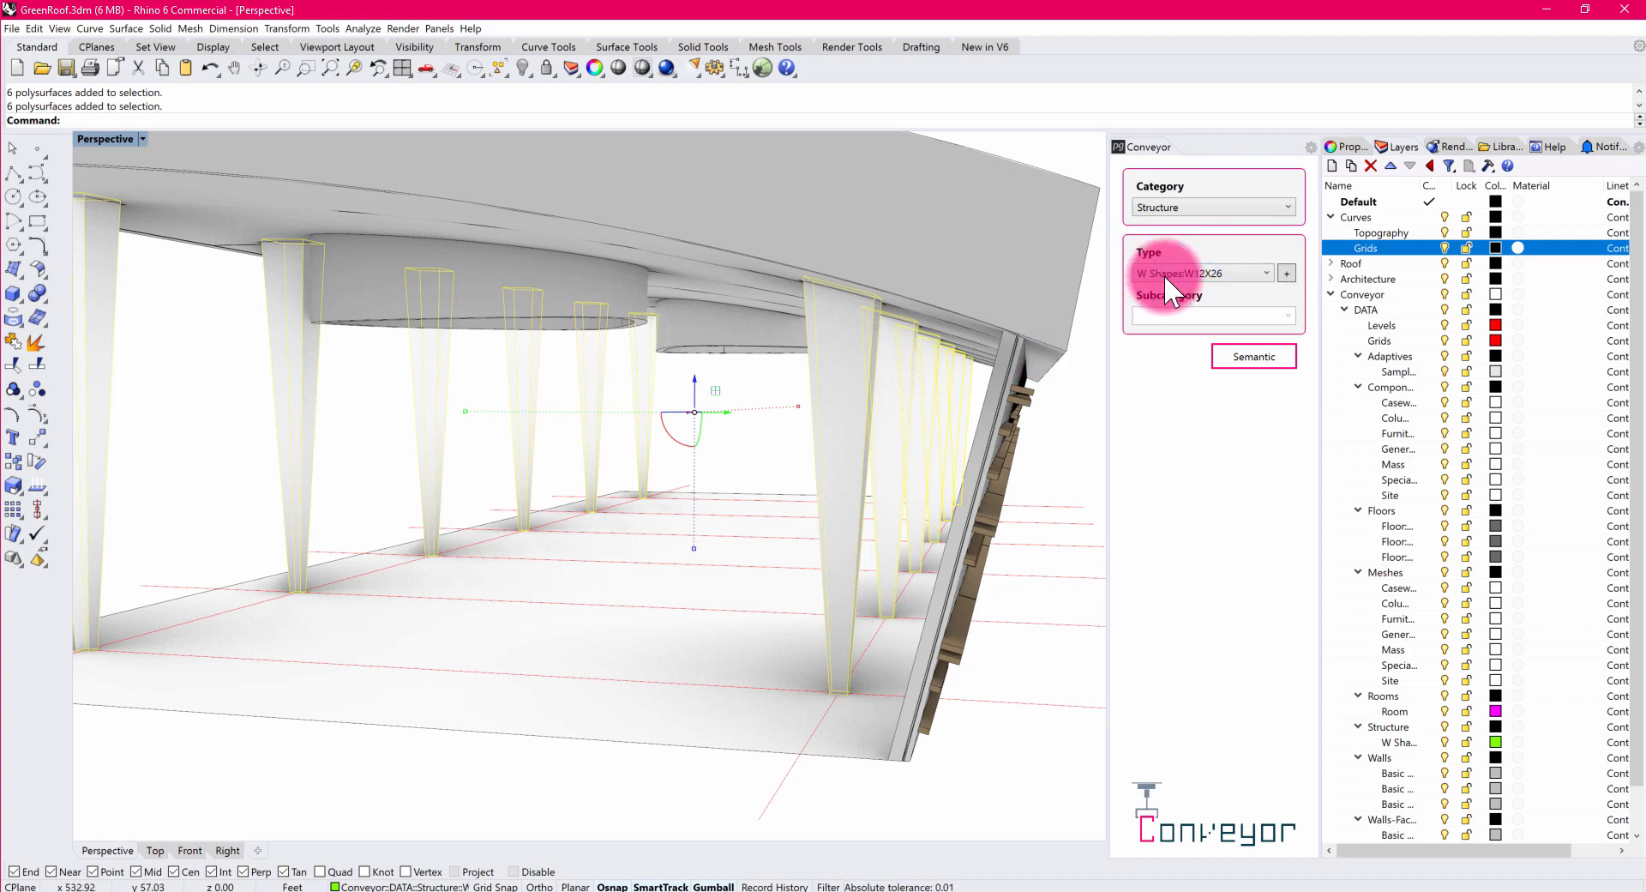
pyautogui.moveTo(1133, 310)
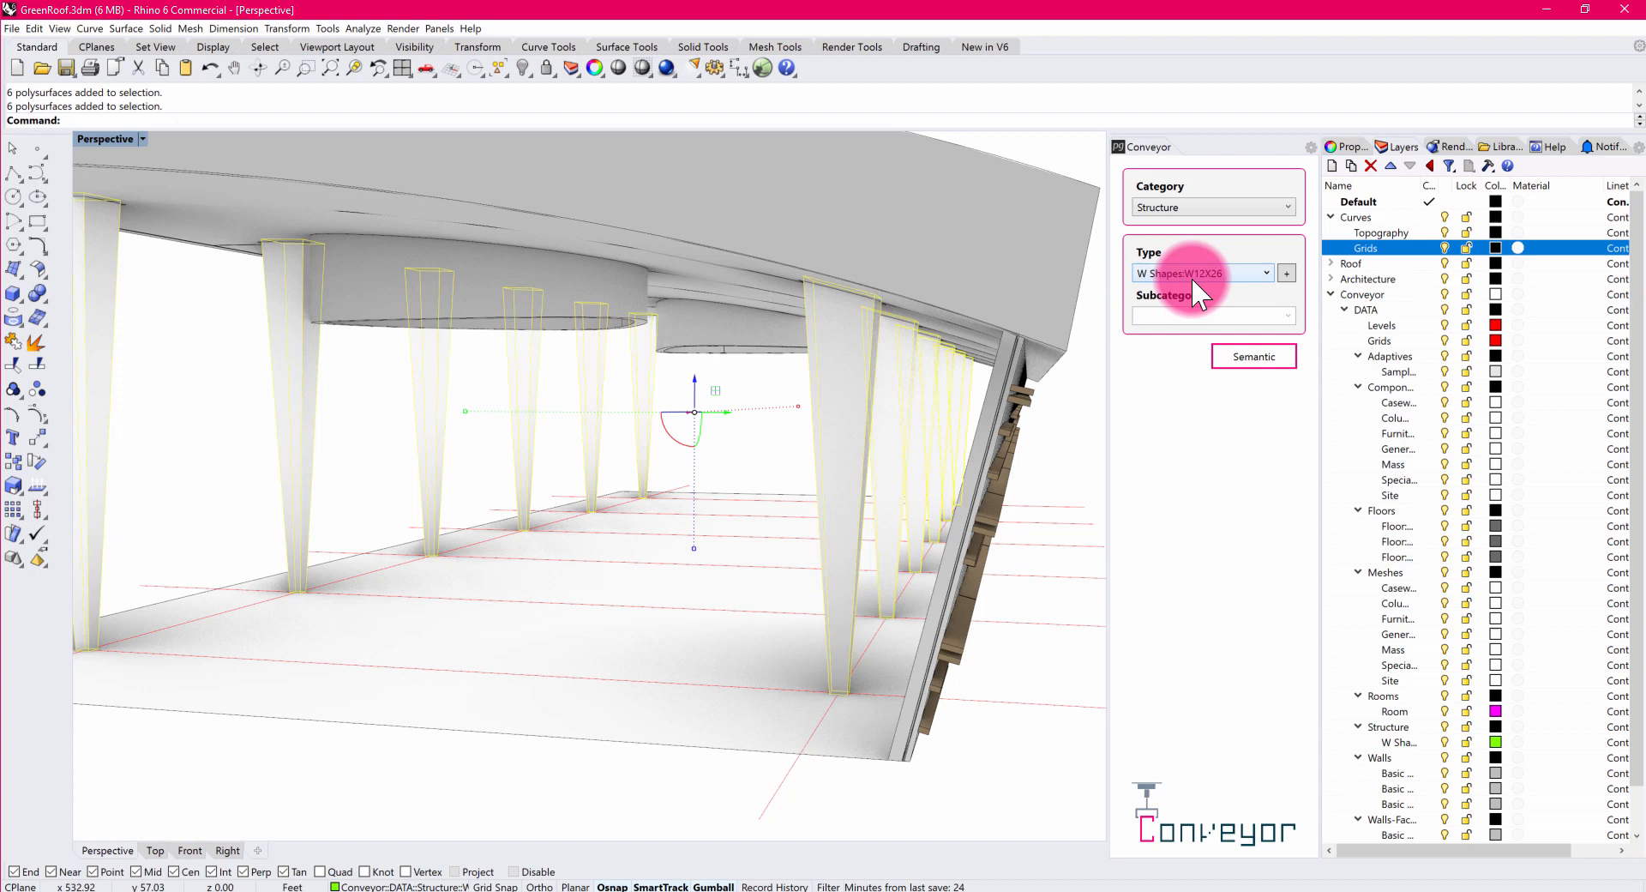
pyautogui.moveTo(1212, 299)
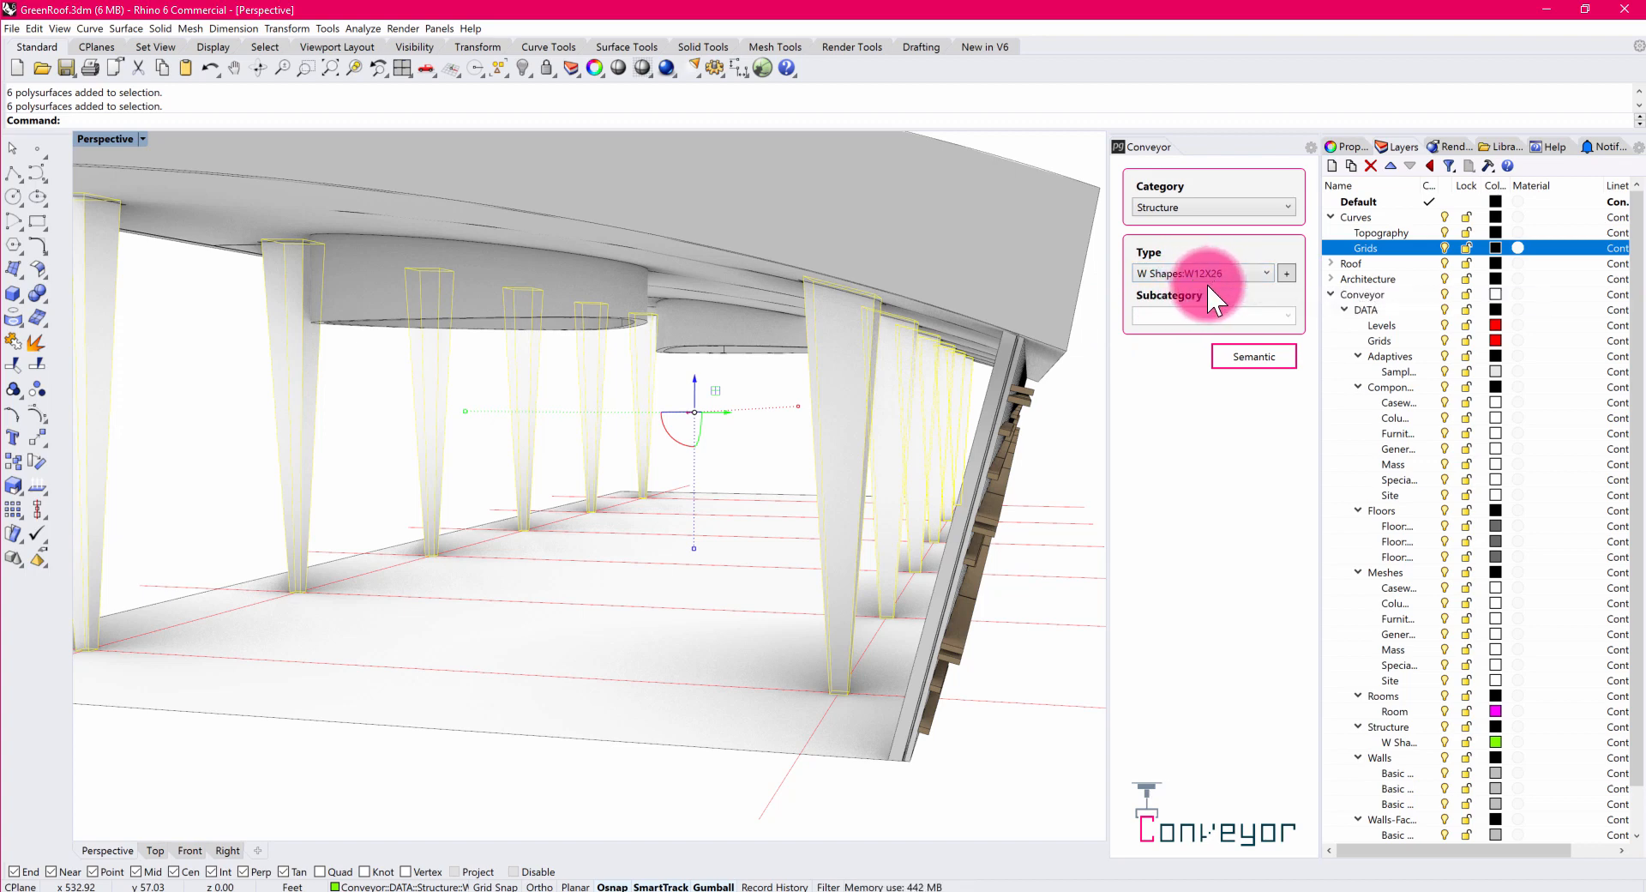
pyautogui.moveTo(1286, 273)
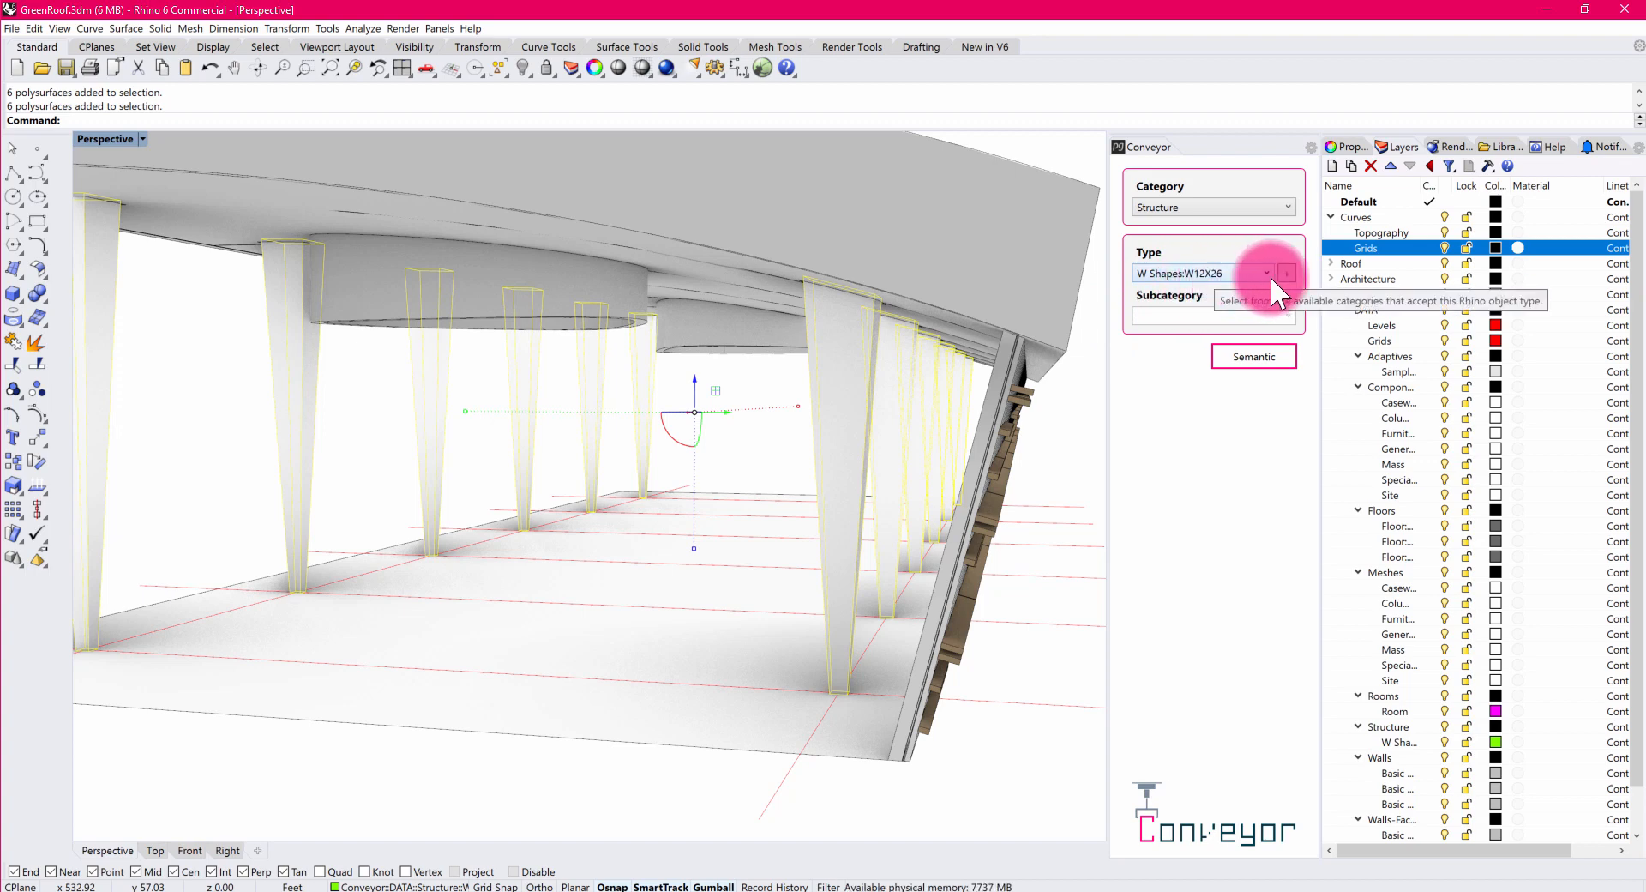
pyautogui.click(1286, 272)
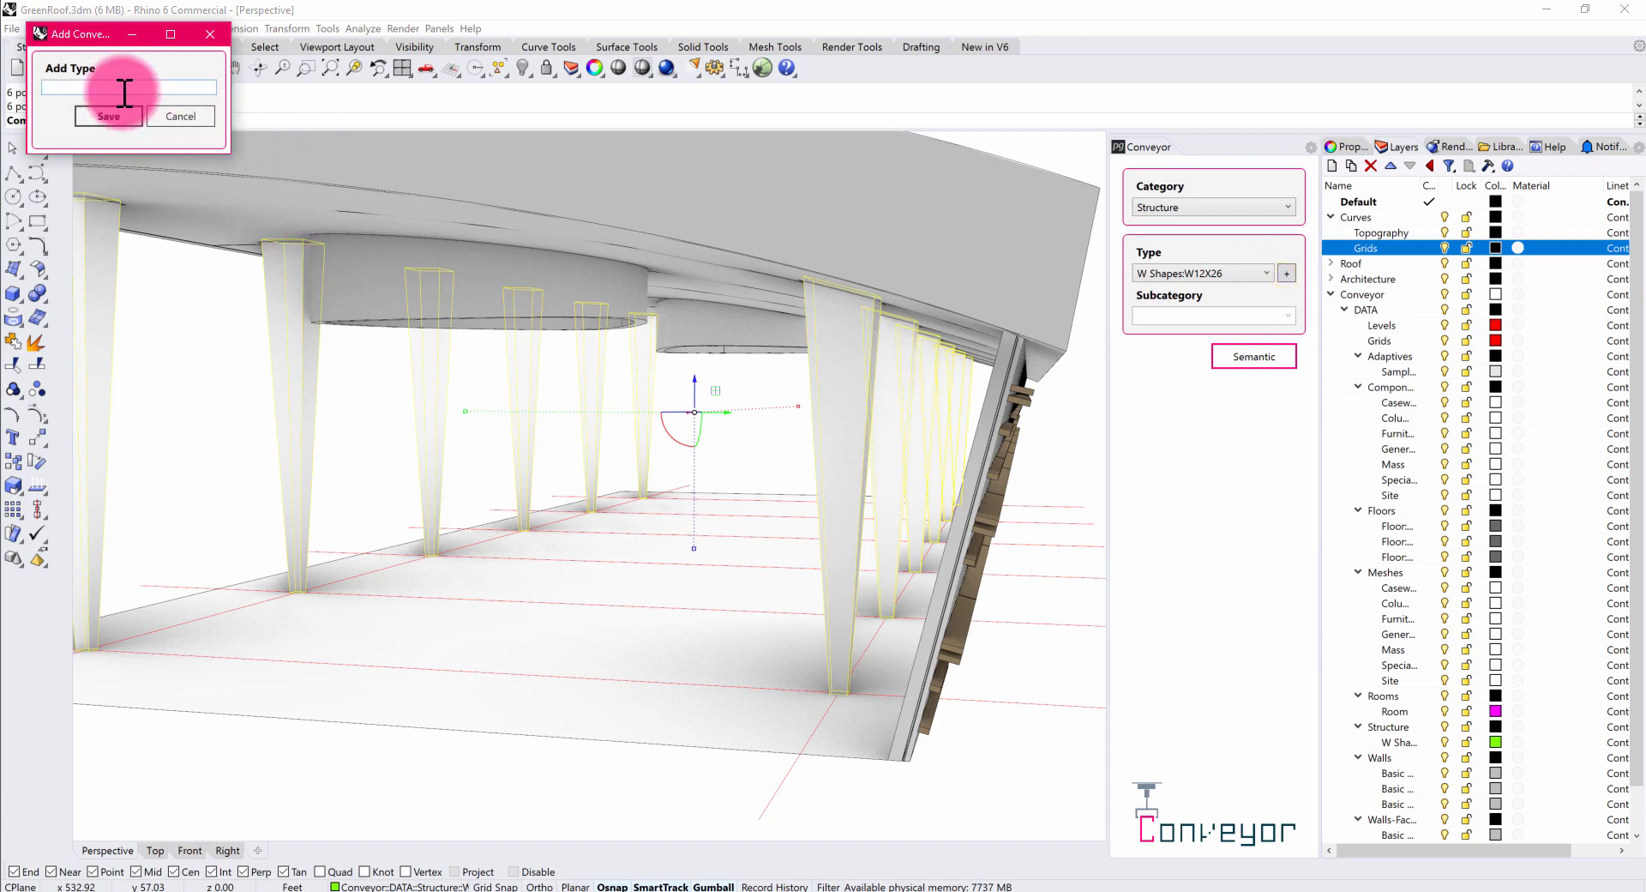
pyautogui.write('Generic')
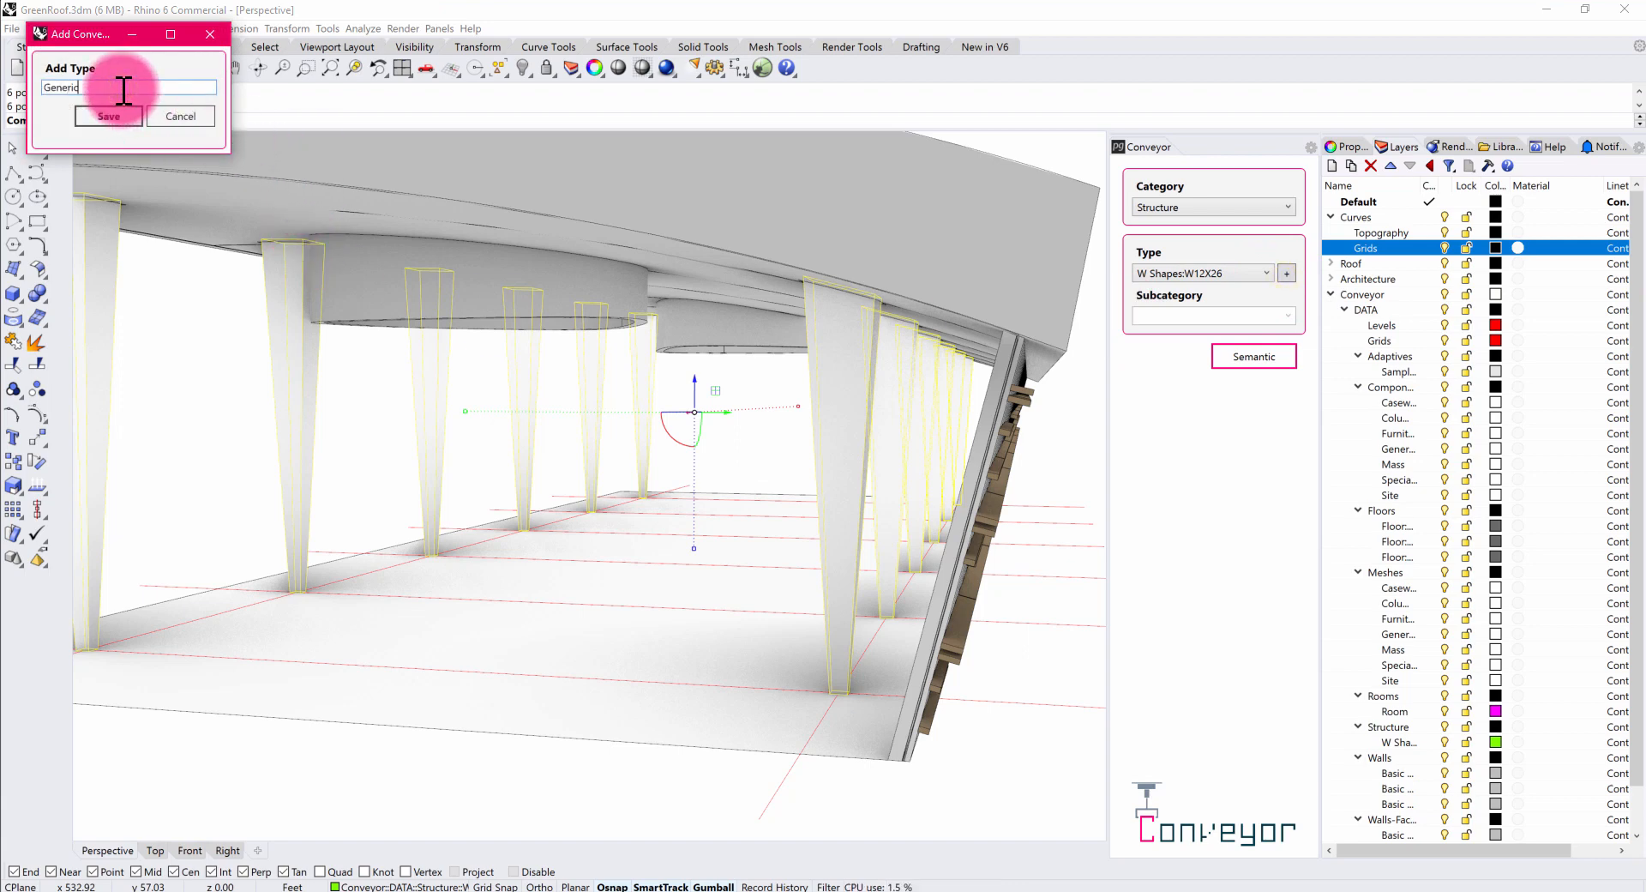
pyautogui.write('Column')
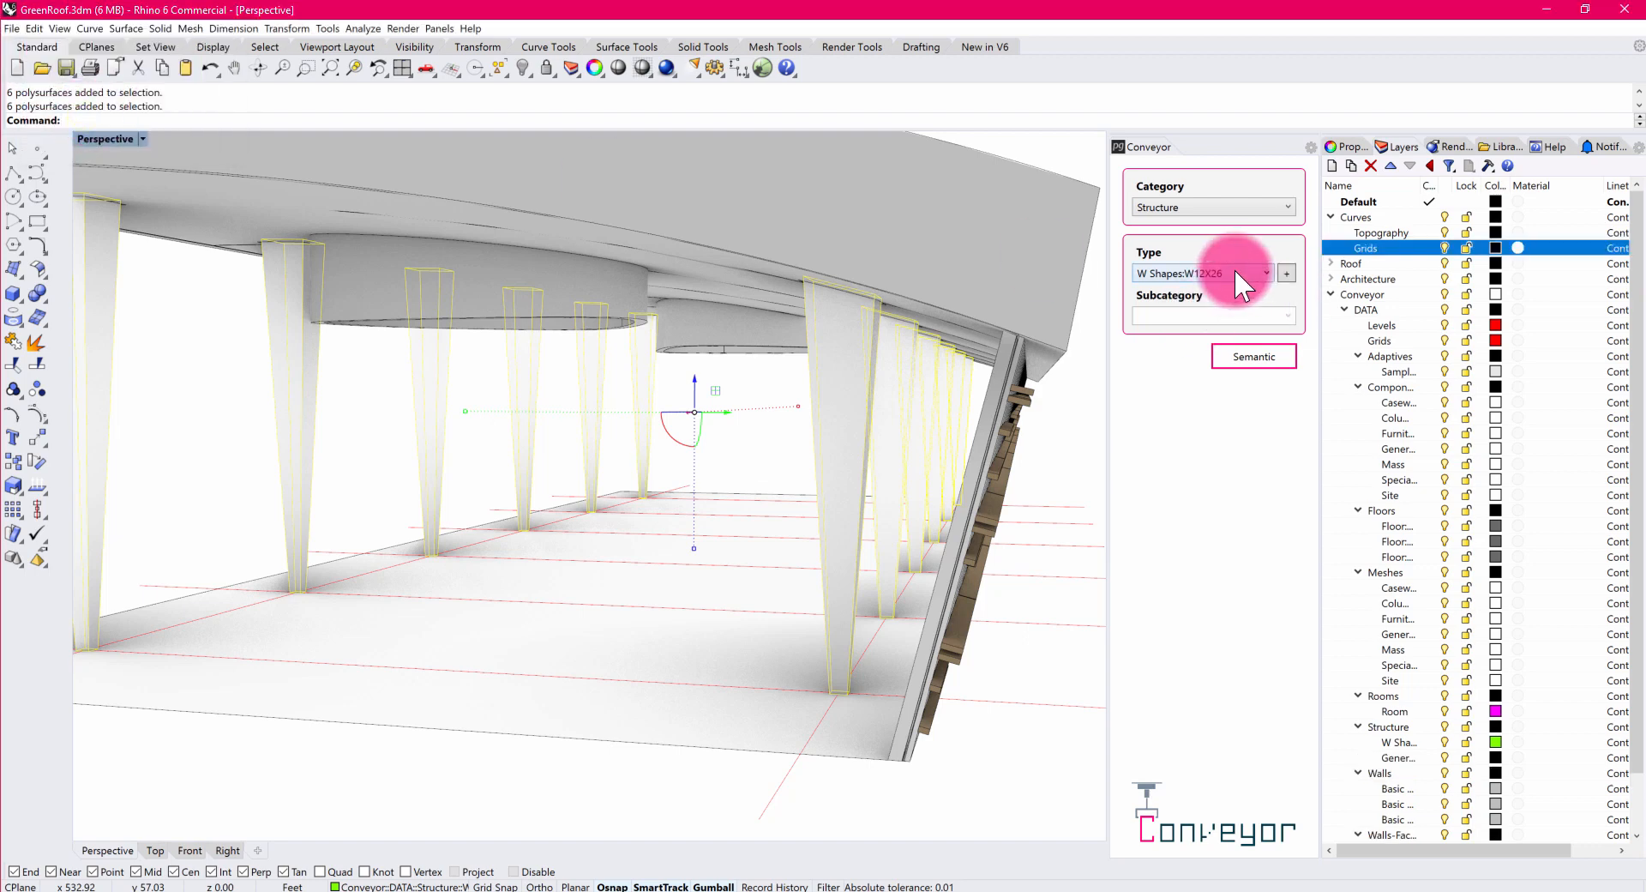
pyautogui.click(1265, 273)
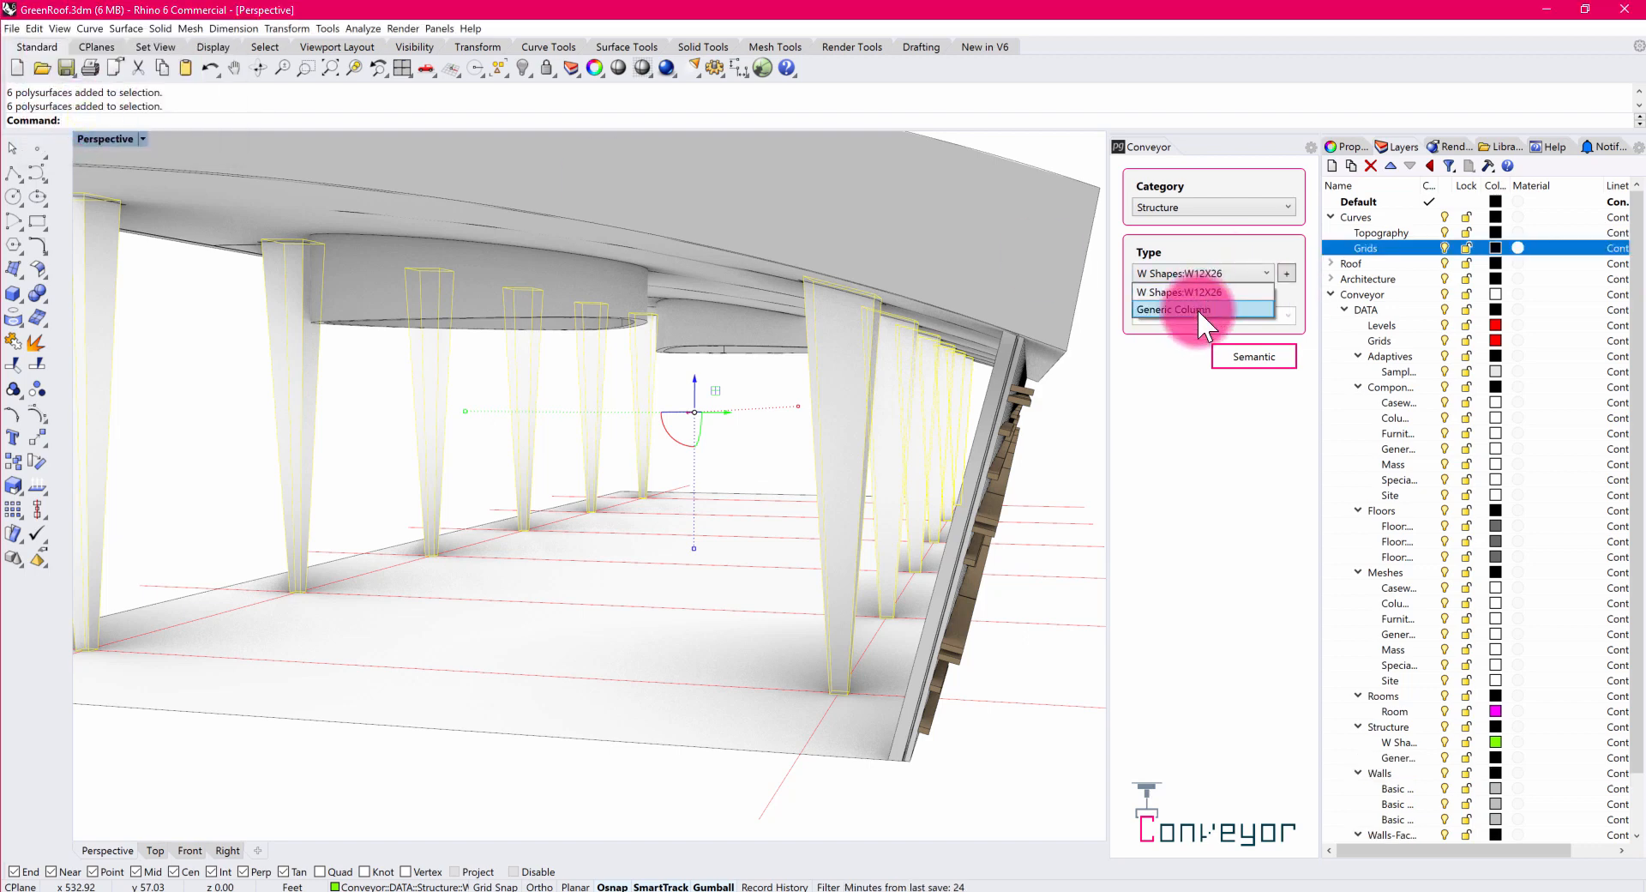
pyautogui.click(1173, 309)
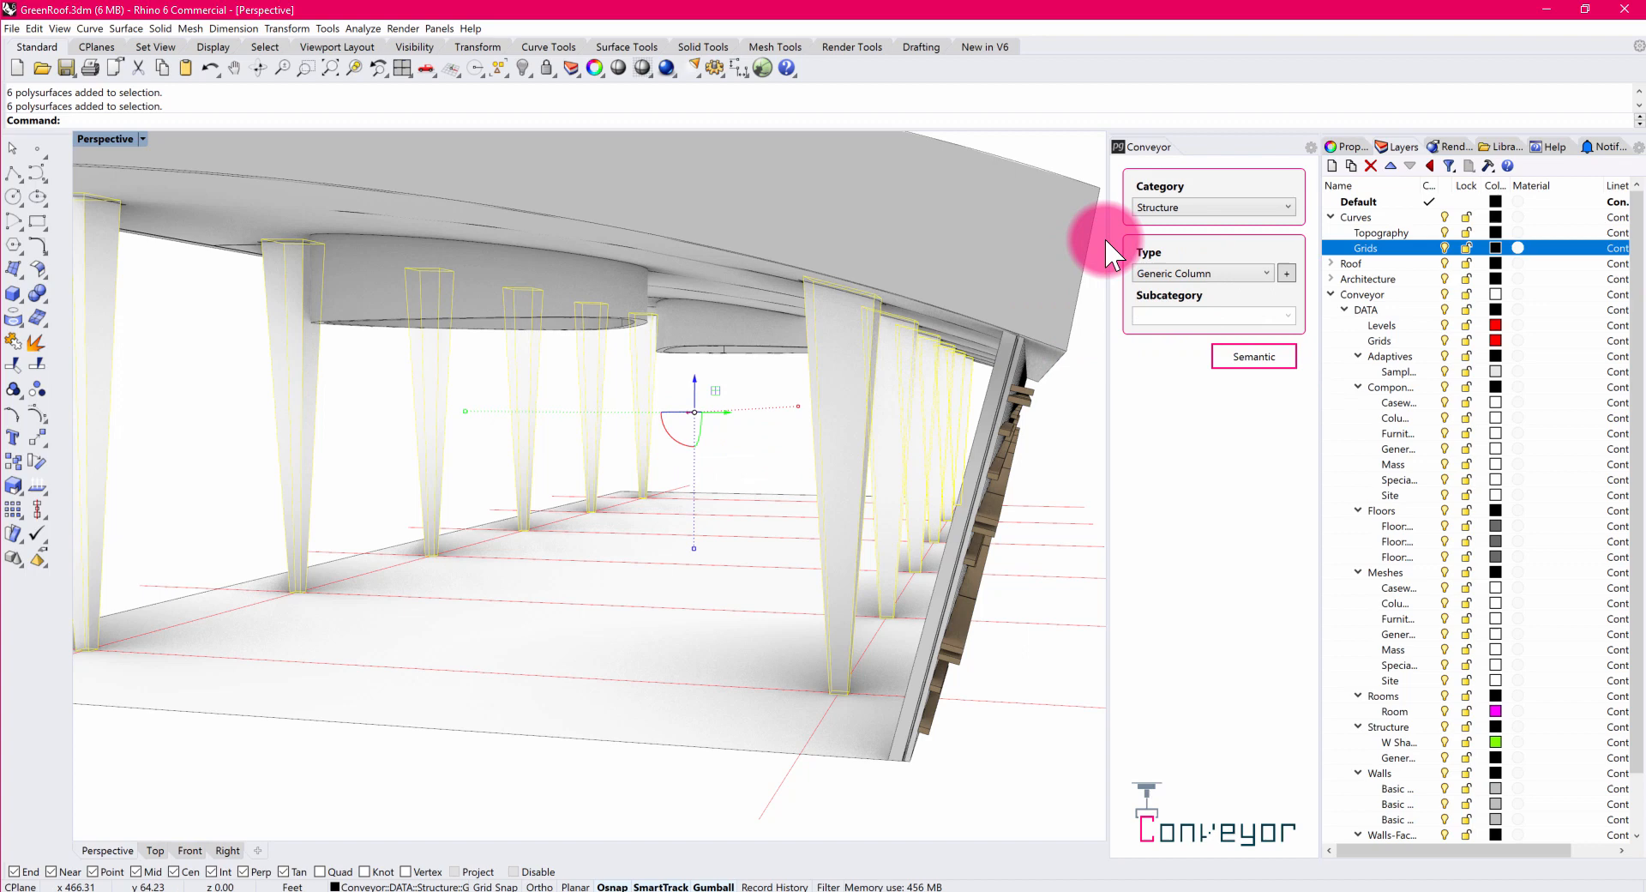
pyautogui.moveTo(1271, 227)
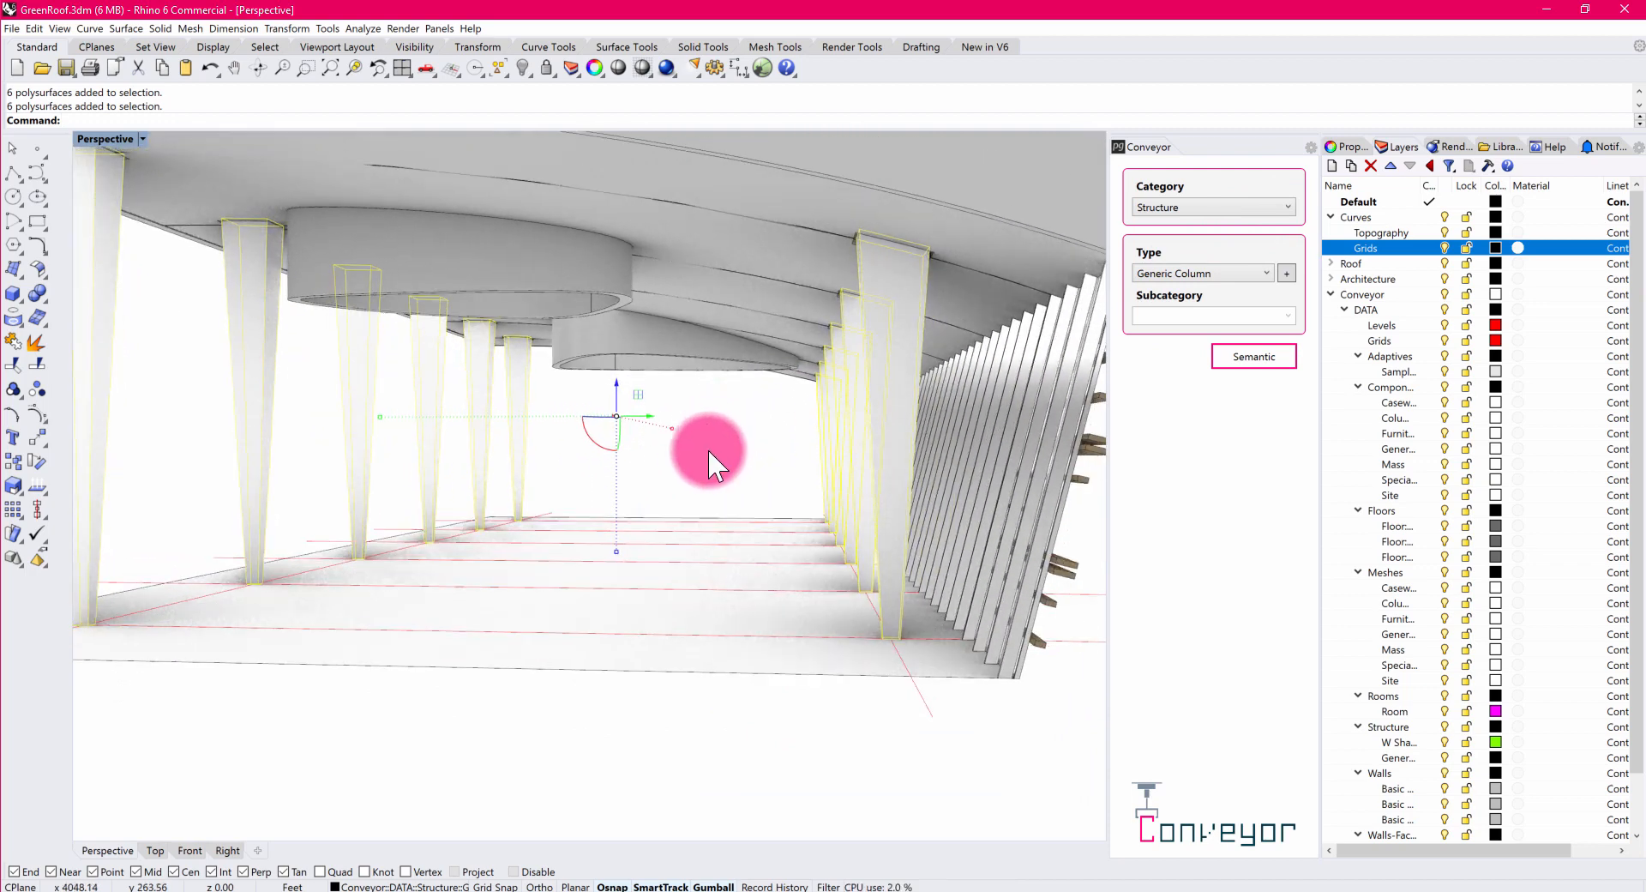
pyautogui.moveTo(712, 486)
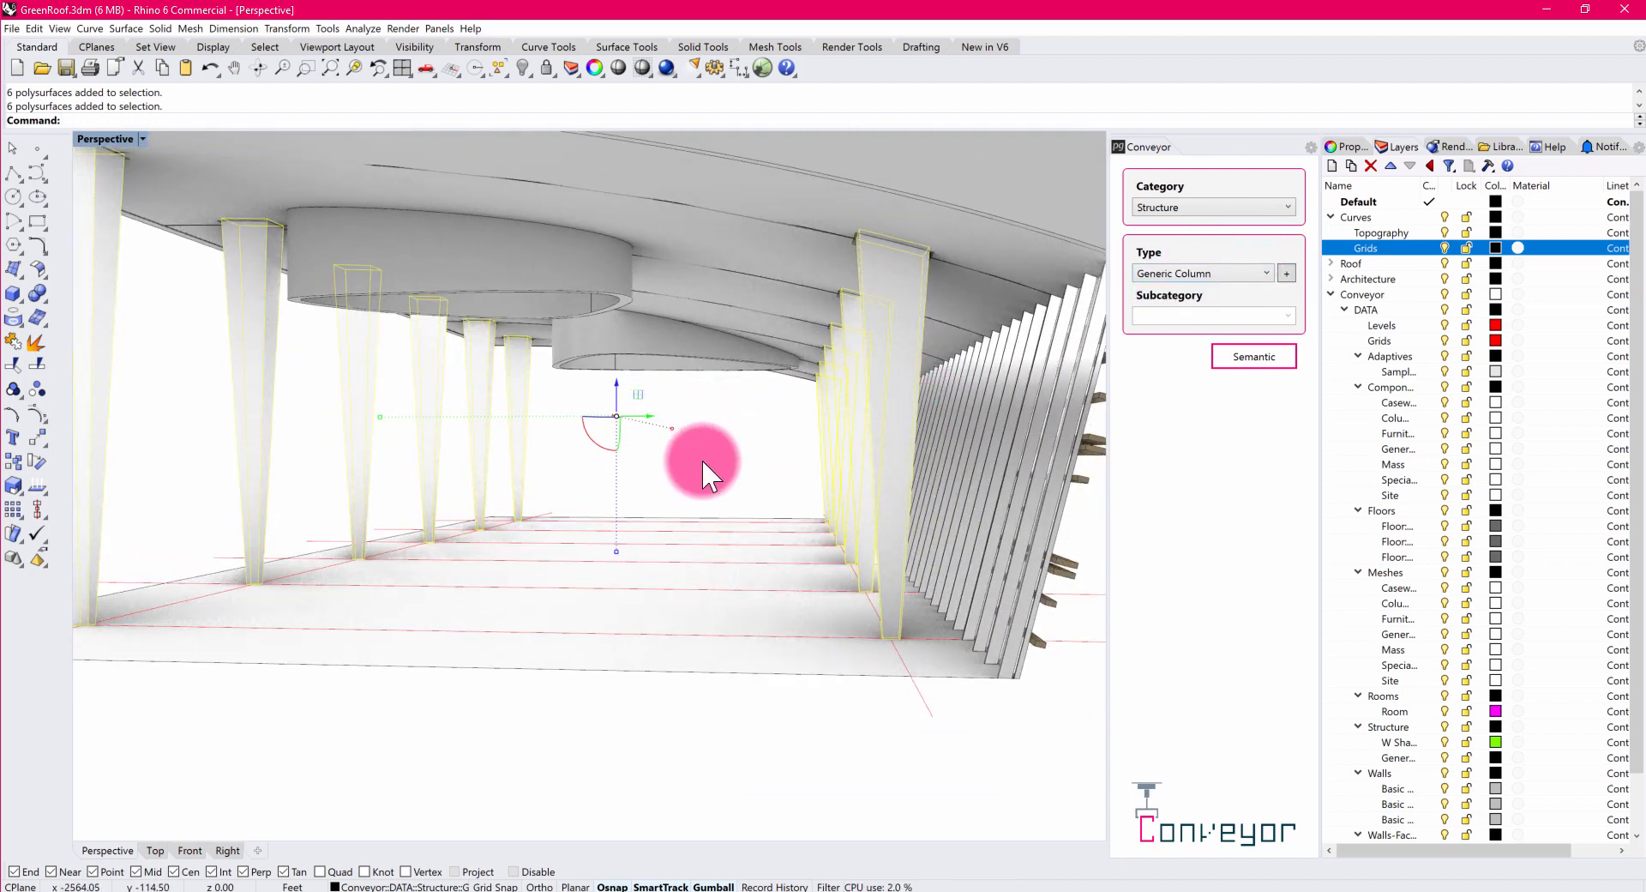
pyautogui.moveTo(531, 514)
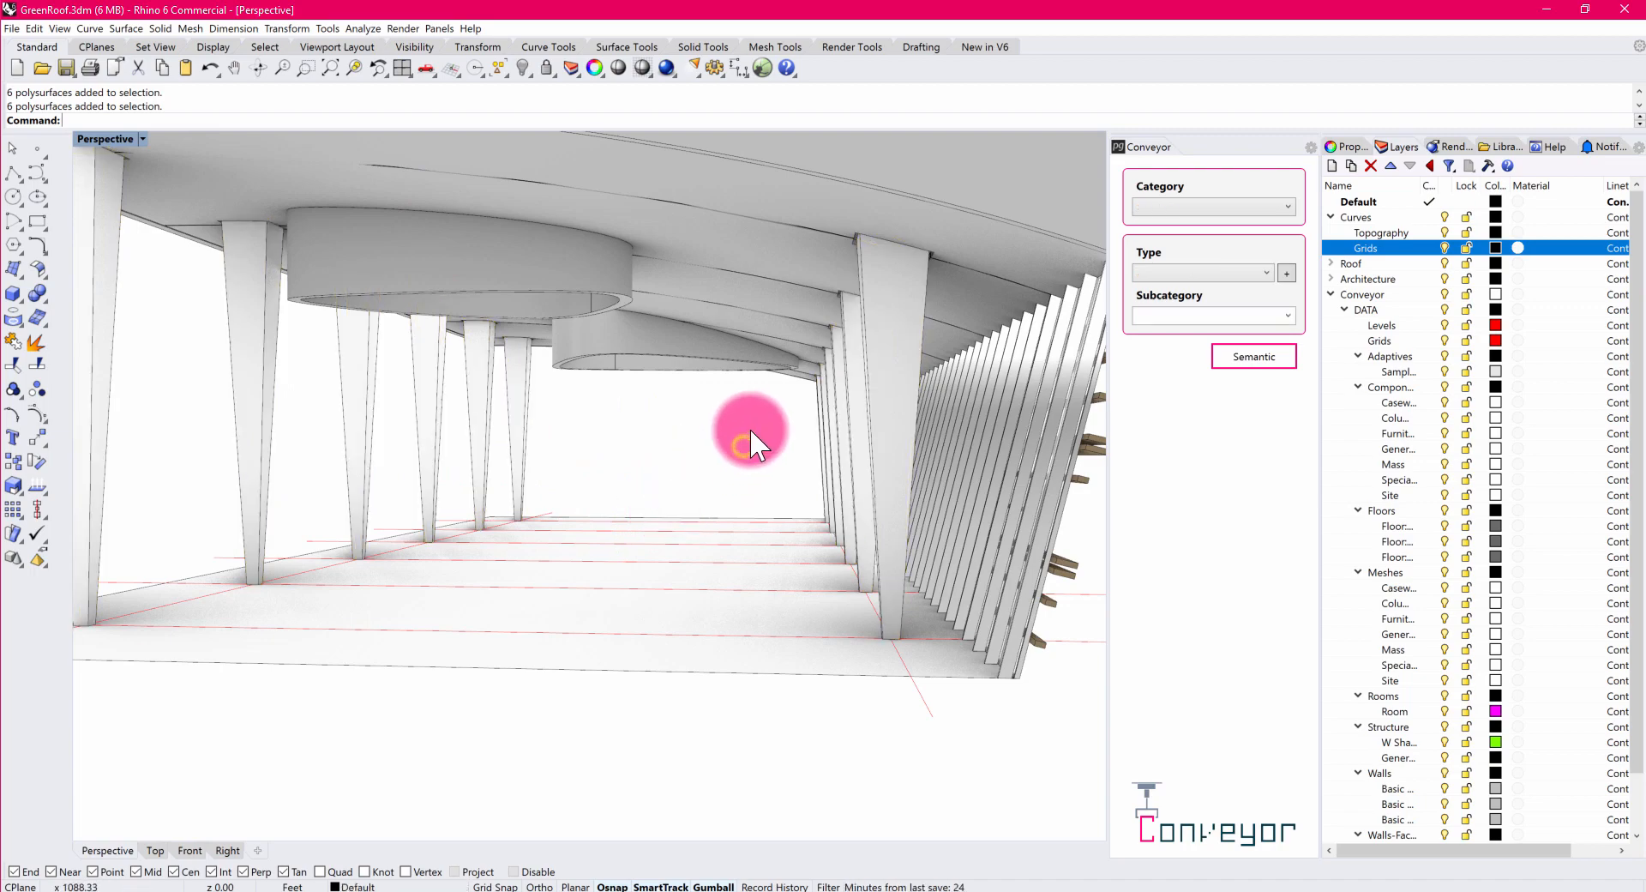
pyautogui.moveTo(751, 431); pyautogui.dragTo(710, 434)
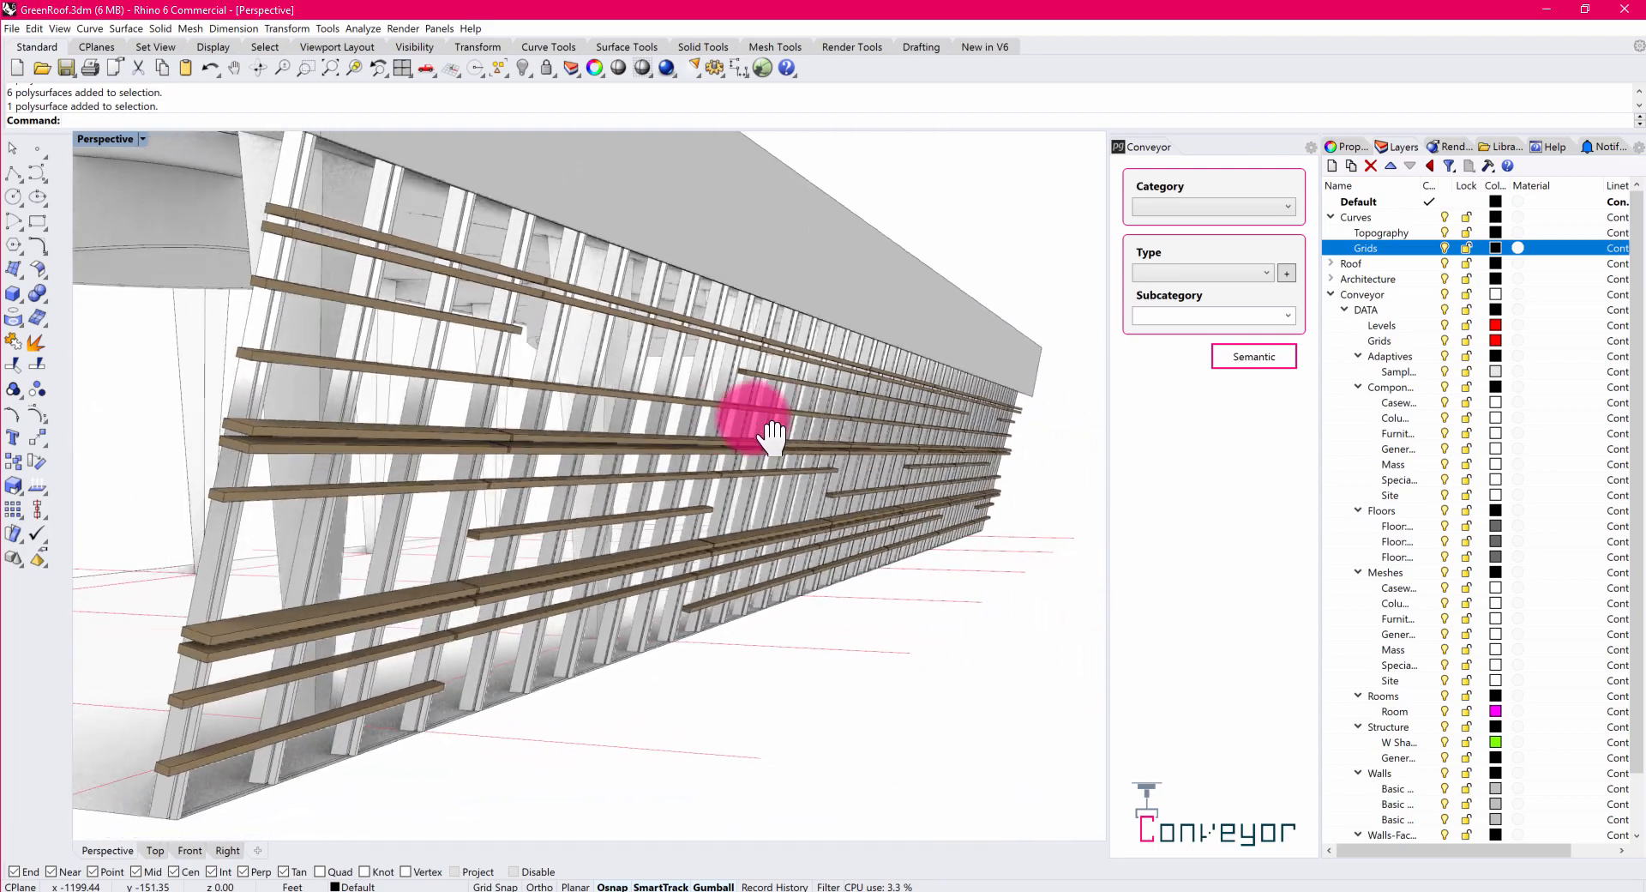
pyautogui.moveTo(771, 435); pyautogui.dragTo(603, 225)
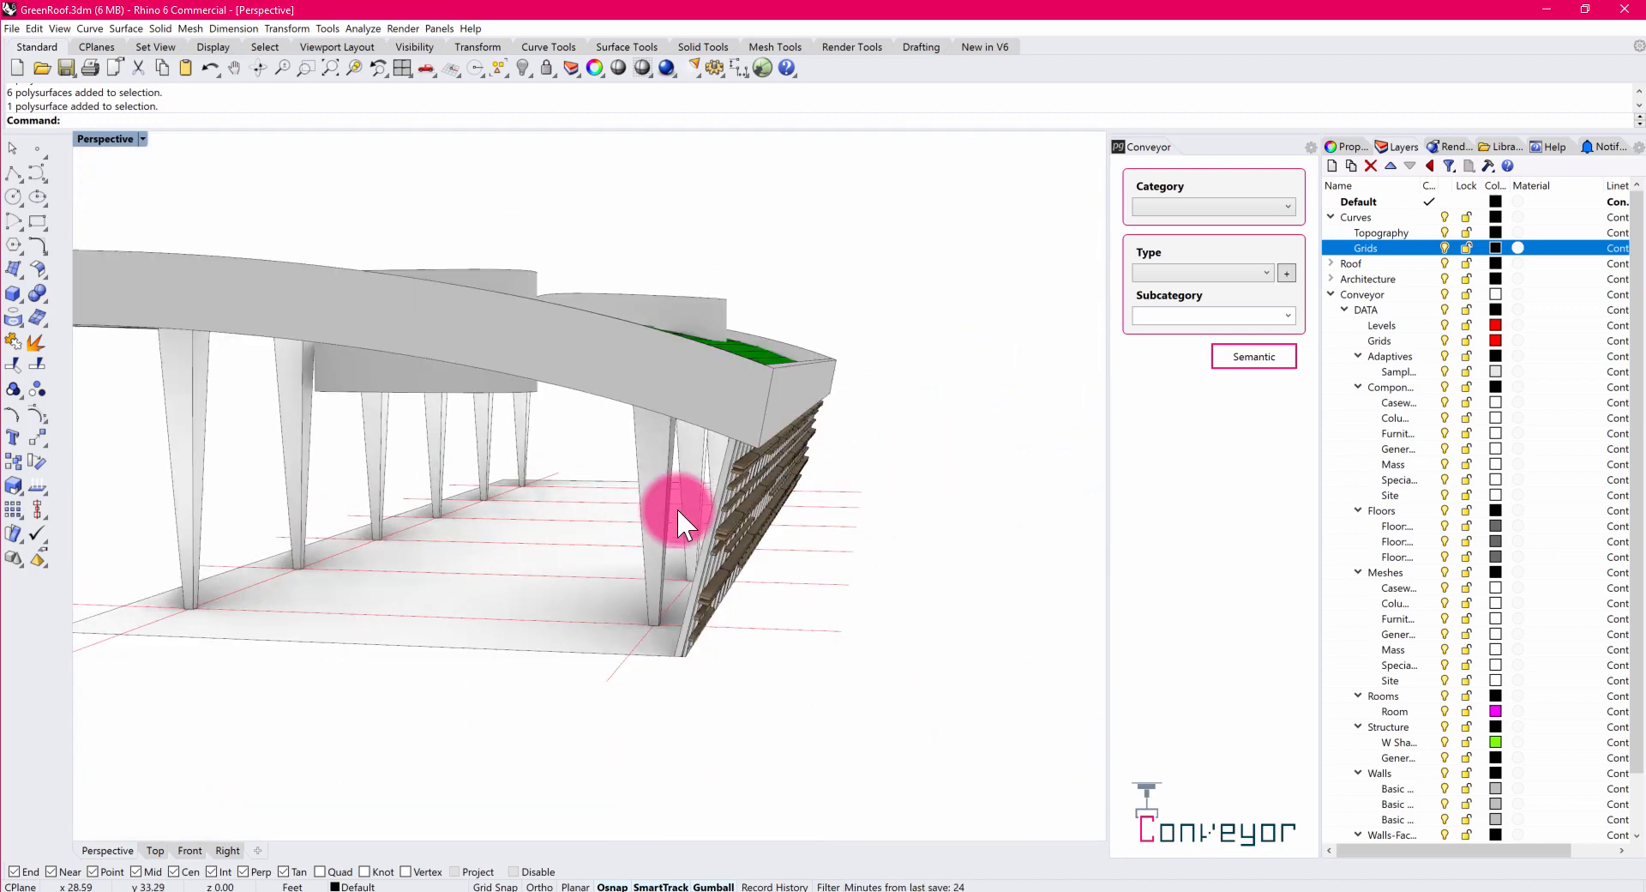
pyautogui.moveTo(682, 525); pyautogui.dragTo(771, 430)
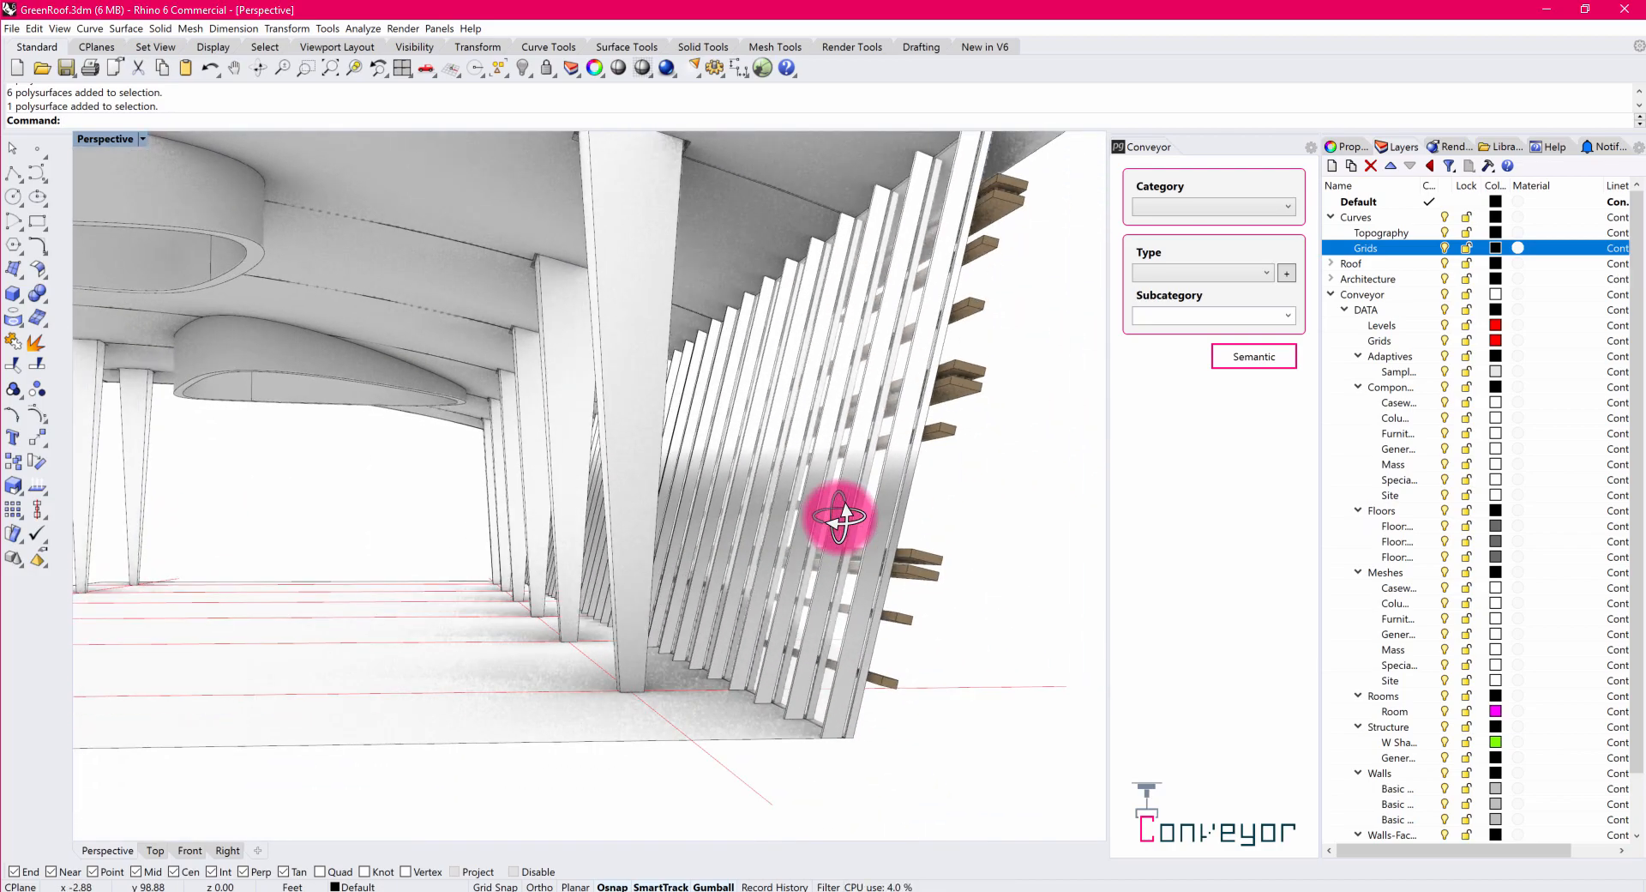
pyautogui.moveTo(840, 515); pyautogui.dragTo(804, 425)
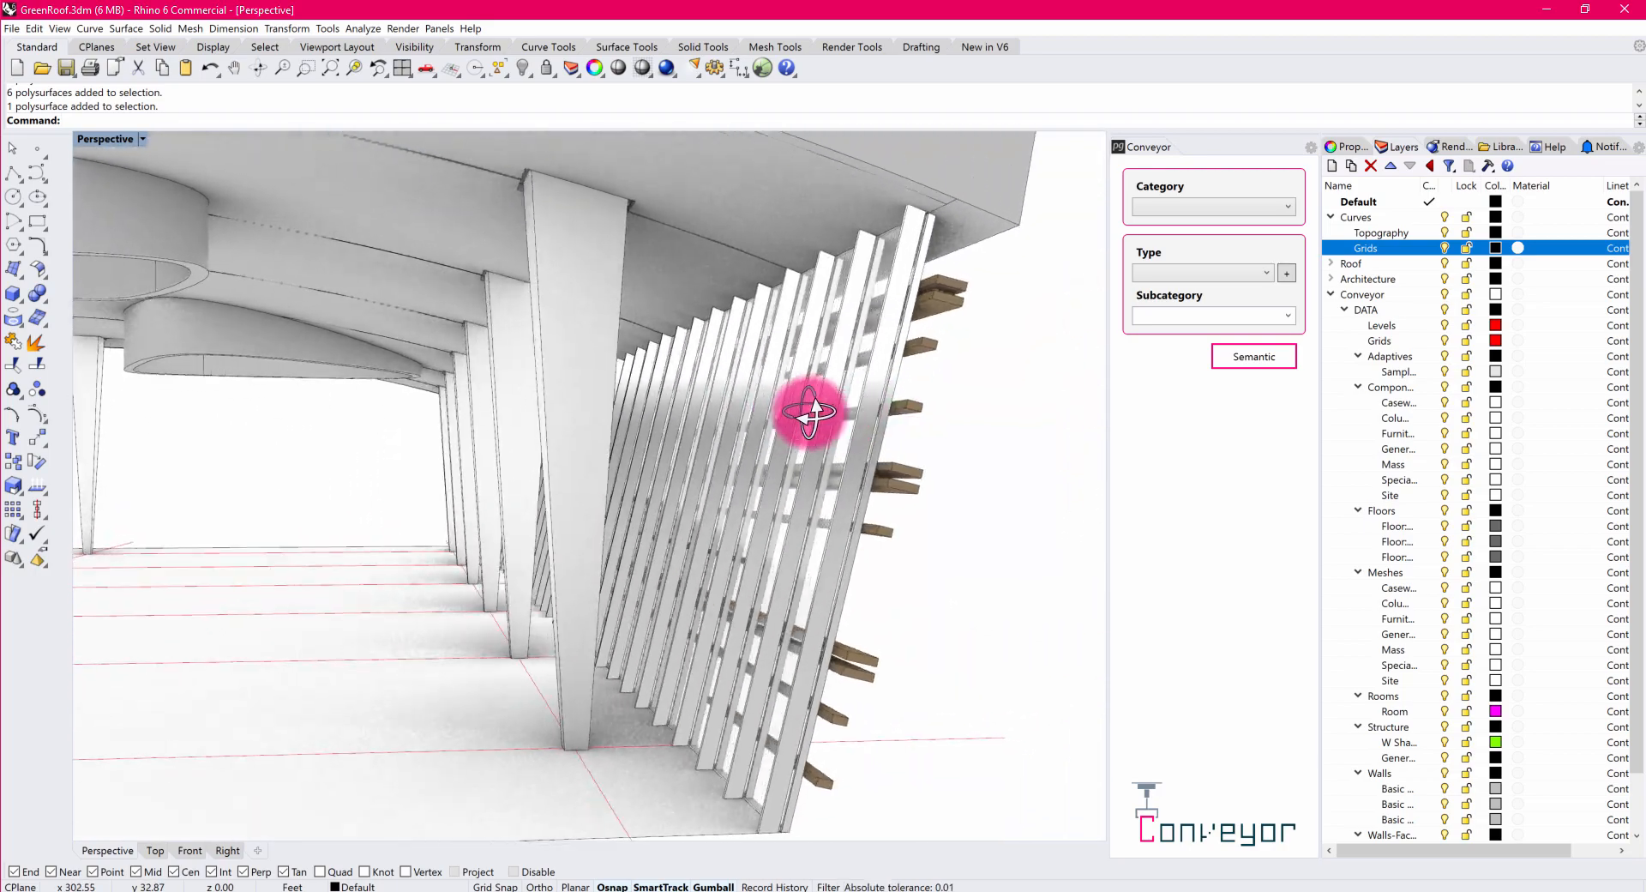
pyautogui.moveTo(808, 410); pyautogui.dragTo(841, 457)
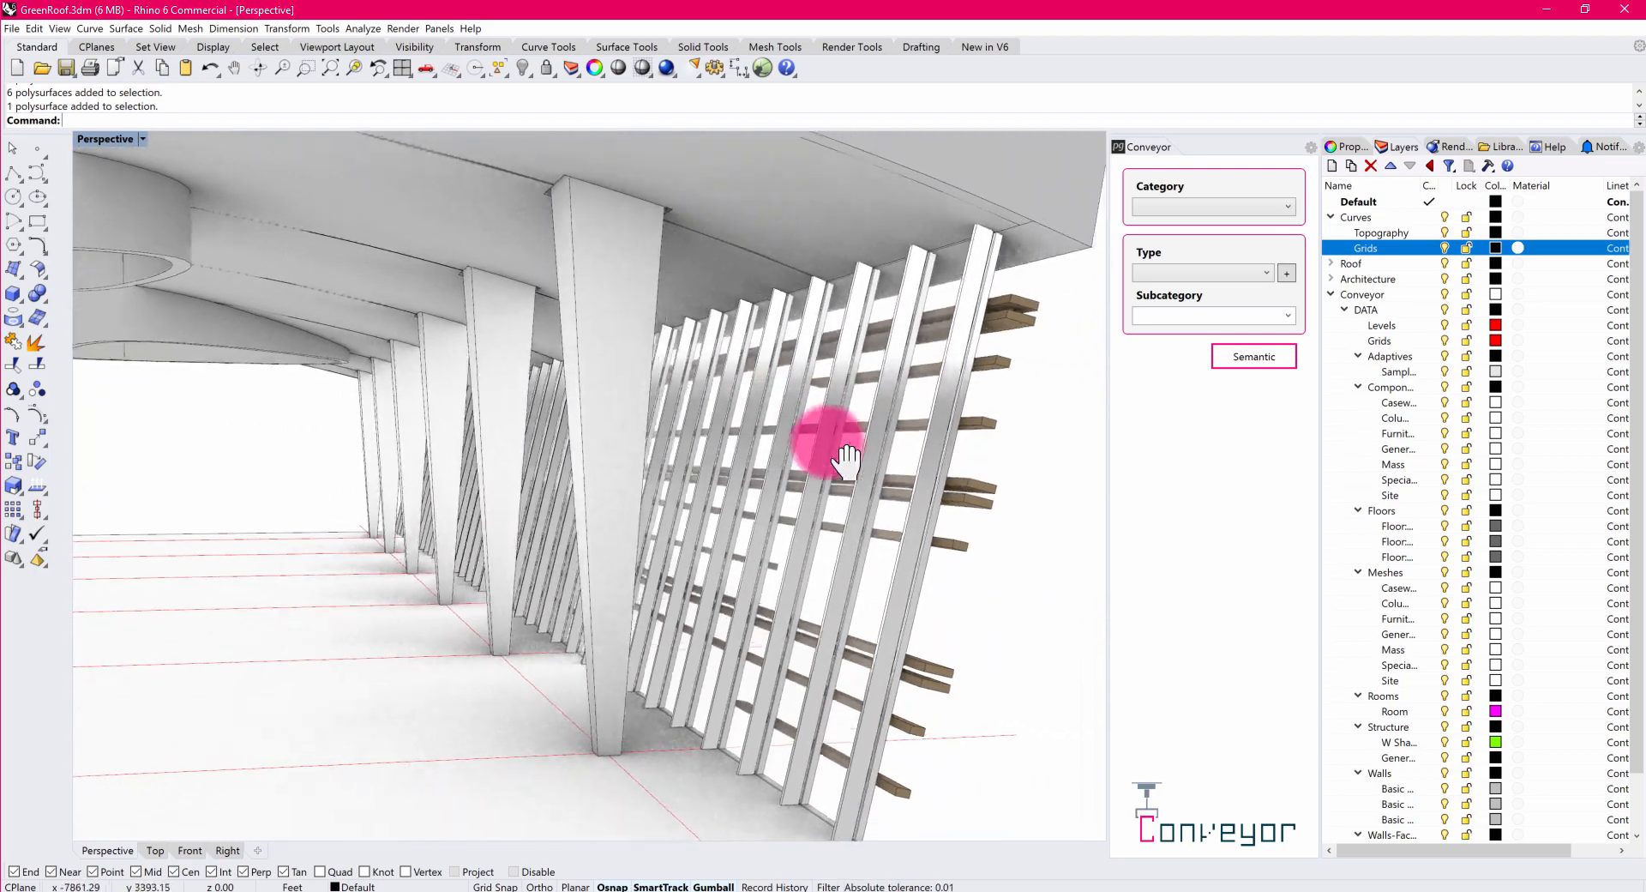
pyautogui.moveTo(845, 457); pyautogui.dragTo(967, 499)
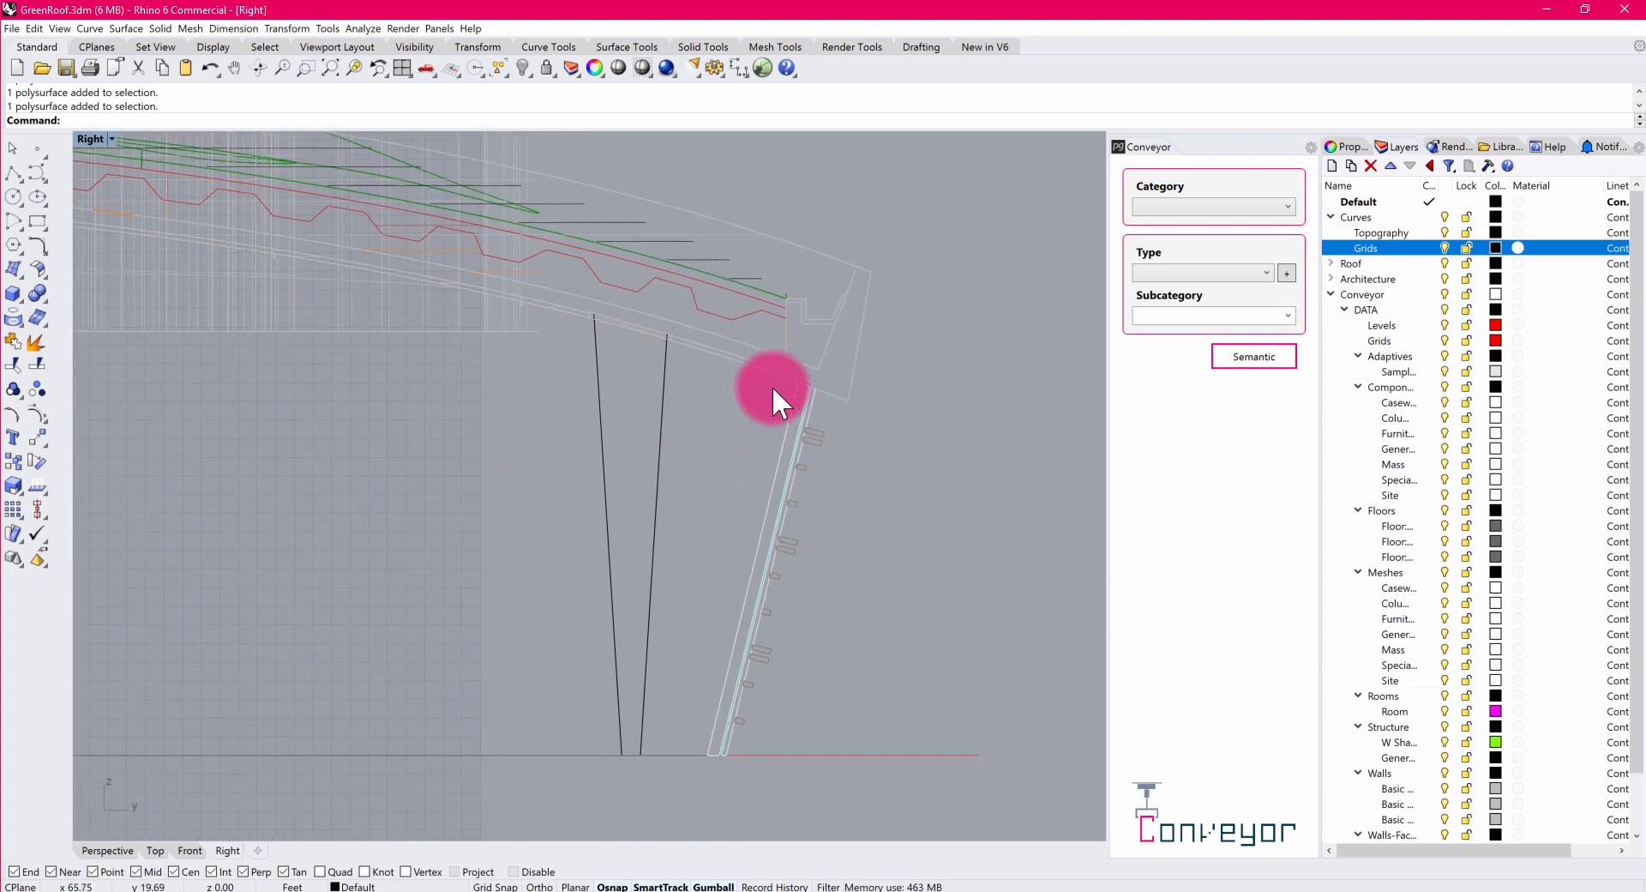
pyautogui.moveTo(690, 365)
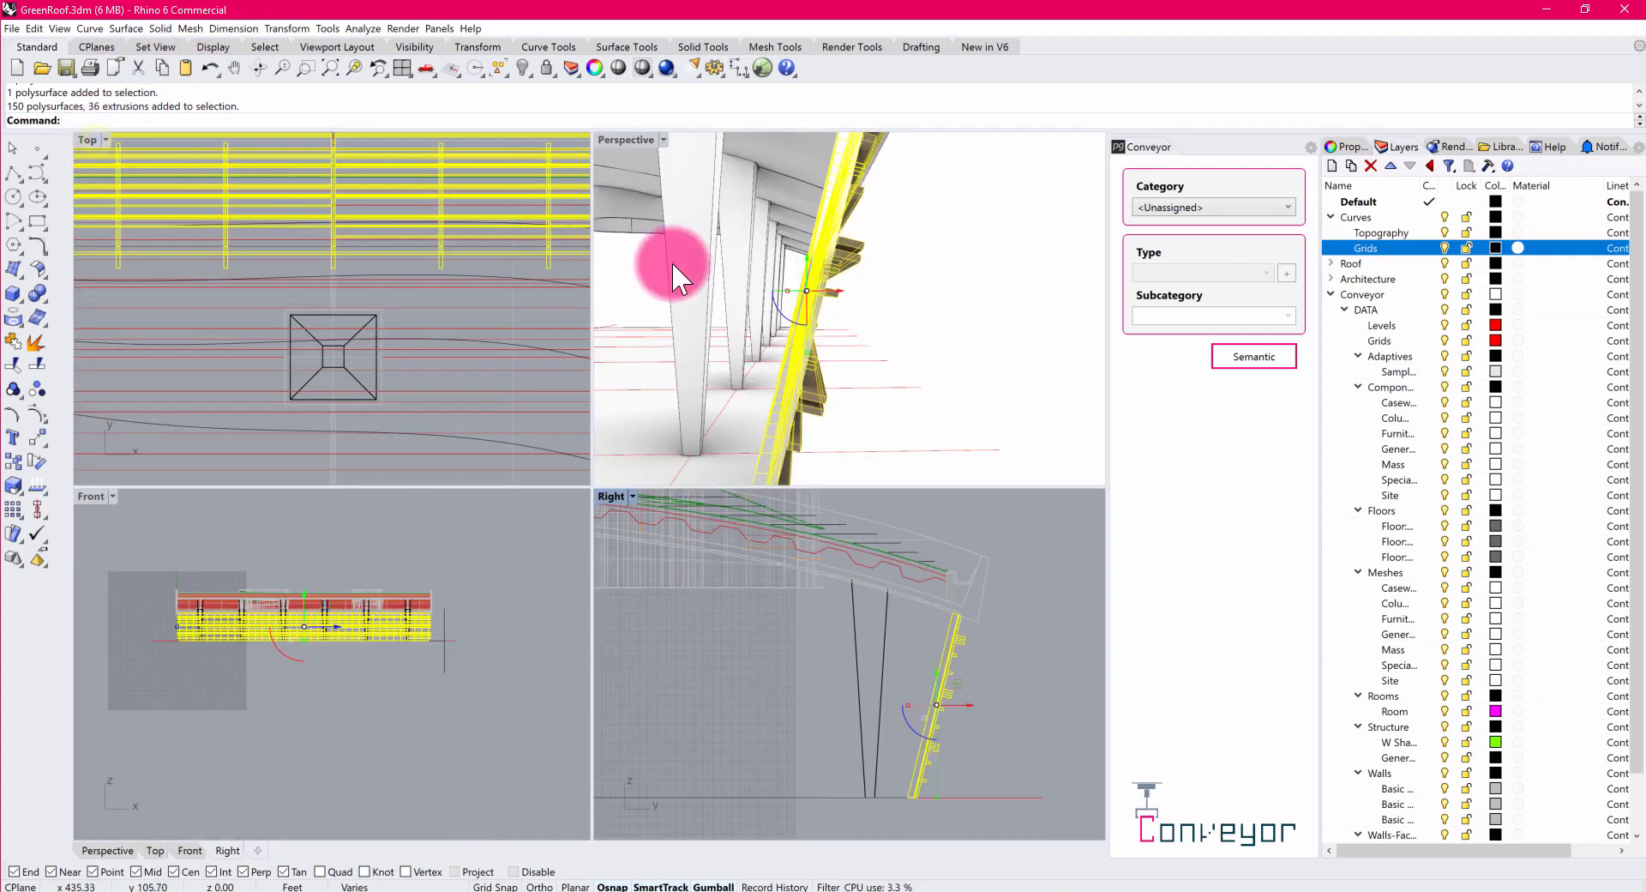
# Select the facade fins and slats and make them a block named 'Facade Block'.
pyautogui.moveTo(672, 272); pyautogui.dragTo(798, 336)
pyautogui.write('Block')
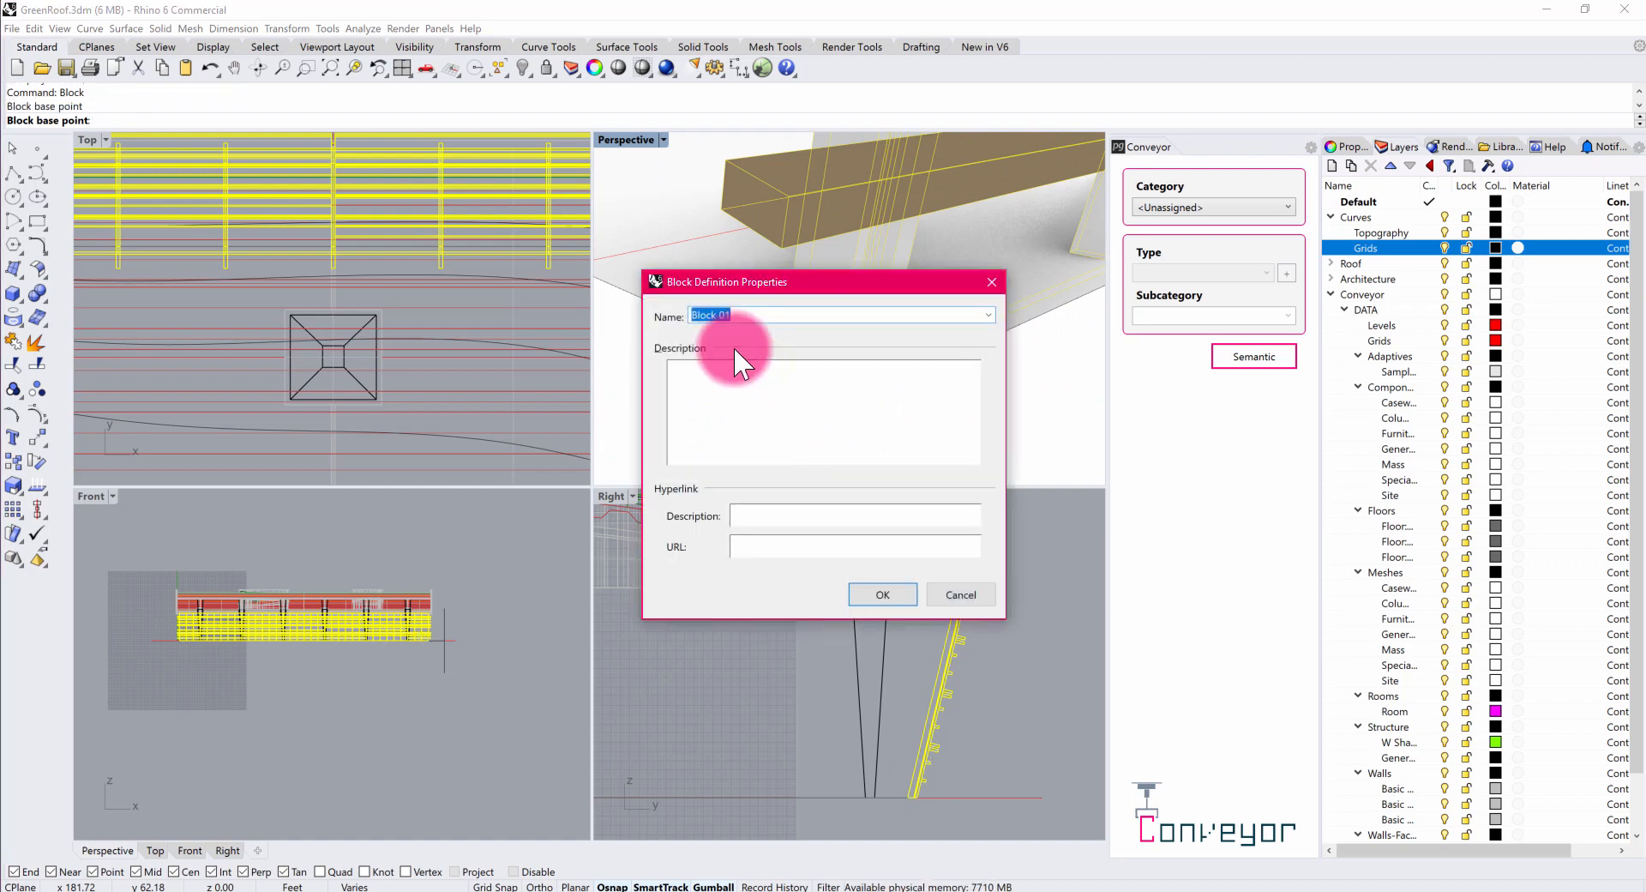
pyautogui.write('Facade Block')
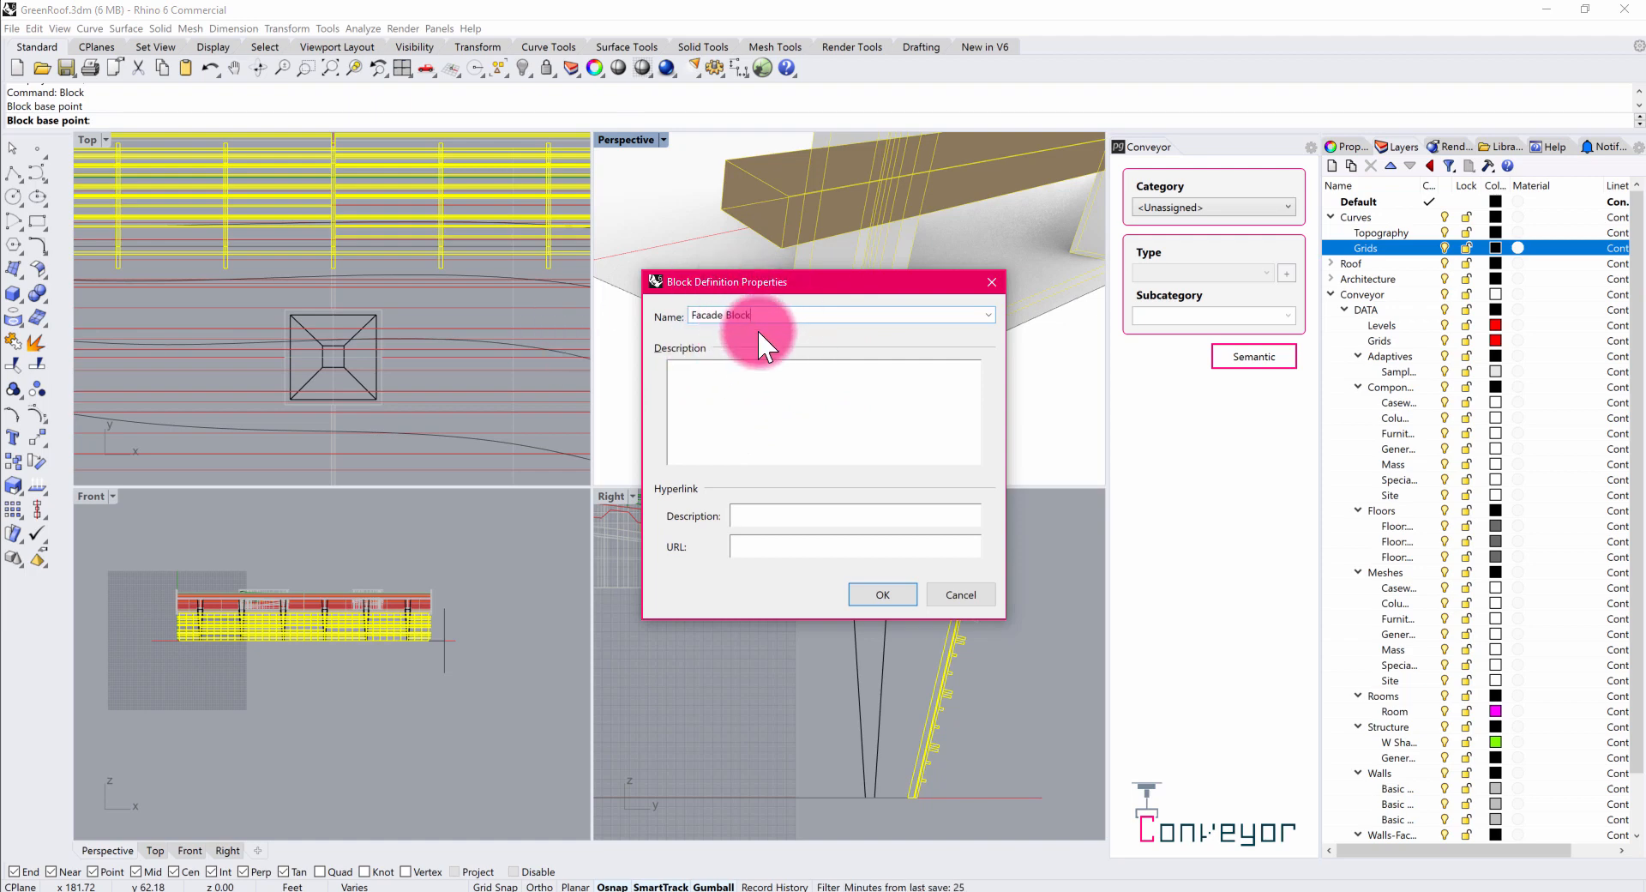
pyautogui.click(883, 594)
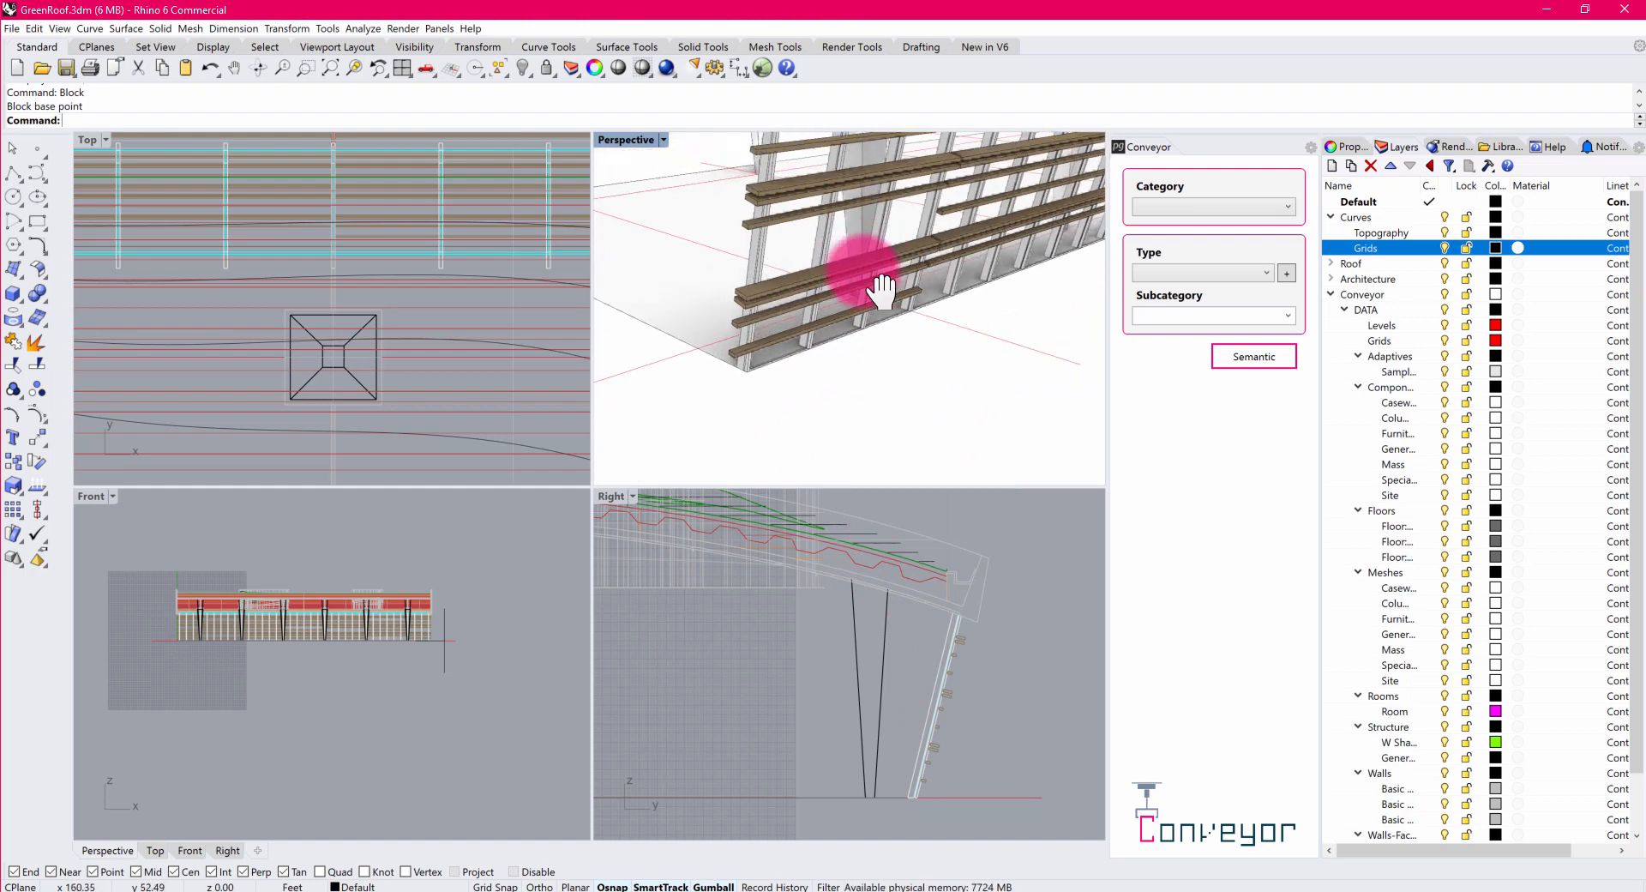
# Select the Facade Block instance and give it a Casework component type.
pyautogui.click(868, 253)
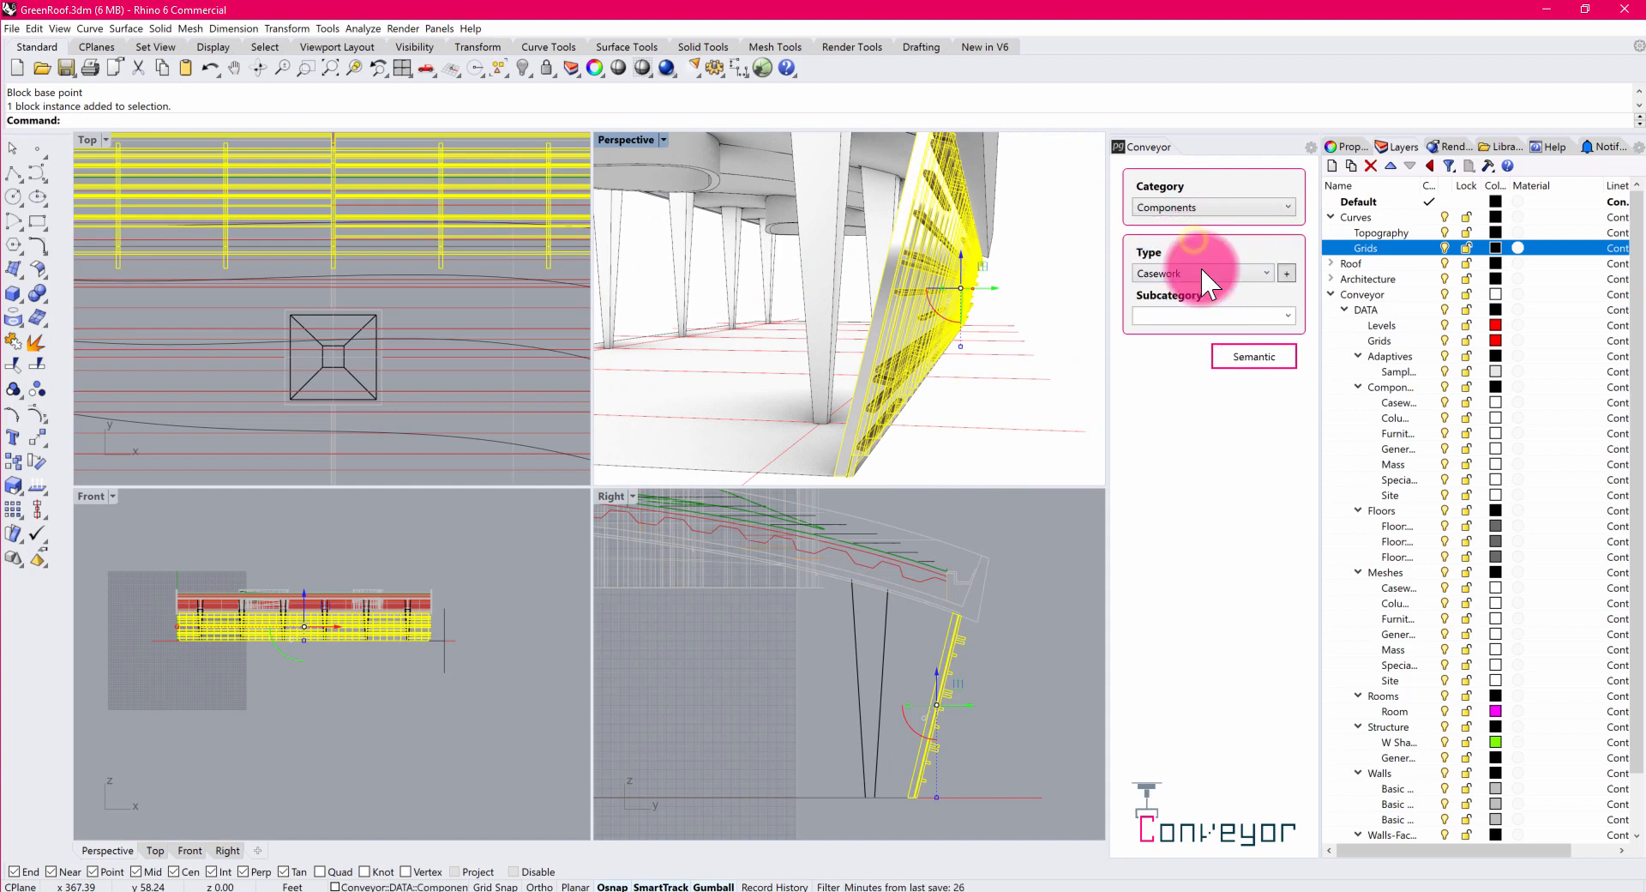
pyautogui.click(1203, 273)
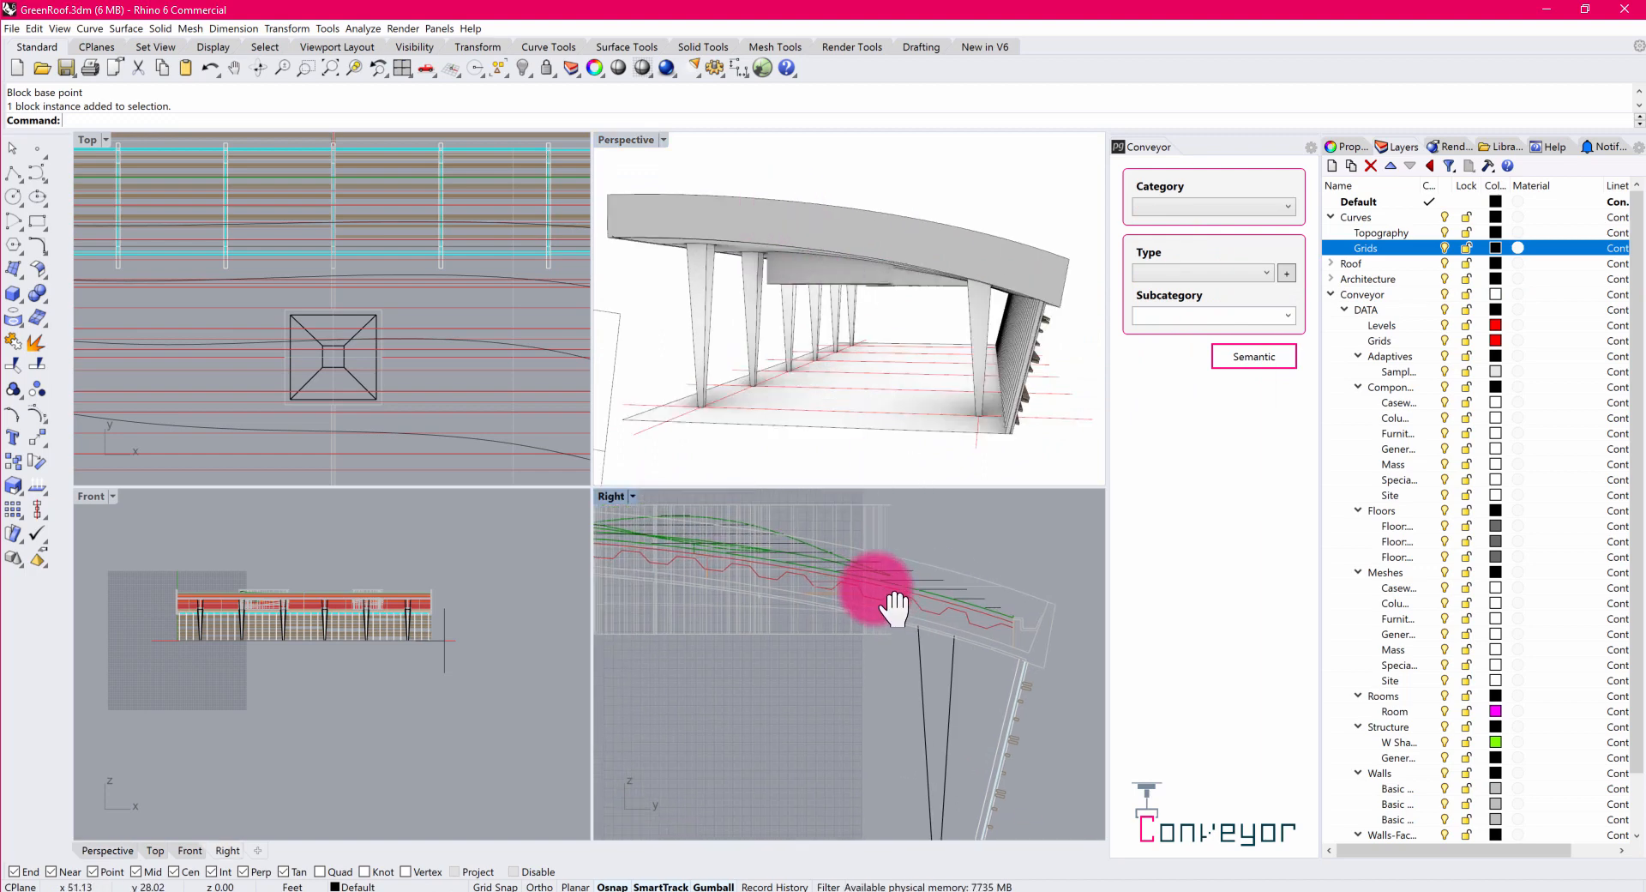
# Restore four viewports and create 'Roof Block' from the roof objects with a chosen base point.
pyautogui.moveTo(898, 609); pyautogui.dragTo(841, 279)
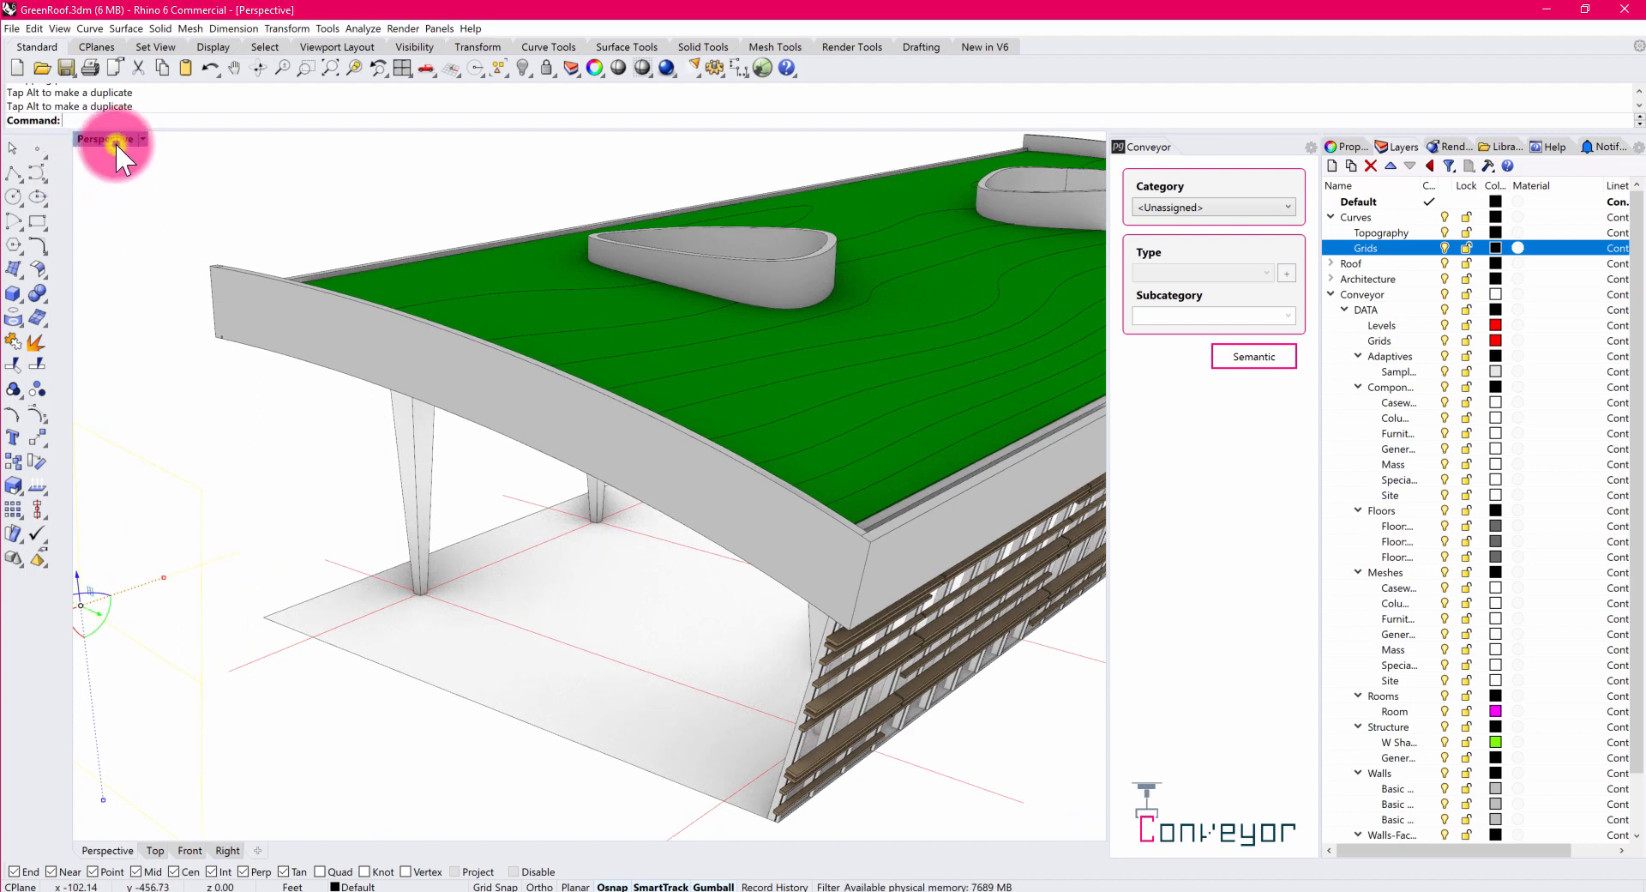
pyautogui.click(103, 139)
pyautogui.write('Block')
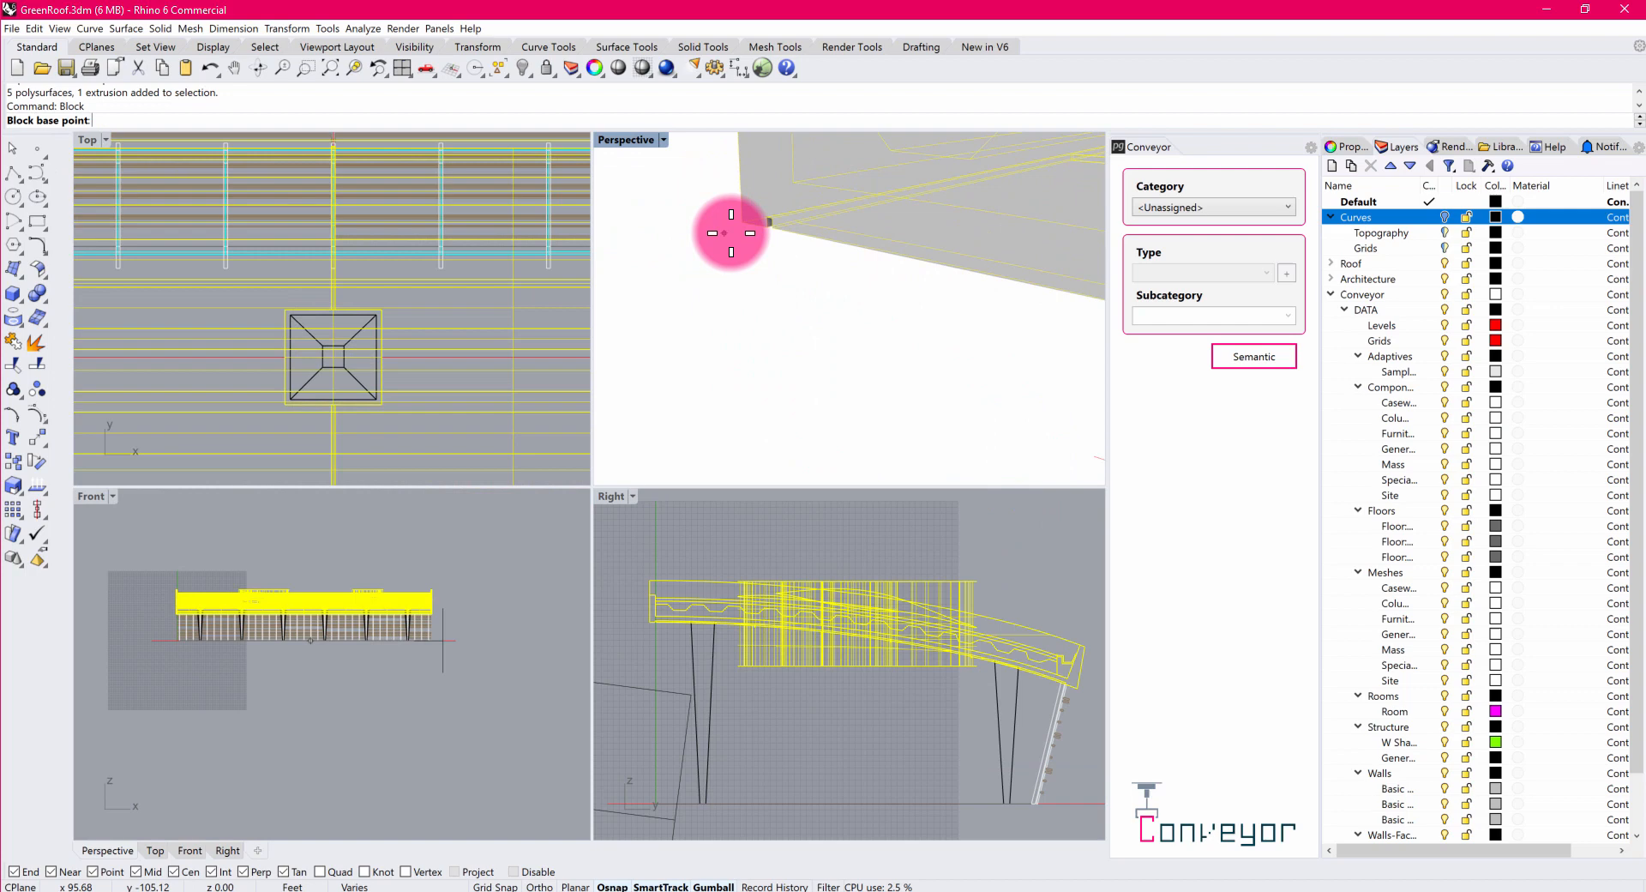
pyautogui.click(728, 233)
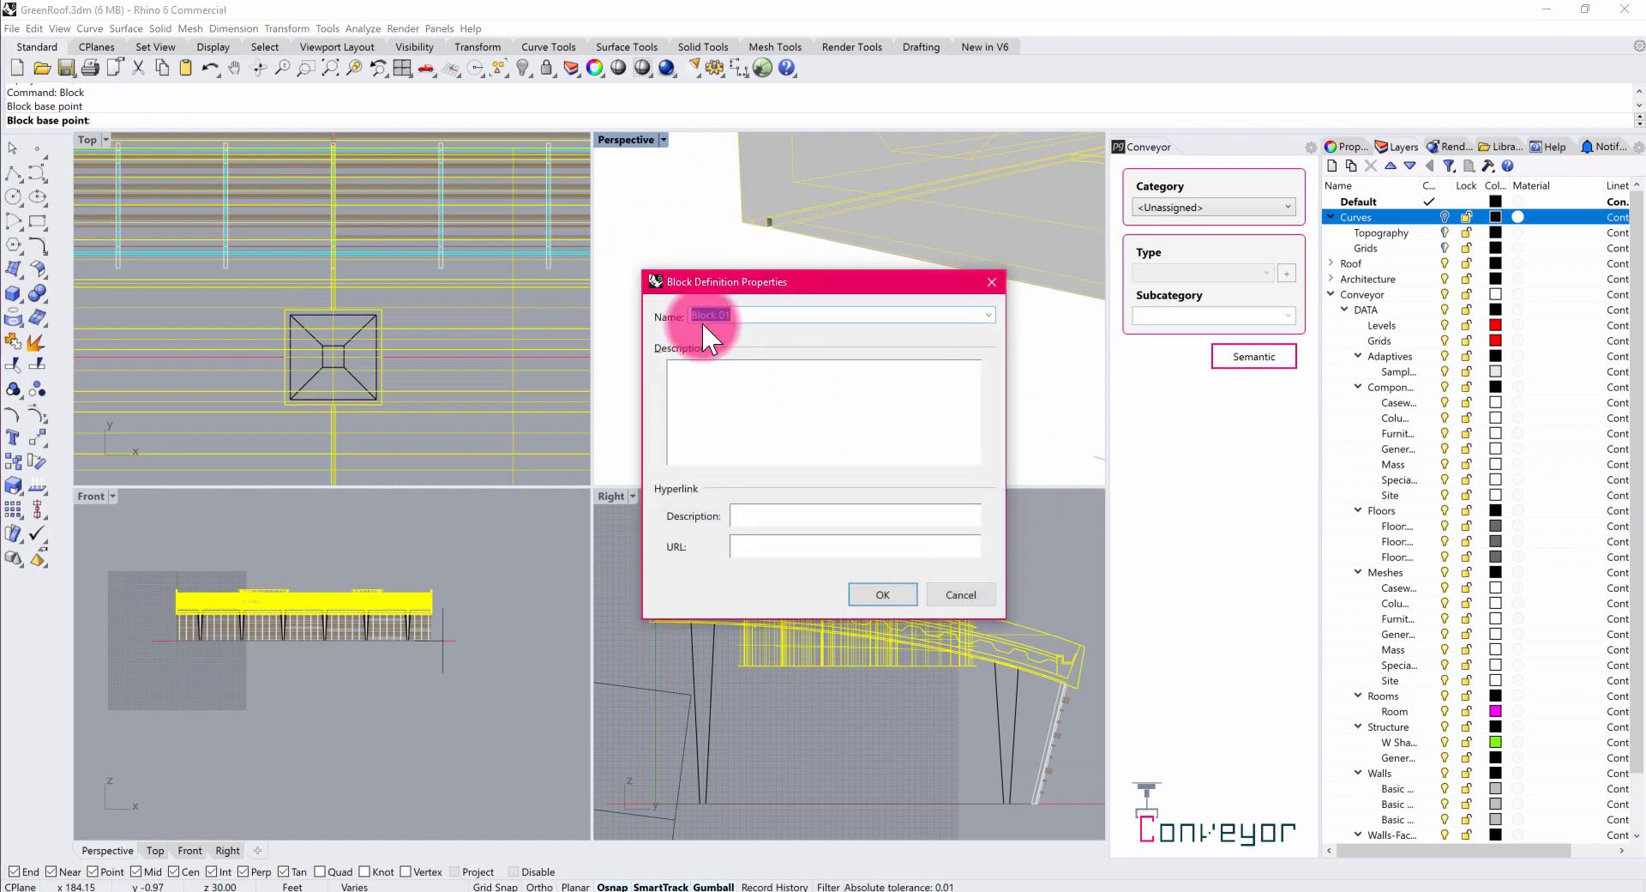
pyautogui.write('Roof Block')
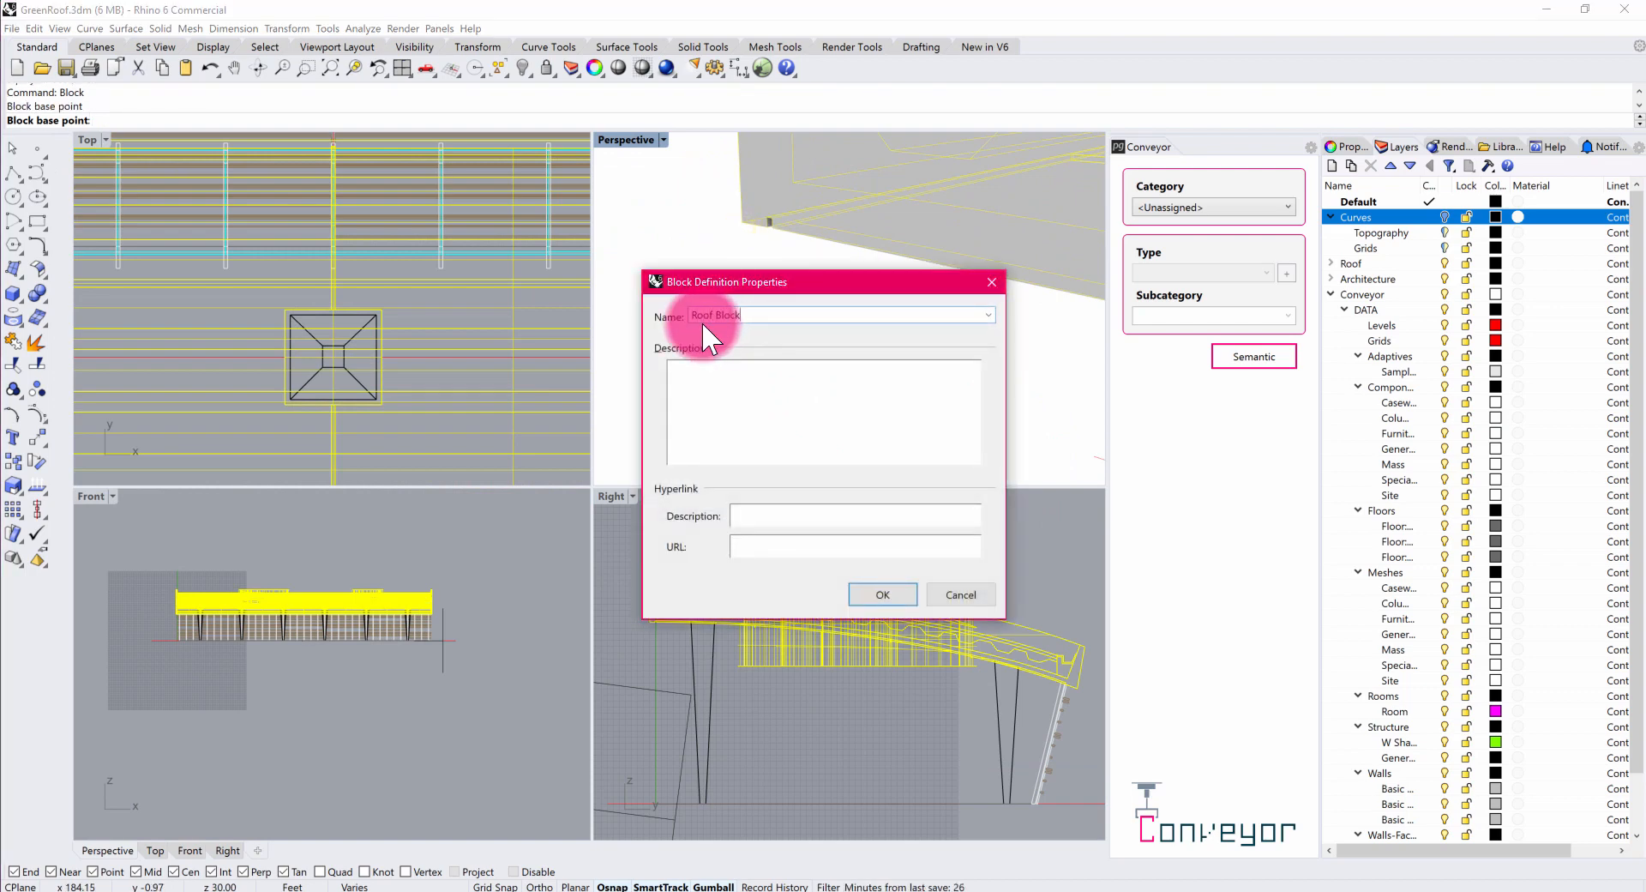
pyautogui.click(882, 594)
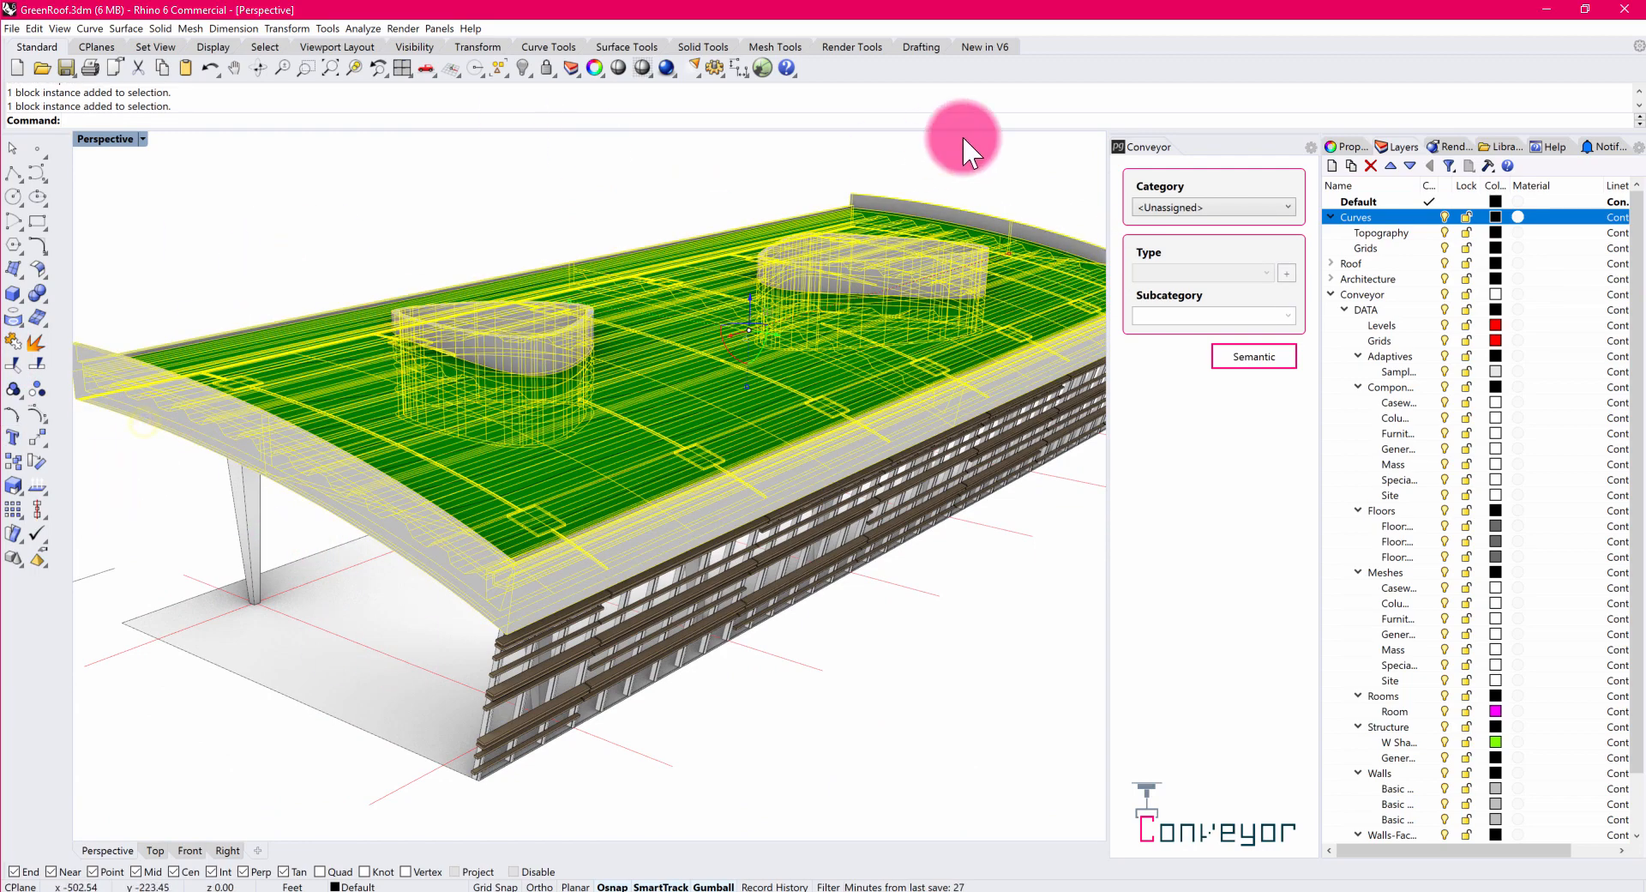
pyautogui.moveTo(1260, 167)
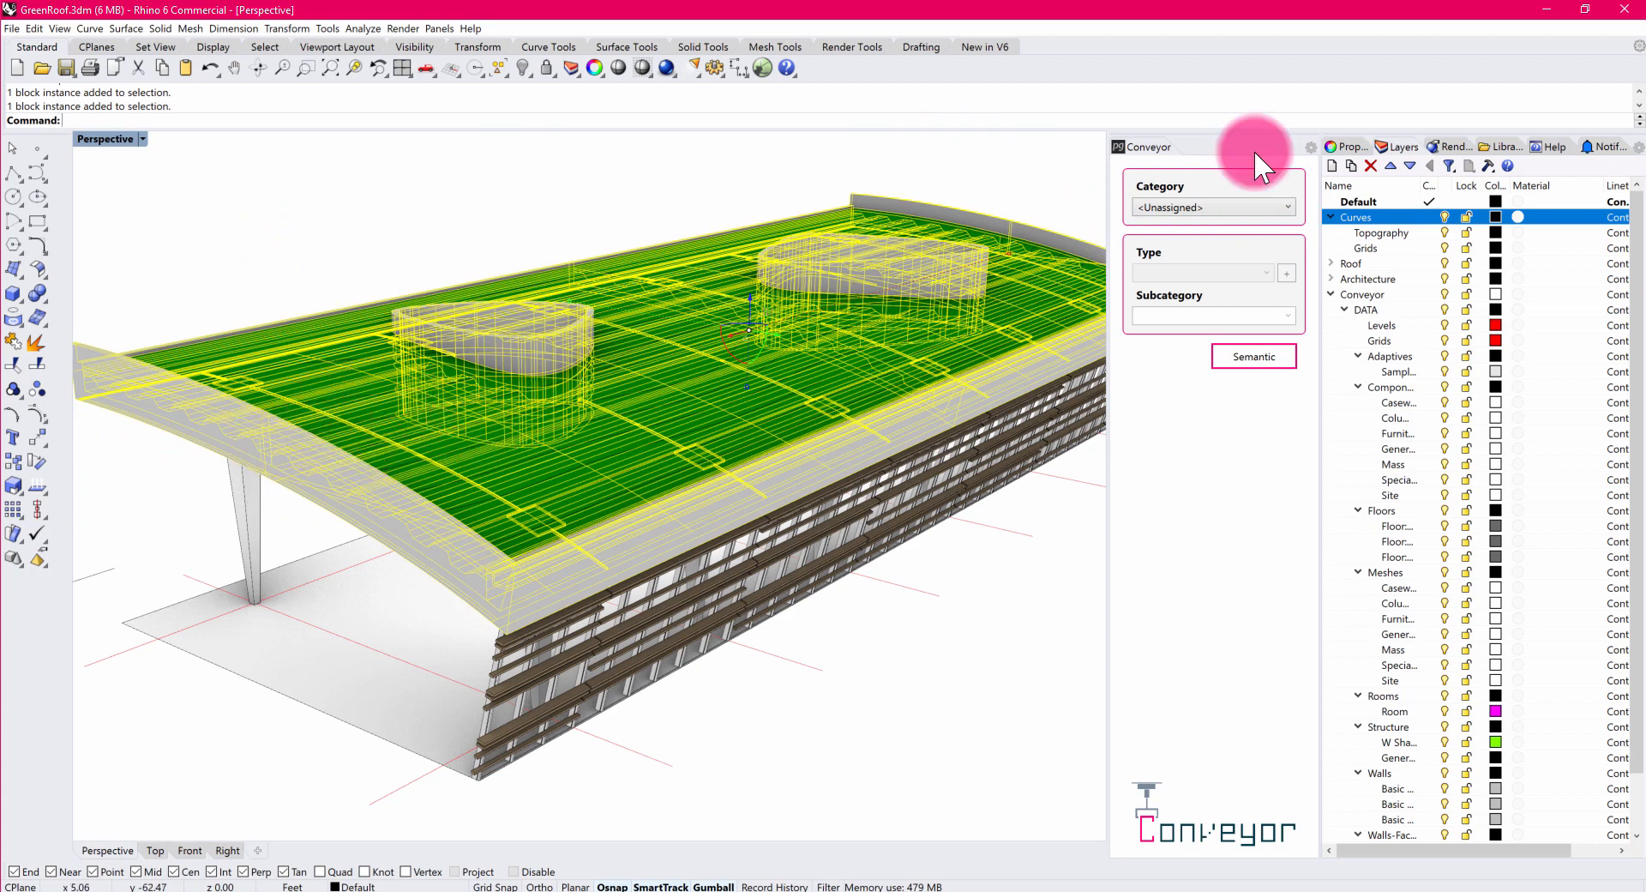
# Give the Roof Block Conveyor category Components and type Site, then deselect it.
pyautogui.click(1213, 207)
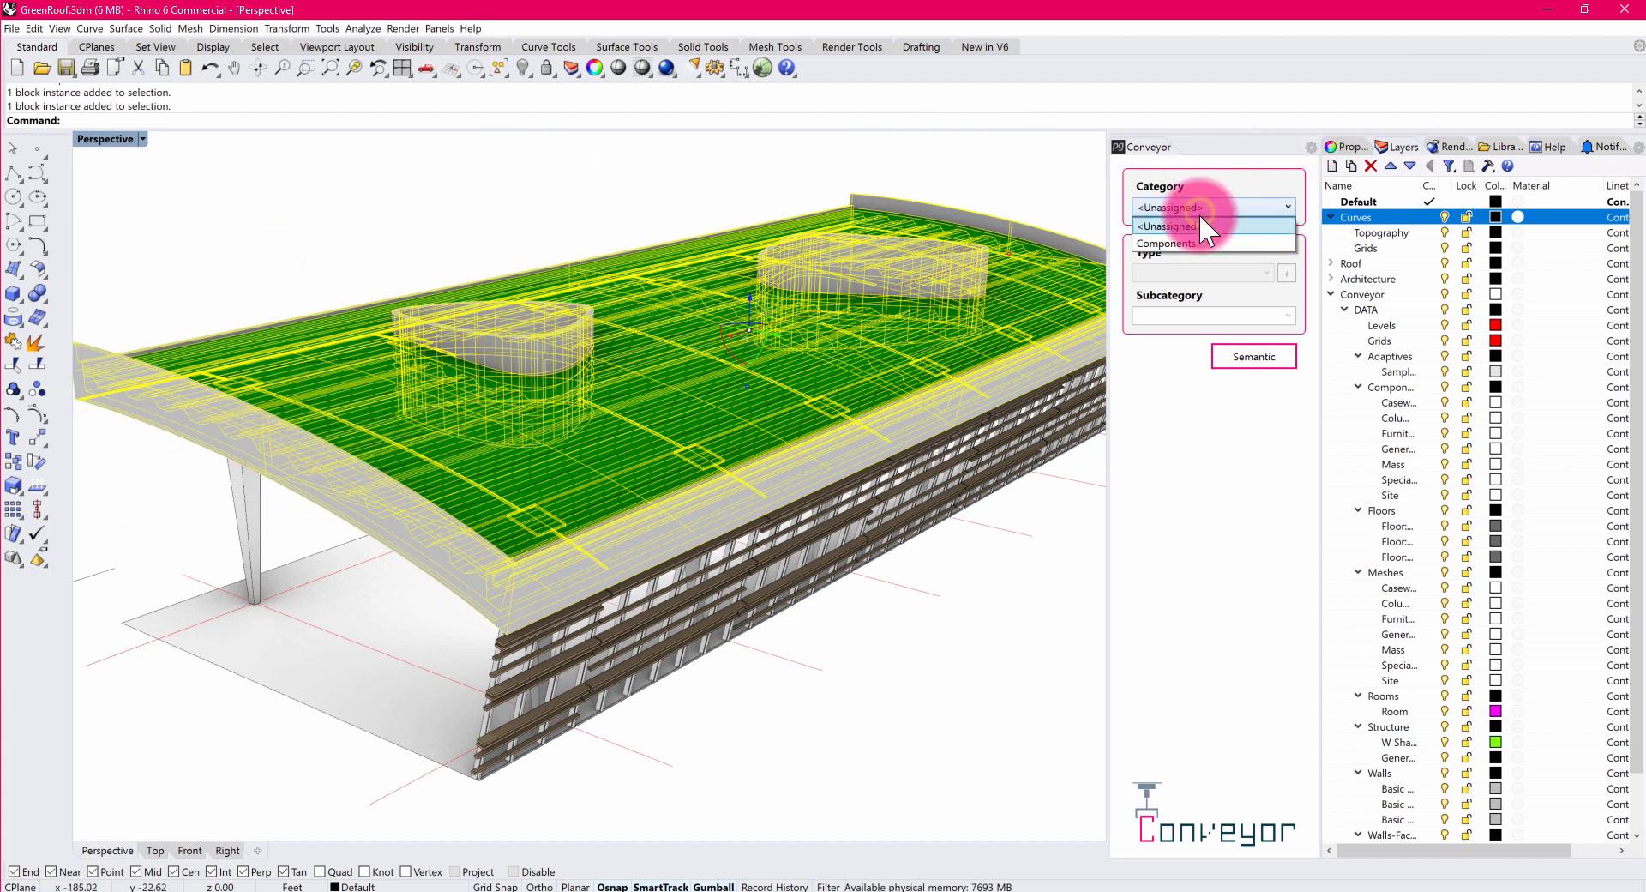
pyautogui.click(1168, 243)
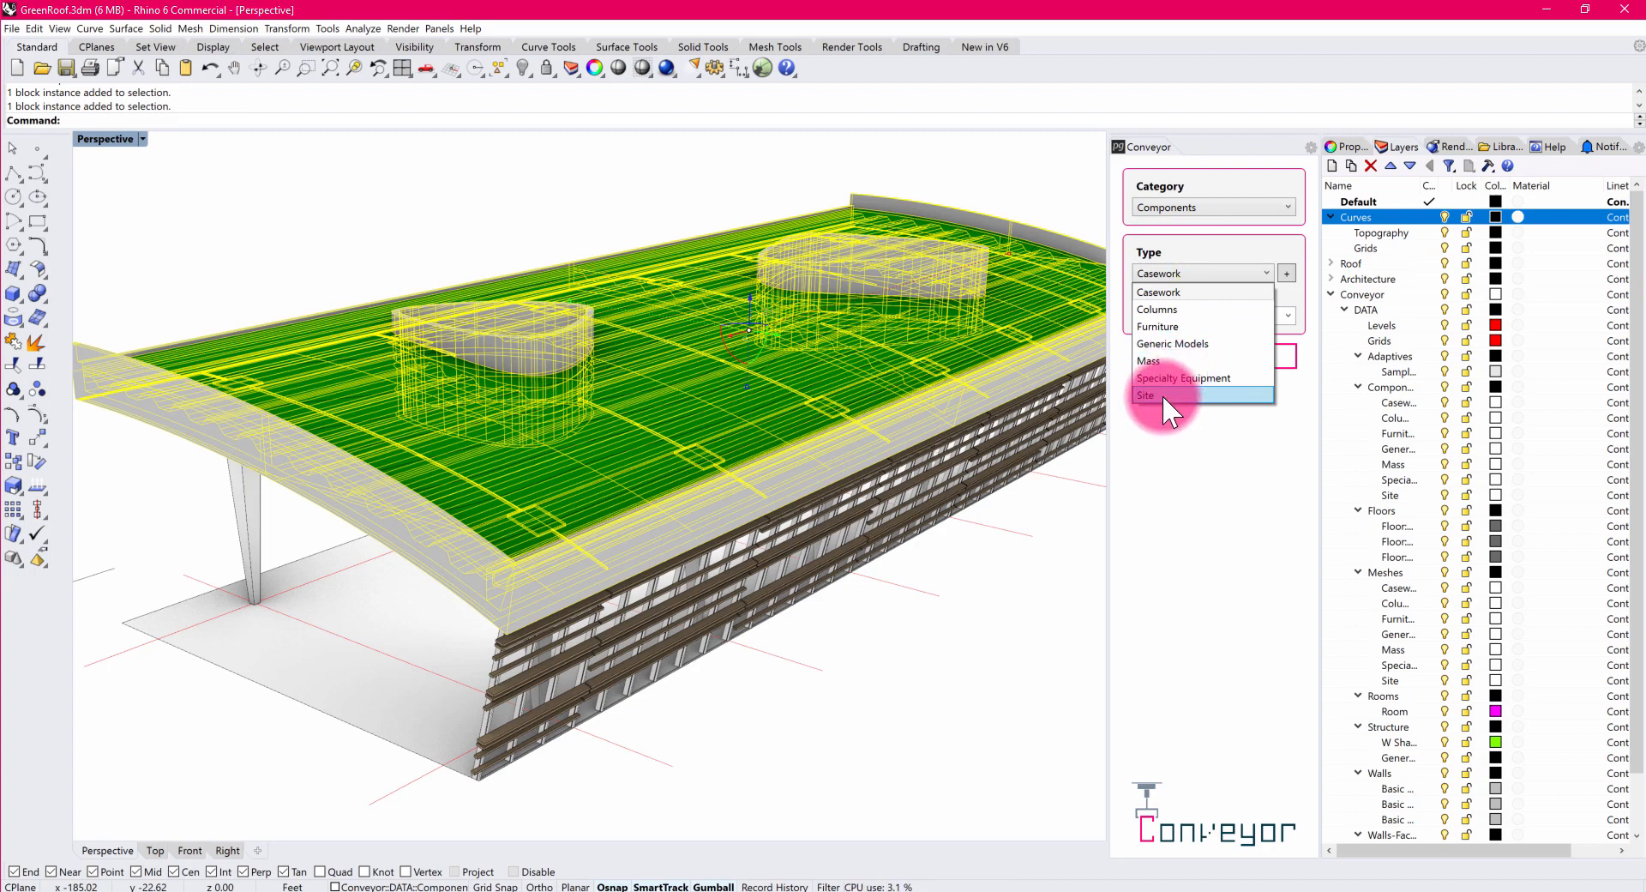
pyautogui.click(1146, 394)
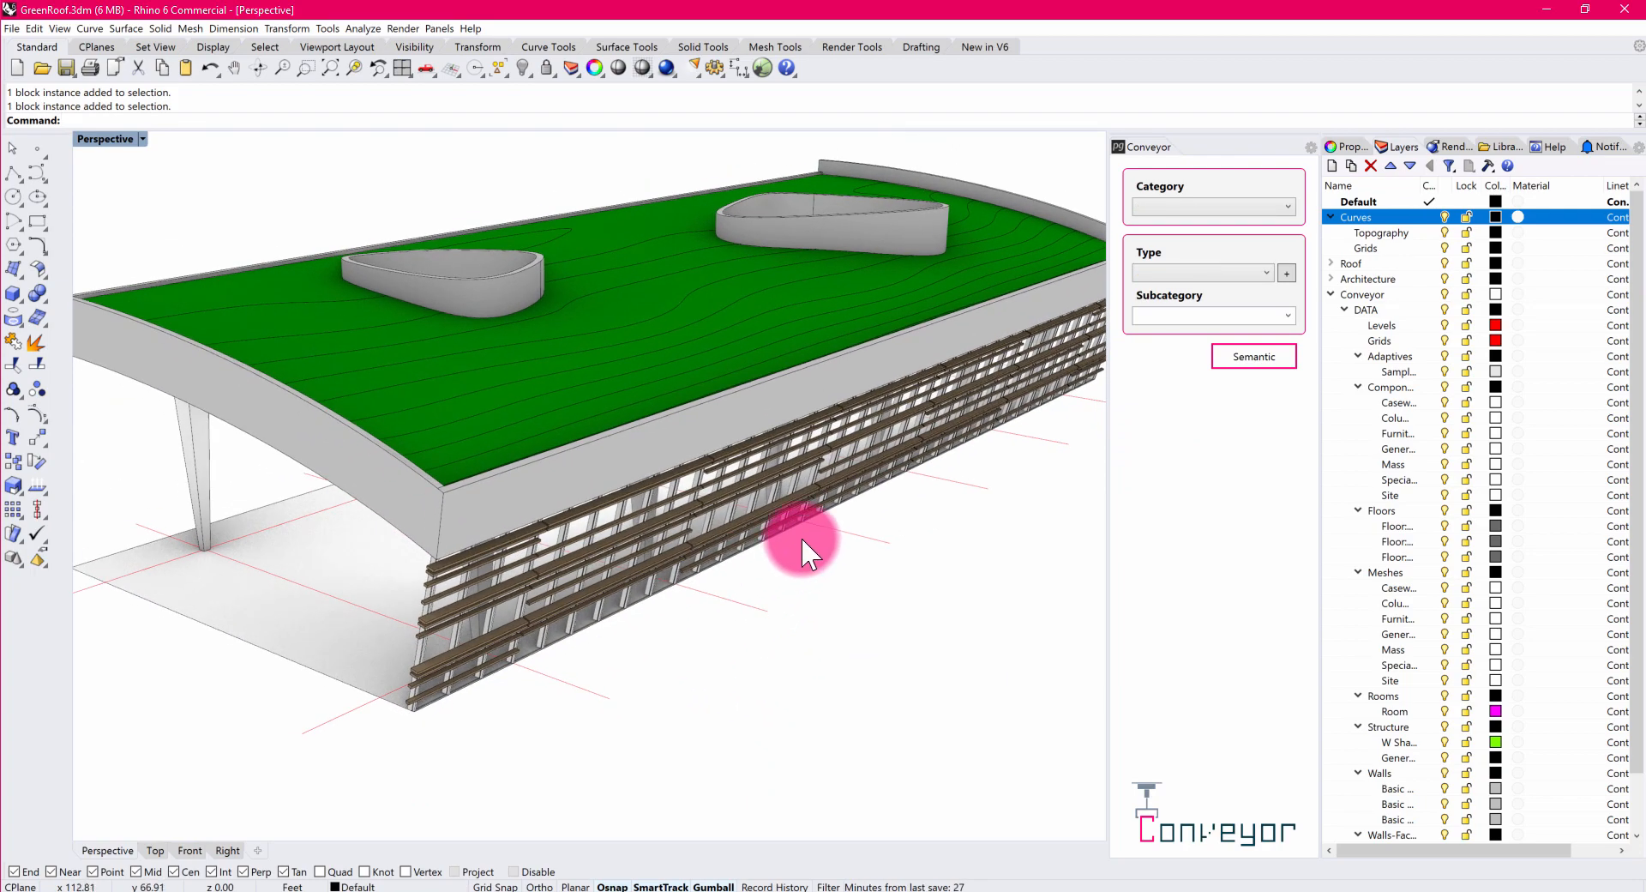
pyautogui.moveTo(808, 546); pyautogui.dragTo(829, 294)
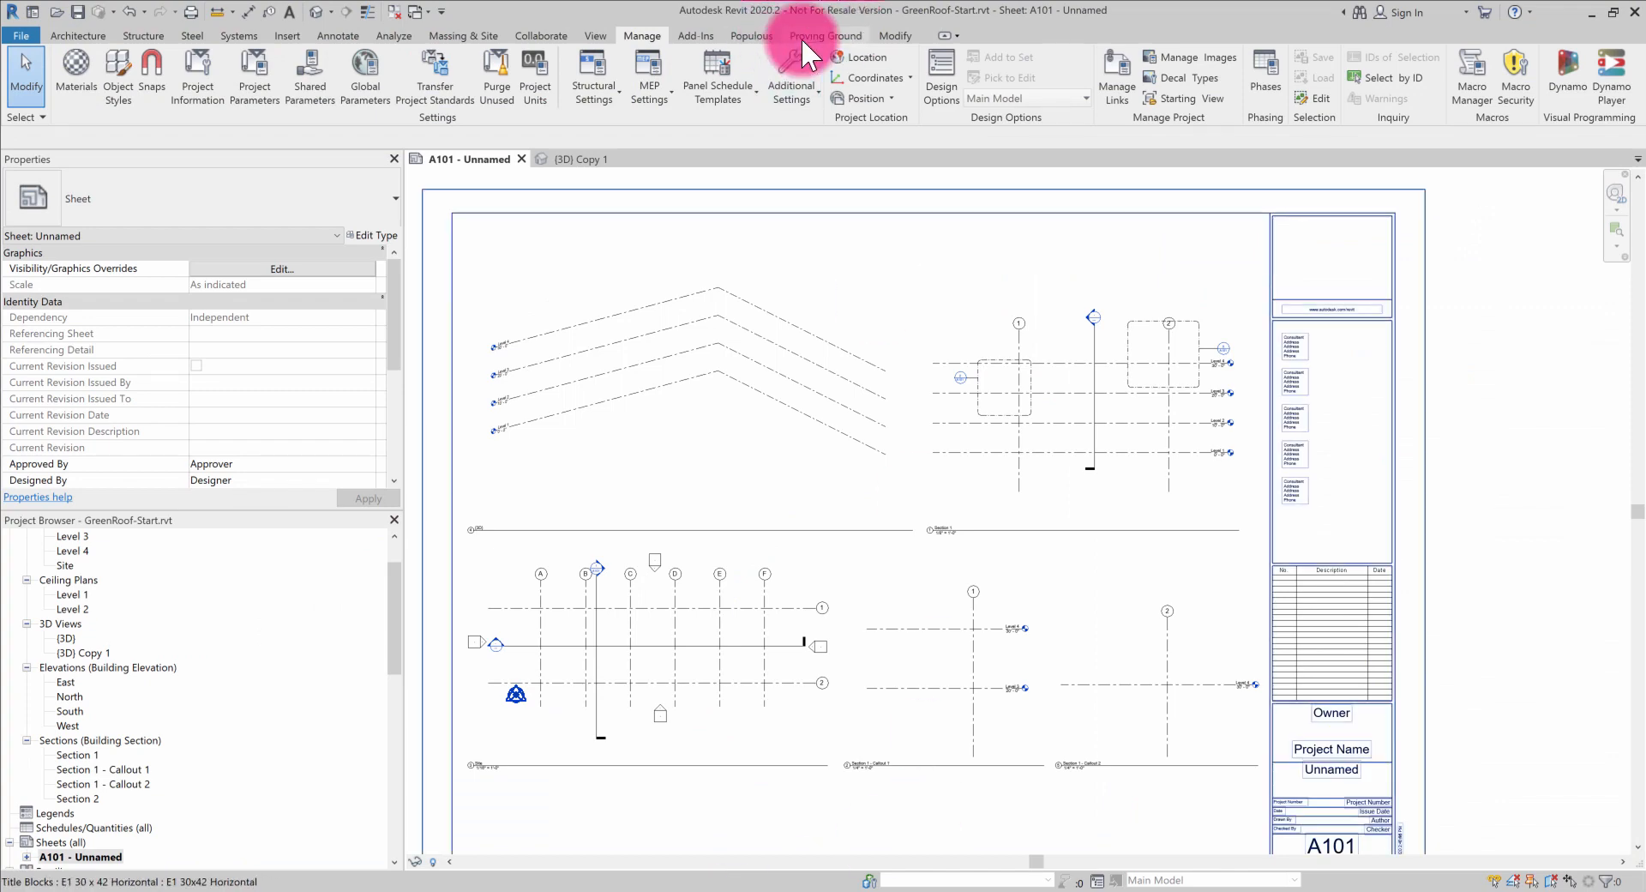
# Launch Rhino Conveyor from Proving Ground and load GreenRoof.3dm to list its floor and columns.
pyautogui.click(825, 35)
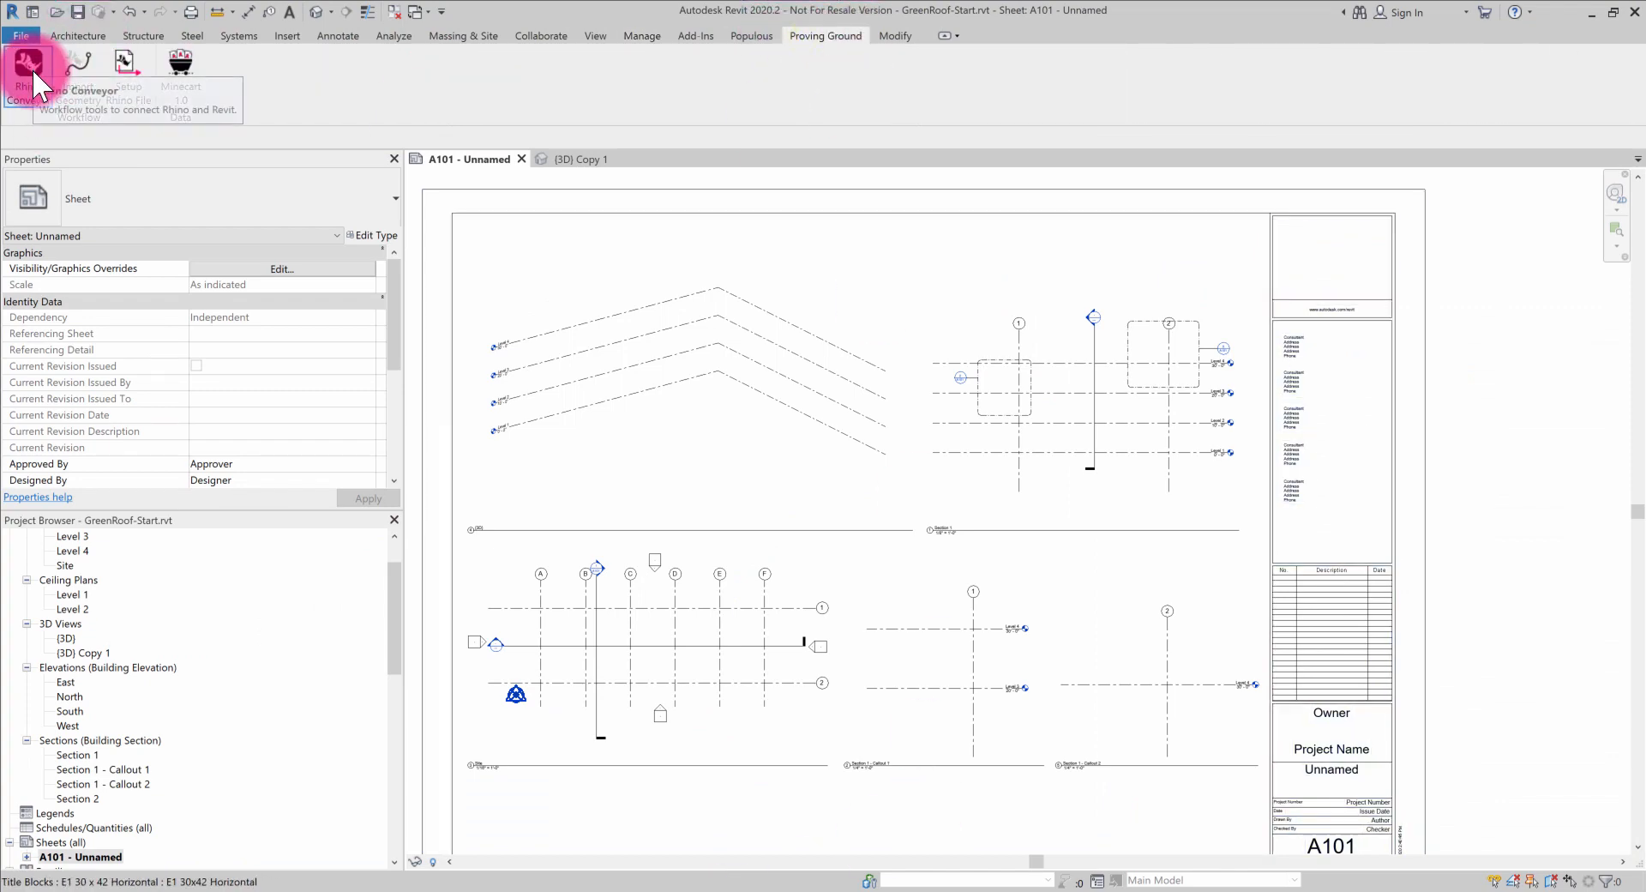
pyautogui.click(26, 67)
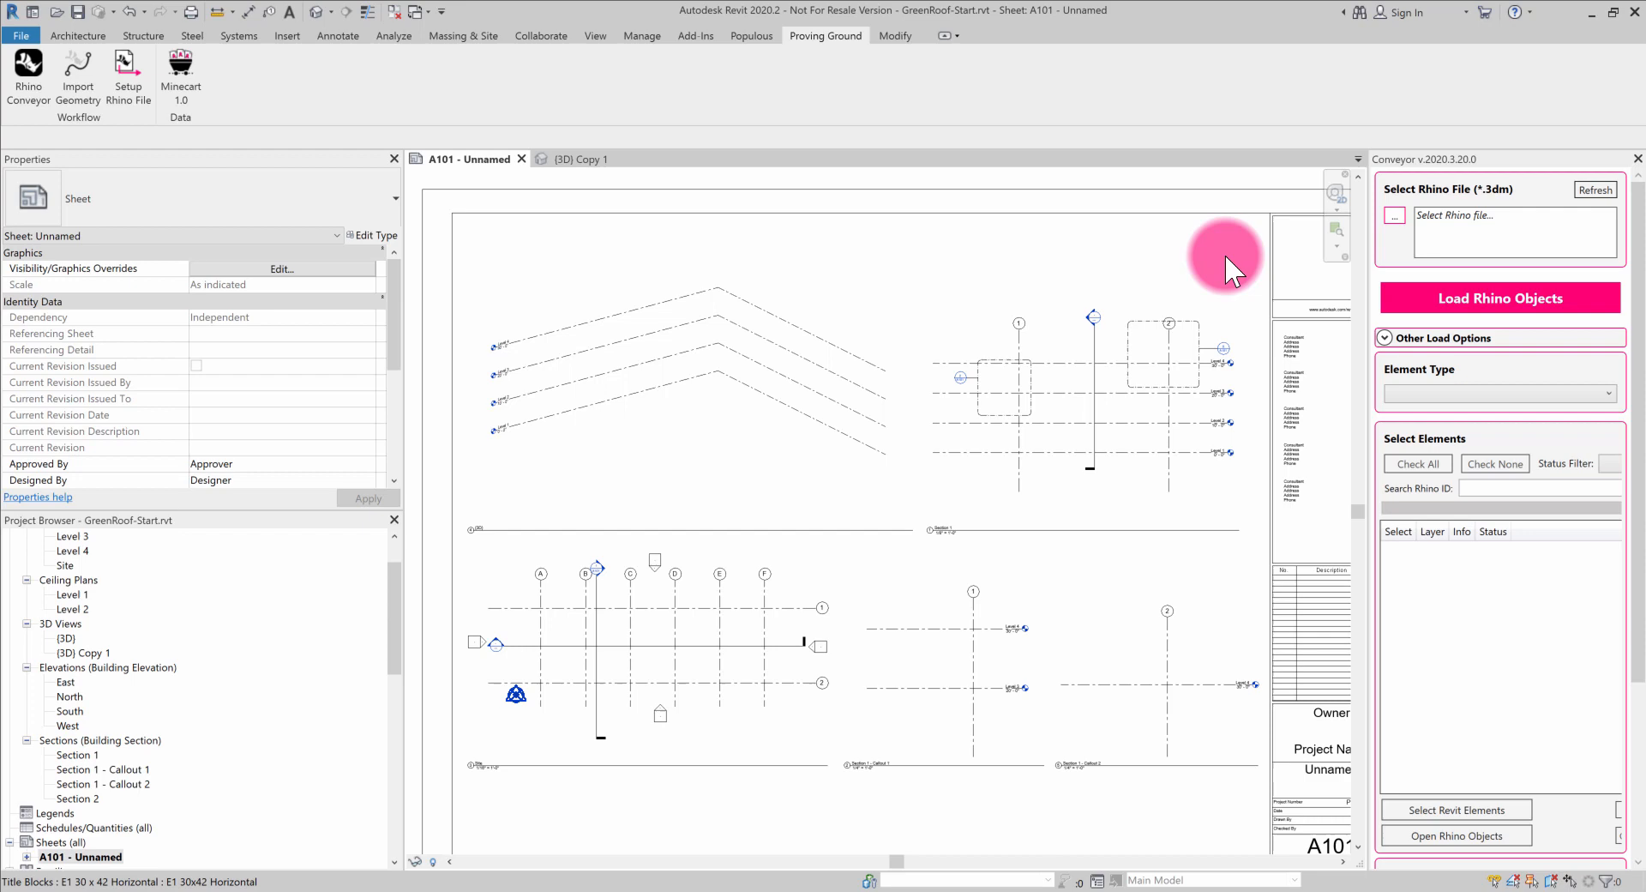
pyautogui.click(1396, 213)
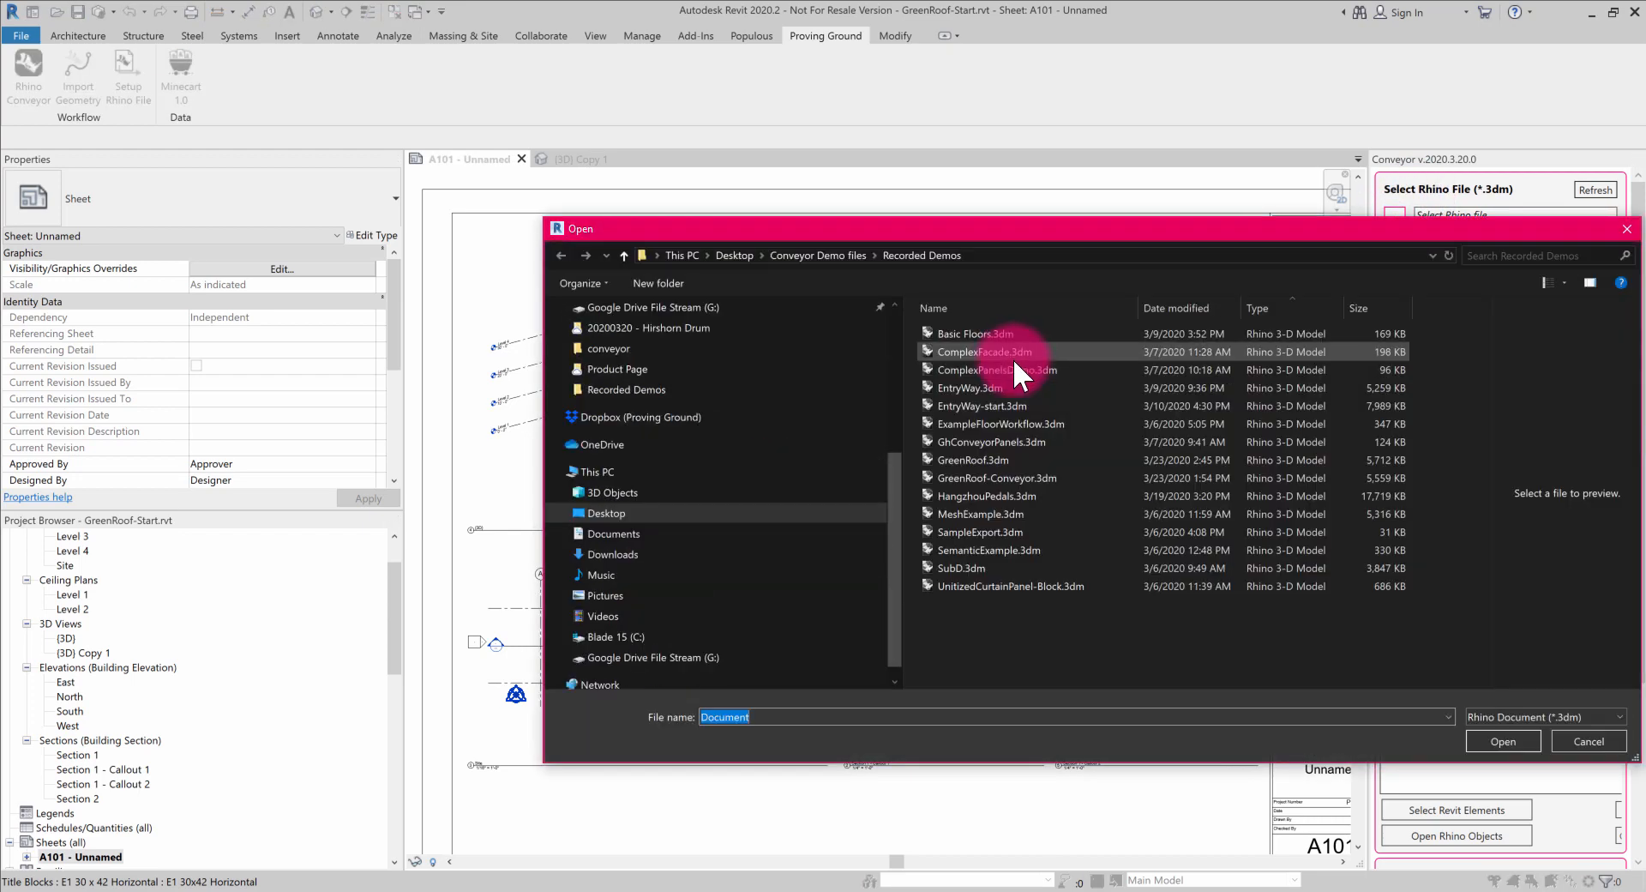
pyautogui.click(970, 460)
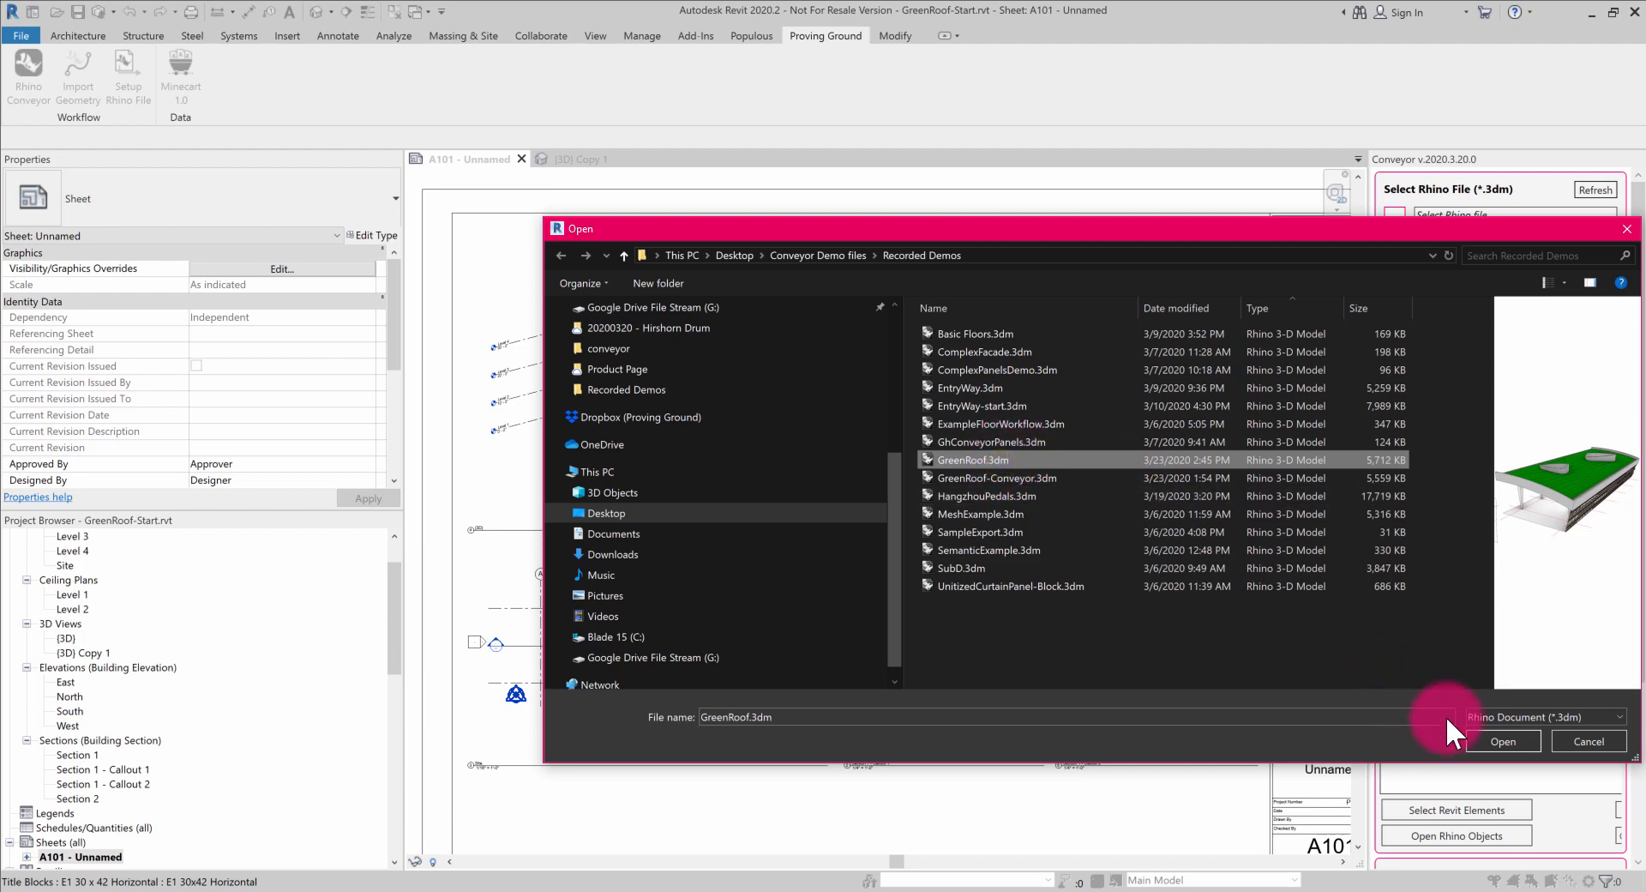
pyautogui.click(1504, 741)
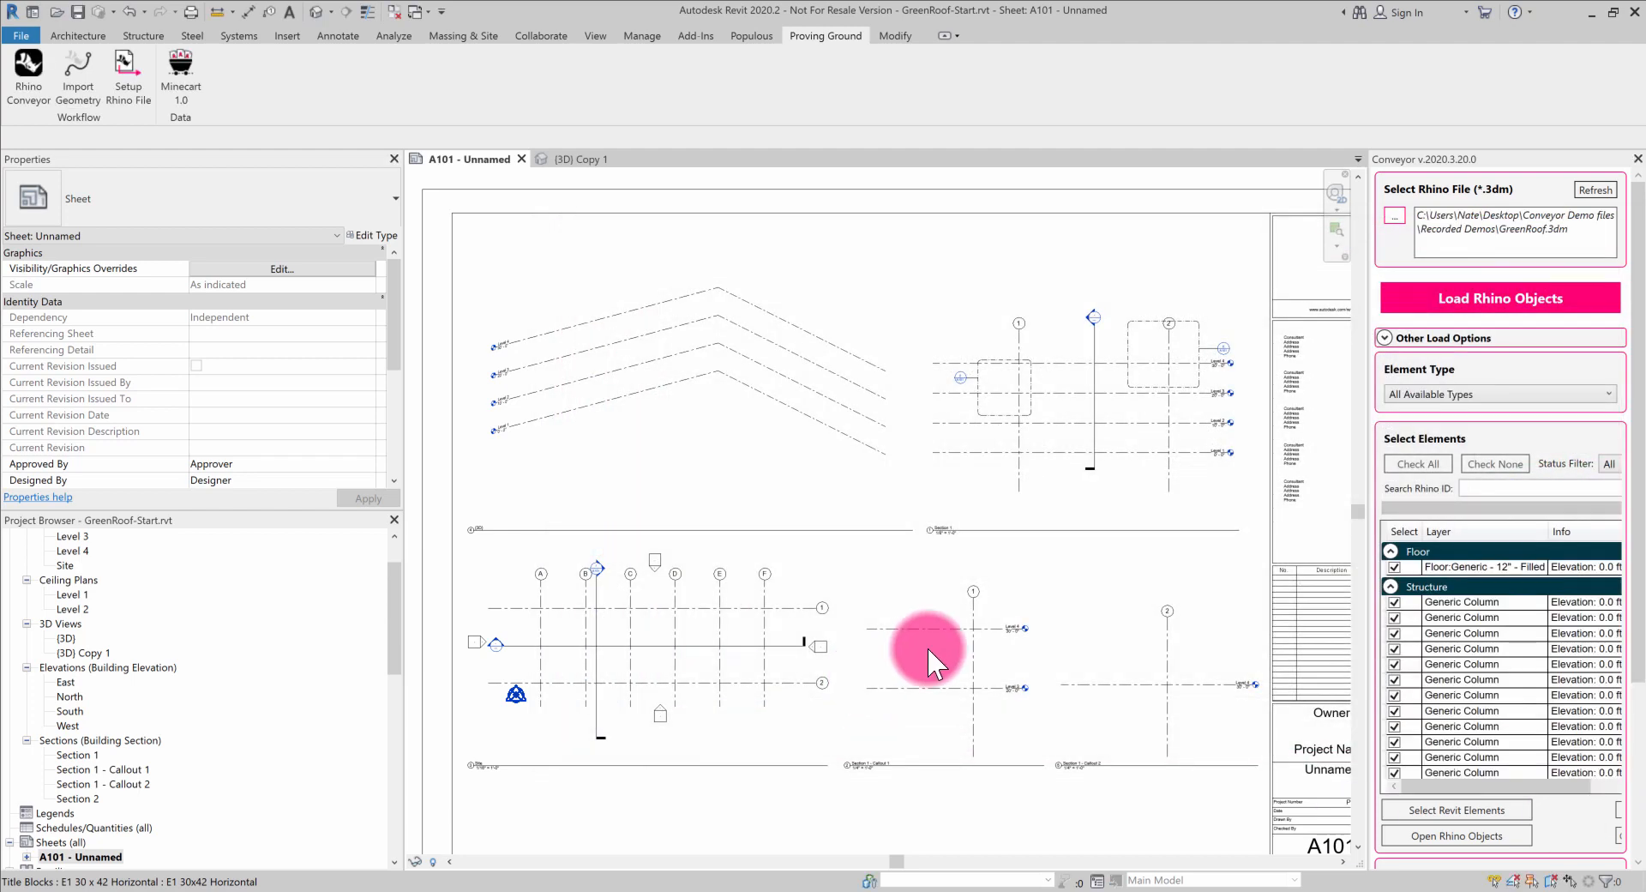
pyautogui.scroll(-3)
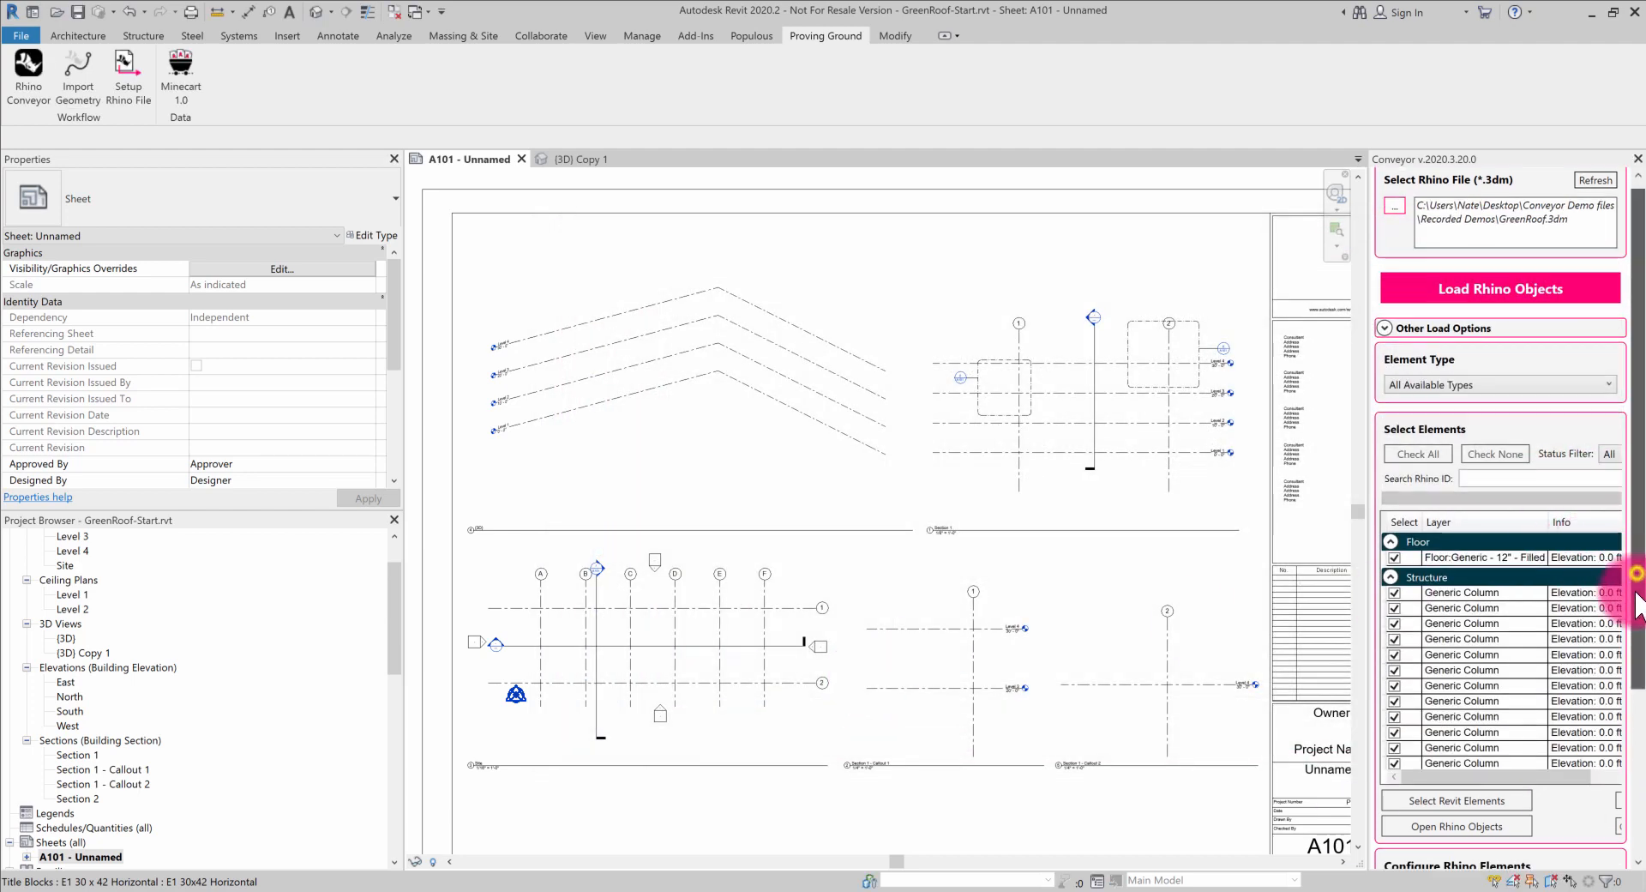
pyautogui.scroll(-3)
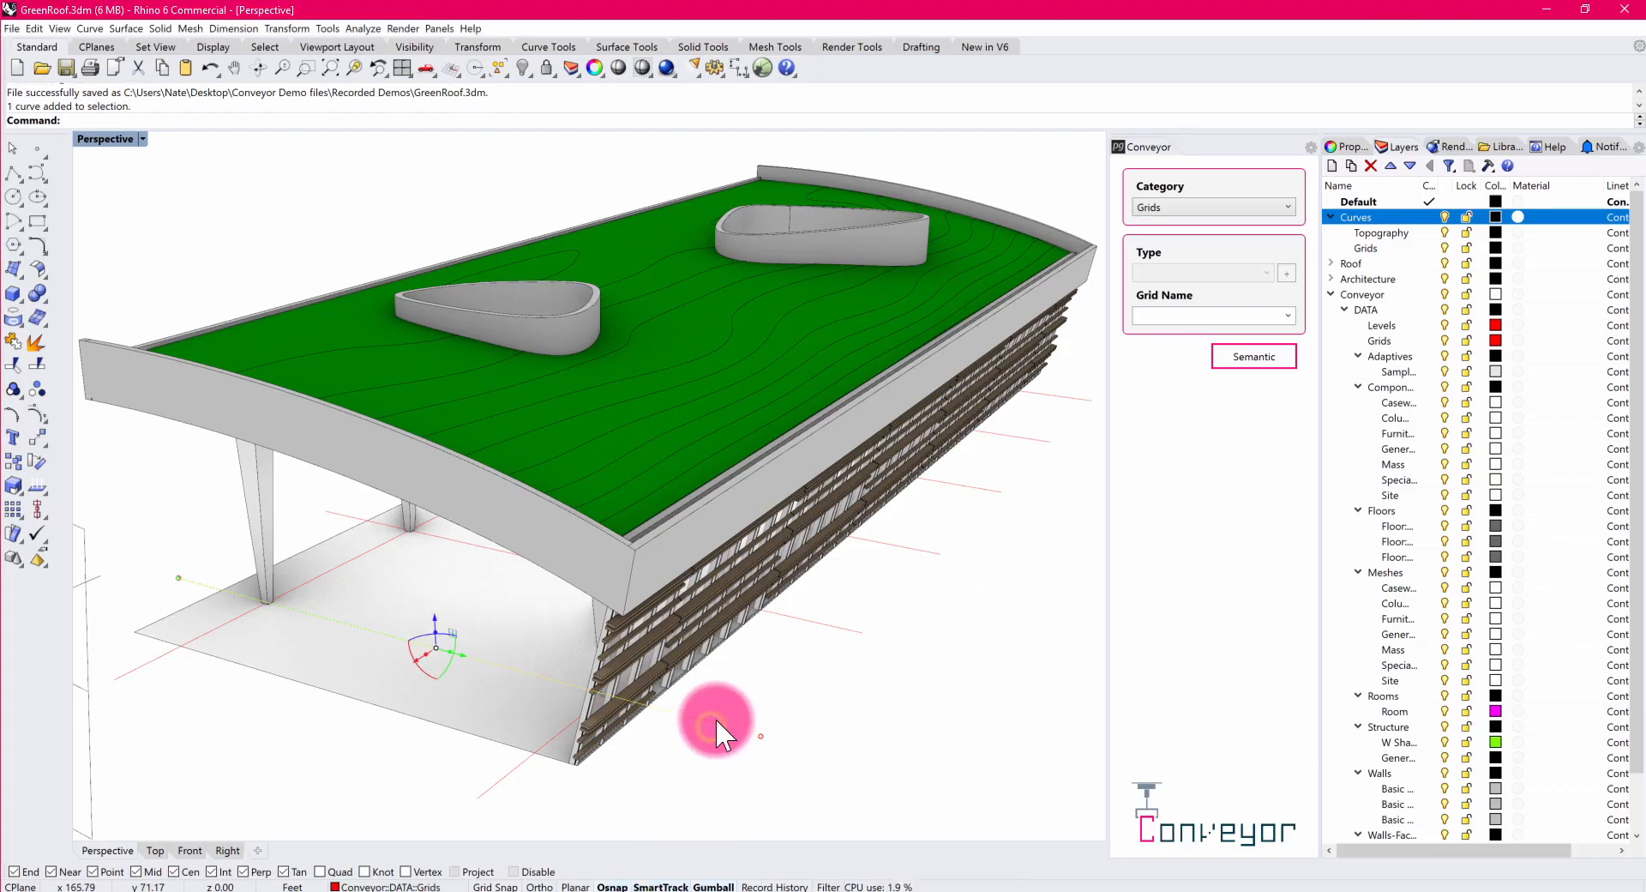
pyautogui.moveTo(939, 590)
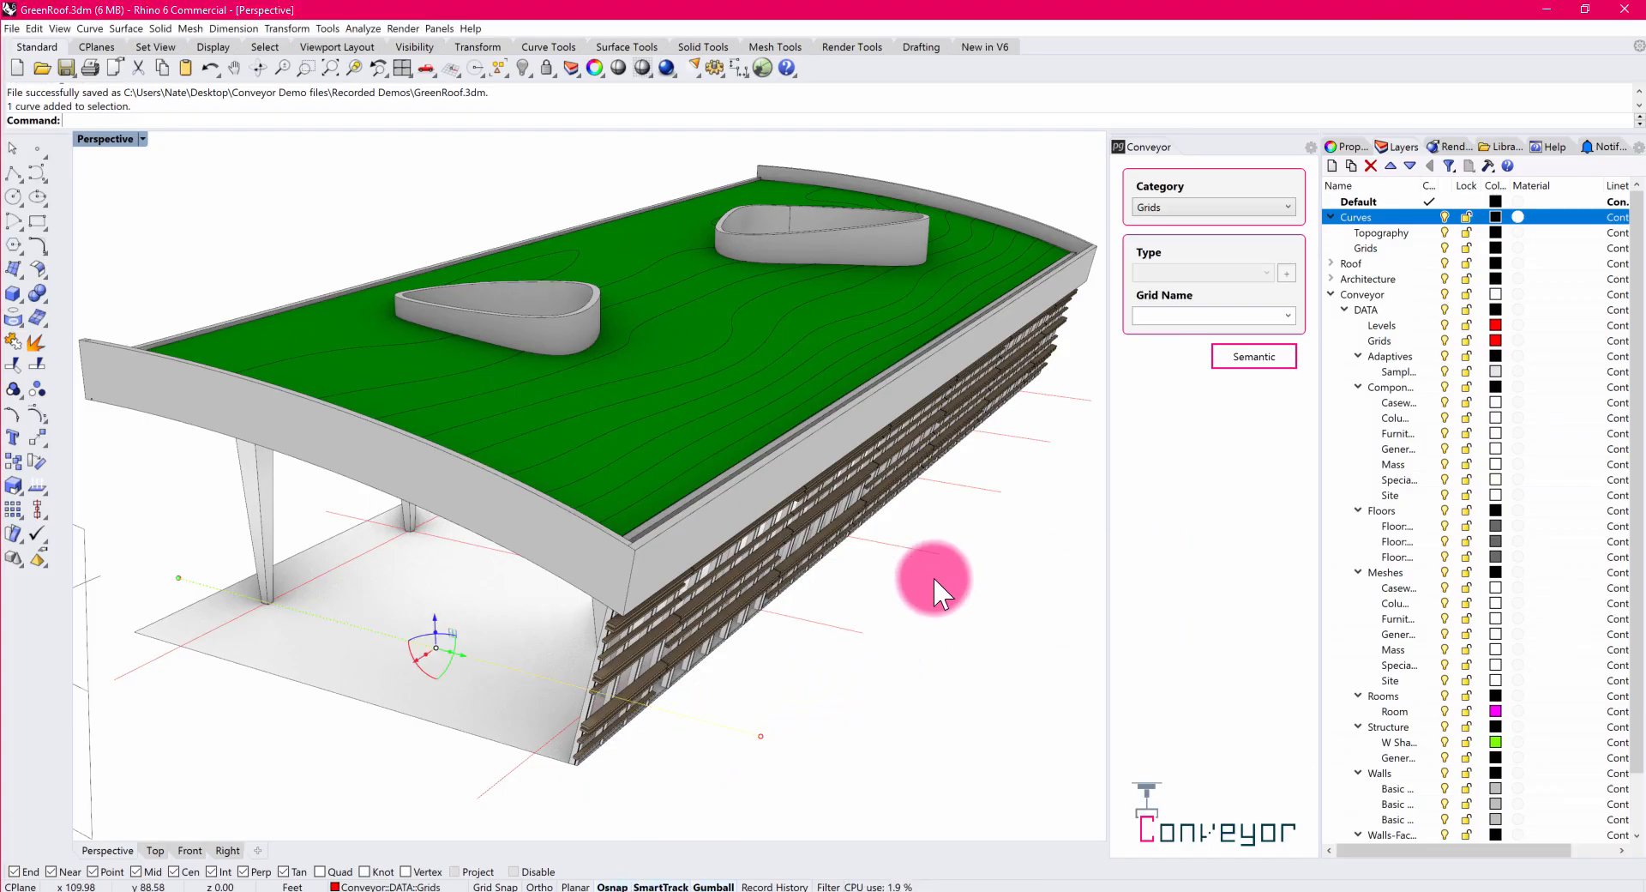
# Check a site grid curve's Conveyor Grid Name, show the Layers list, zoom out, and deselect.
pyautogui.click(1346, 147)
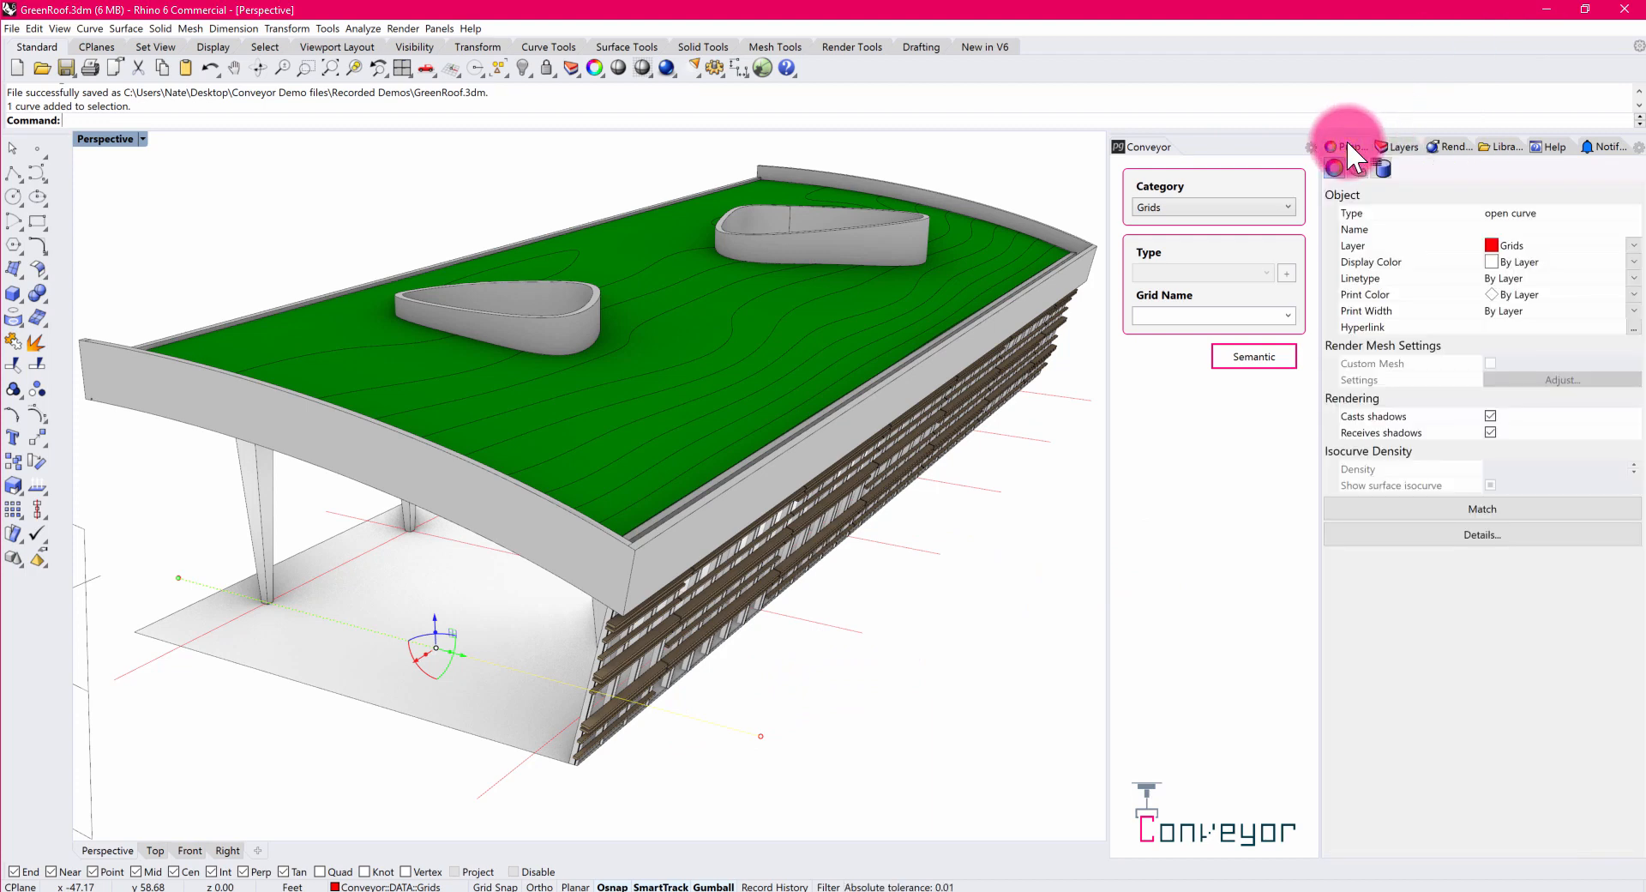
pyautogui.click(1396, 147)
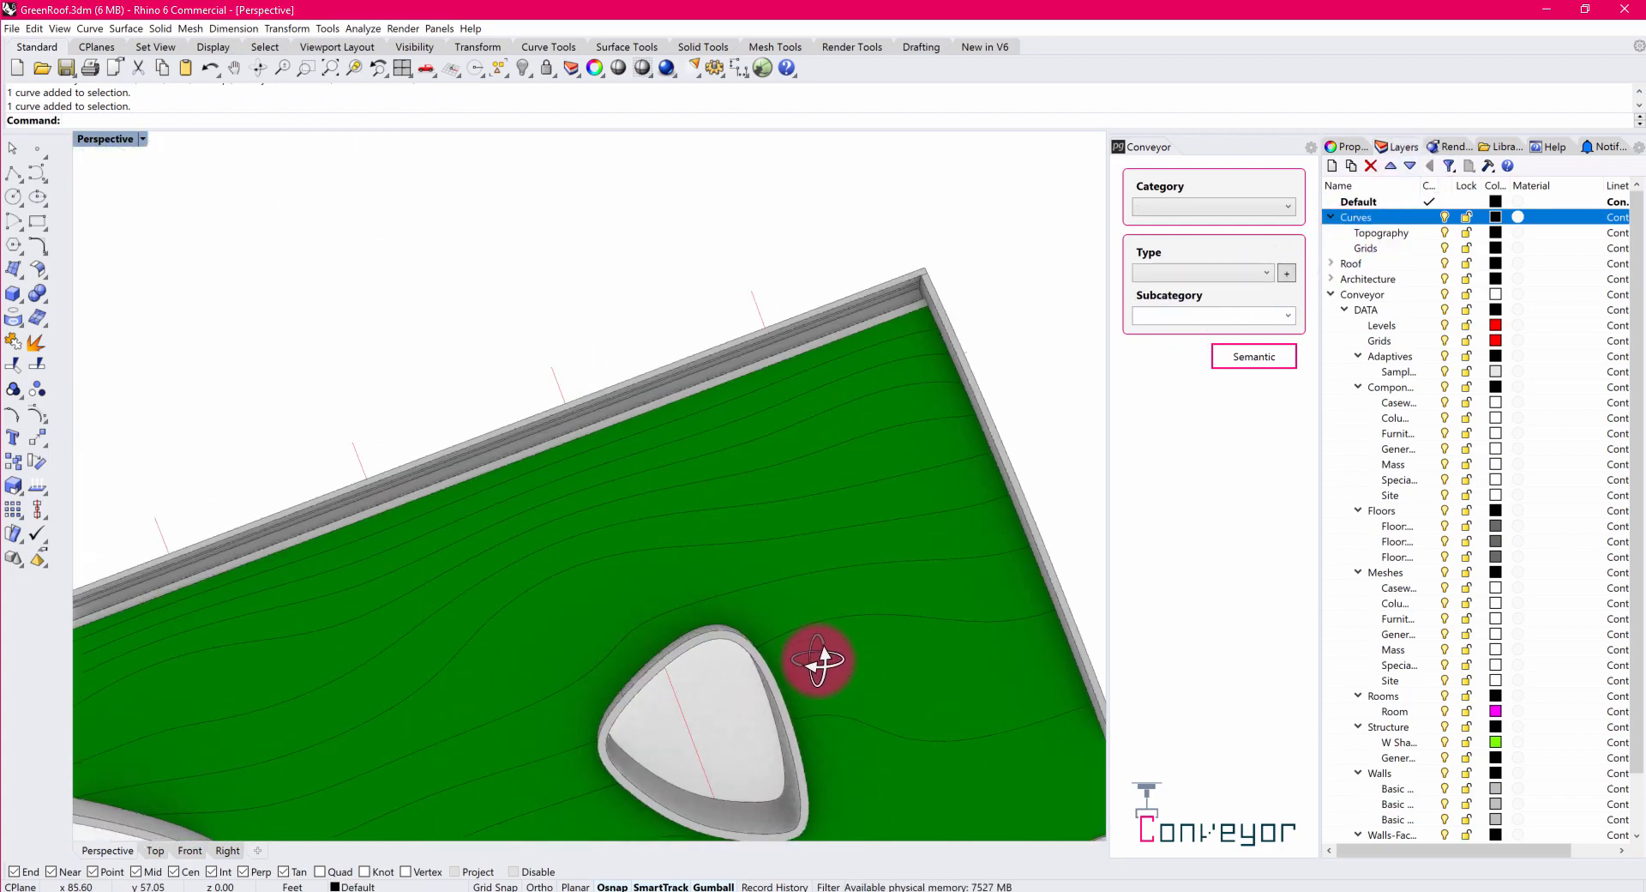
pyautogui.moveTo(814, 662); pyautogui.dragTo(814, 430)
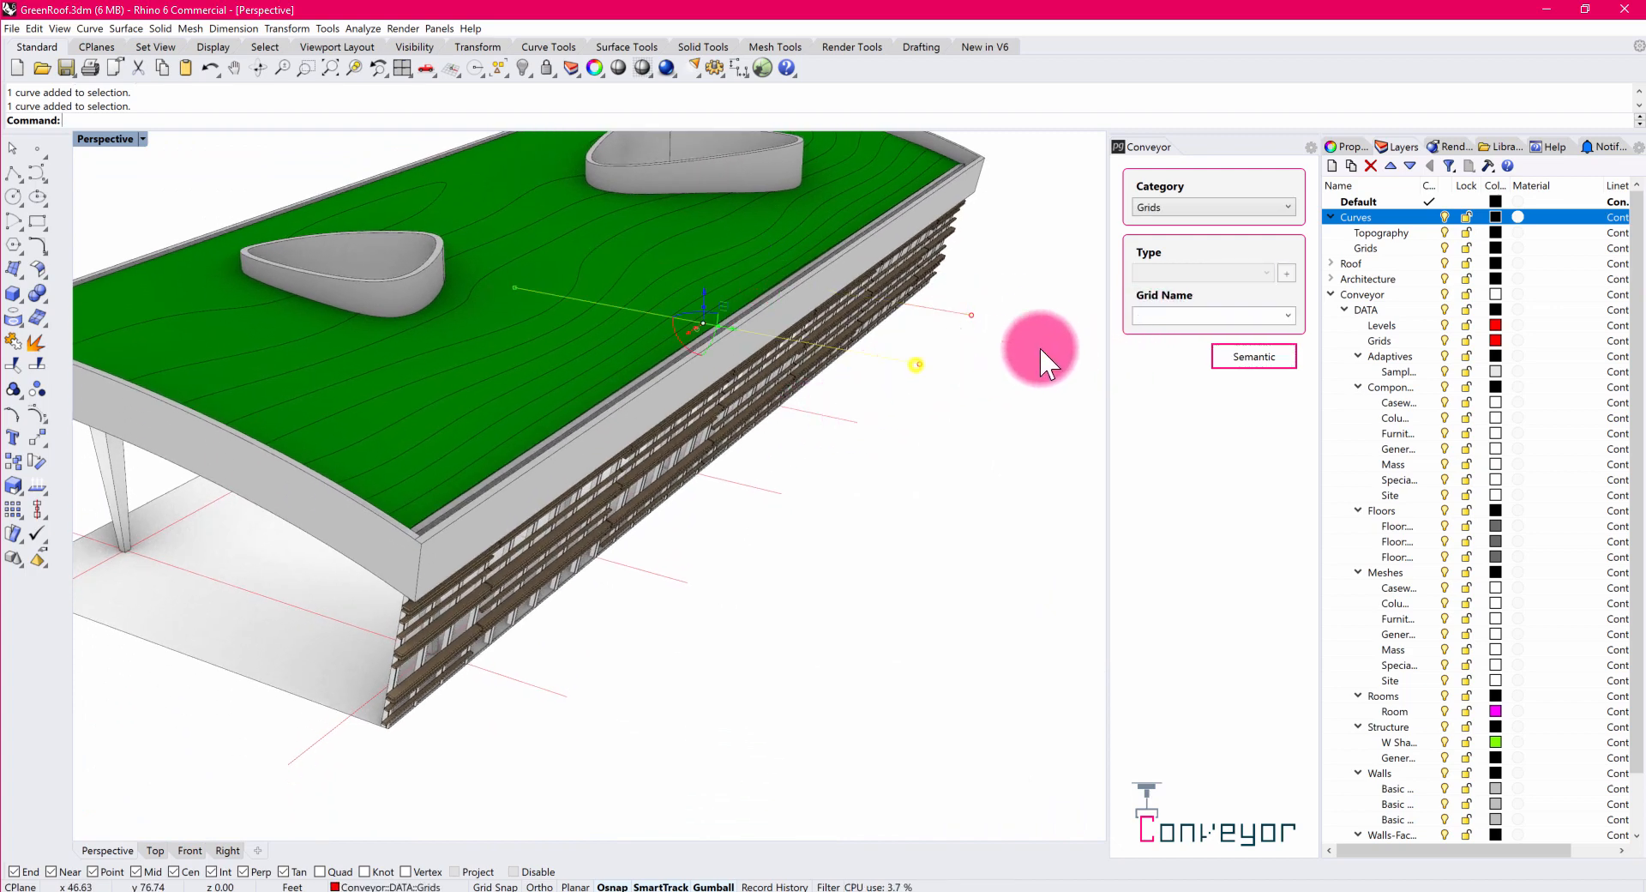
pyautogui.write('B')
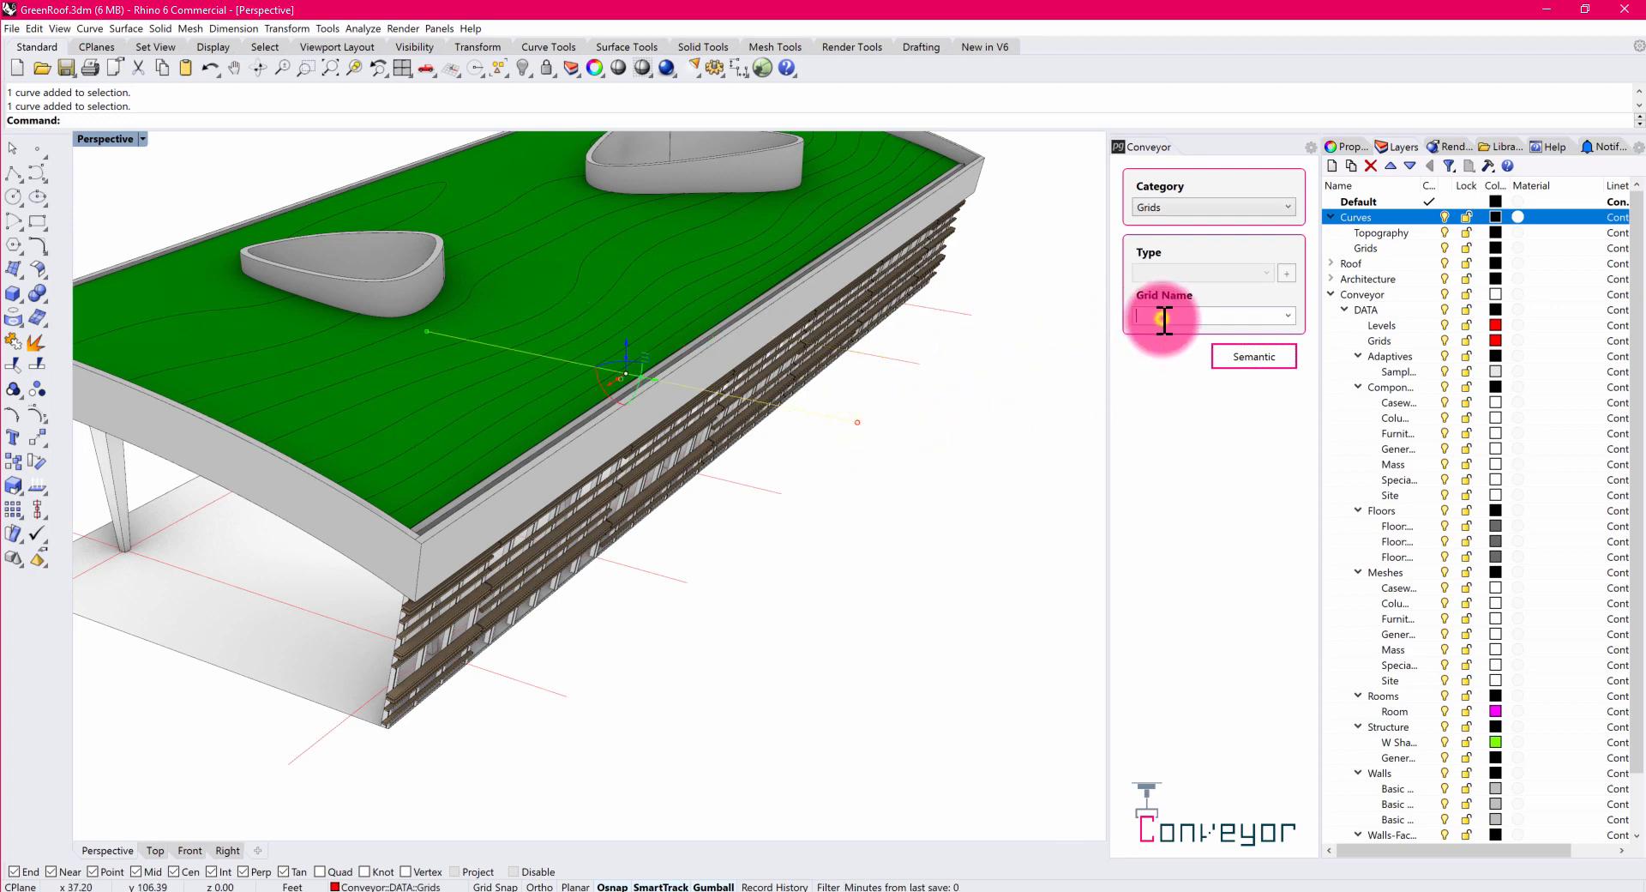
pyautogui.click(762, 491)
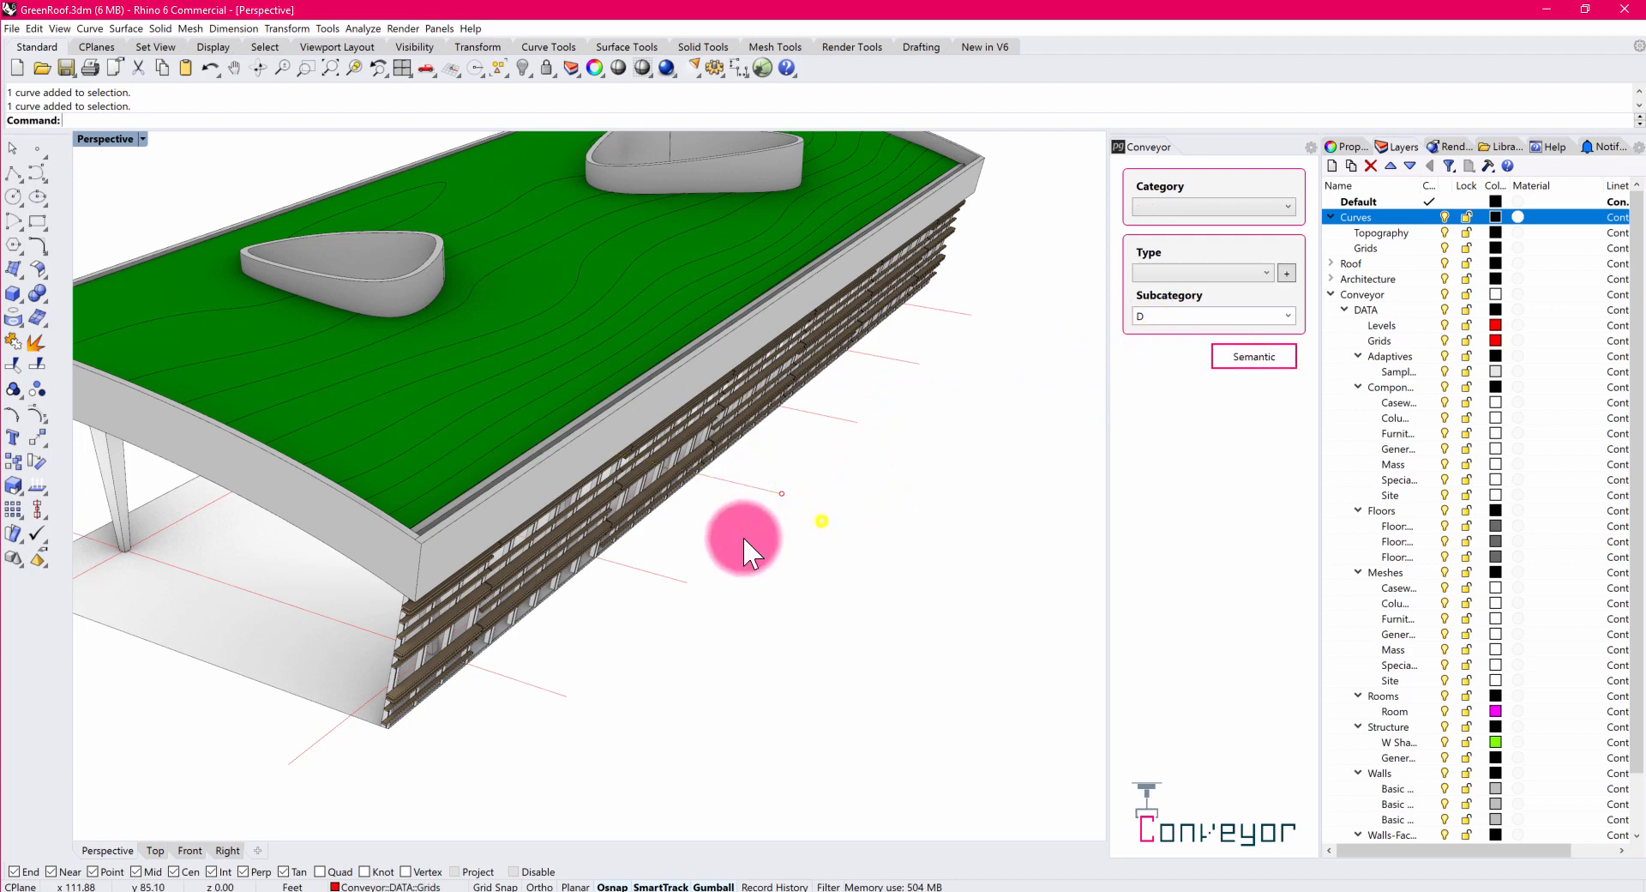
pyautogui.click(1213, 206)
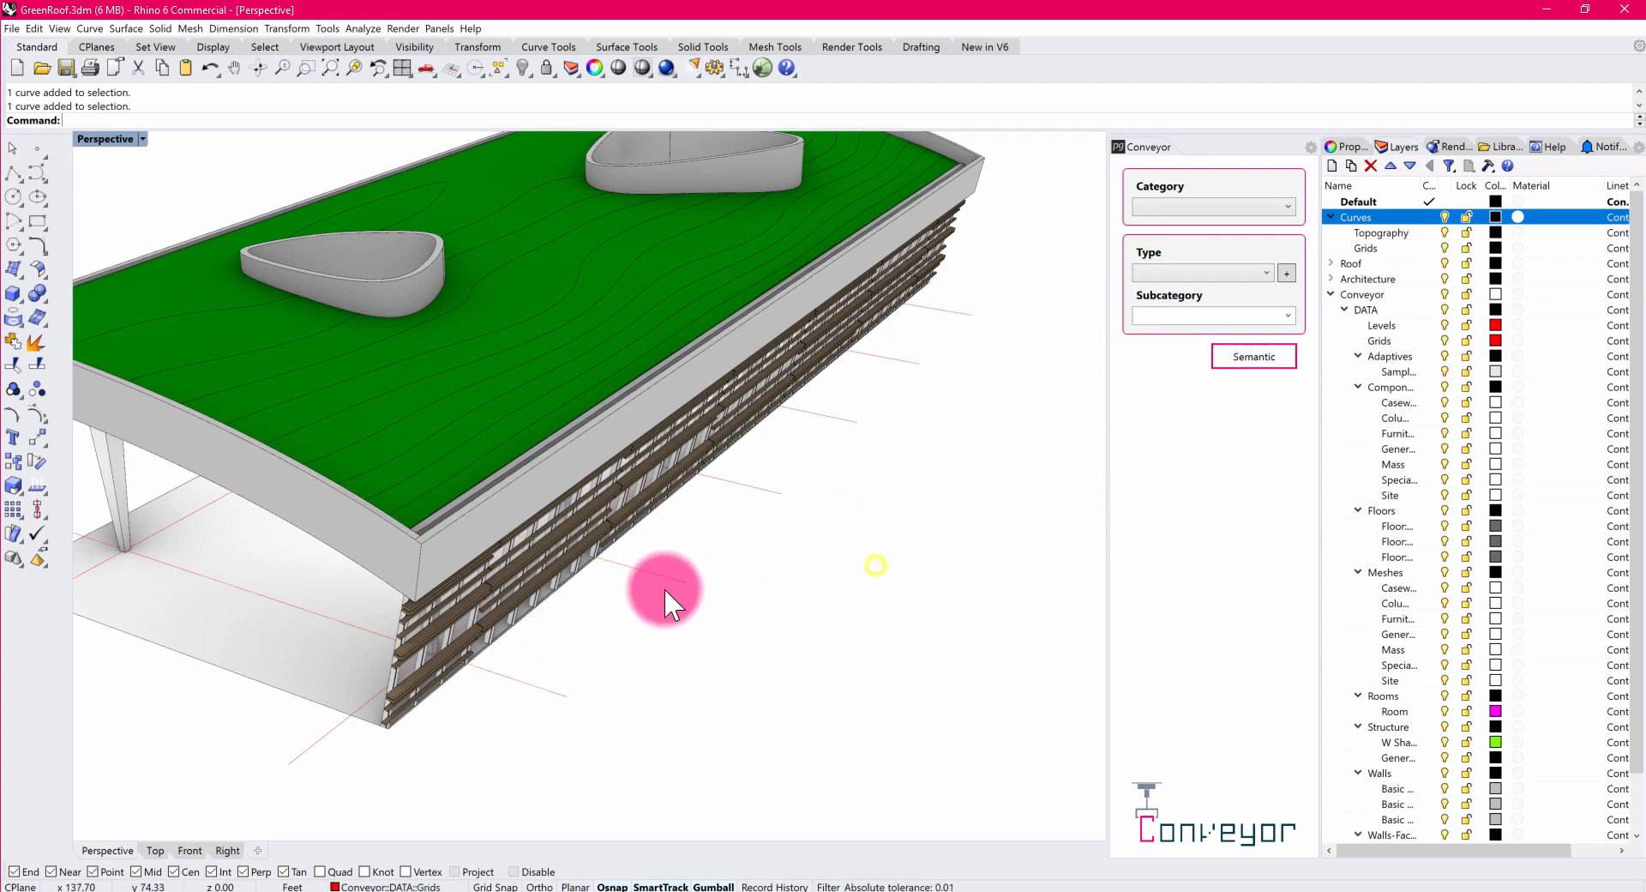
pyautogui.click(1212, 207)
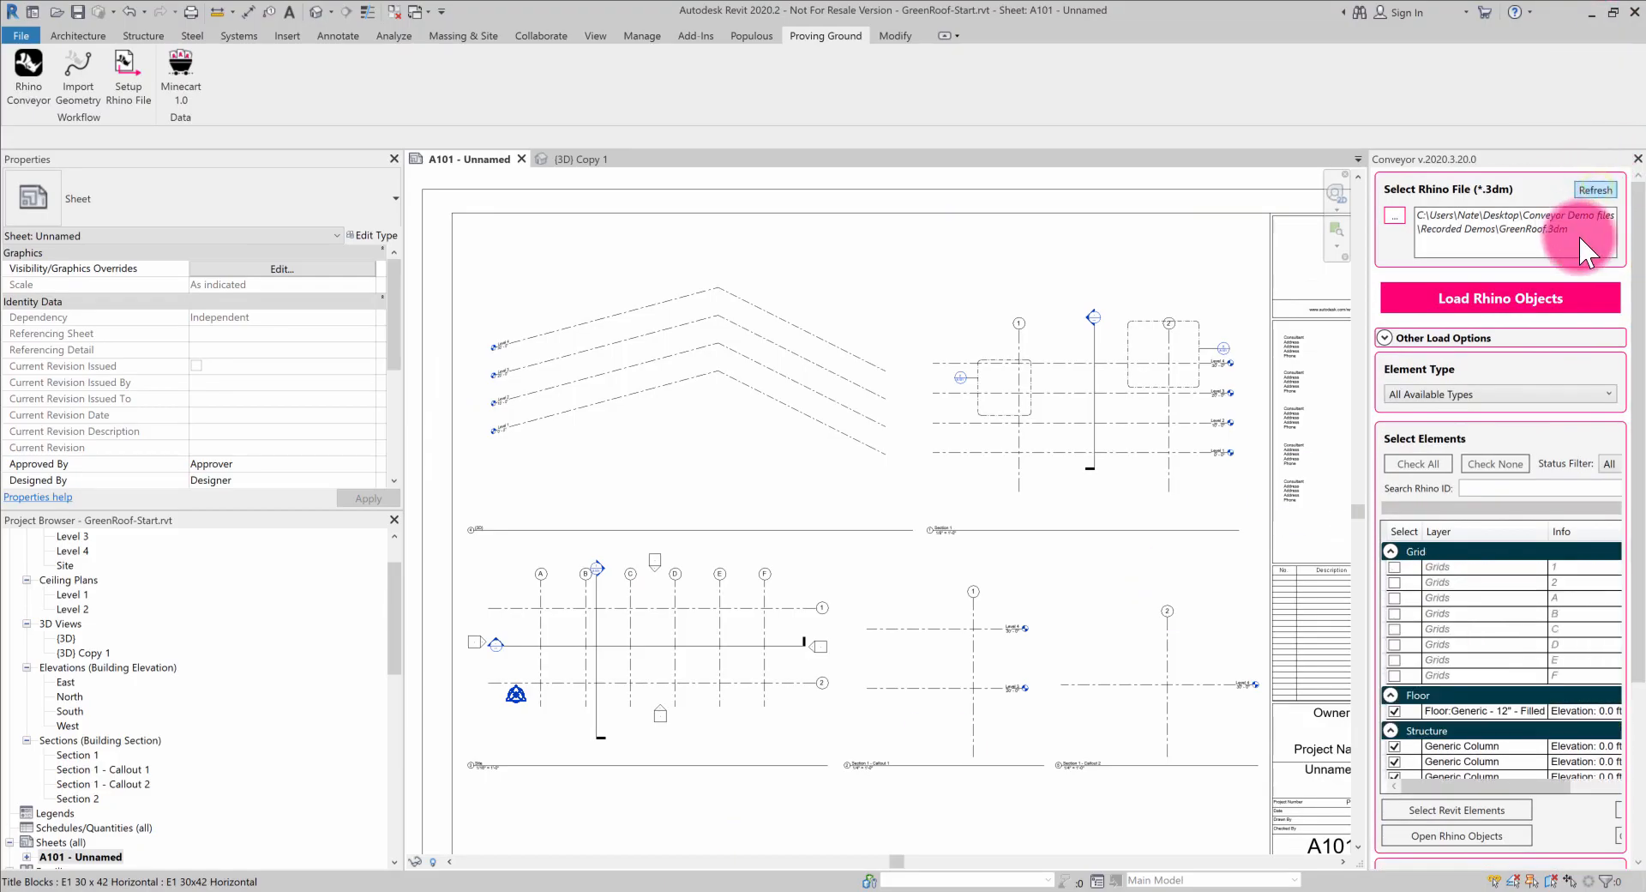
pyautogui.moveTo(1450, 644)
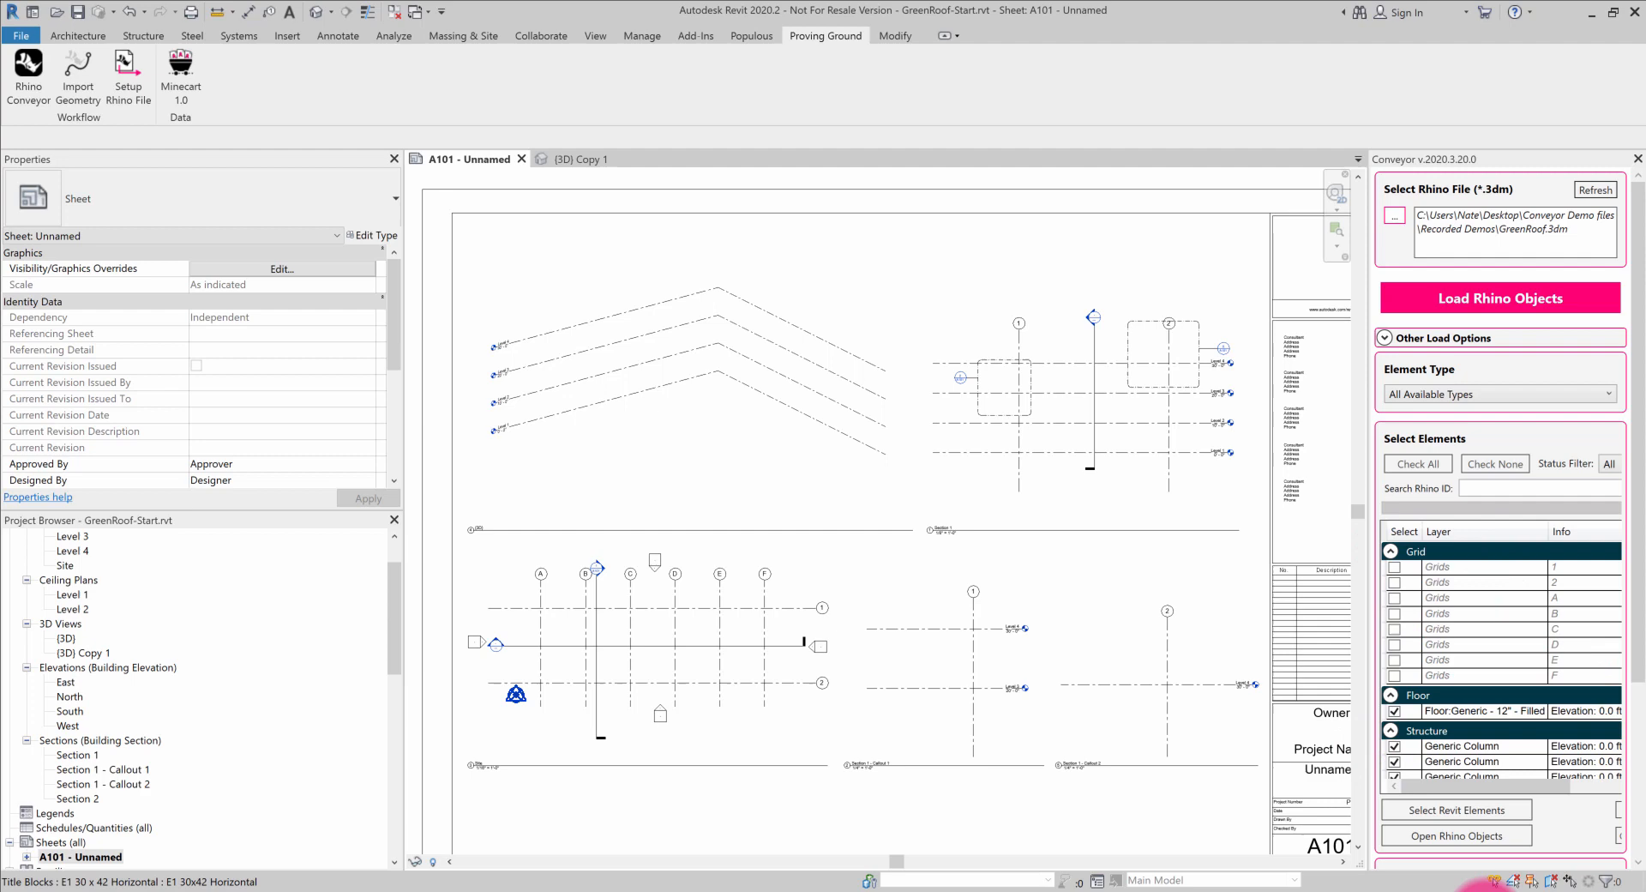
# Uncheck the Grid elements for GreenRoof.3dm and reveal the element configuration options.
pyautogui.click(1395, 710)
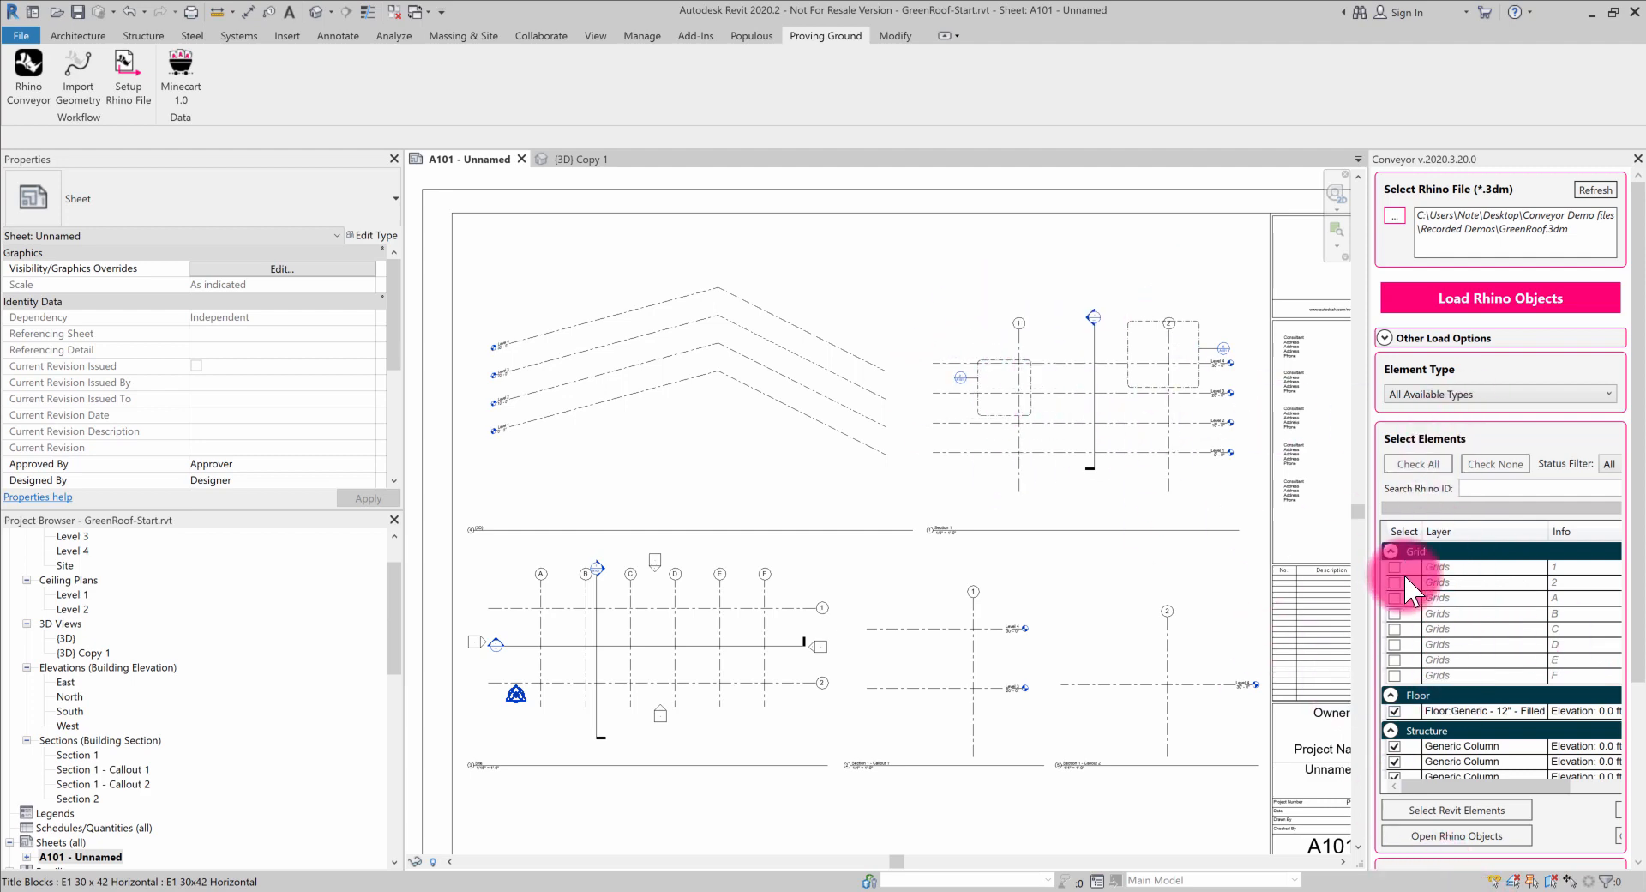
pyautogui.moveTo(1564, 659)
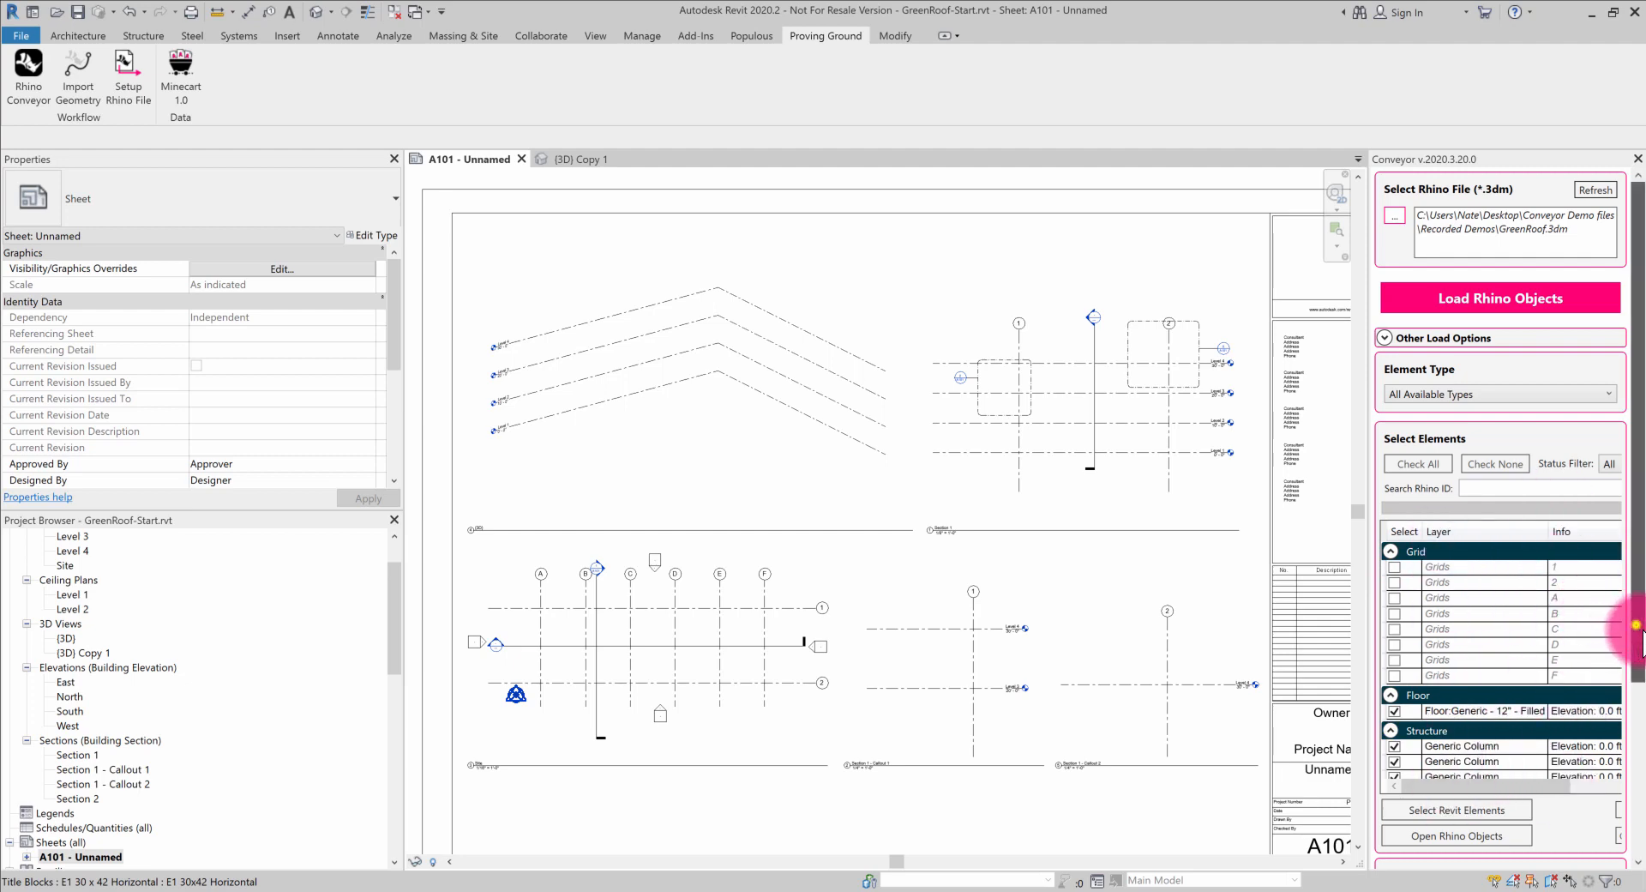
pyautogui.scroll(-3)
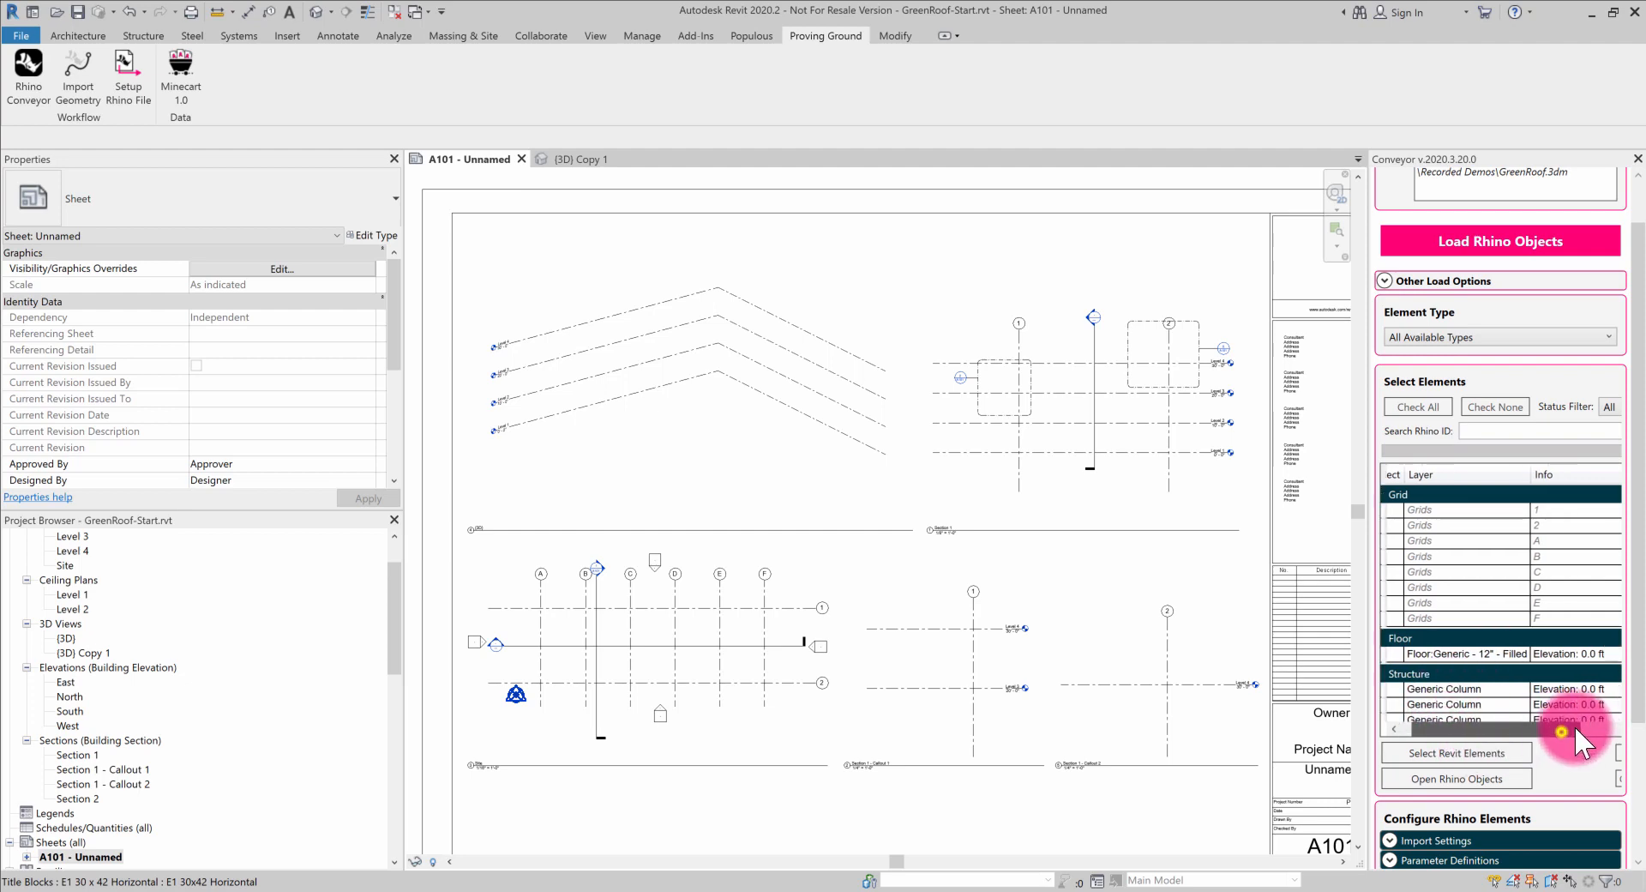
pyautogui.click(1417, 407)
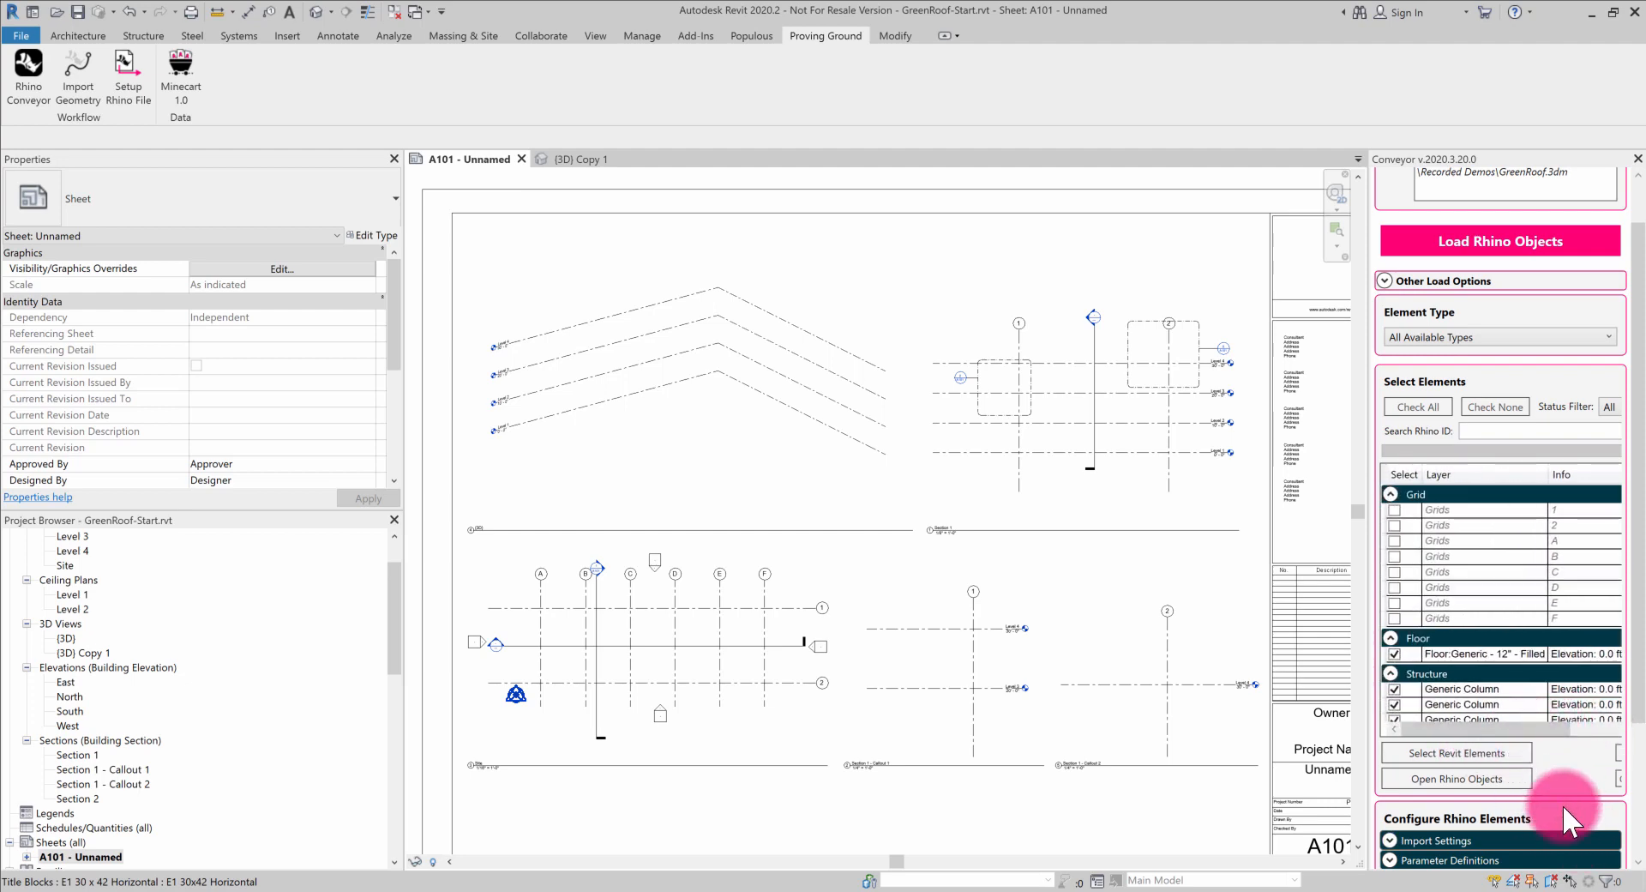
pyautogui.moveTo(1477, 243)
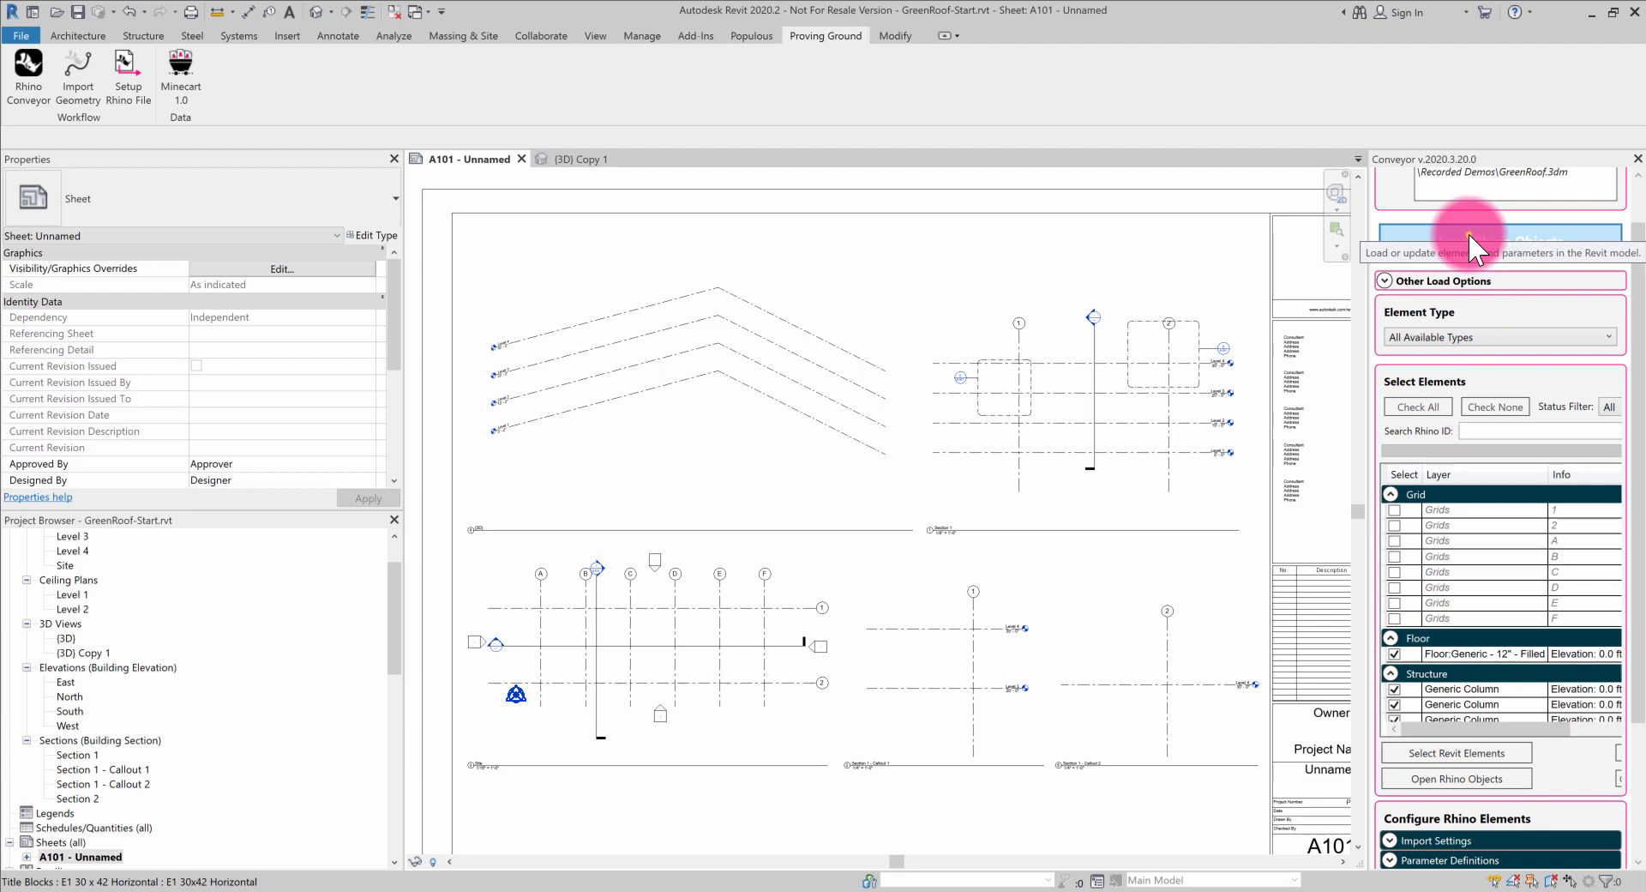
# Load the 15 Rhino objects, confirming both notices and loading the Facade Block and Roof Block definitions.
pyautogui.click(1500, 241)
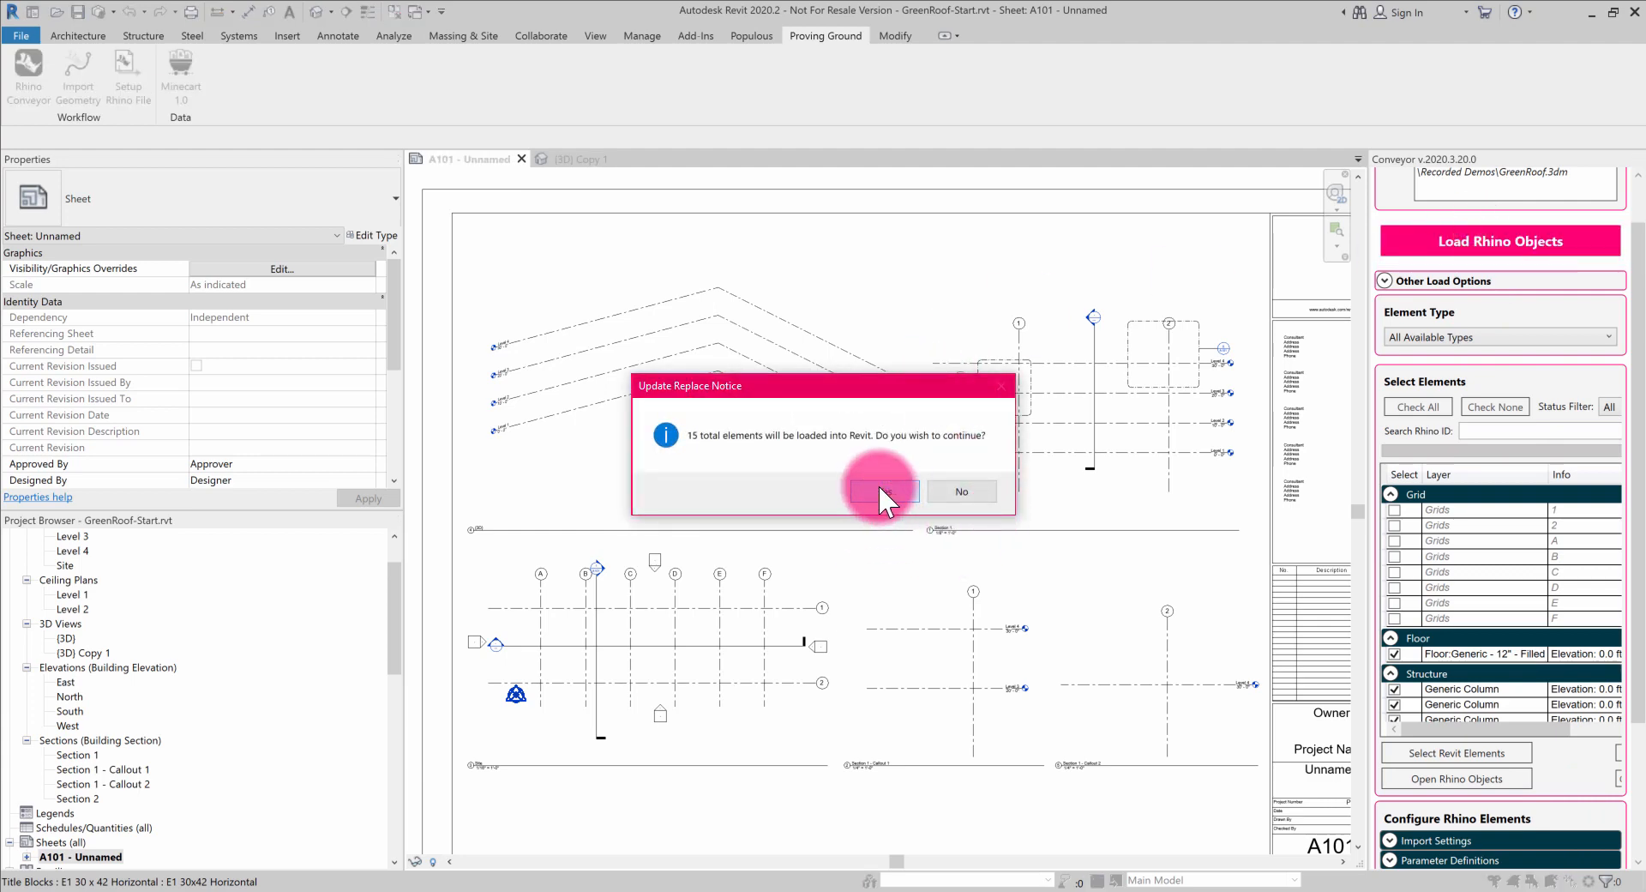
pyautogui.click(884, 491)
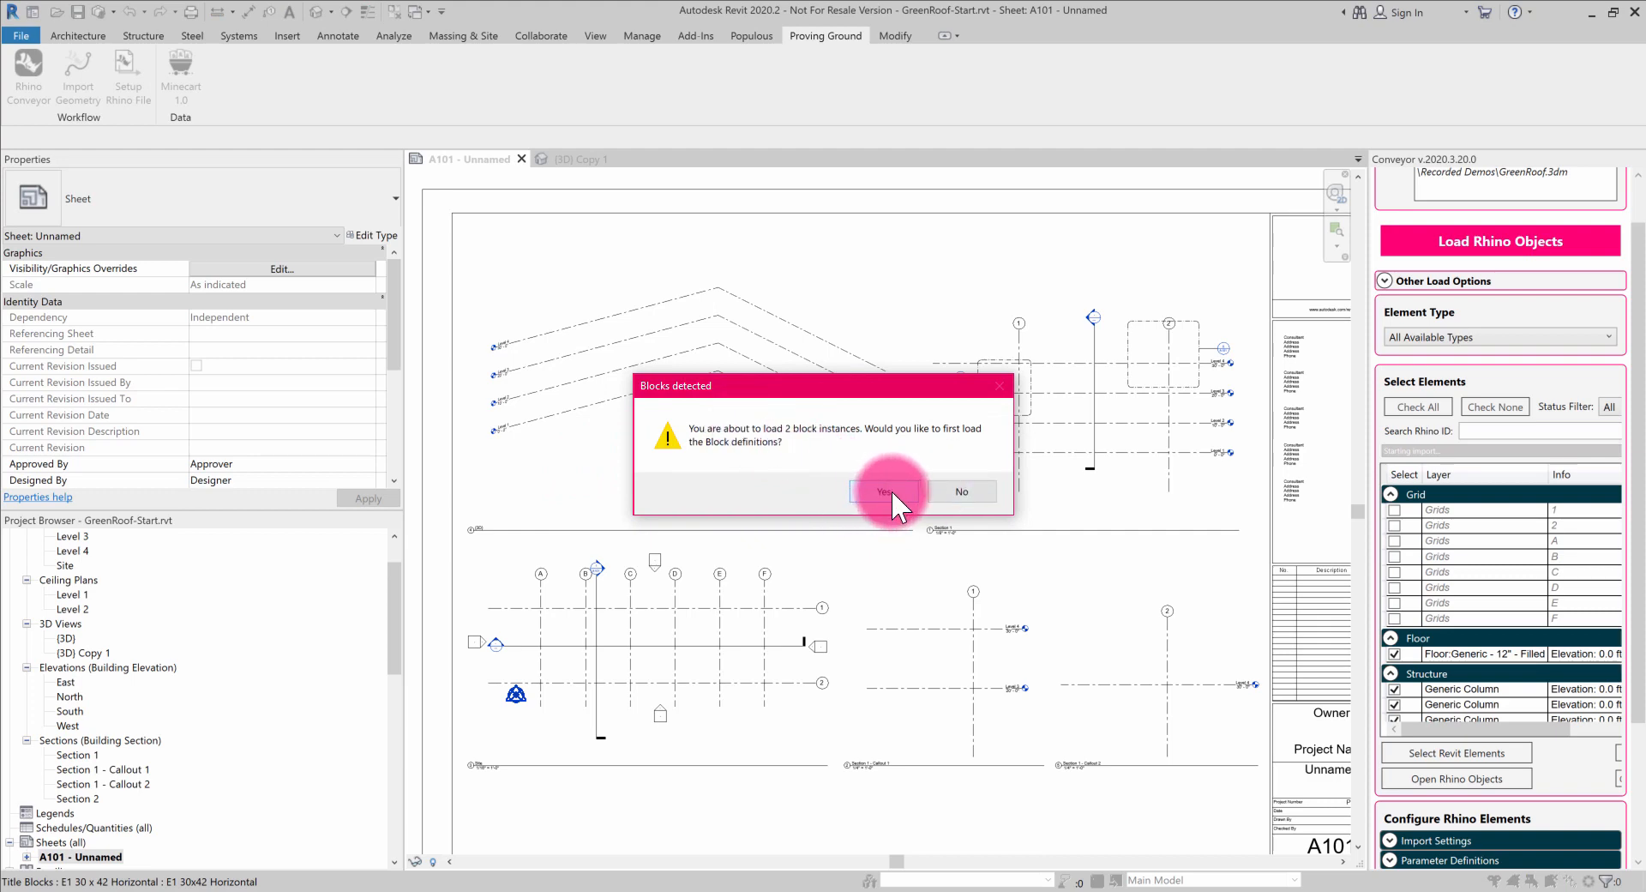
pyautogui.click(885, 491)
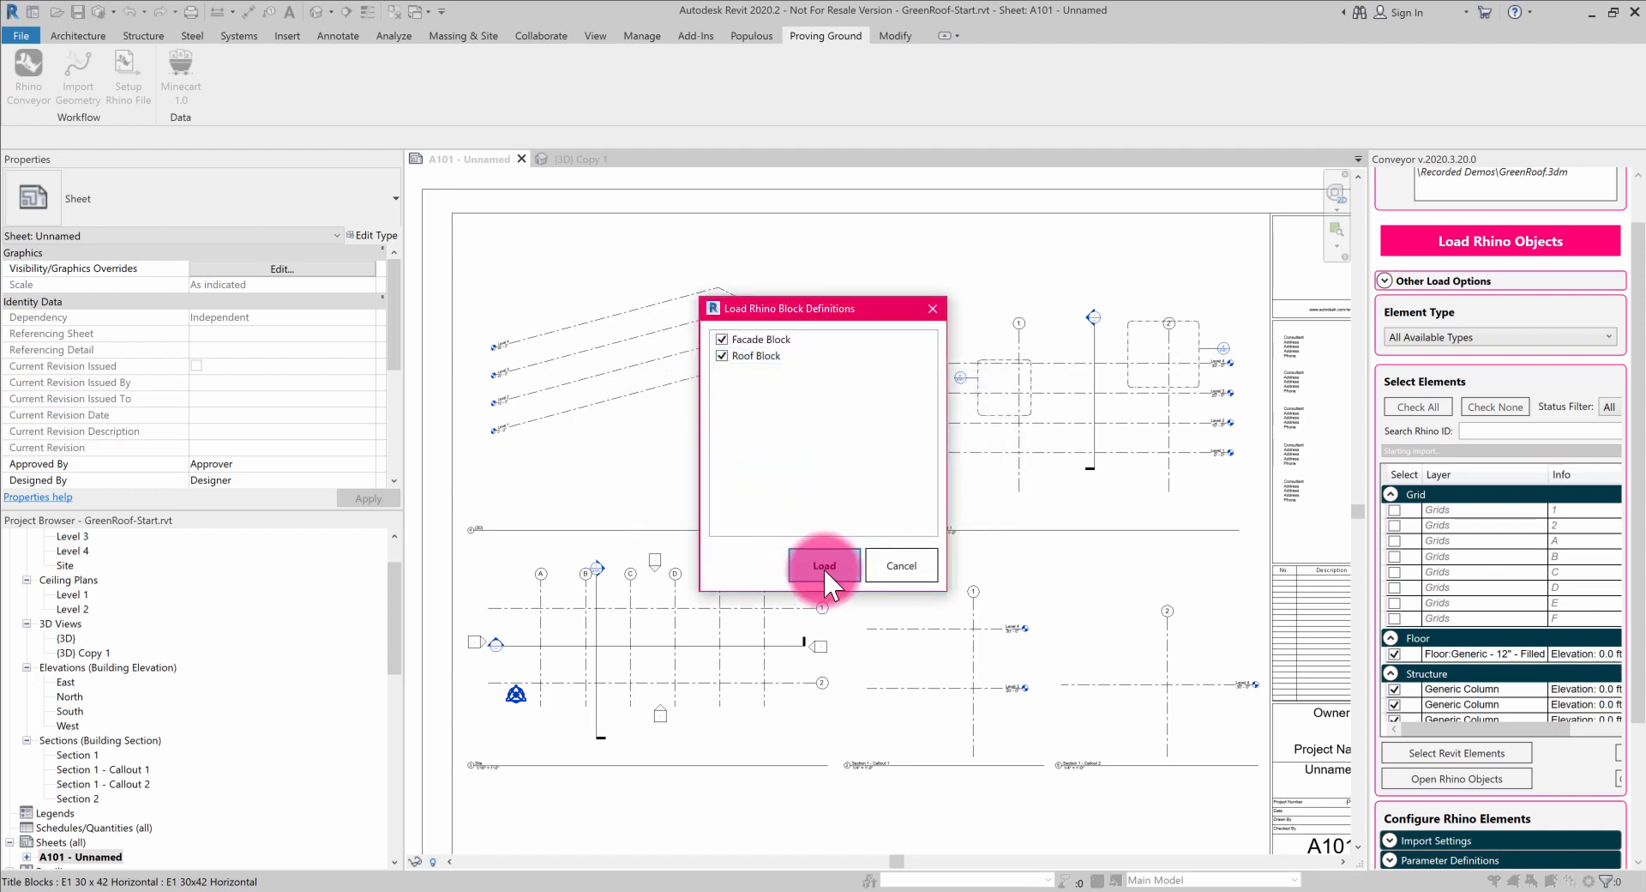
pyautogui.click(824, 565)
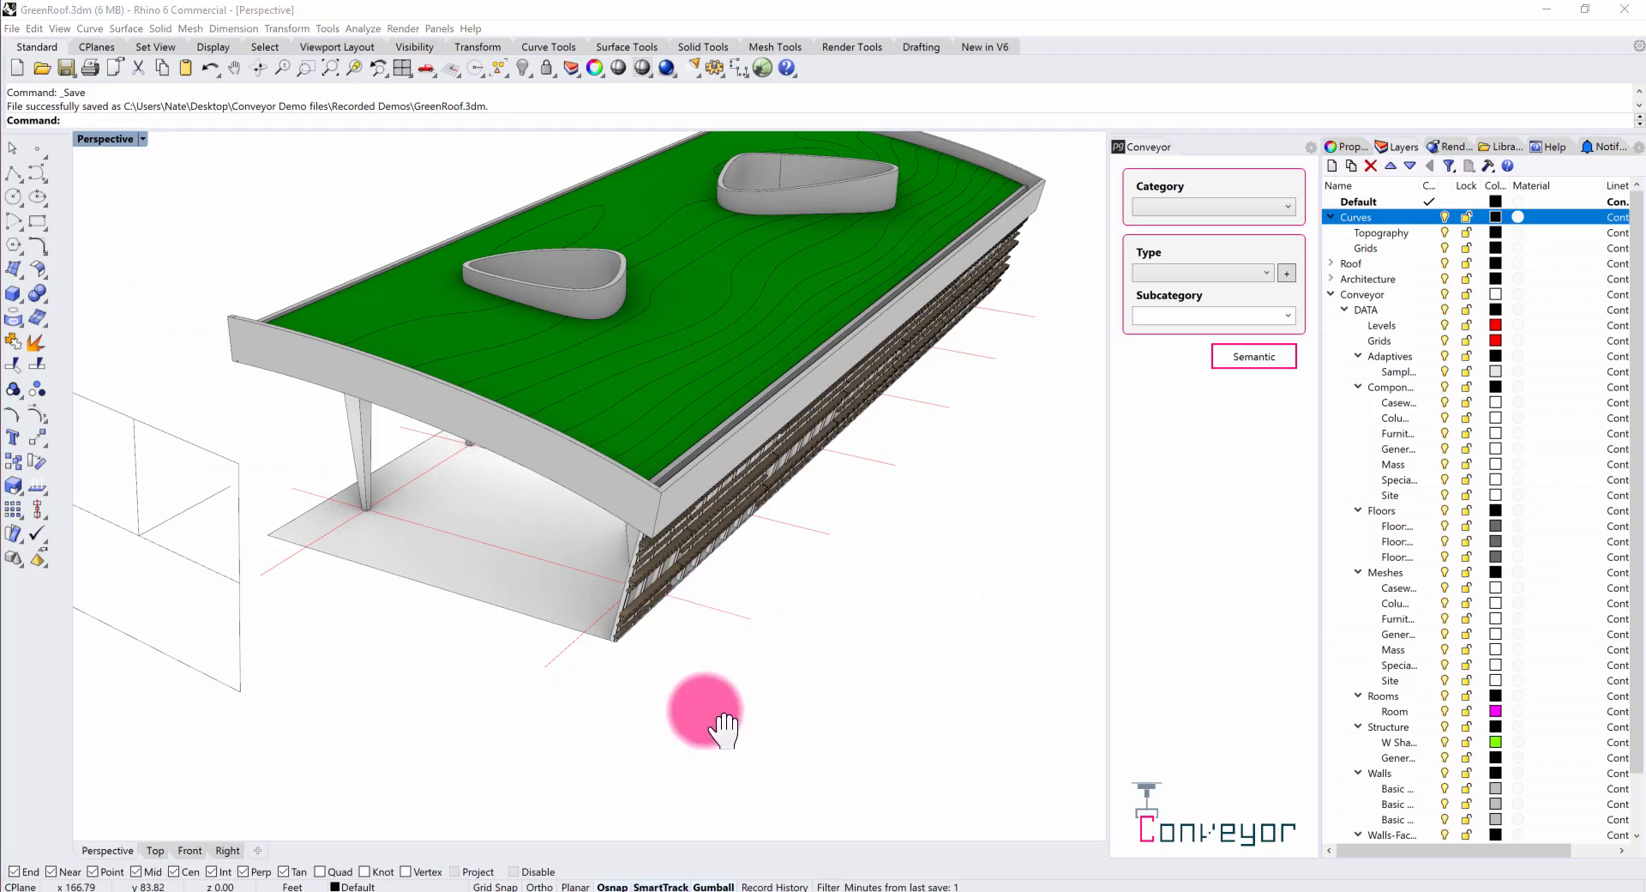
# Orbit the Facade Block in Block Edit and bring up the SAT export progress.
pyautogui.moveTo(706, 719); pyautogui.dragTo(651, 541)
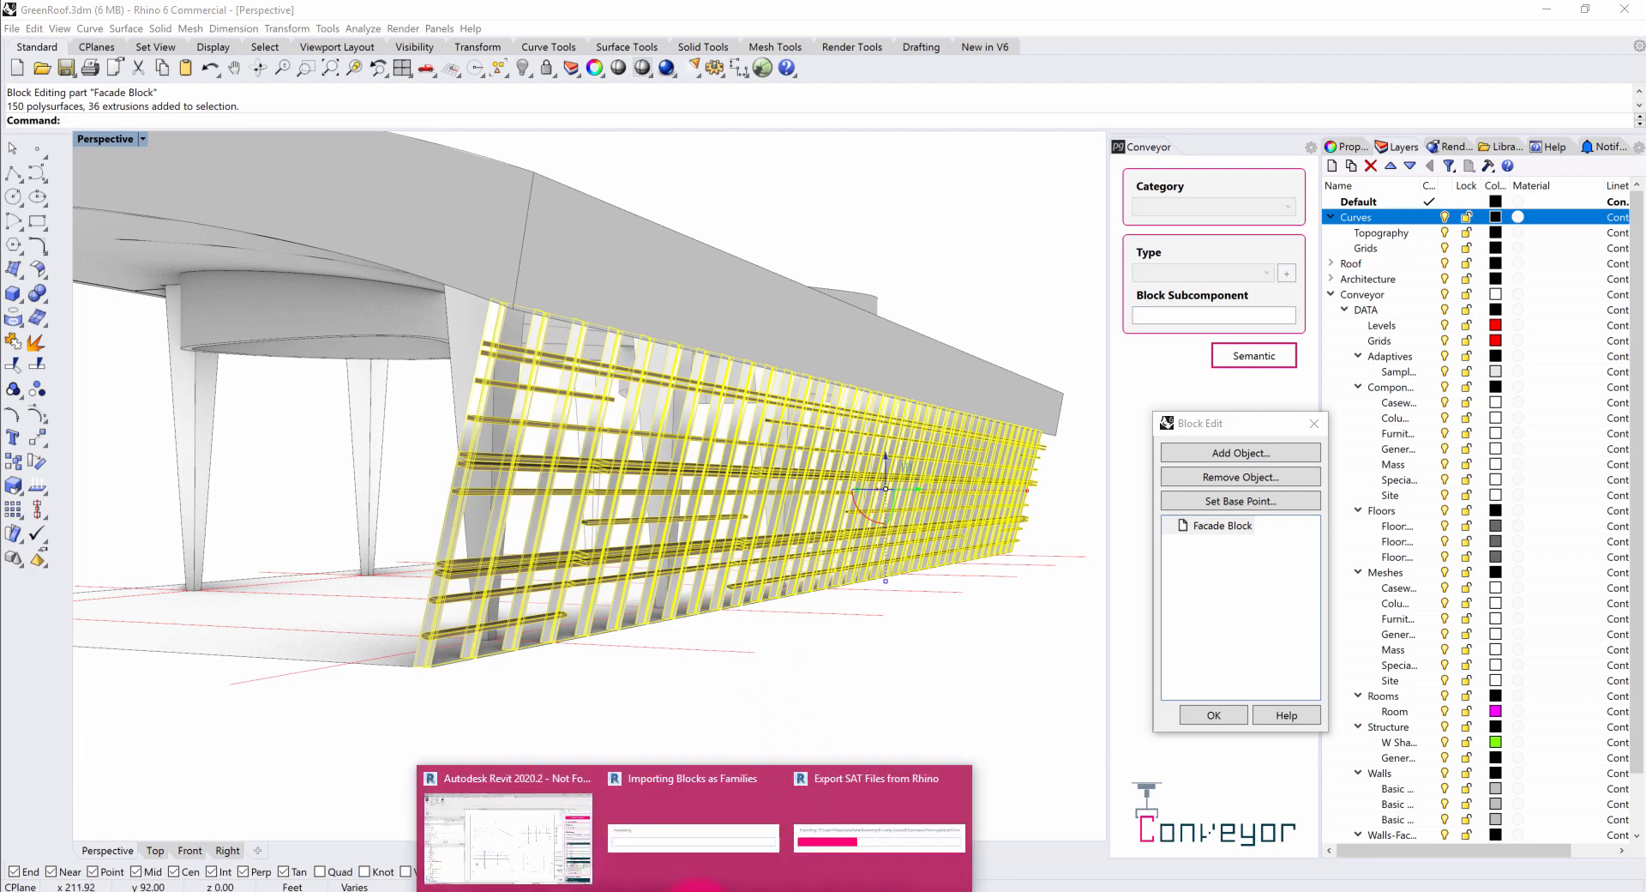
pyautogui.click(876, 779)
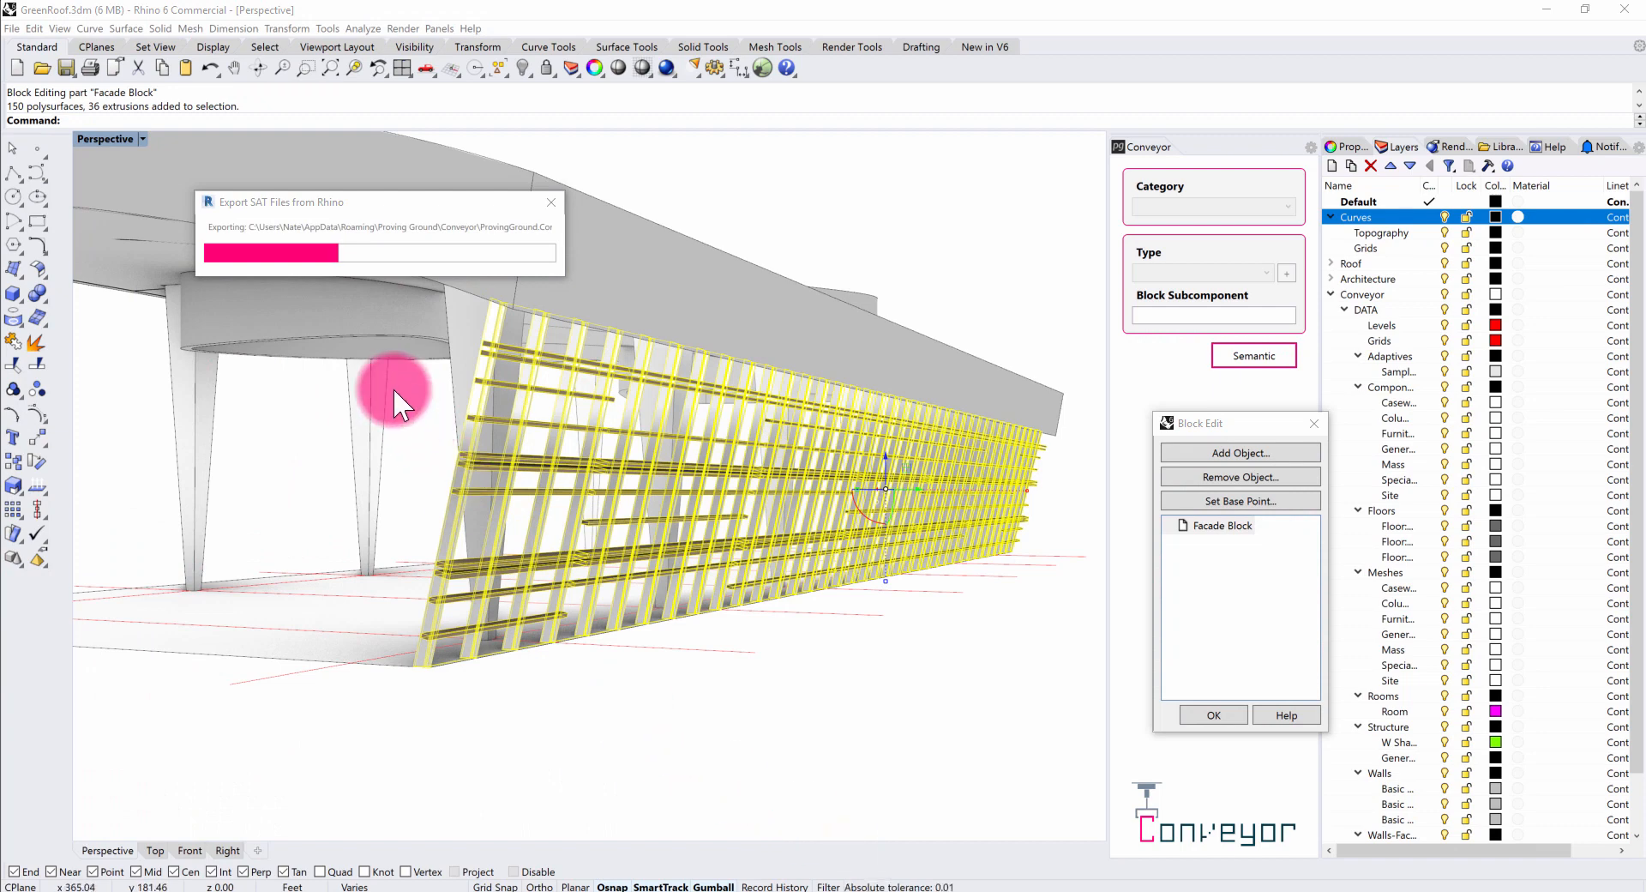
pyautogui.moveTo(304, 249)
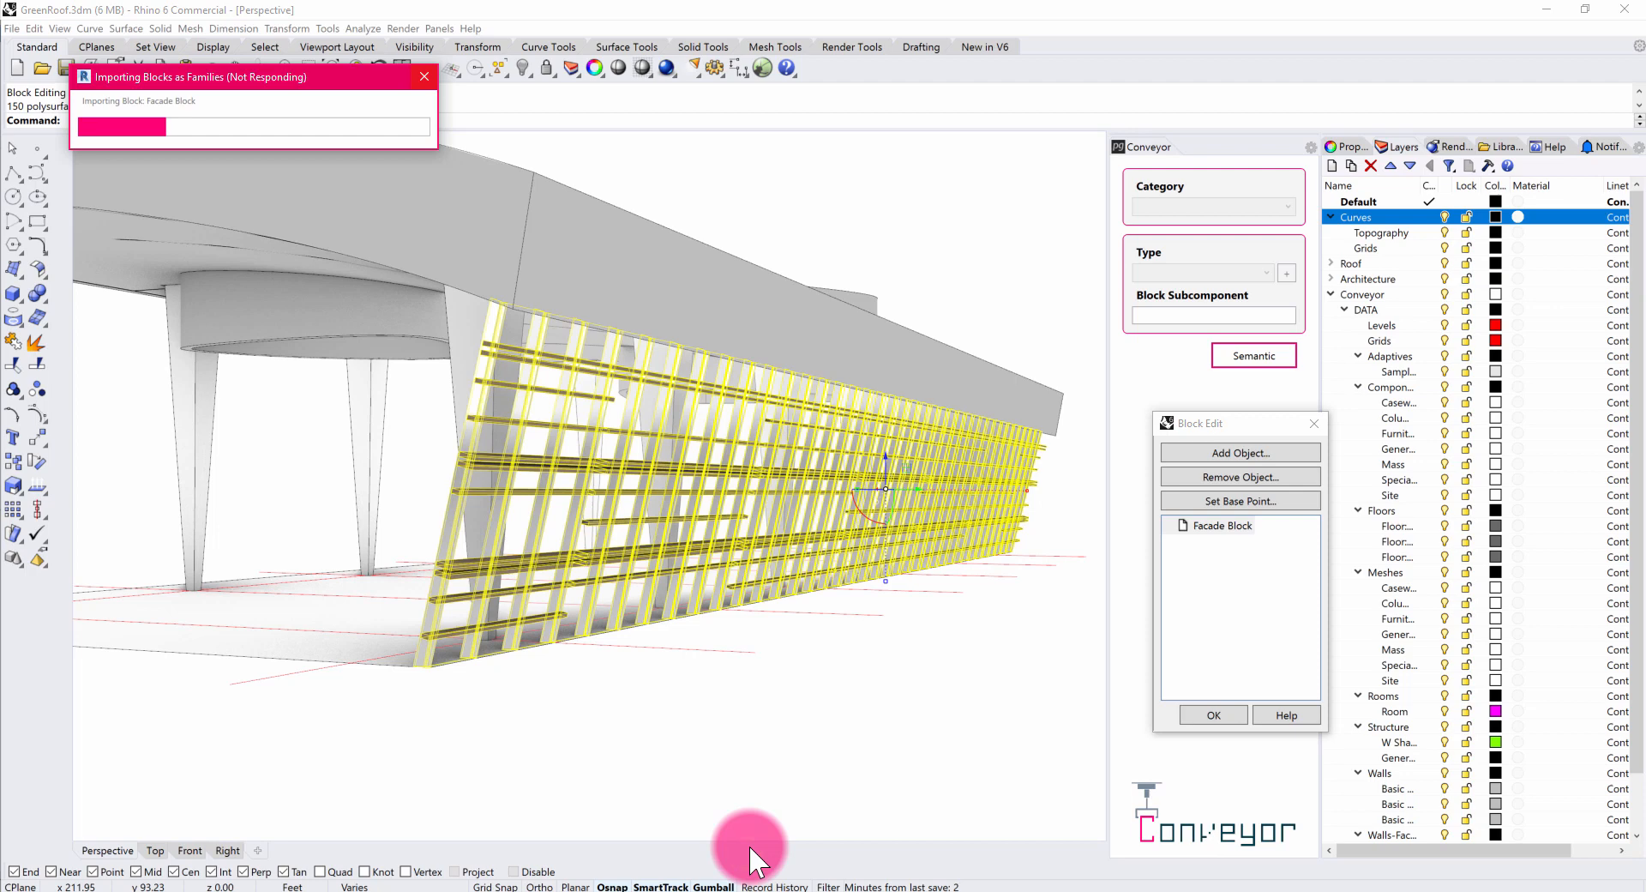
pyautogui.moveTo(767, 228)
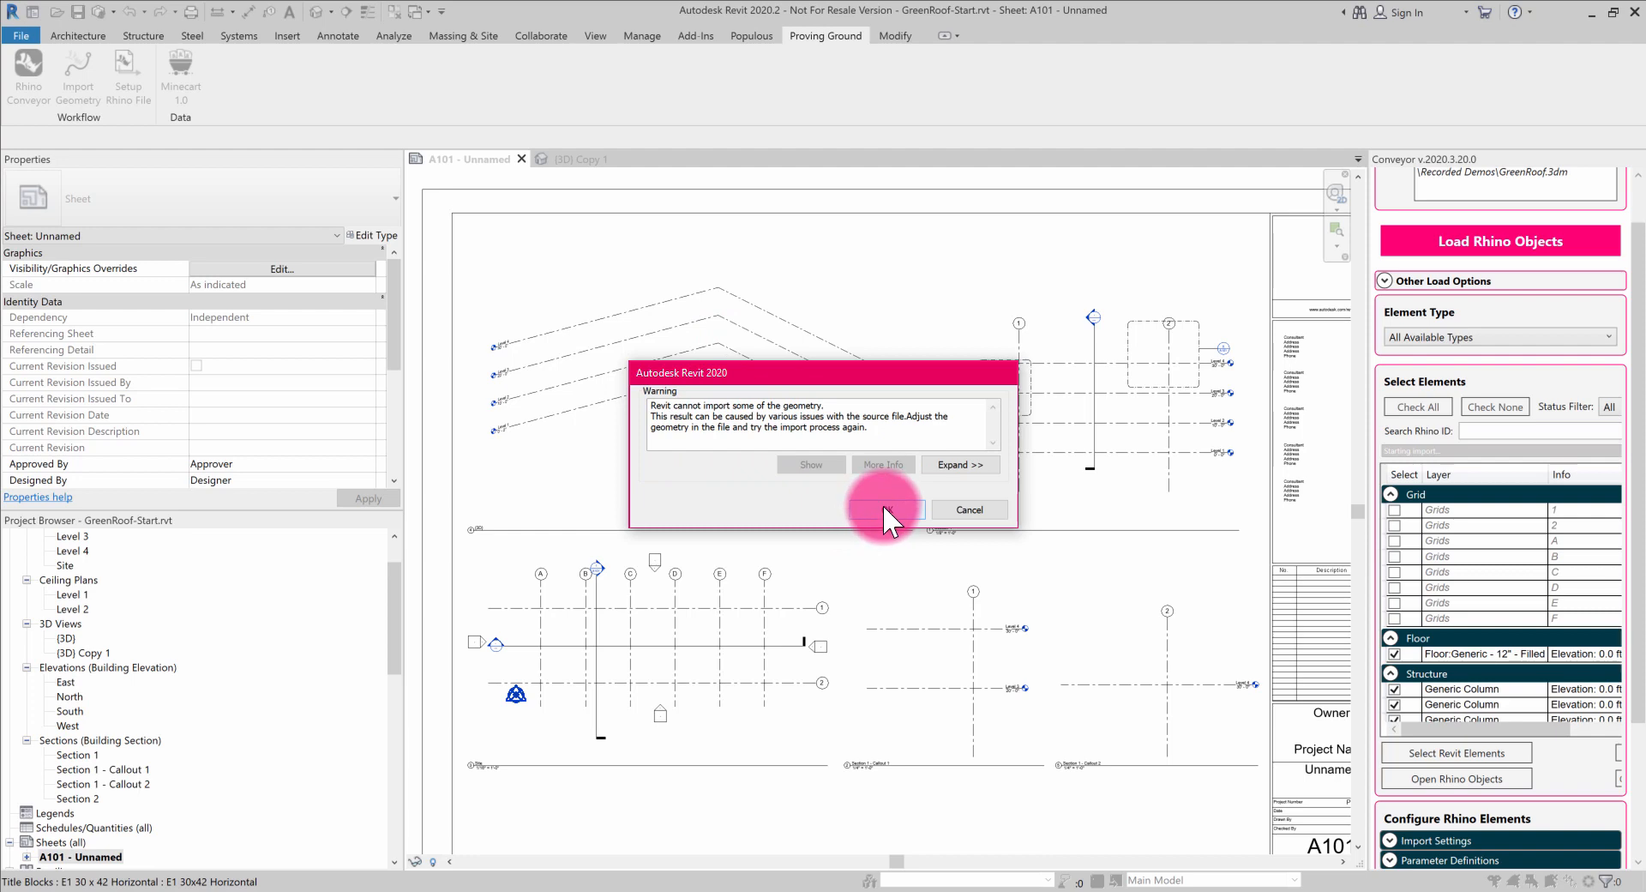
# Dismiss the geometry import warning, accept Blocks Imported, and pick a viewport on sheet A101.
pyautogui.click(969, 509)
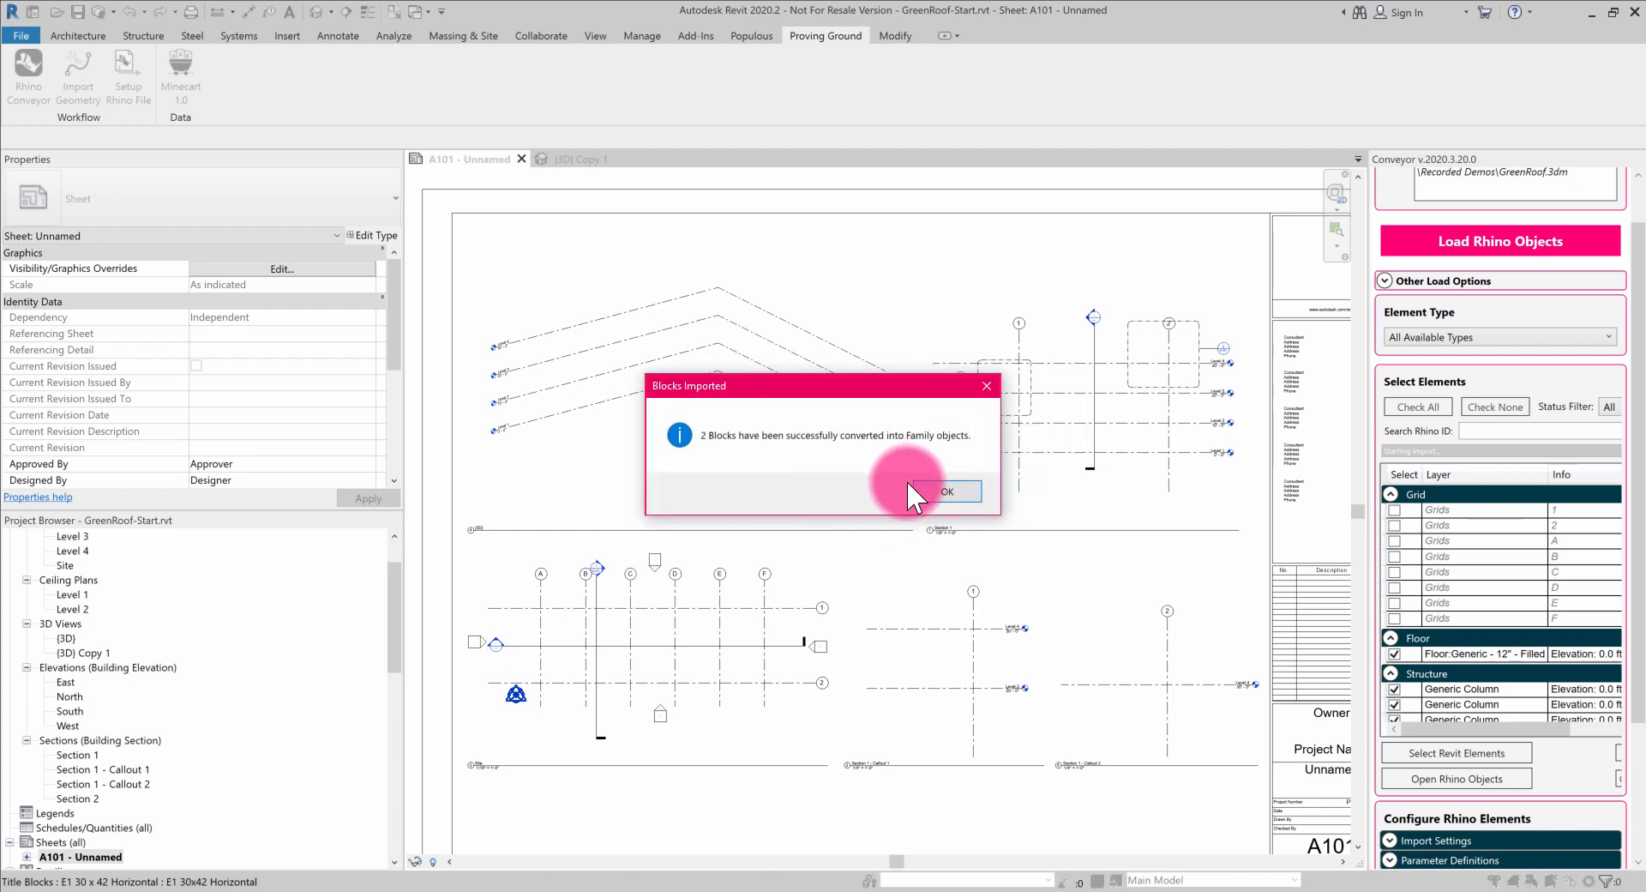
pyautogui.click(947, 491)
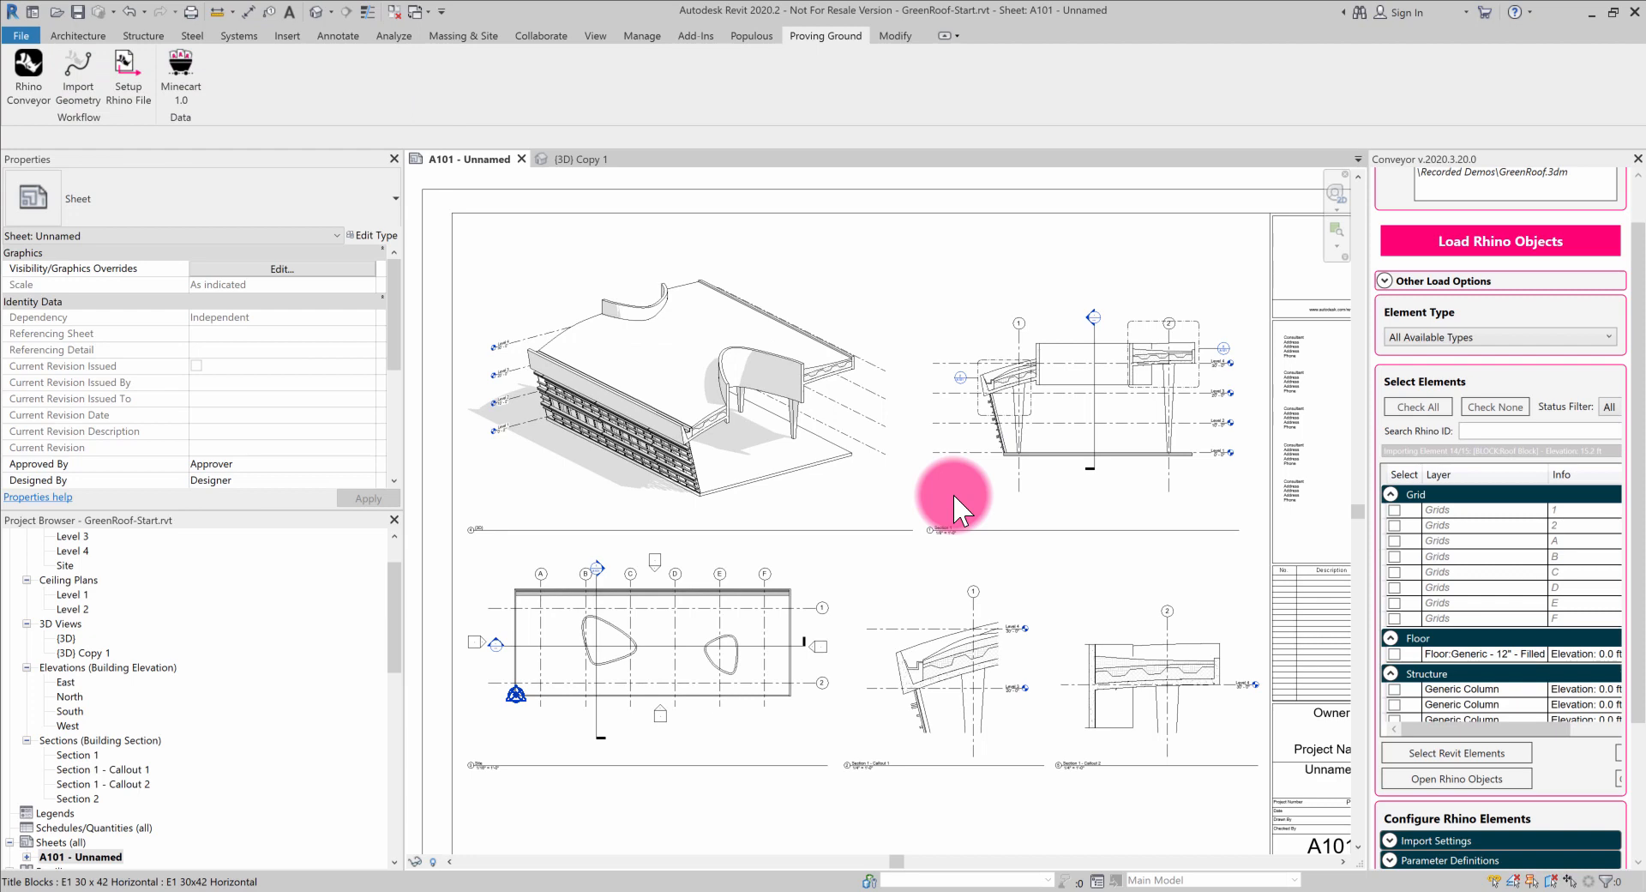
pyautogui.click(750, 36)
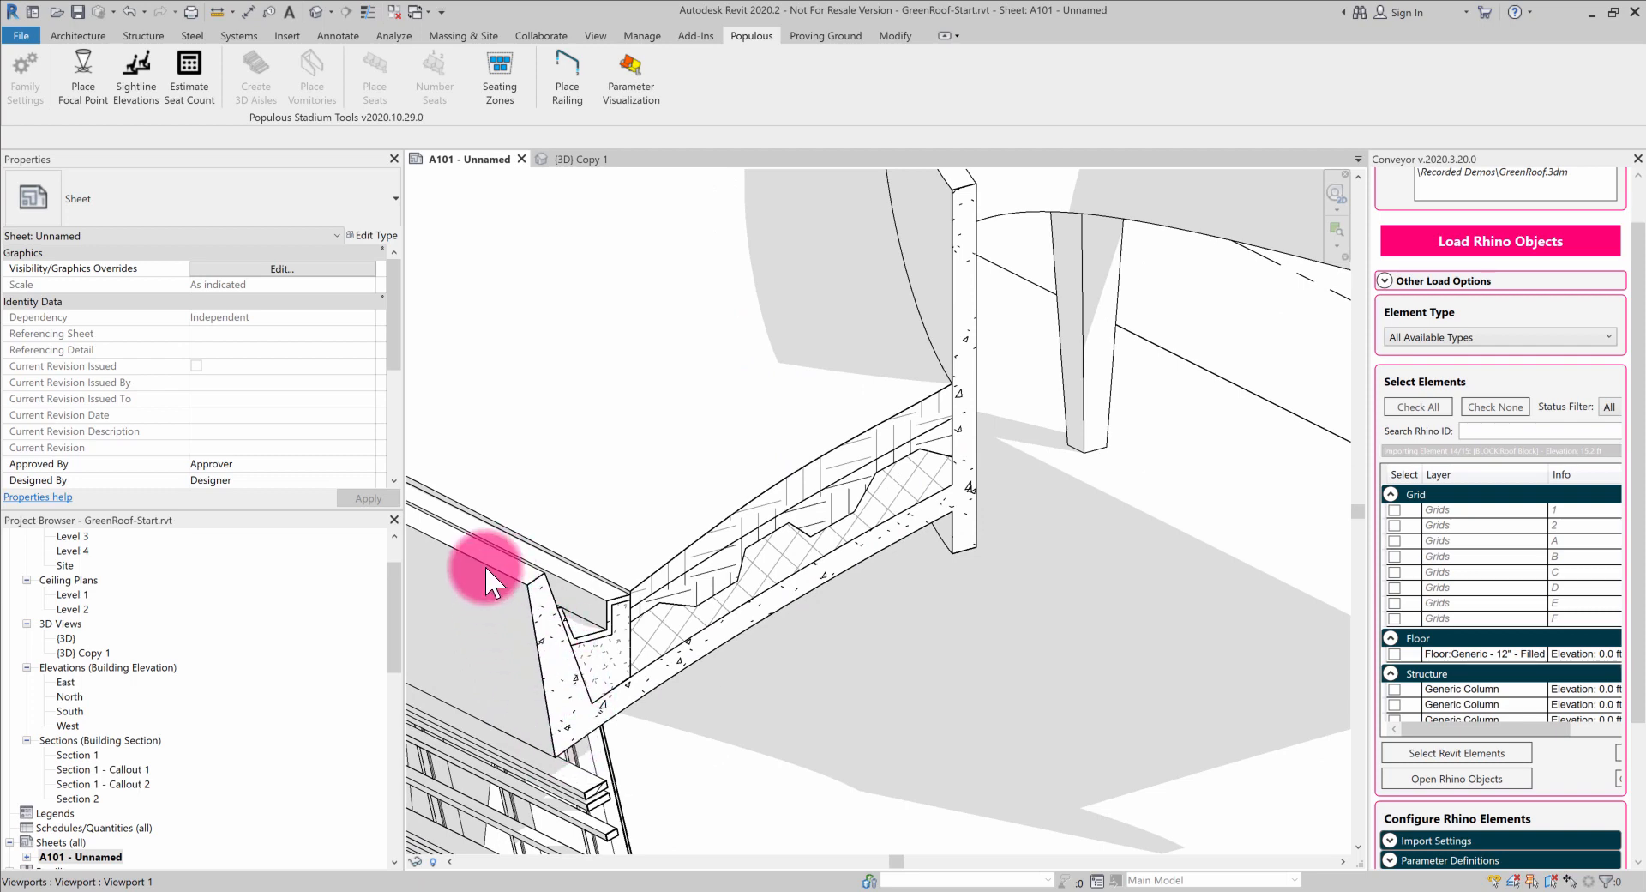
pyautogui.moveTo(807, 560)
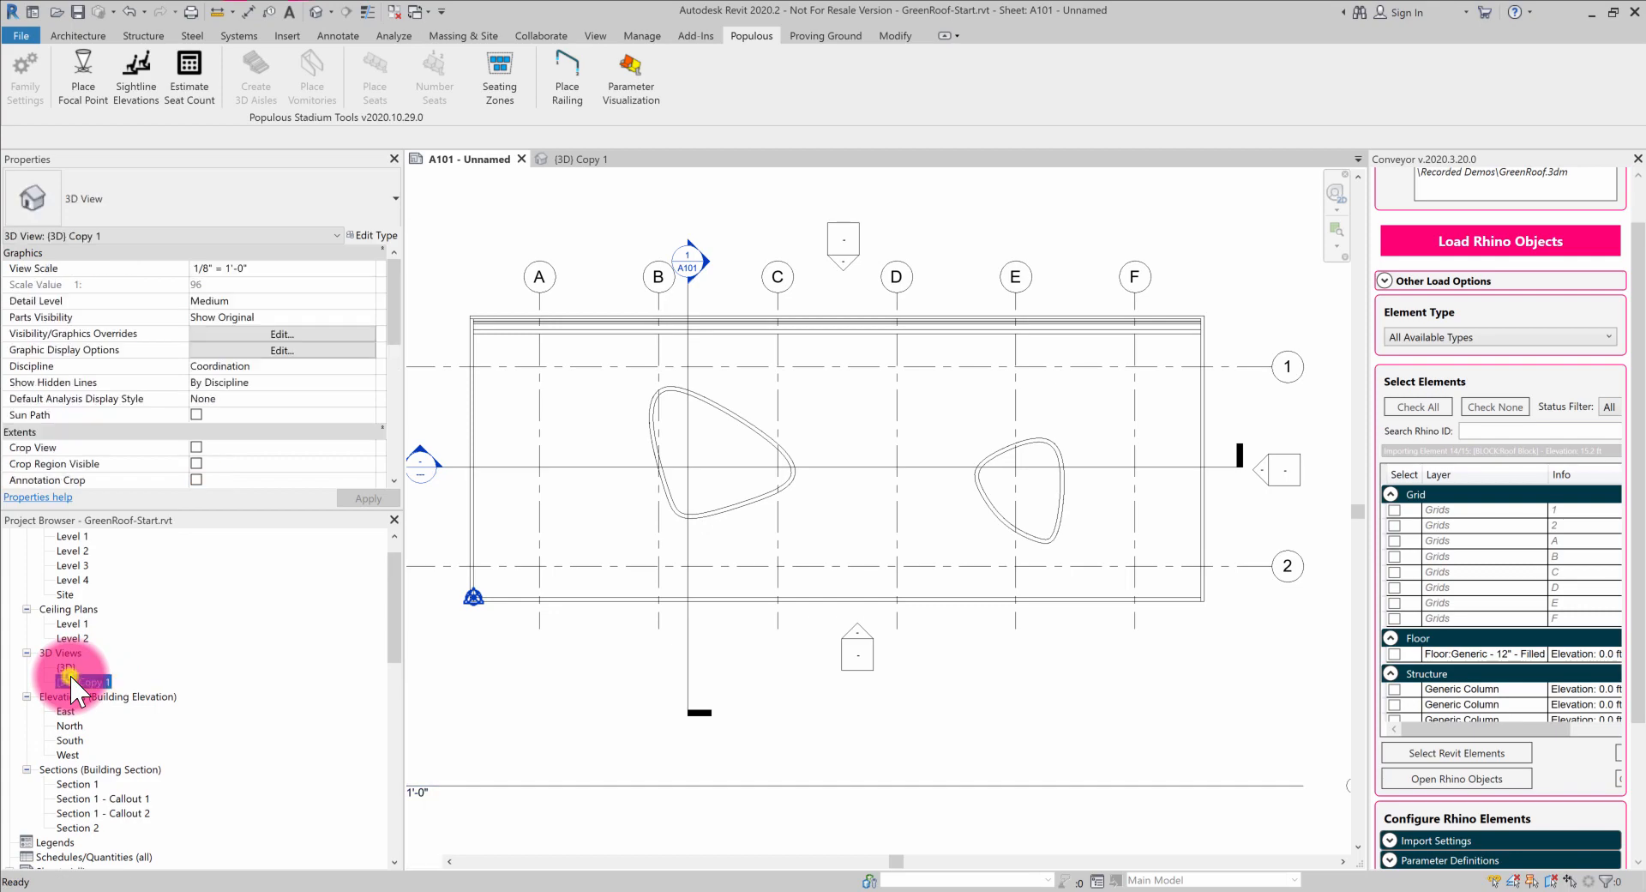
# Open the (3D) Copy 1 view and orbit the imported roof, facade and columns.
pyautogui.doubleClick(83, 681)
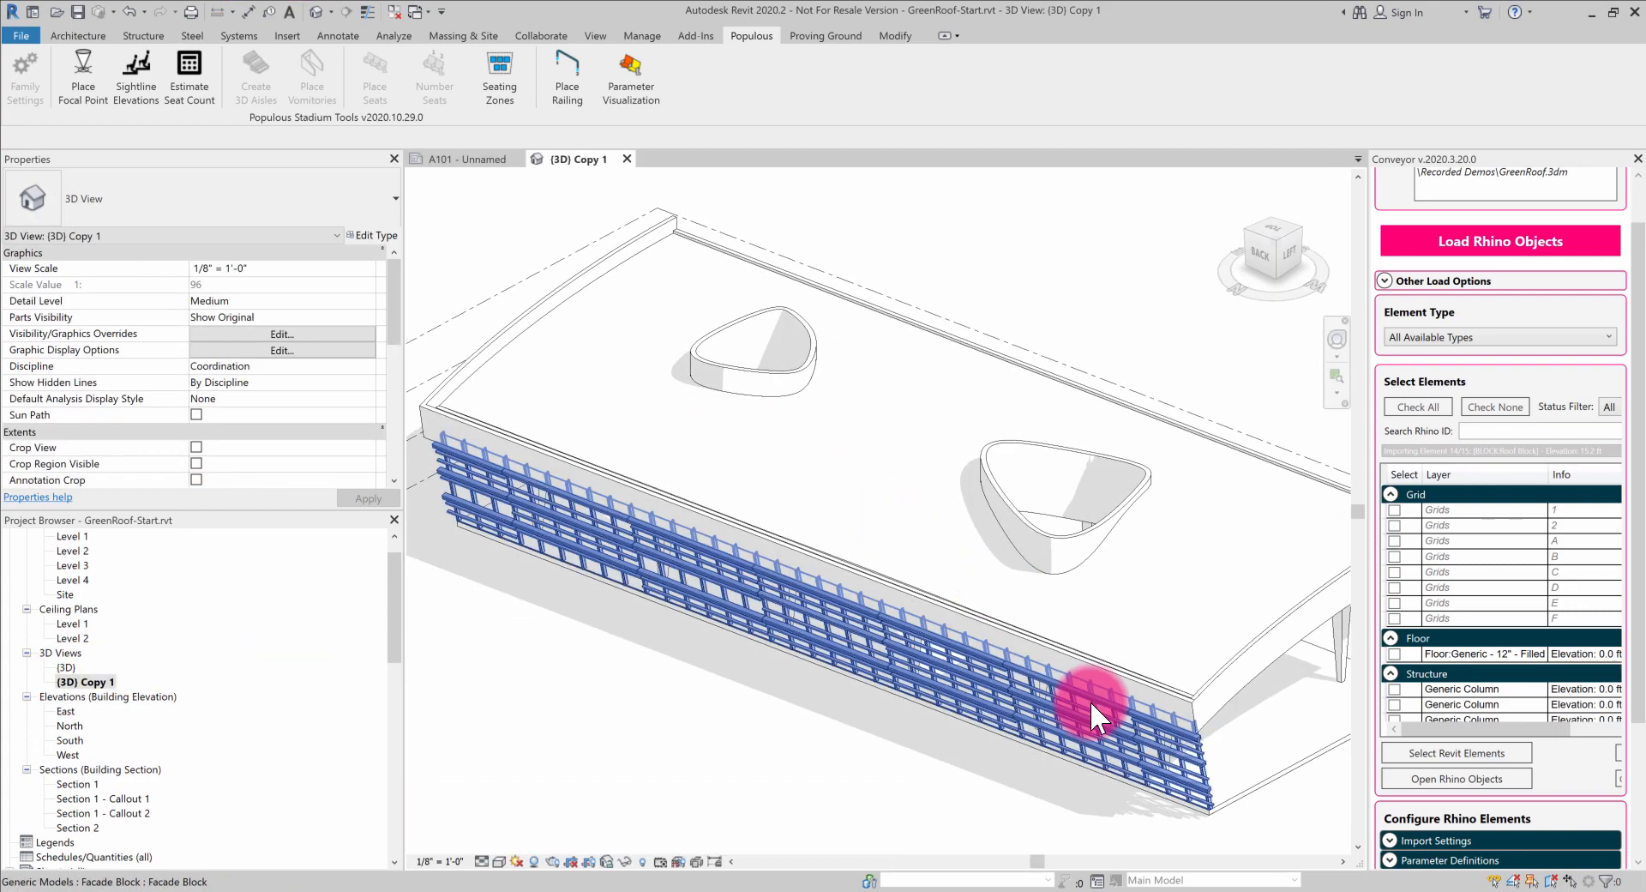
pyautogui.moveTo(1091, 714); pyautogui.dragTo(1040, 631)
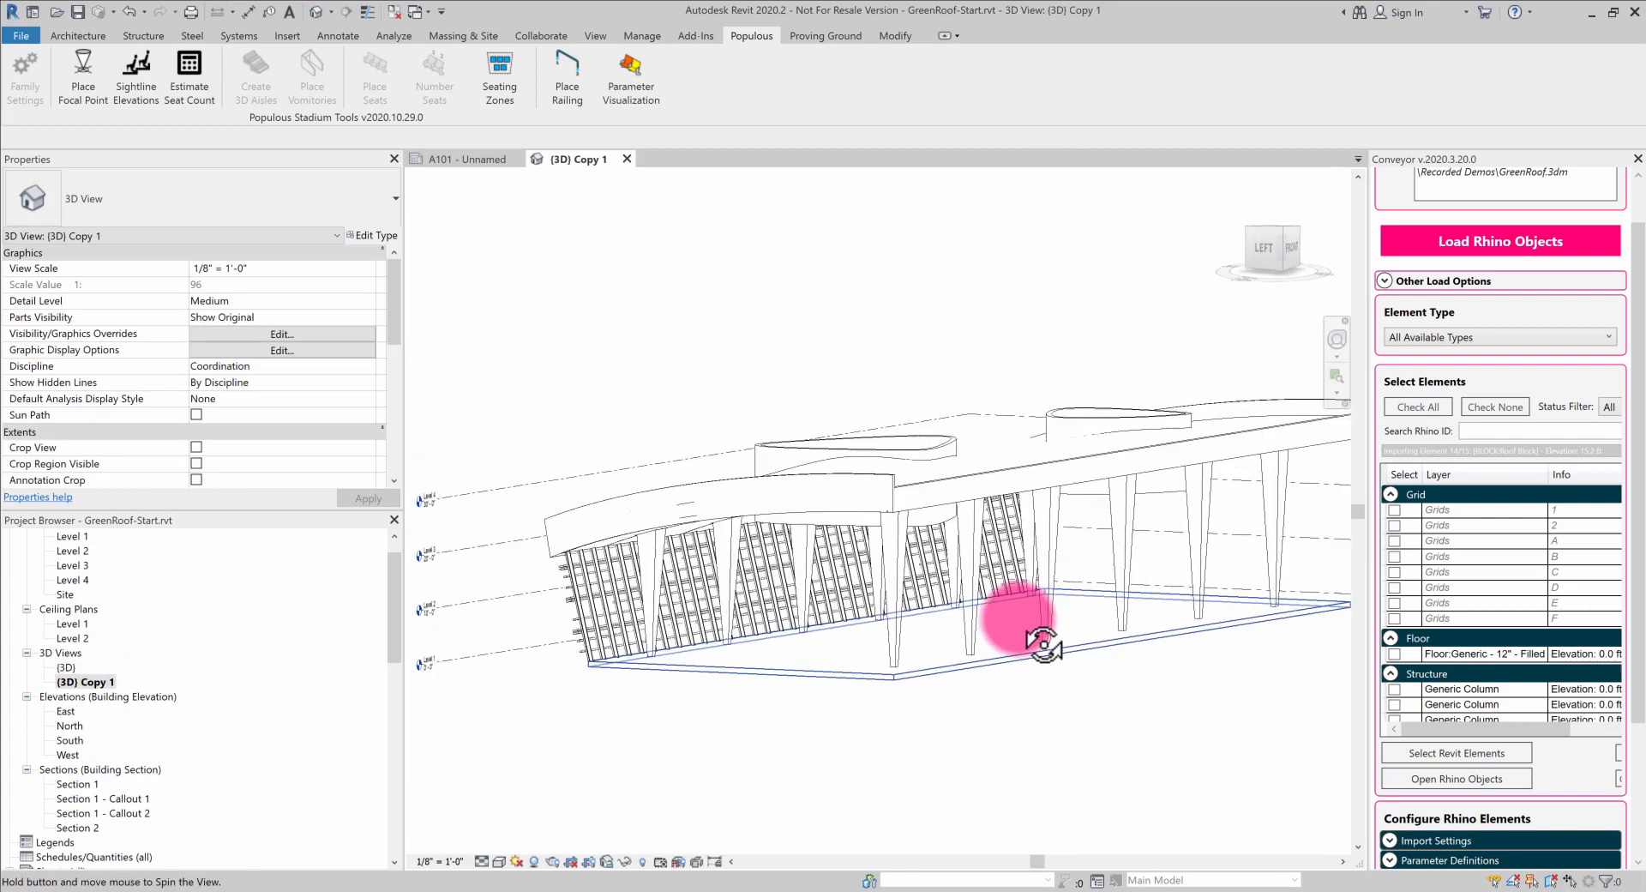
pyautogui.moveTo(1039, 620); pyautogui.dragTo(1150, 688)
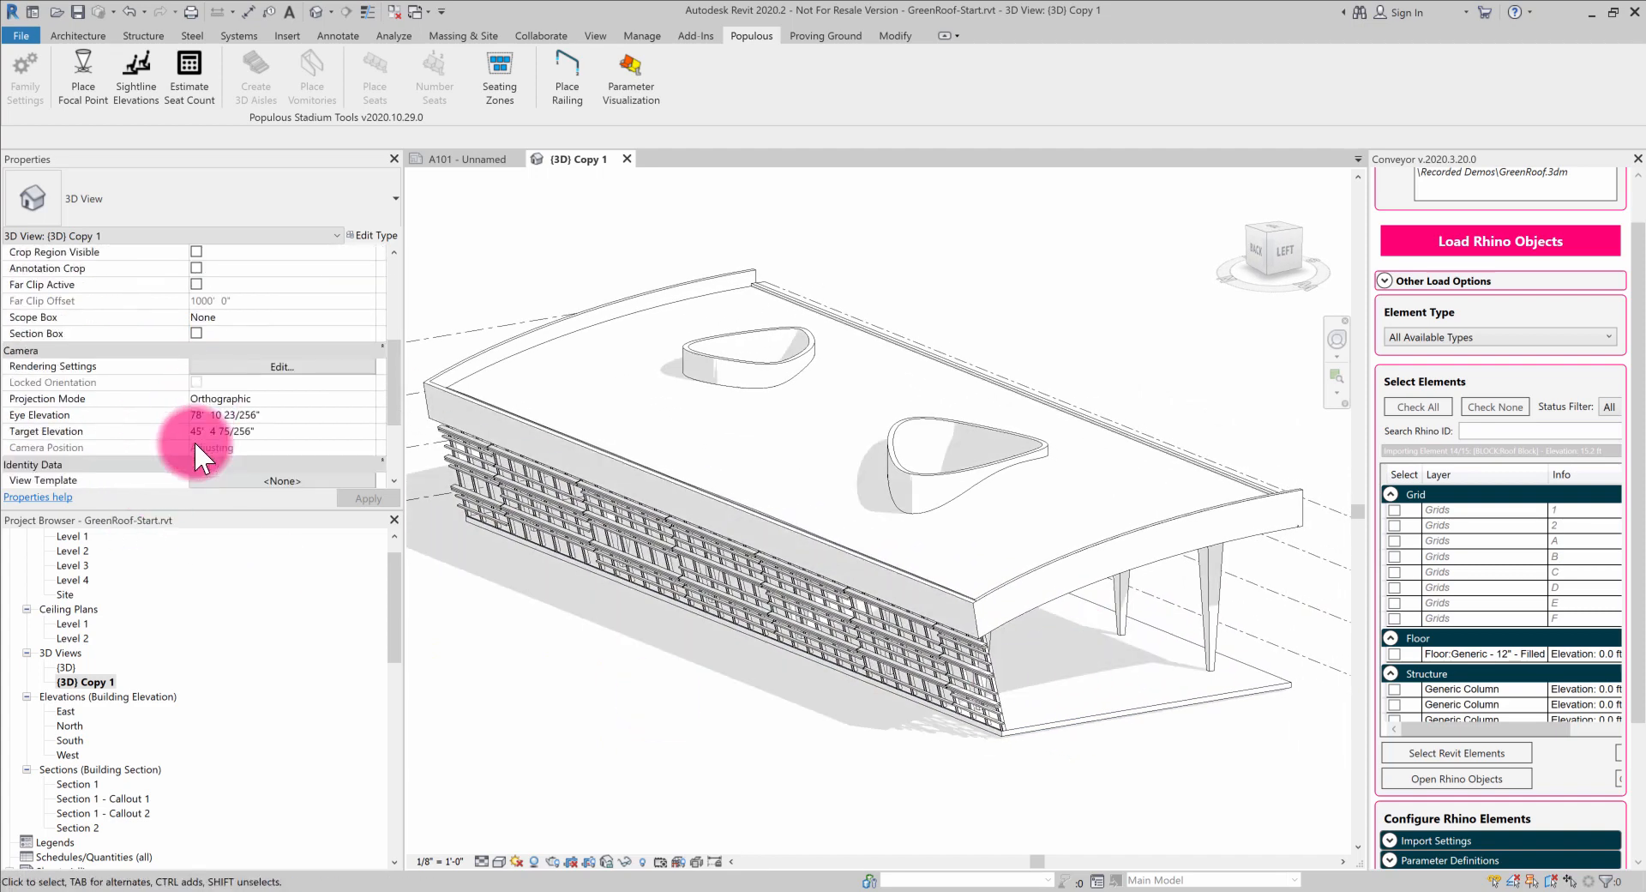
# Enable Section Box in Properties and drag its grips inward to expose the roof layers.
pyautogui.click(196, 333)
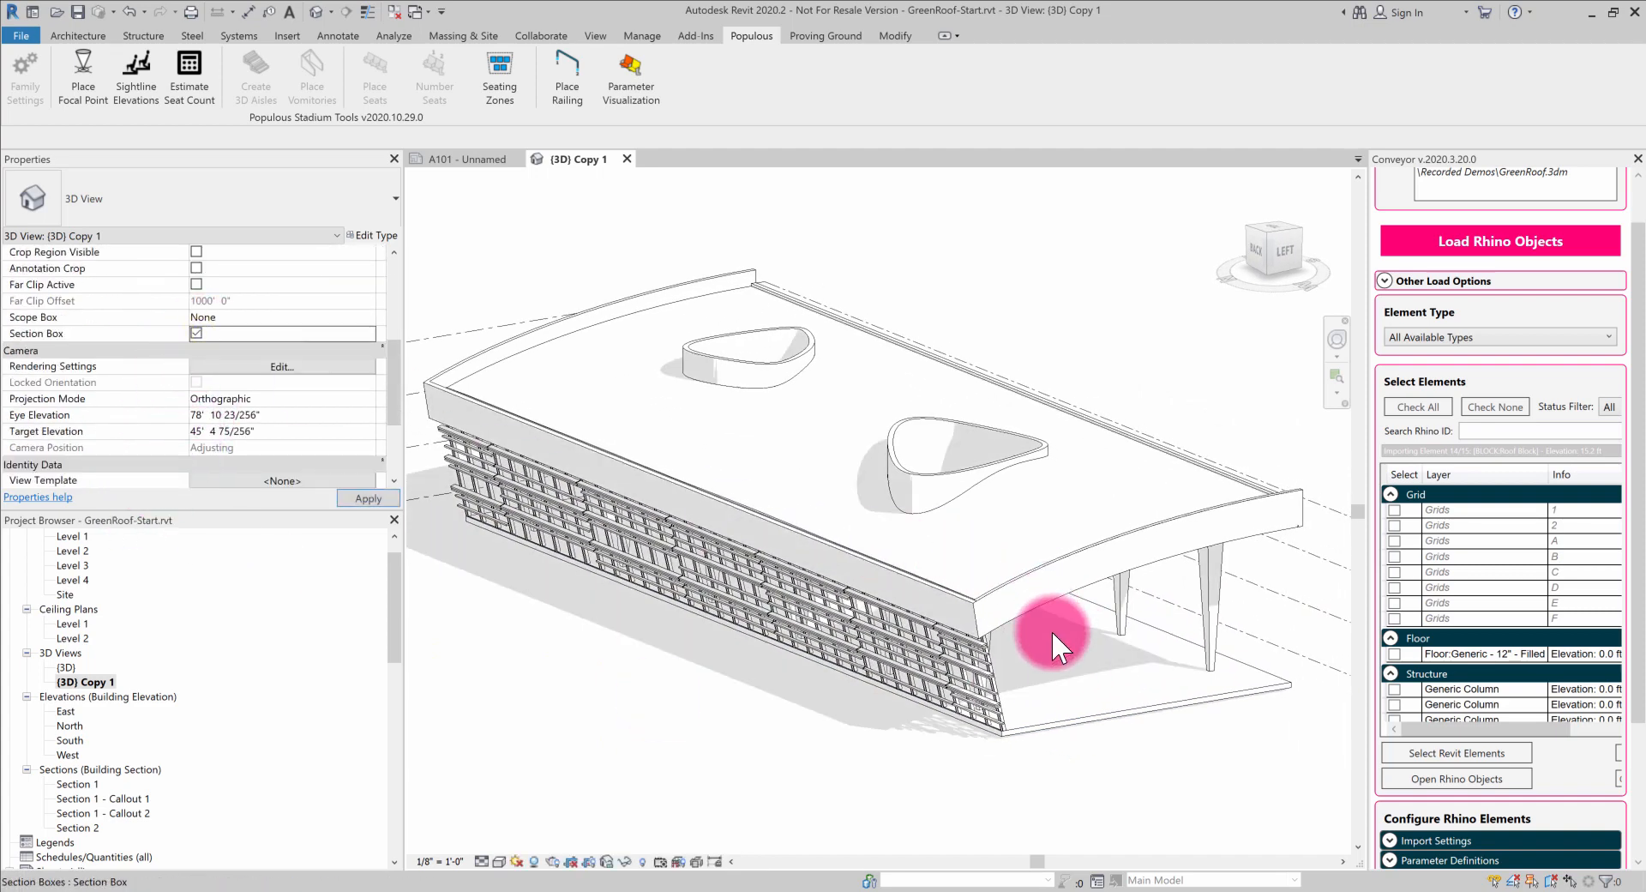
pyautogui.click(1059, 648)
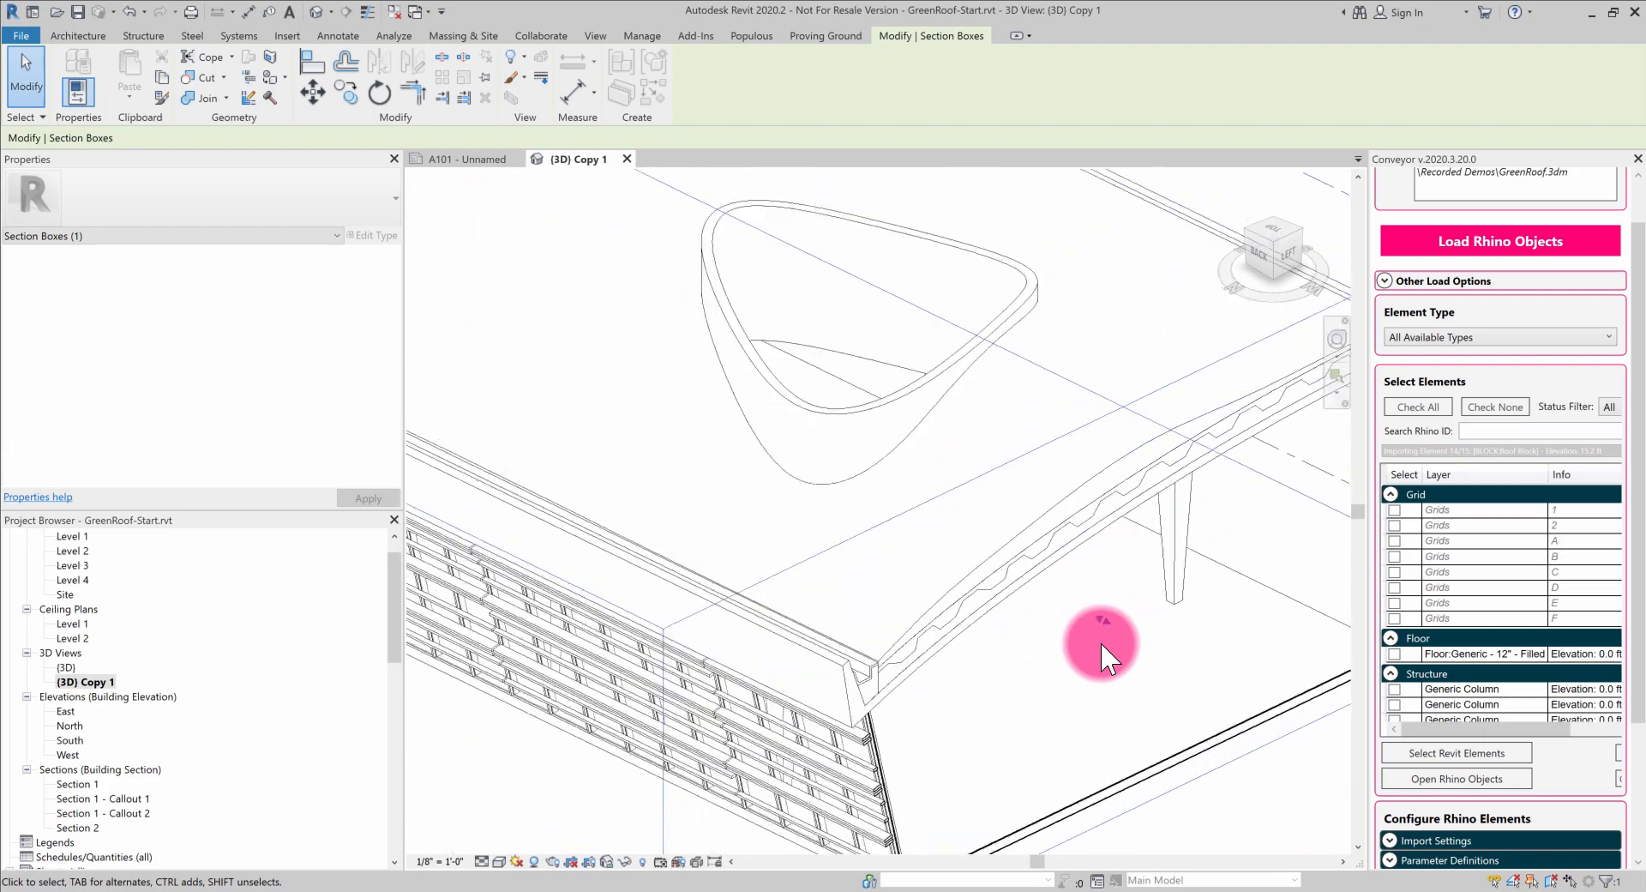
pyautogui.moveTo(1103, 646); pyautogui.dragTo(793, 735)
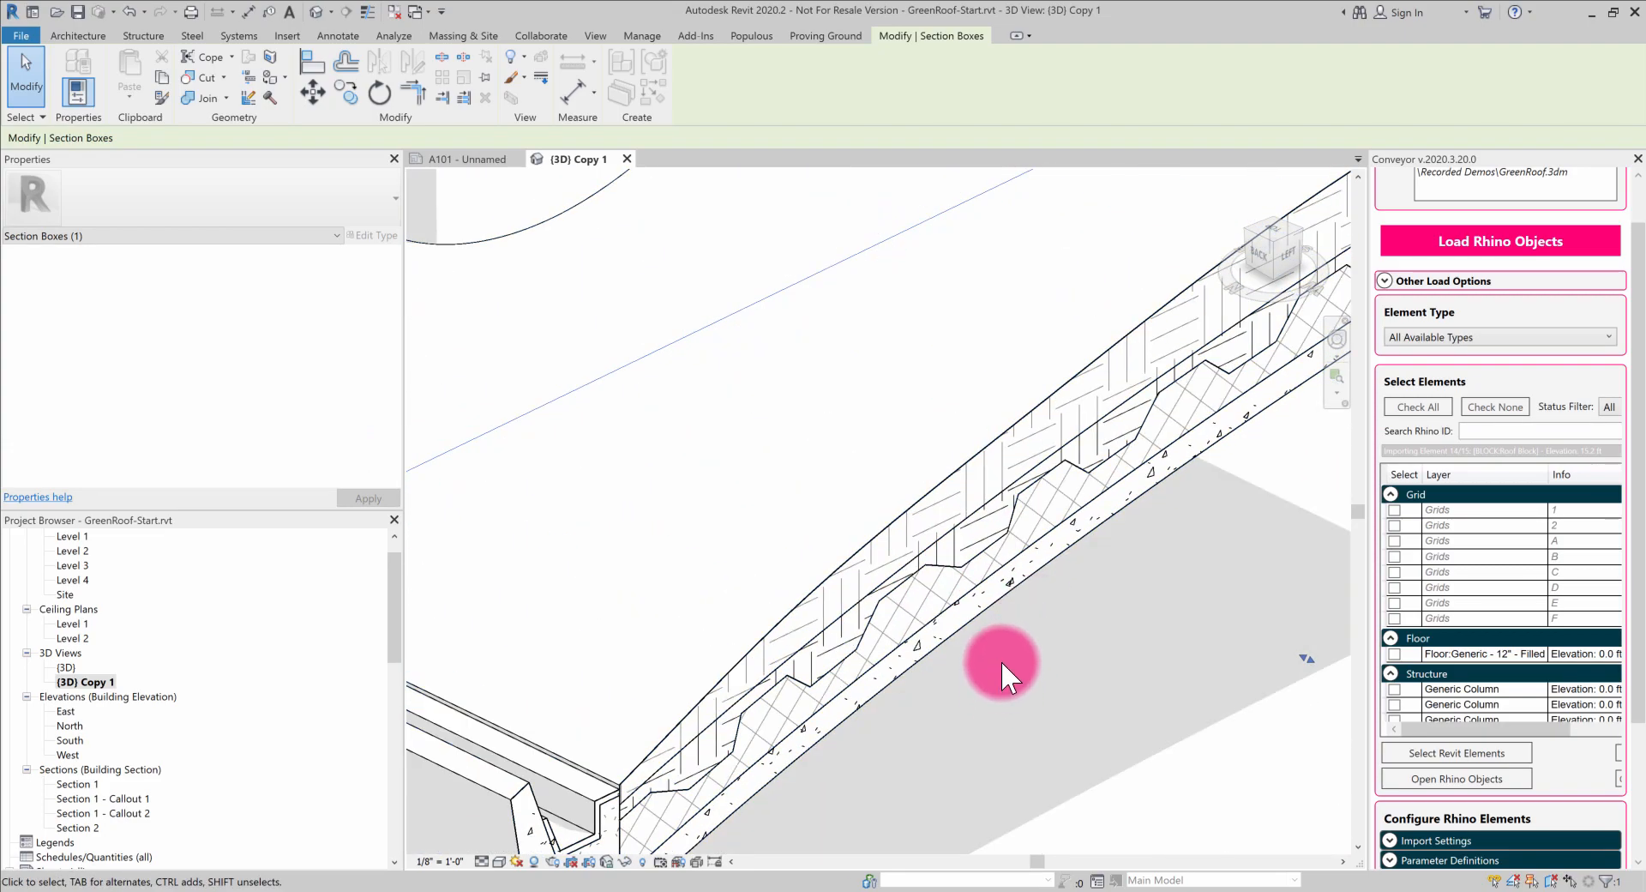
pyautogui.moveTo(1002, 673); pyautogui.dragTo(966, 609)
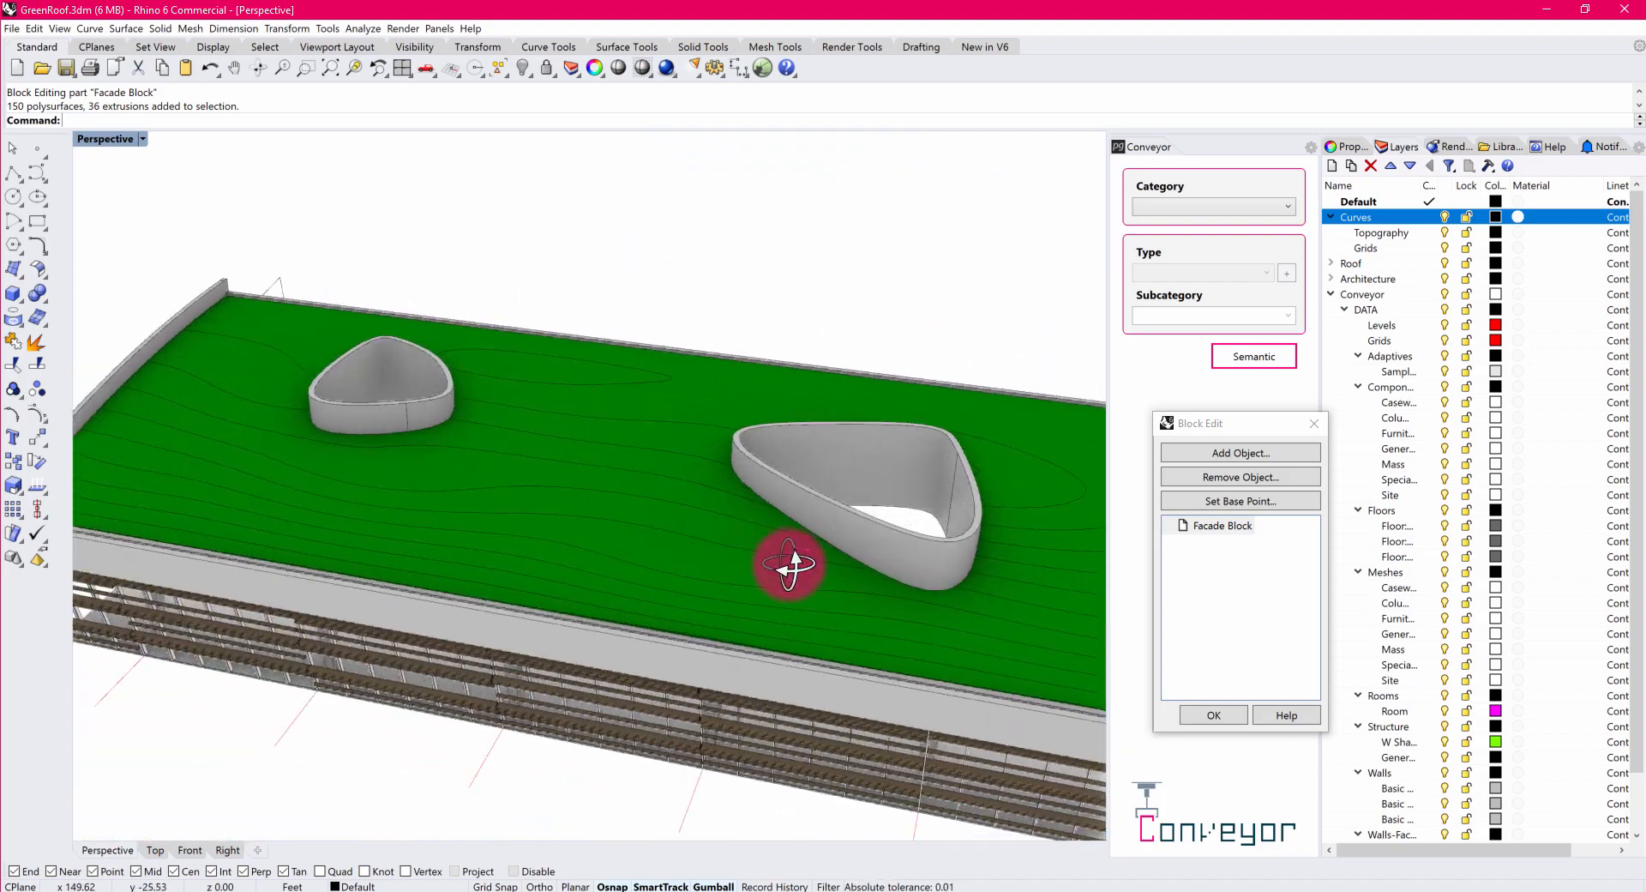
# Review the Facade Block in Rhino's Block Edit, then switch back to Revit 2020.
pyautogui.moveTo(792, 567); pyautogui.dragTo(572, 578)
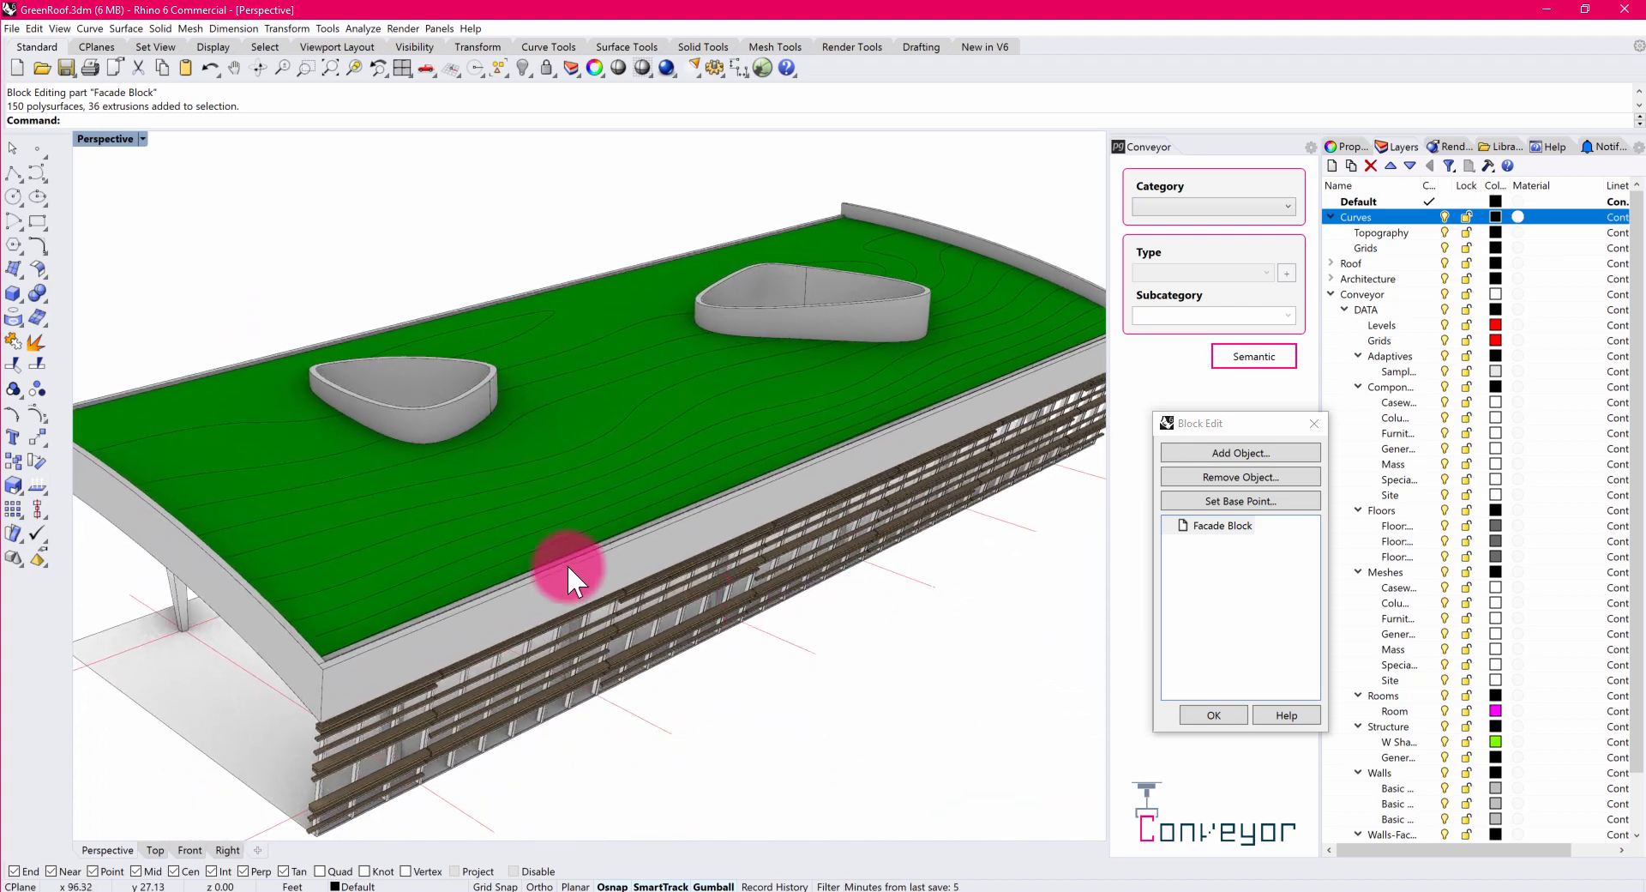
pyautogui.moveTo(232, 540)
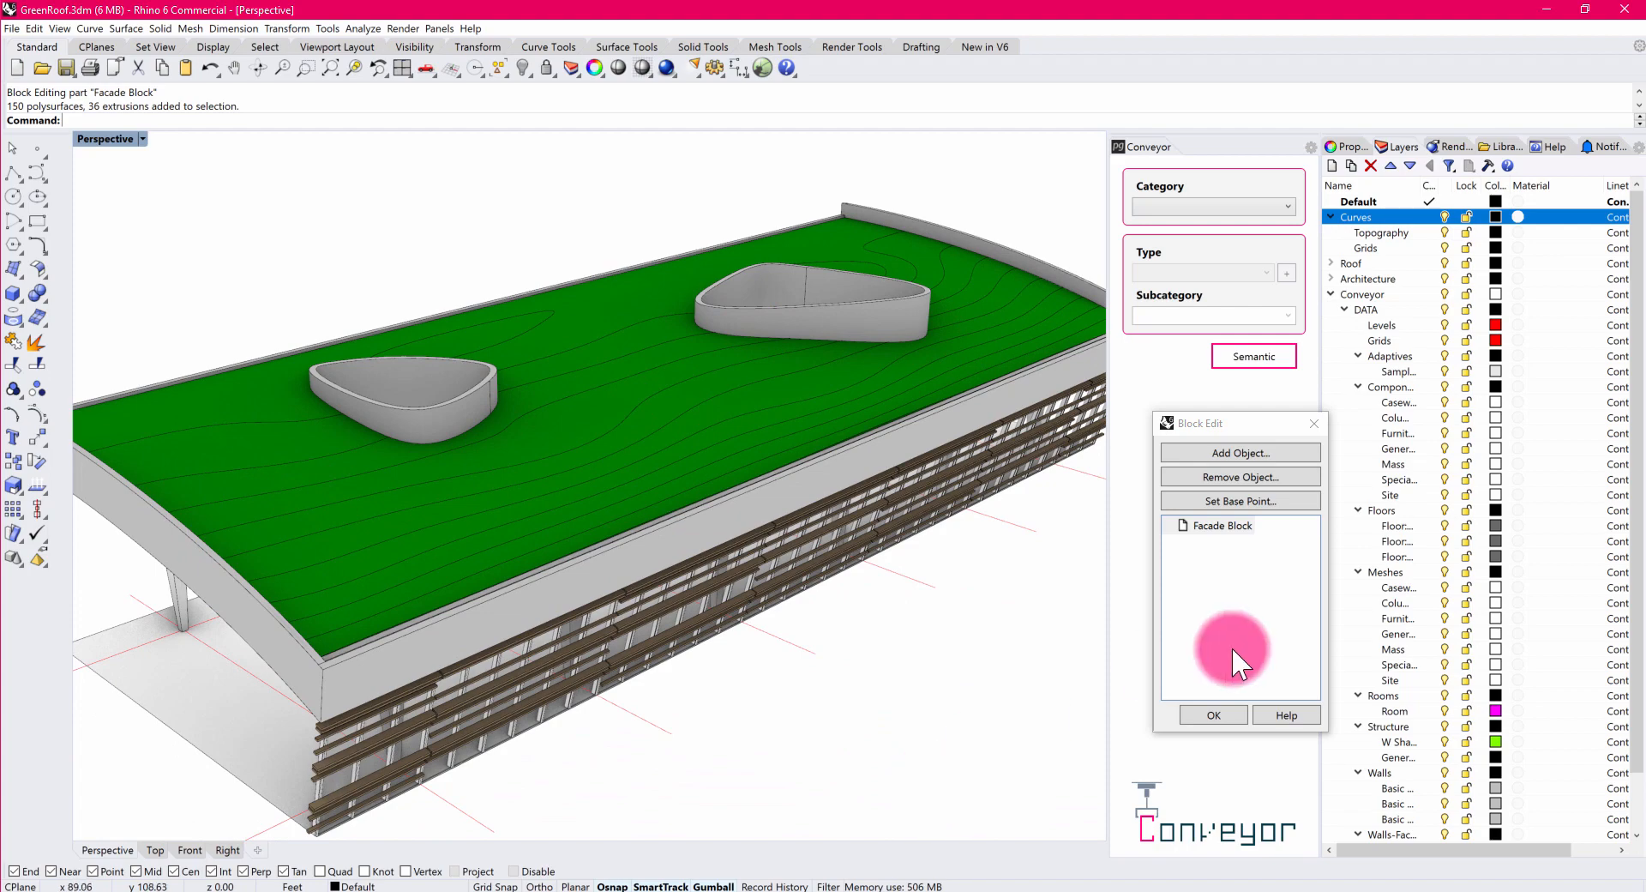
pyautogui.click(1214, 715)
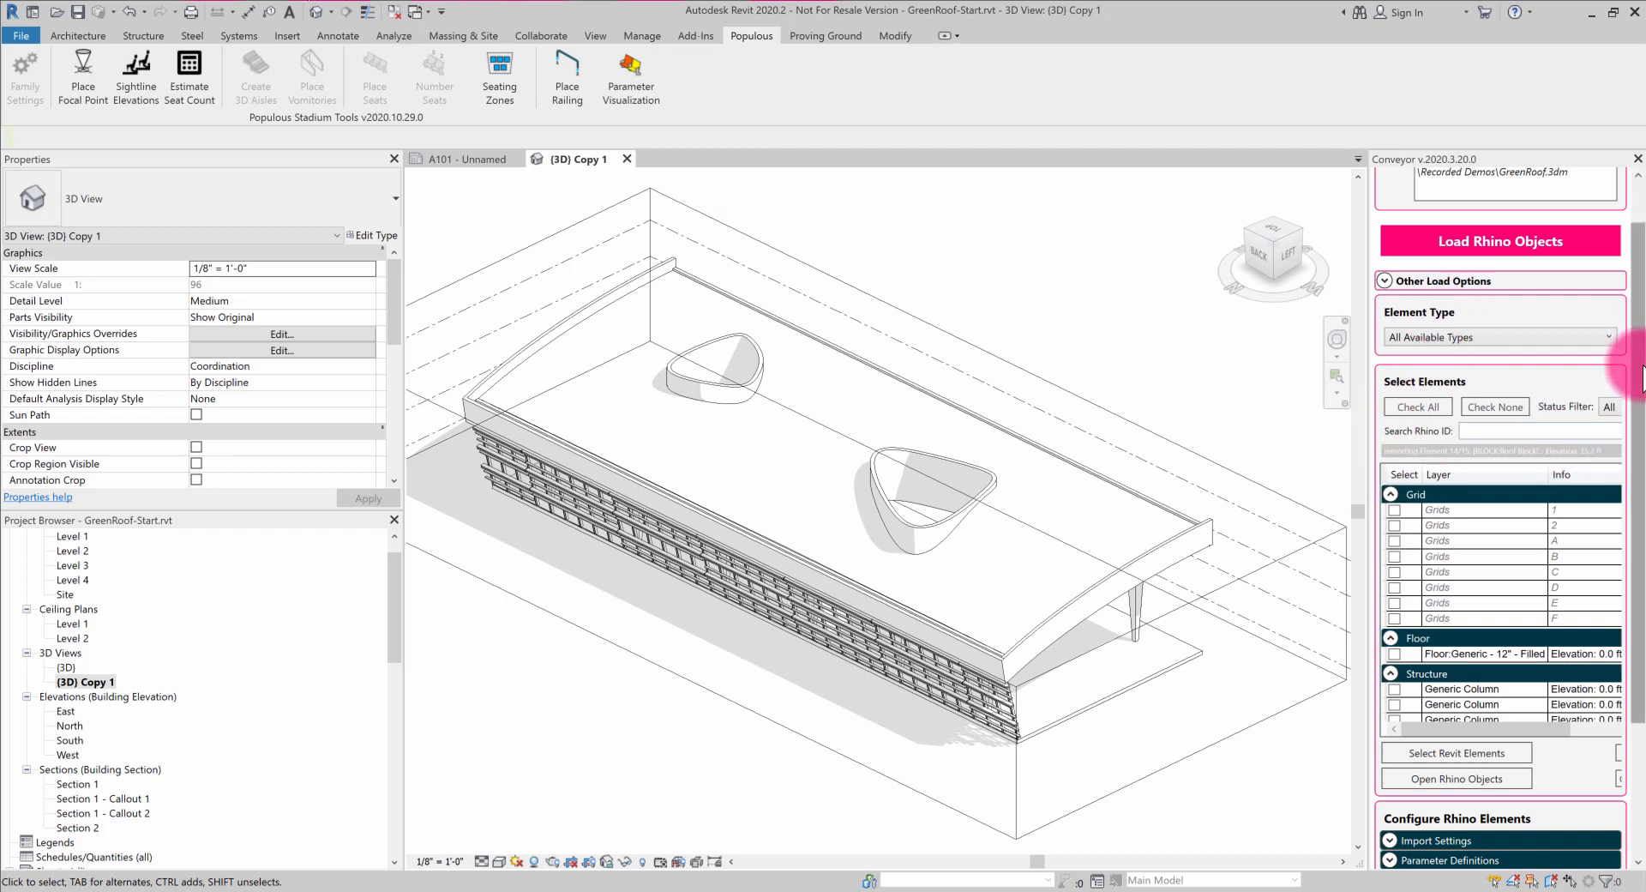
# Import the Rhino Curves::Topography layer as model curves with Proving Ground's Import Geometry.
pyautogui.click(825, 35)
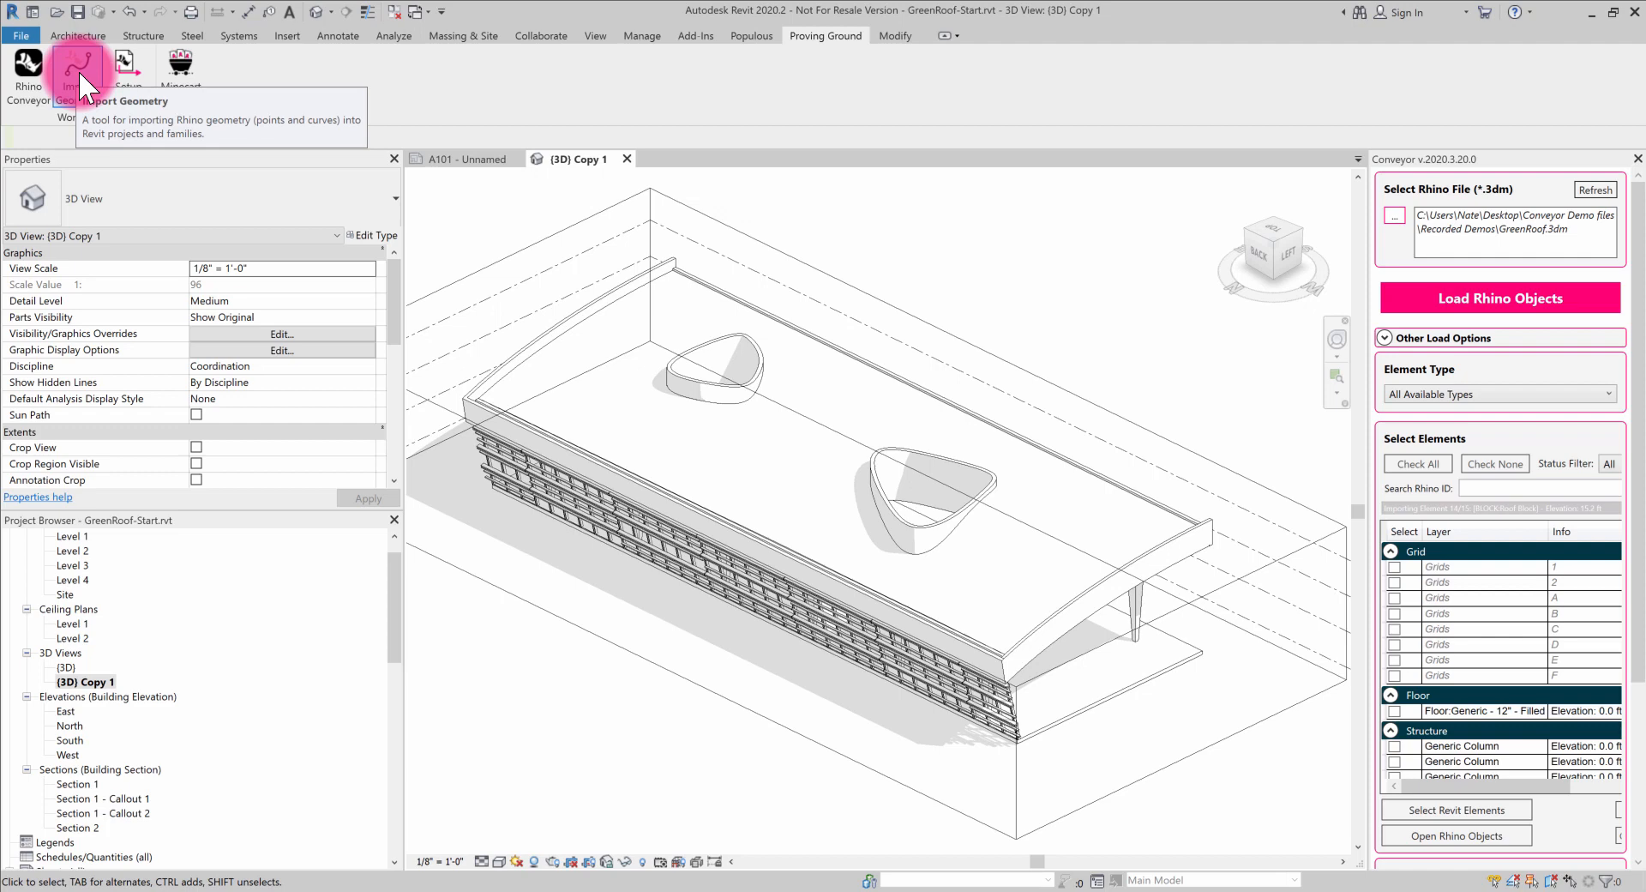
pyautogui.moveTo(84, 57)
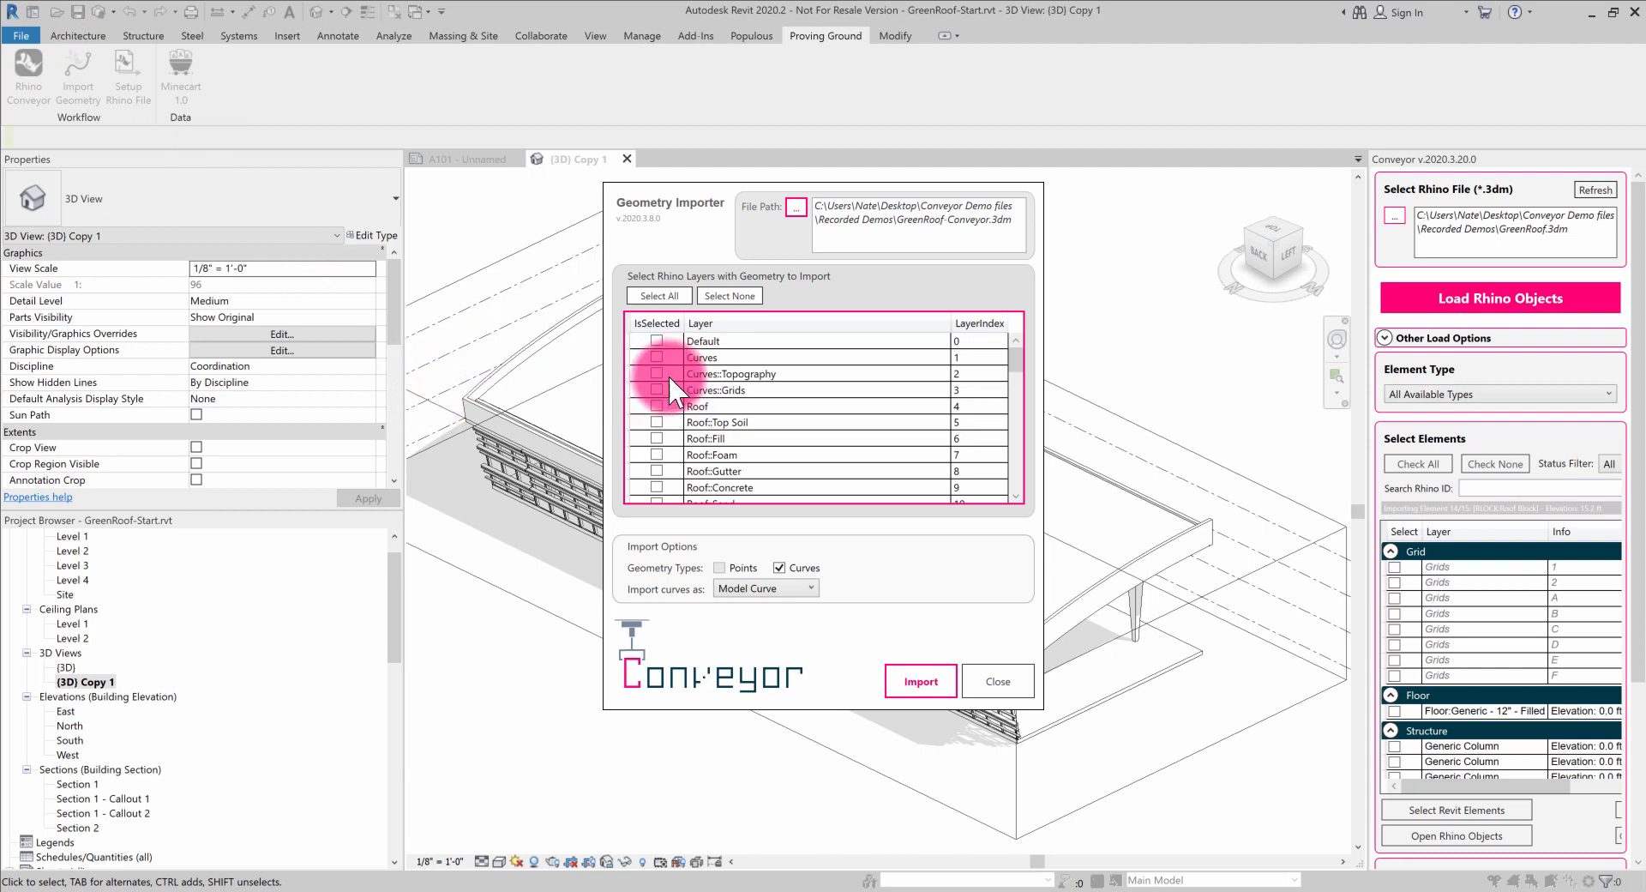
pyautogui.scroll(-3)
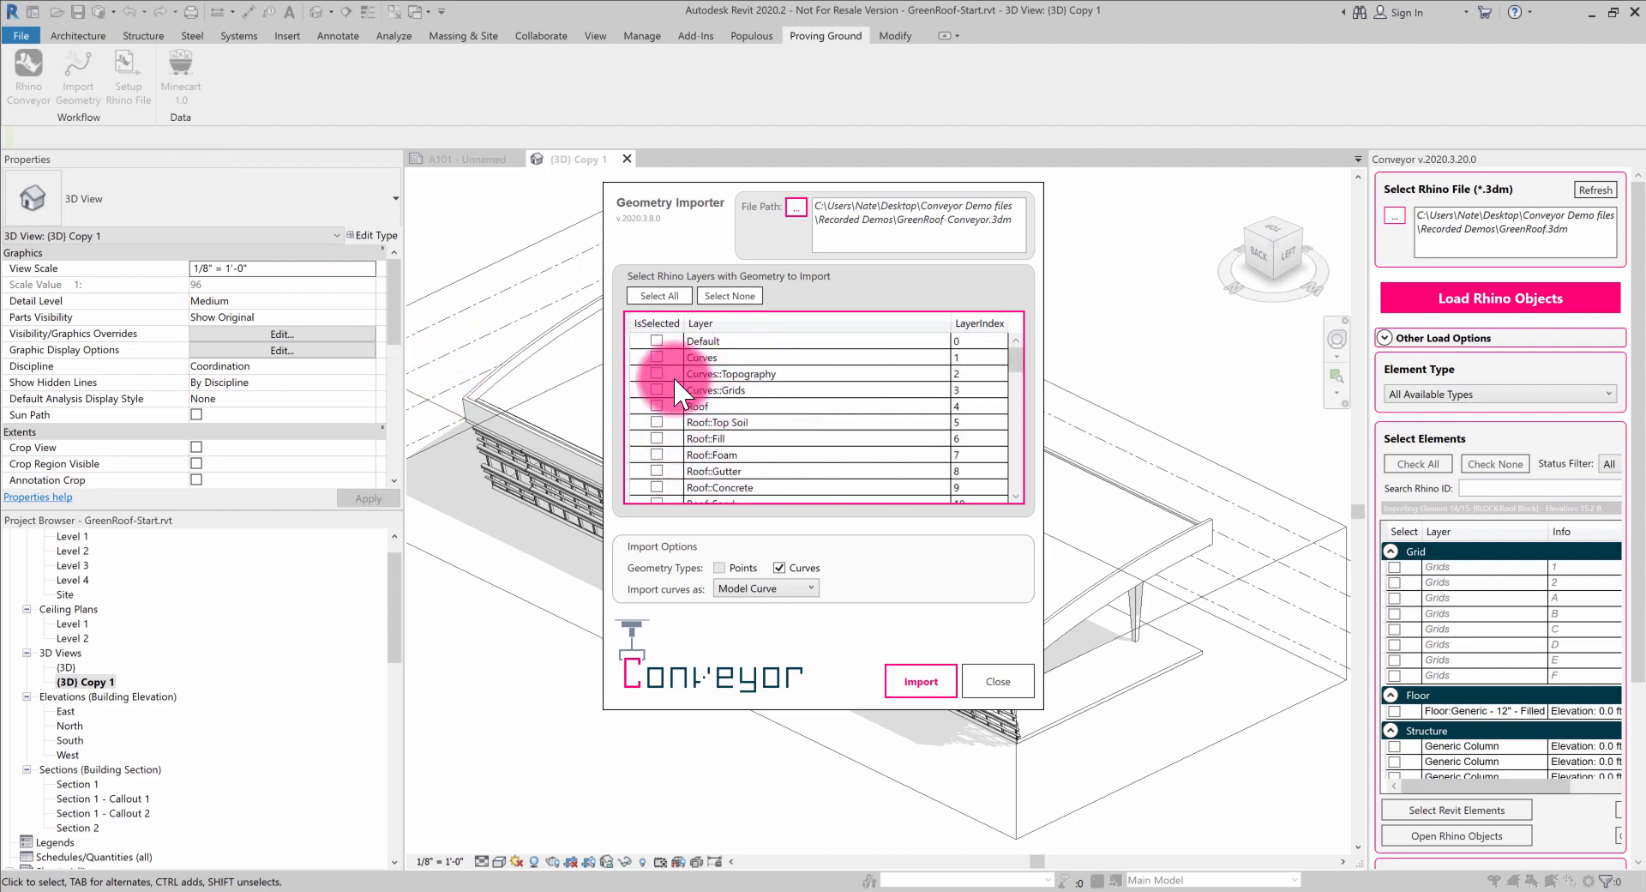
pyautogui.click(656, 374)
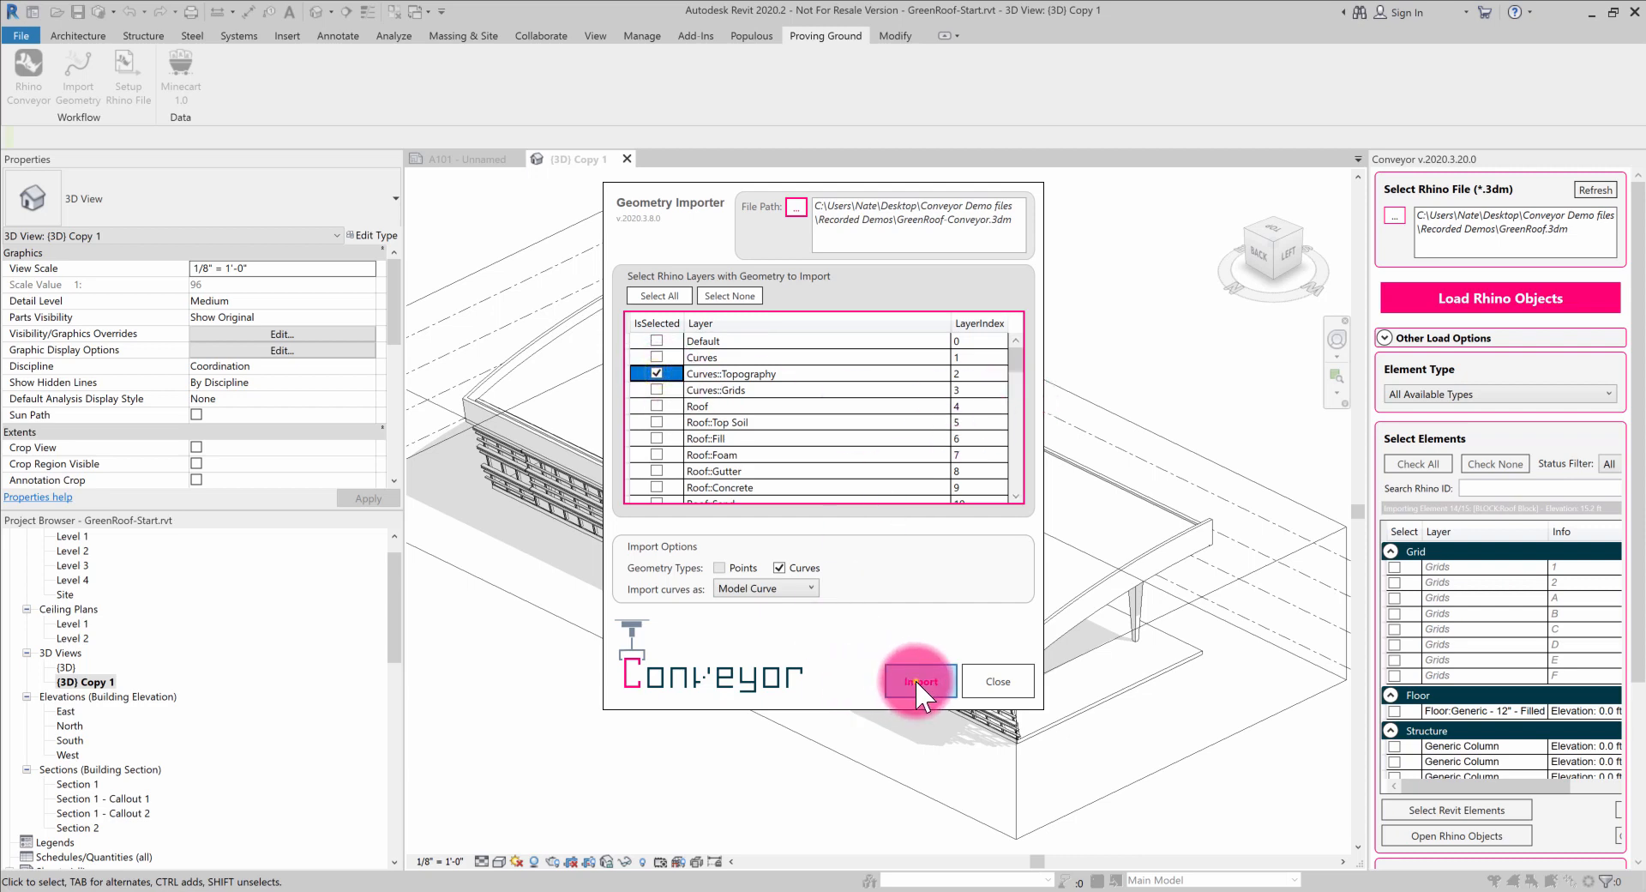
pyautogui.click(920, 681)
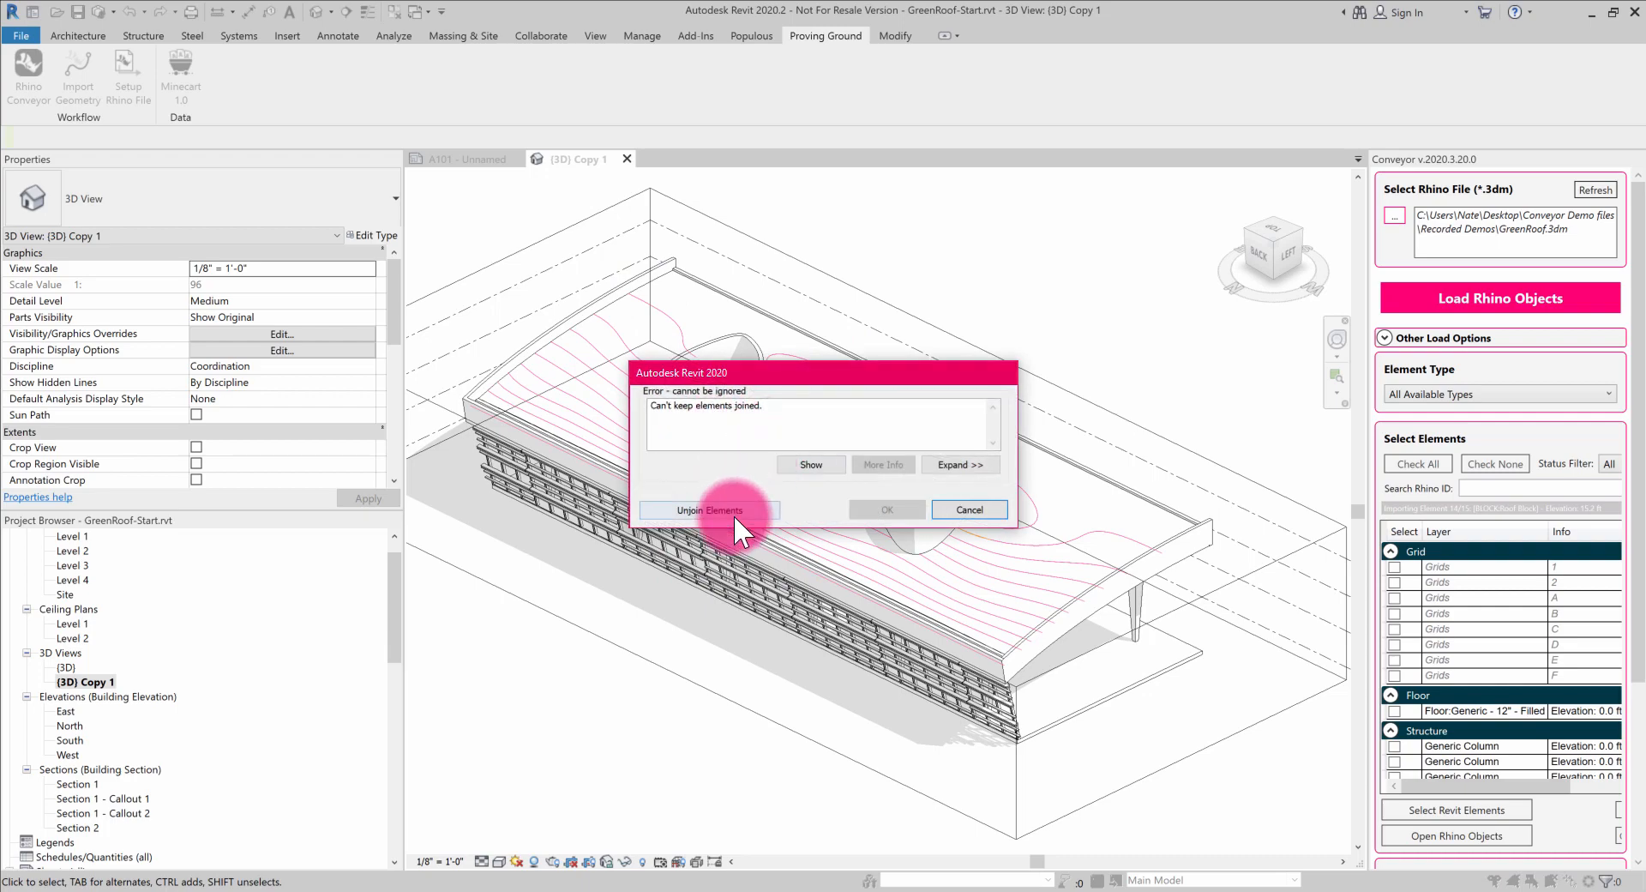
# Unjoin elements so the imported contours remain, and orbit around them.
pyautogui.click(709, 509)
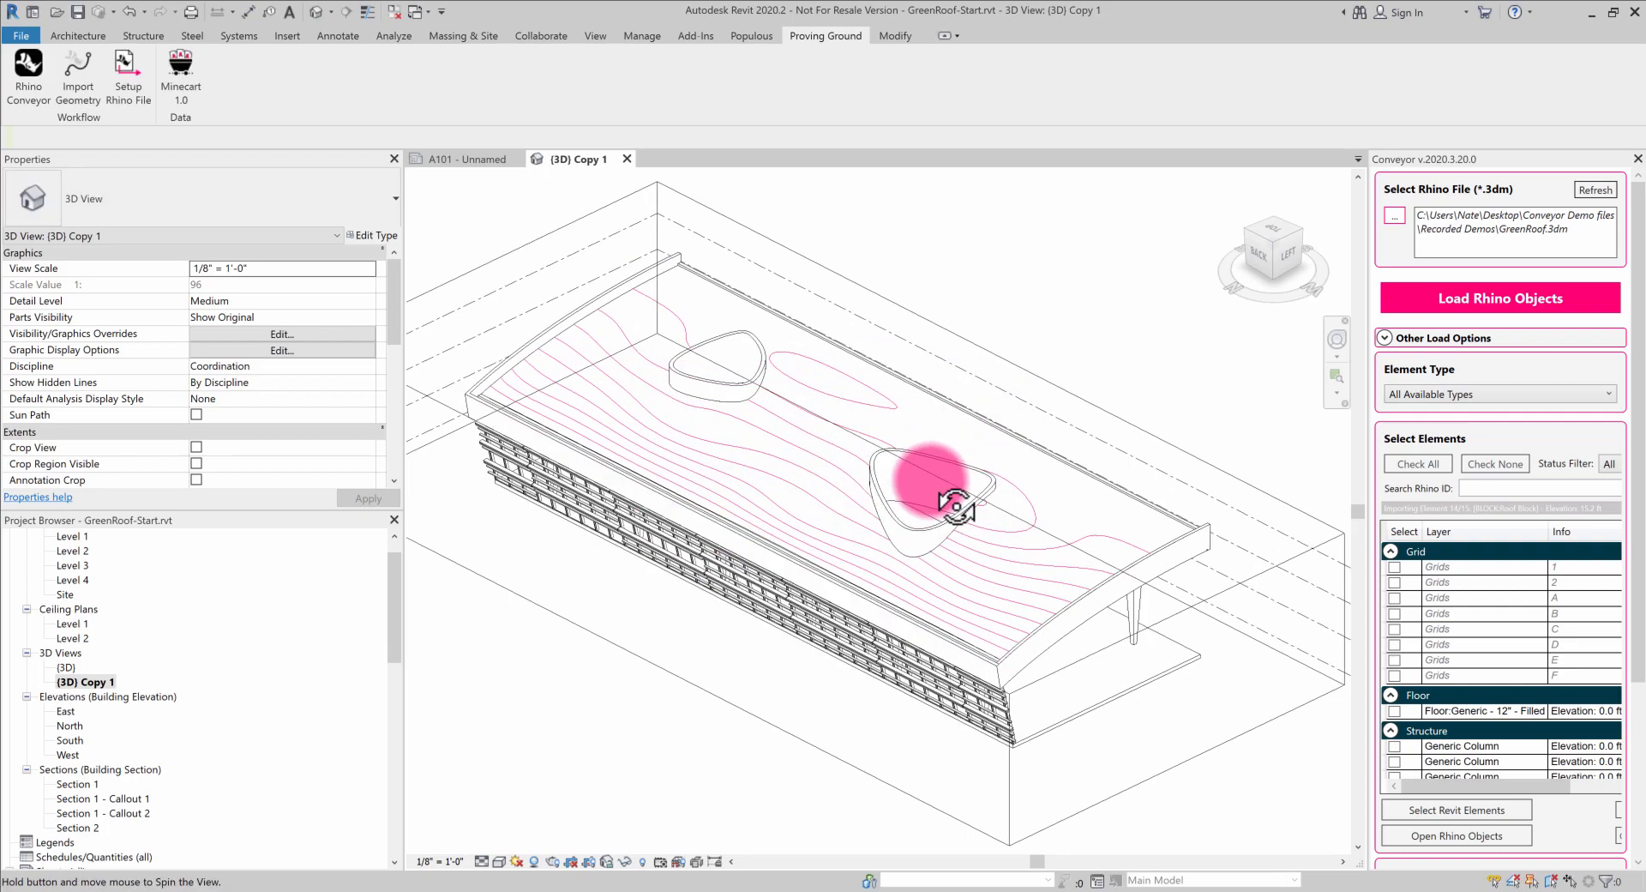
pyautogui.moveTo(950, 504); pyautogui.dragTo(803, 570)
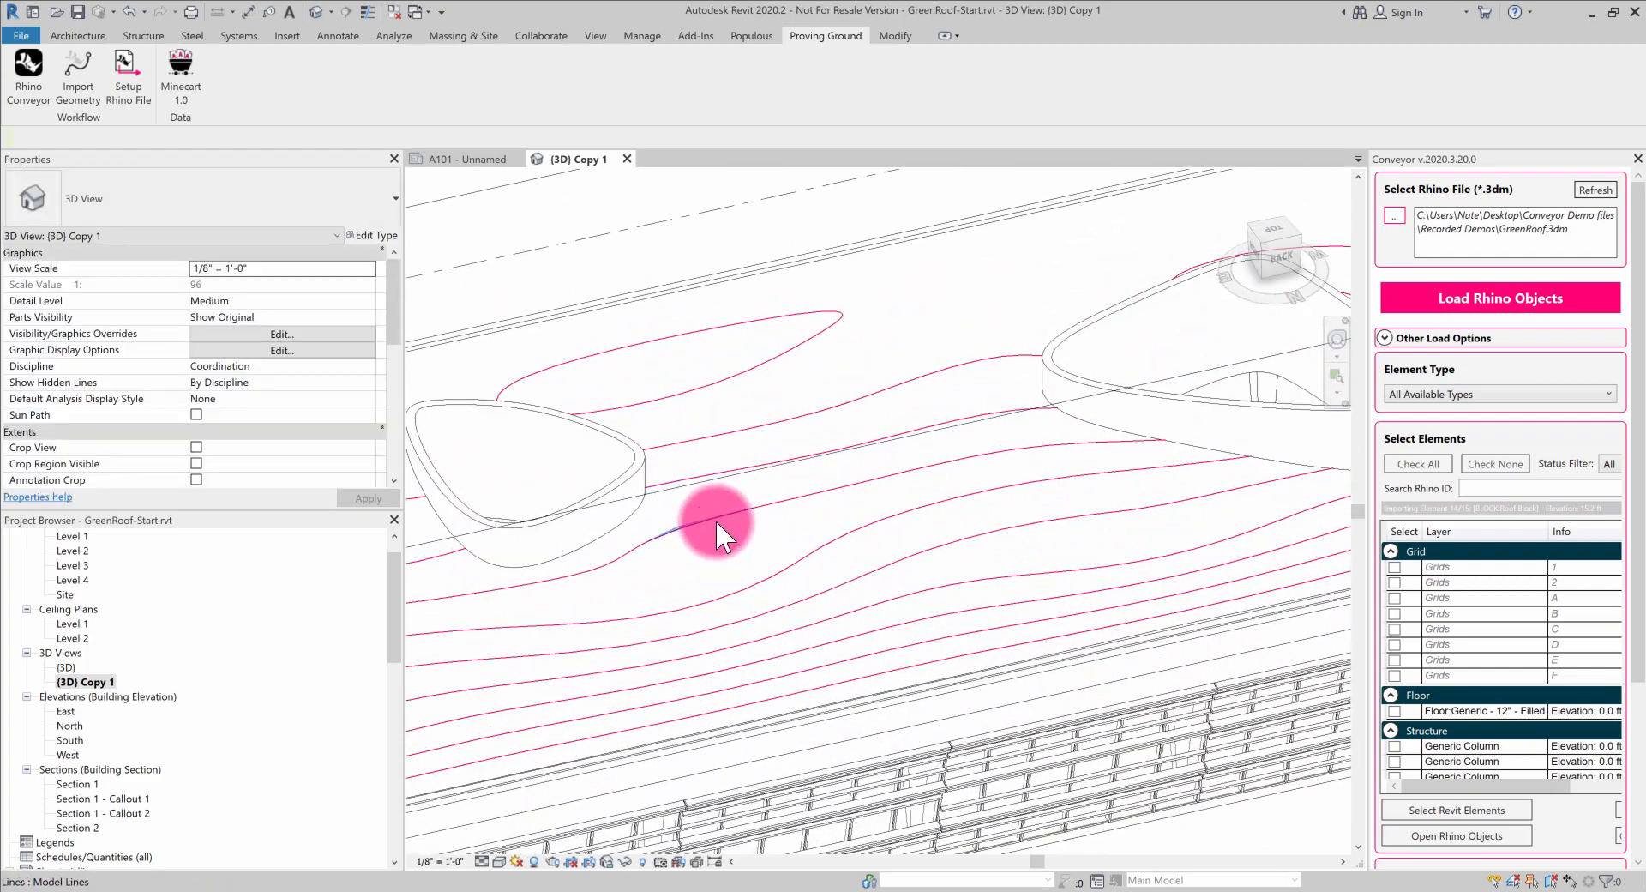
pyautogui.moveTo(719, 524); pyautogui.dragTo(753, 573)
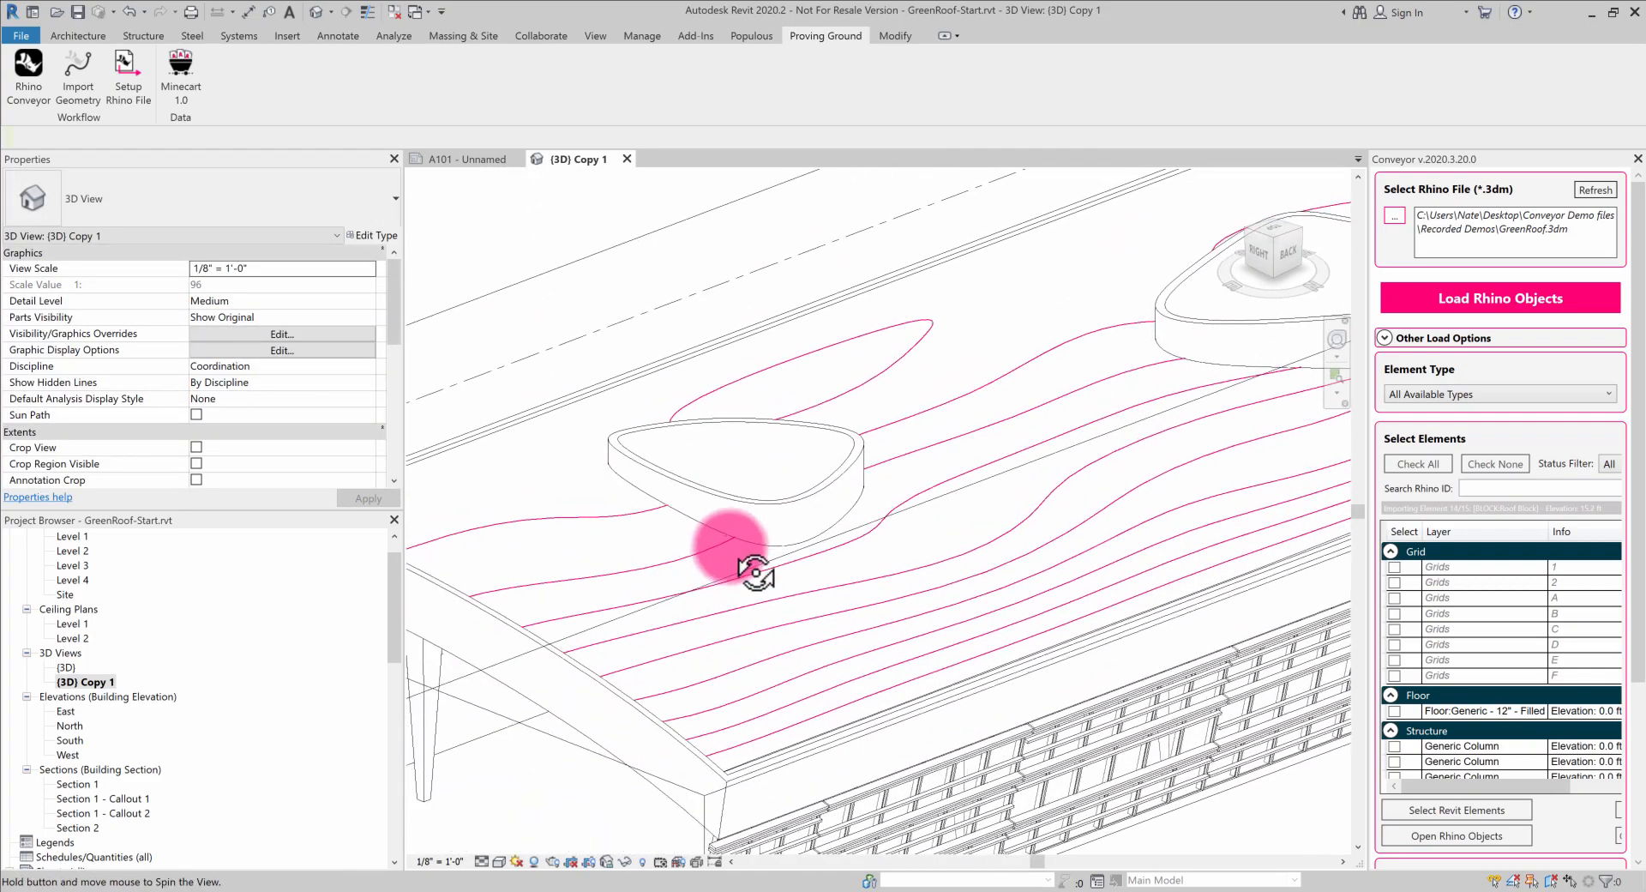
# Select an imported contour line near the facade, then window-select everything on the roof.
pyautogui.moveTo(756, 556); pyautogui.dragTo(882, 393)
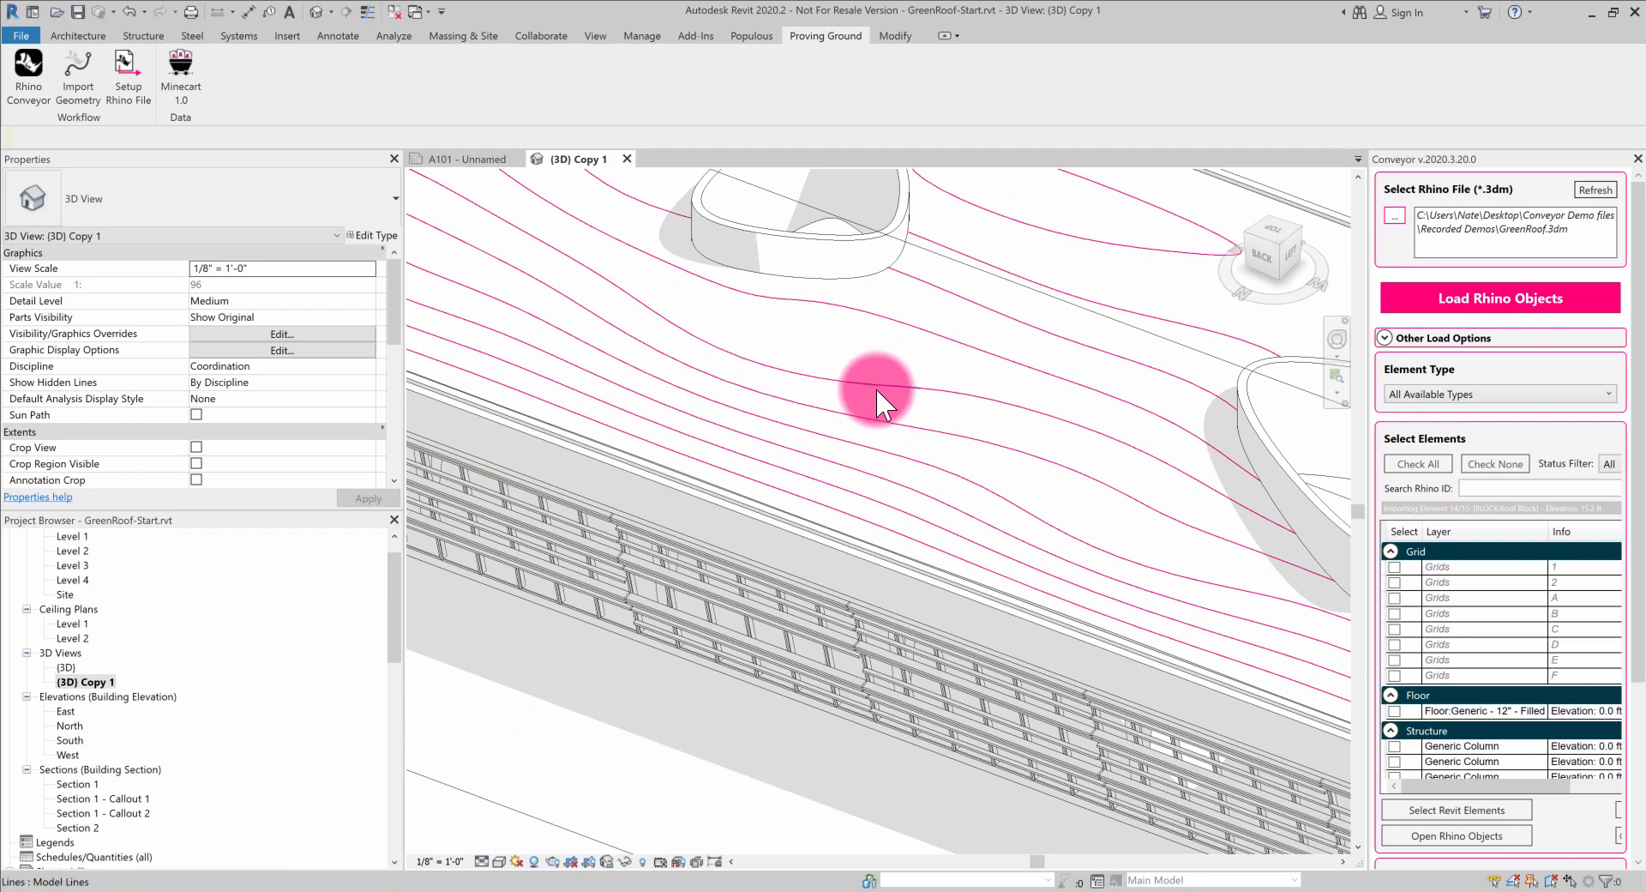
pyautogui.click(880, 397)
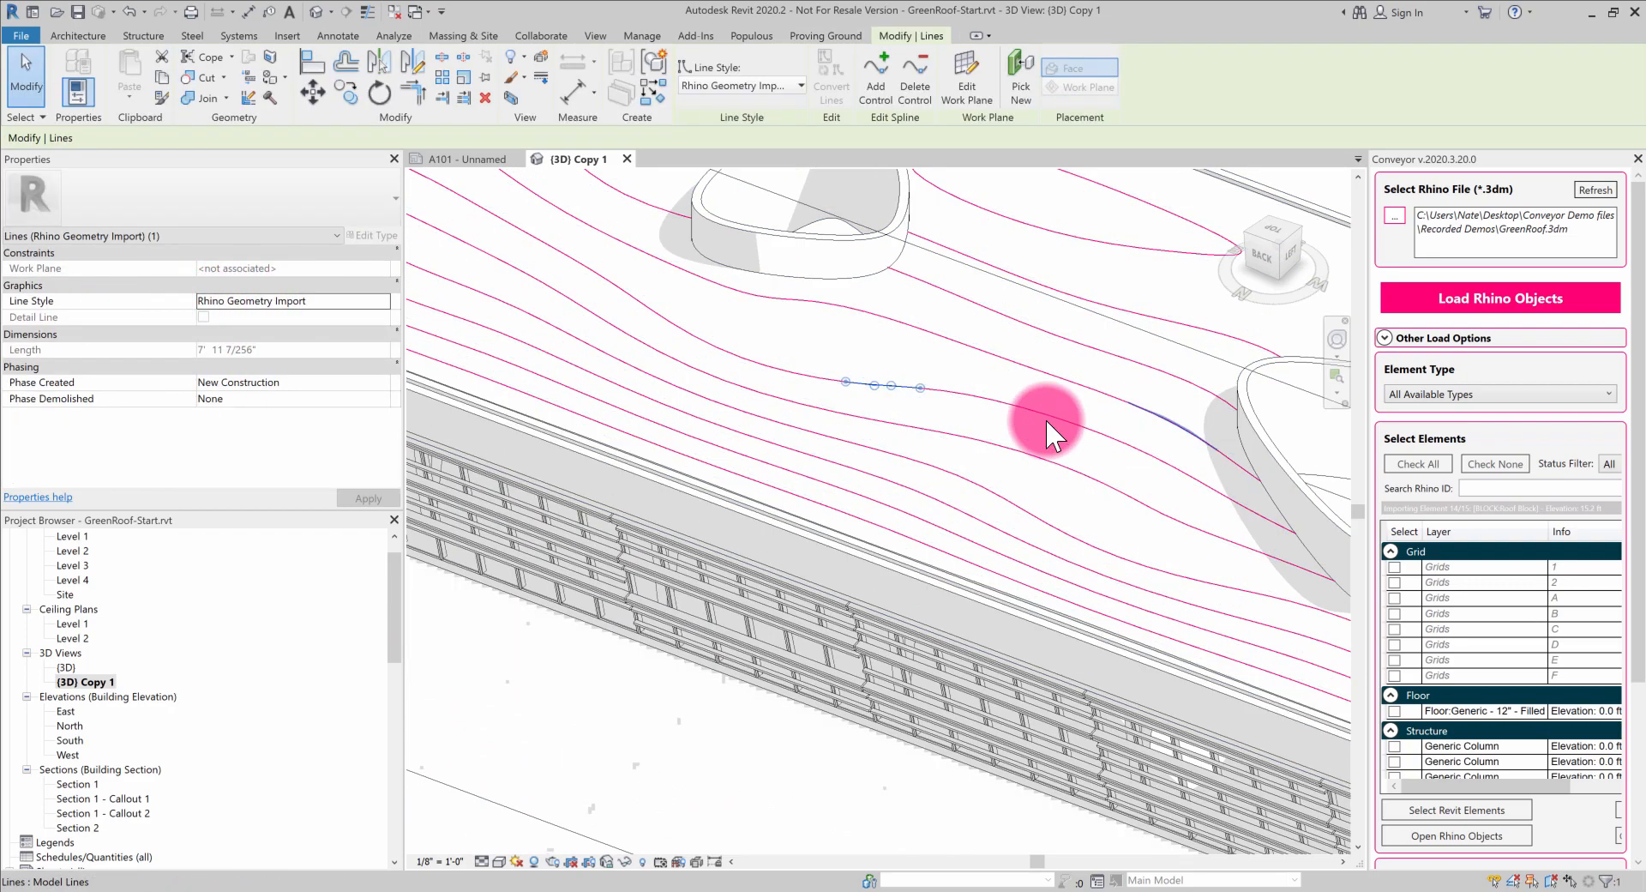
pyautogui.moveTo(1045, 431); pyautogui.dragTo(929, 551)
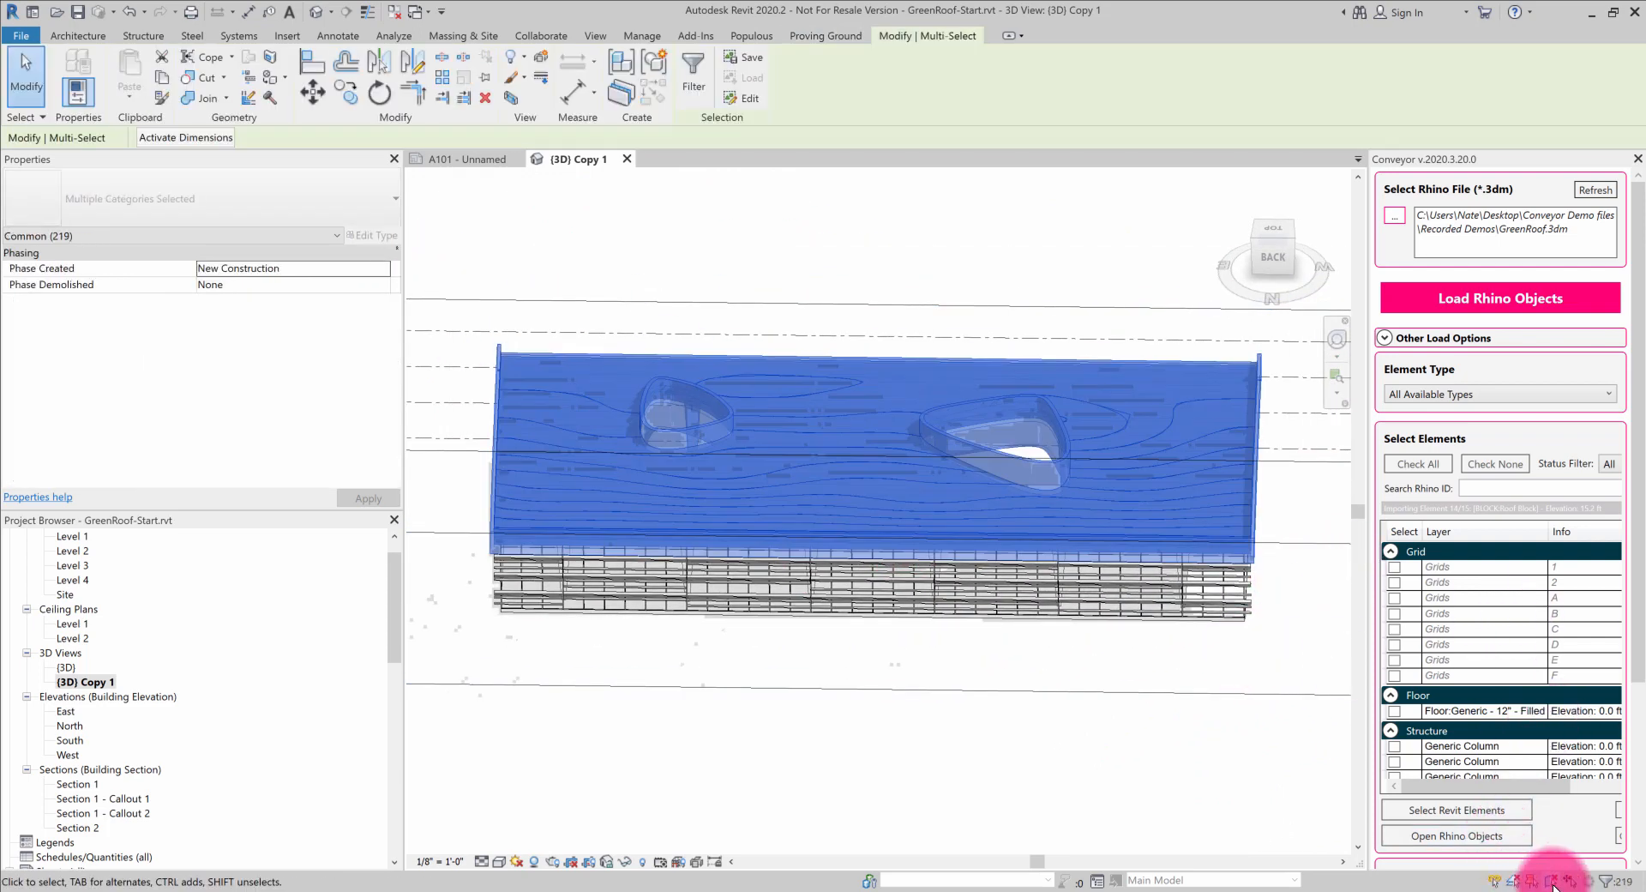
# Filter the selection to the 212 Rhino Geometry Import lines and apply the <Hidden> line style.
pyautogui.click(693, 70)
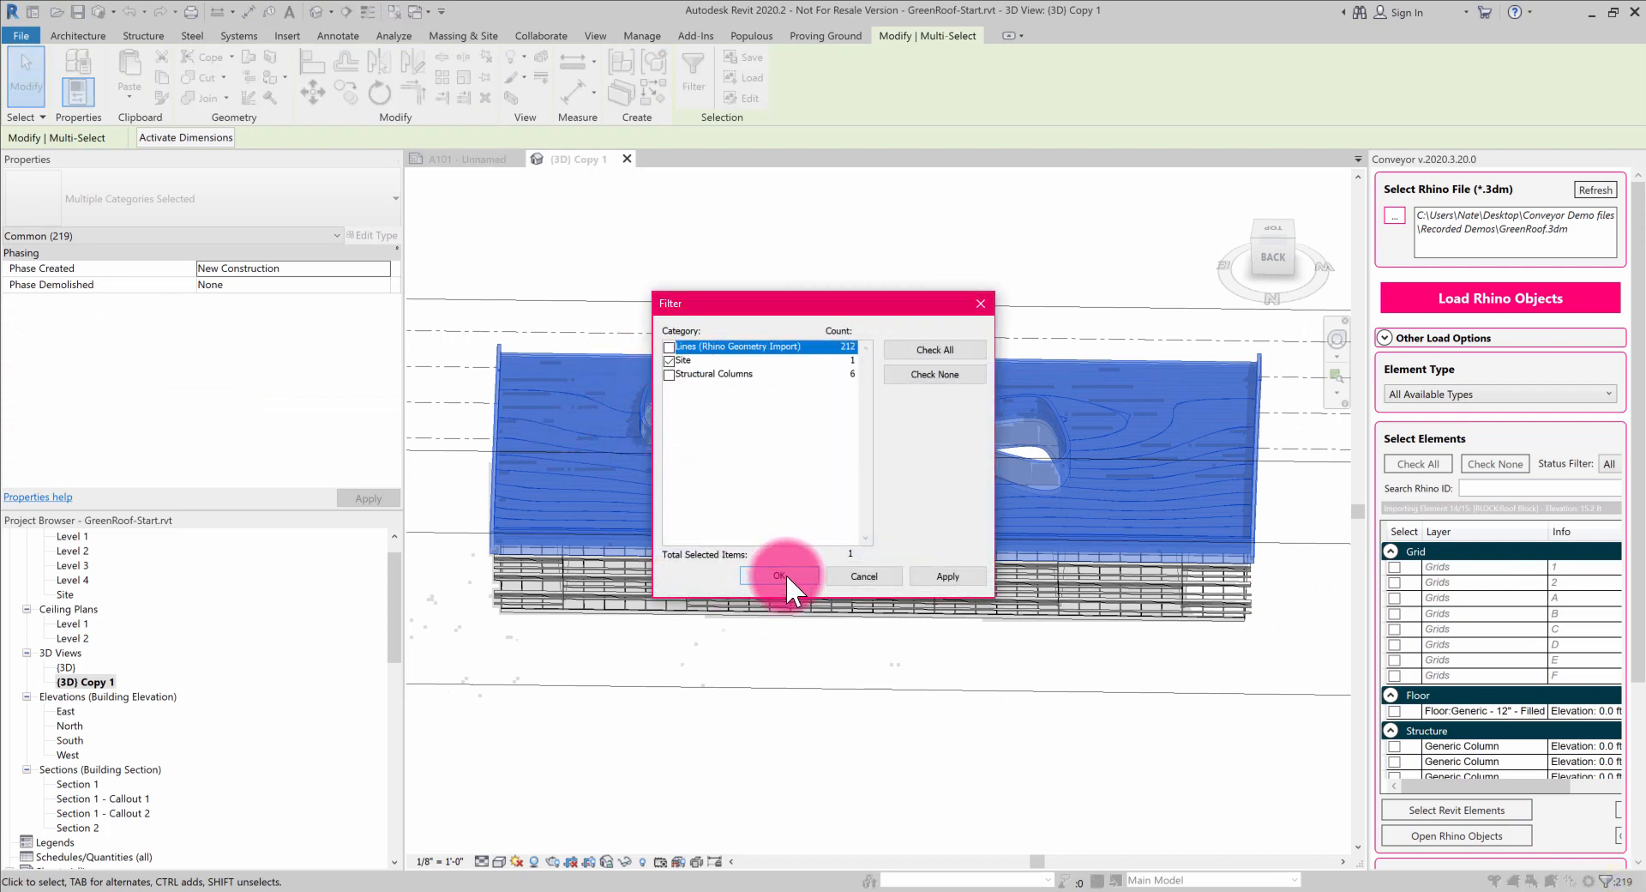
pyautogui.click(779, 576)
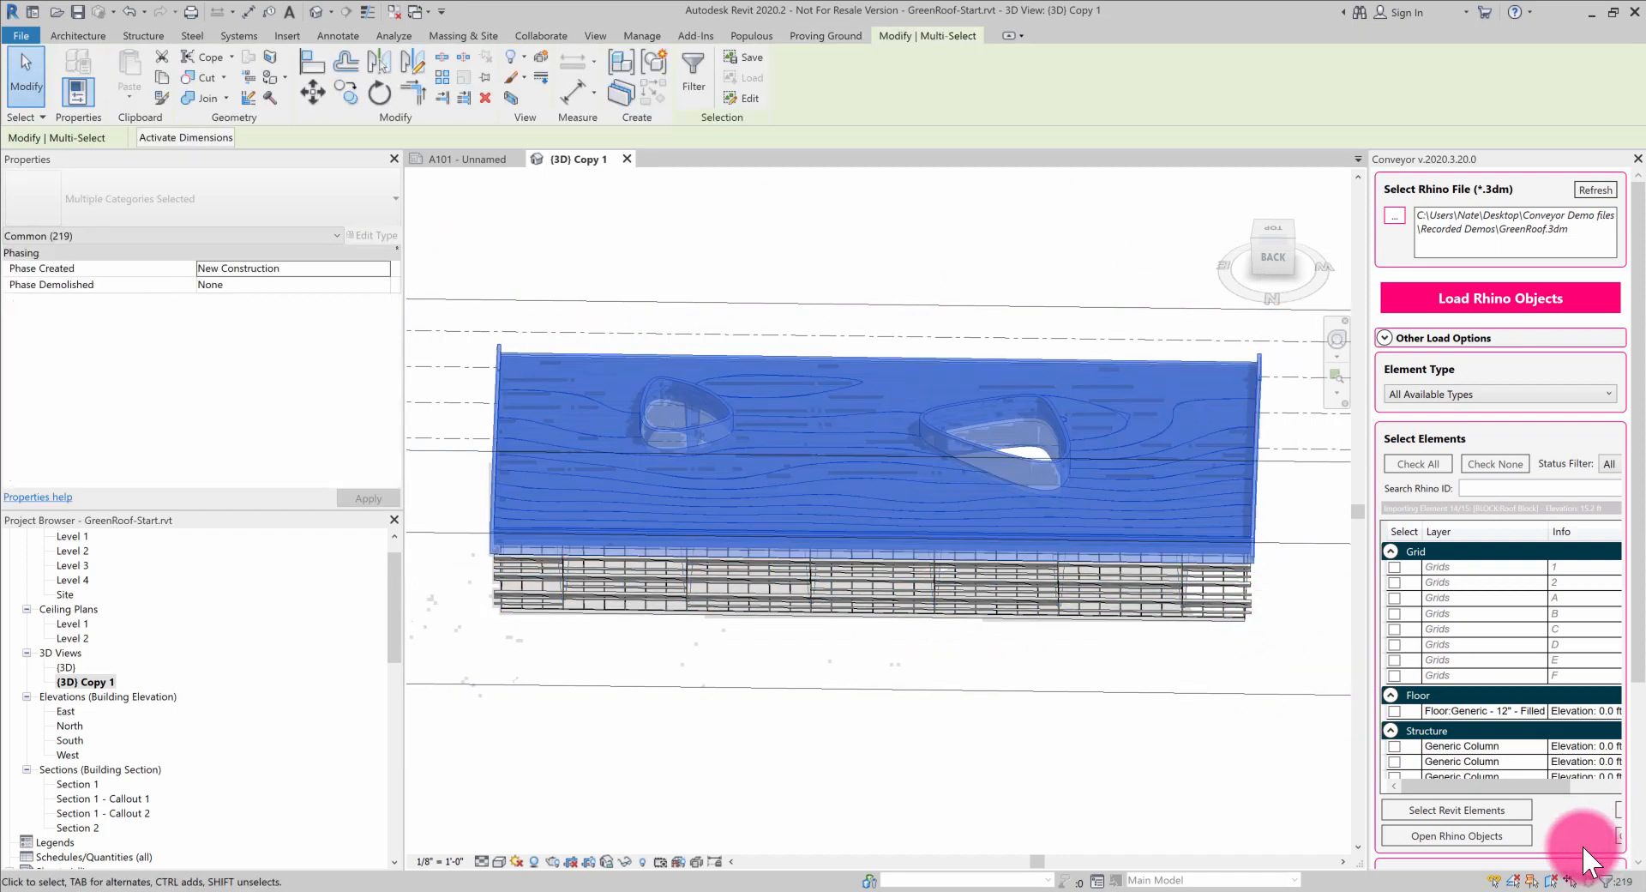
pyautogui.click(694, 63)
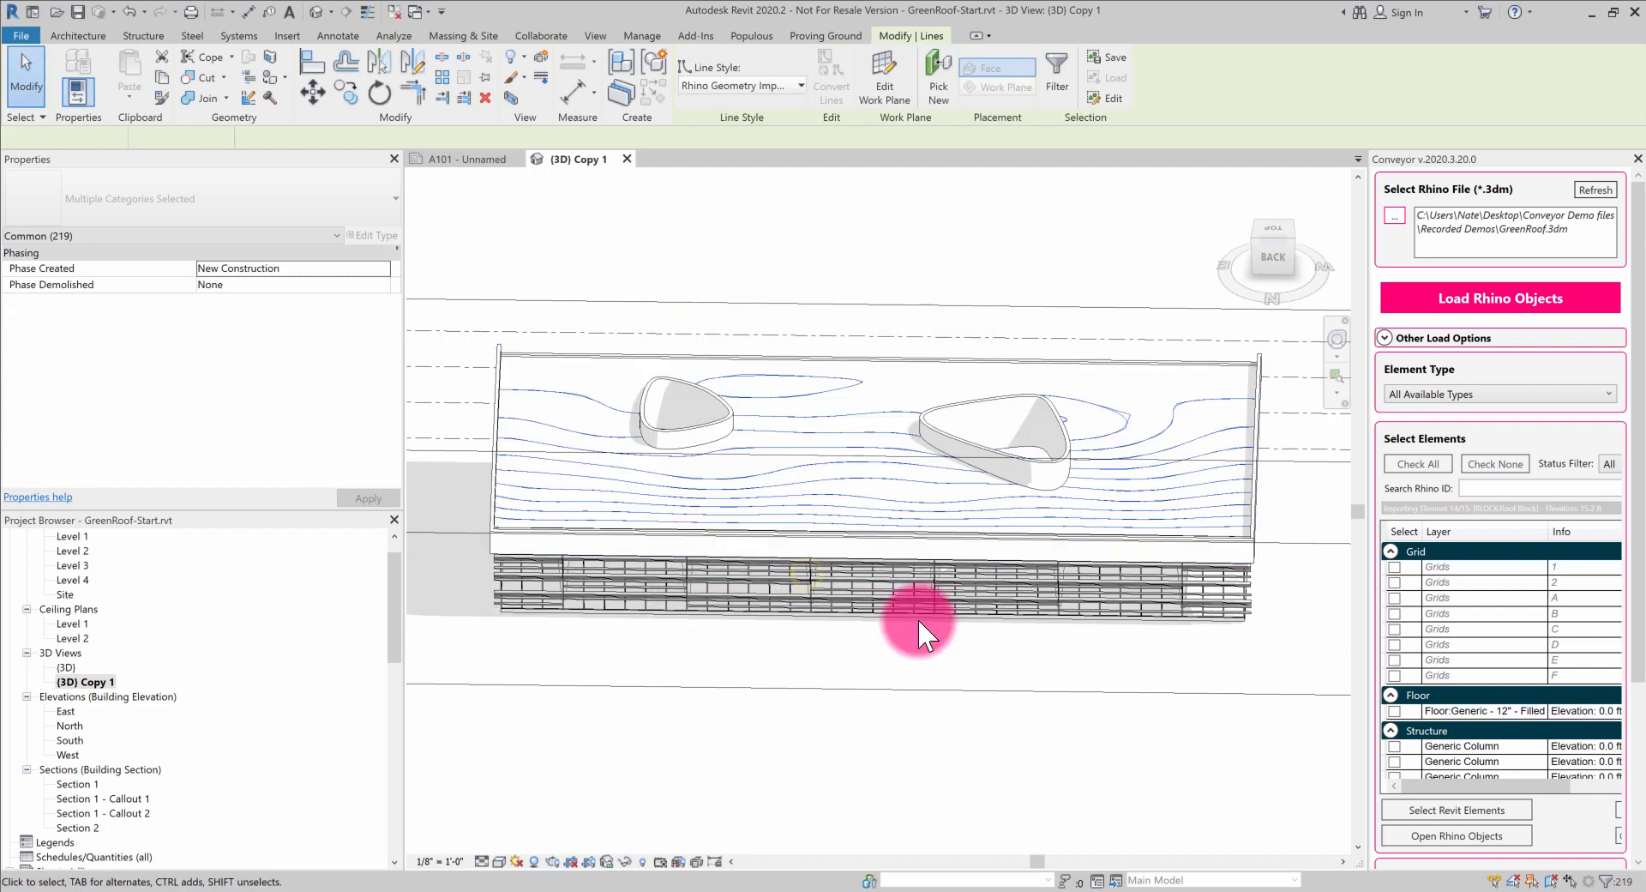
pyautogui.click(923, 606)
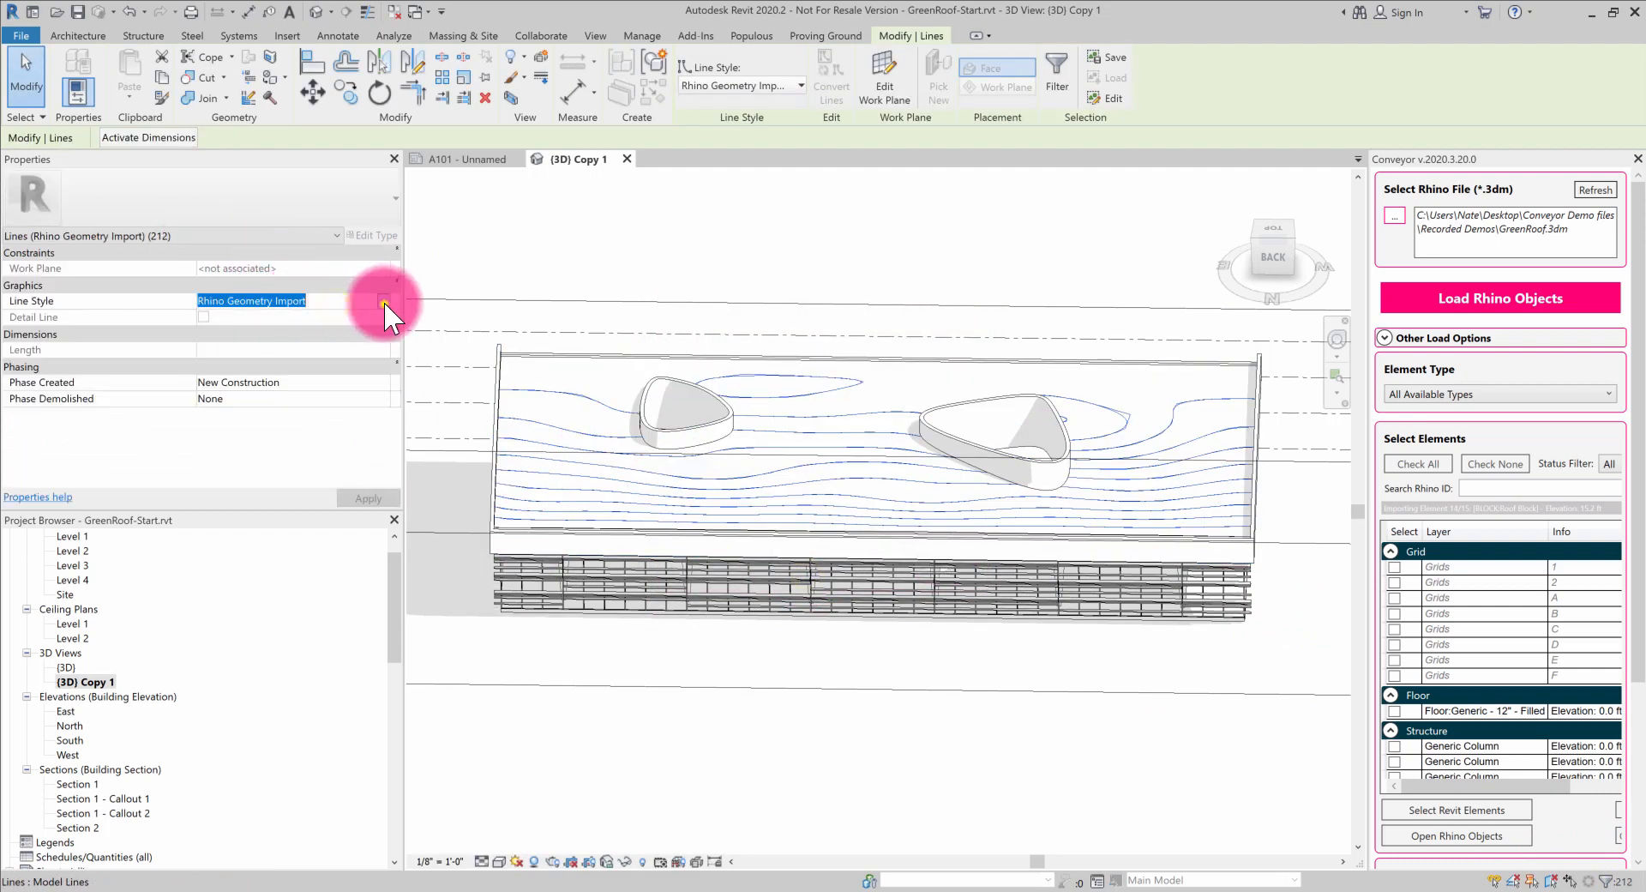
pyautogui.click(384, 301)
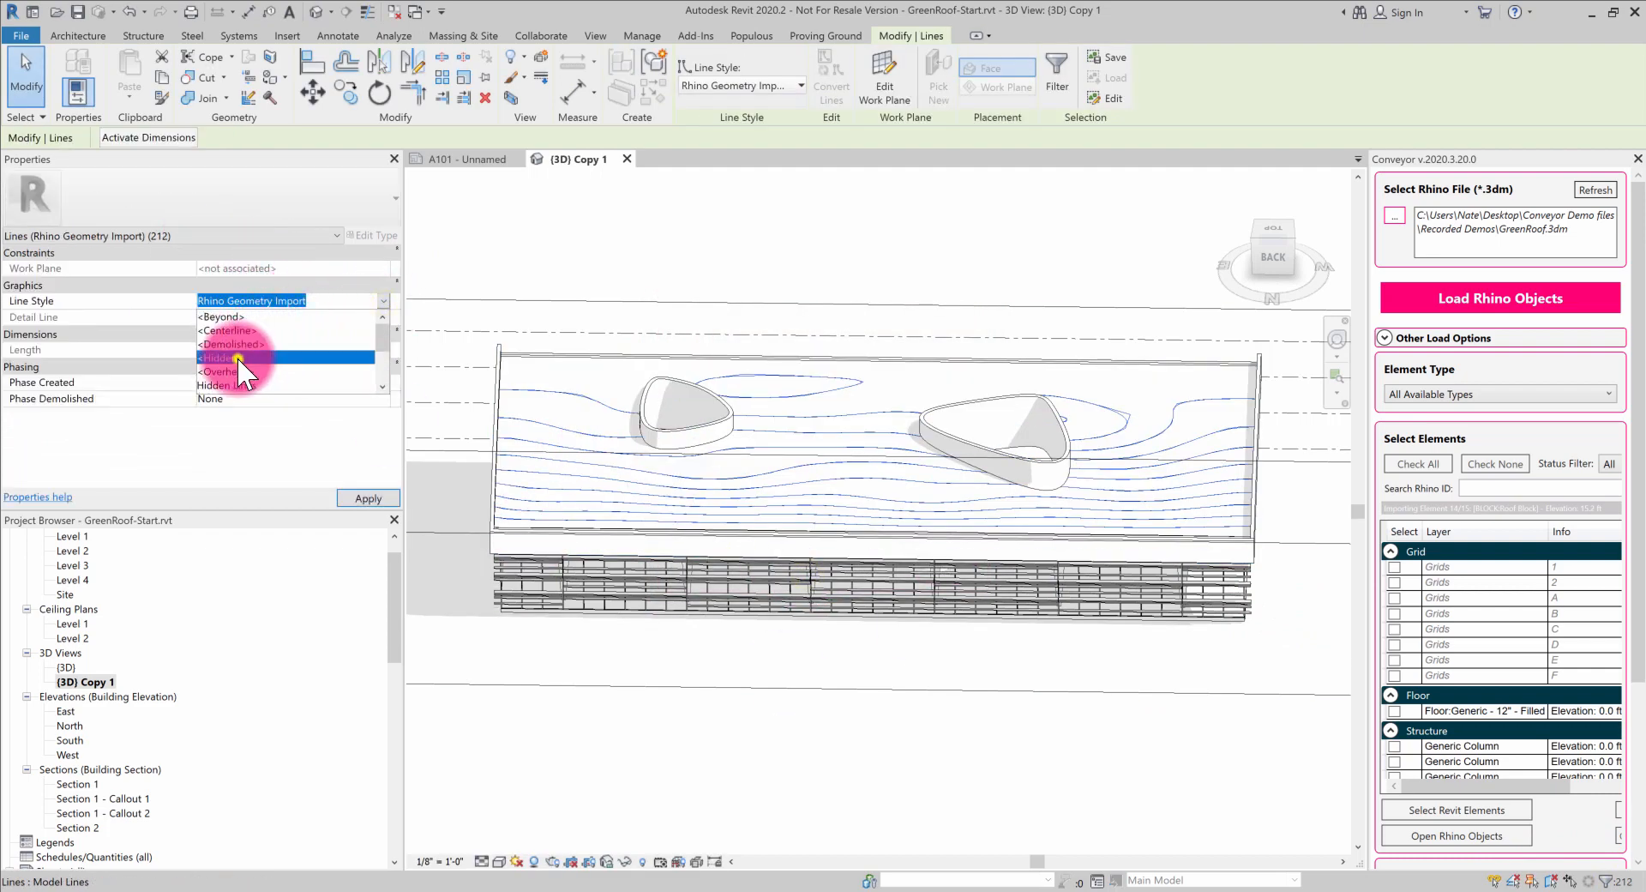
pyautogui.click(219, 358)
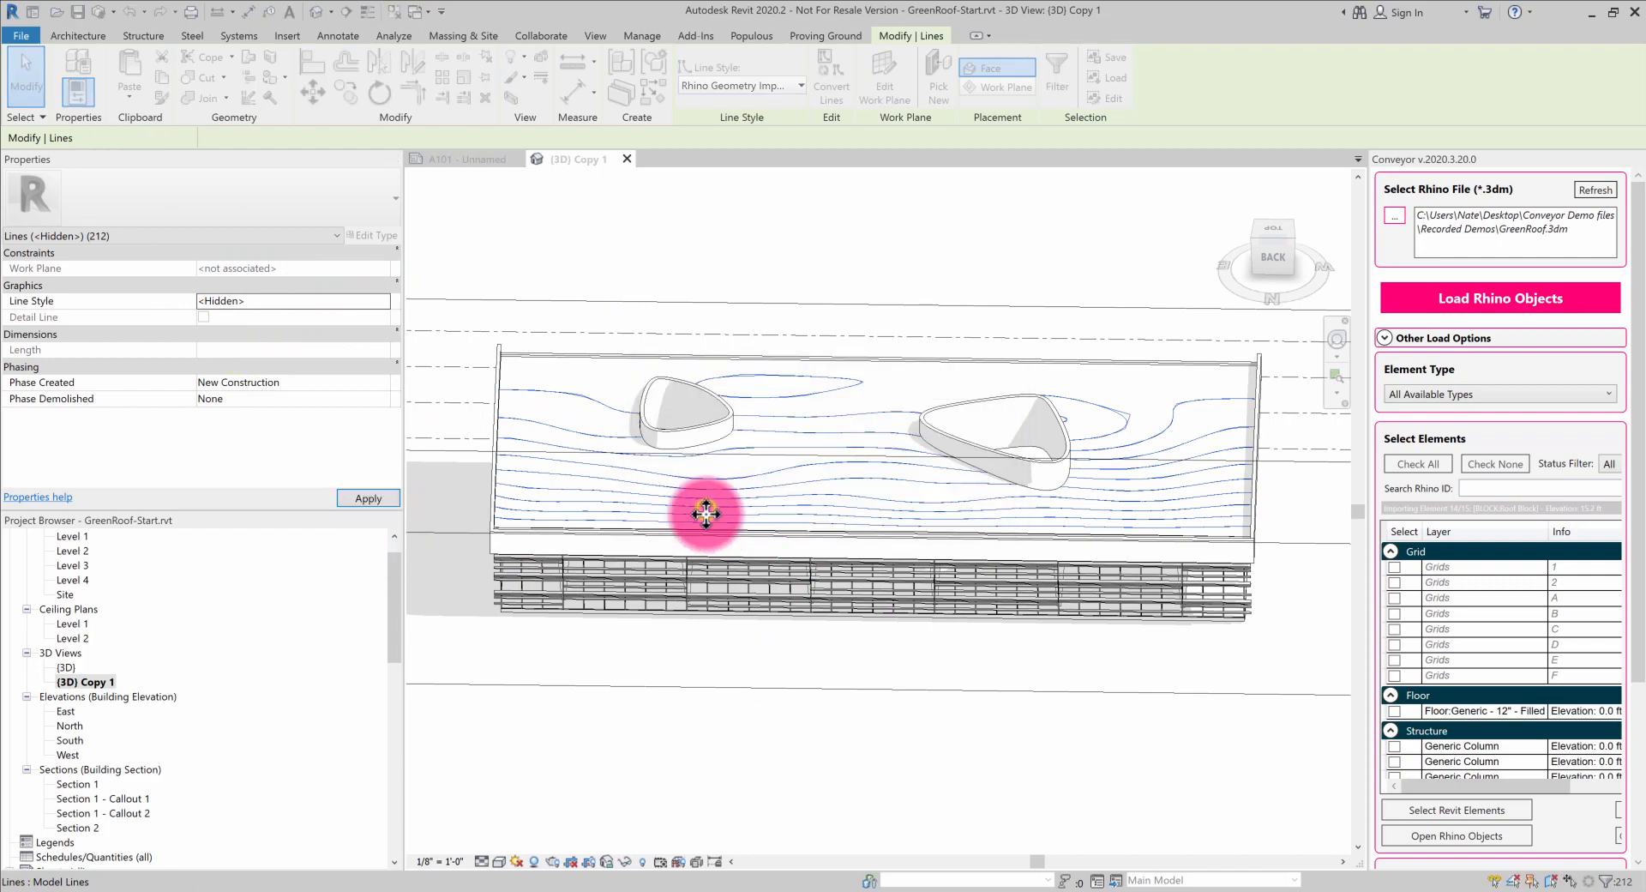
pyautogui.click(909, 690)
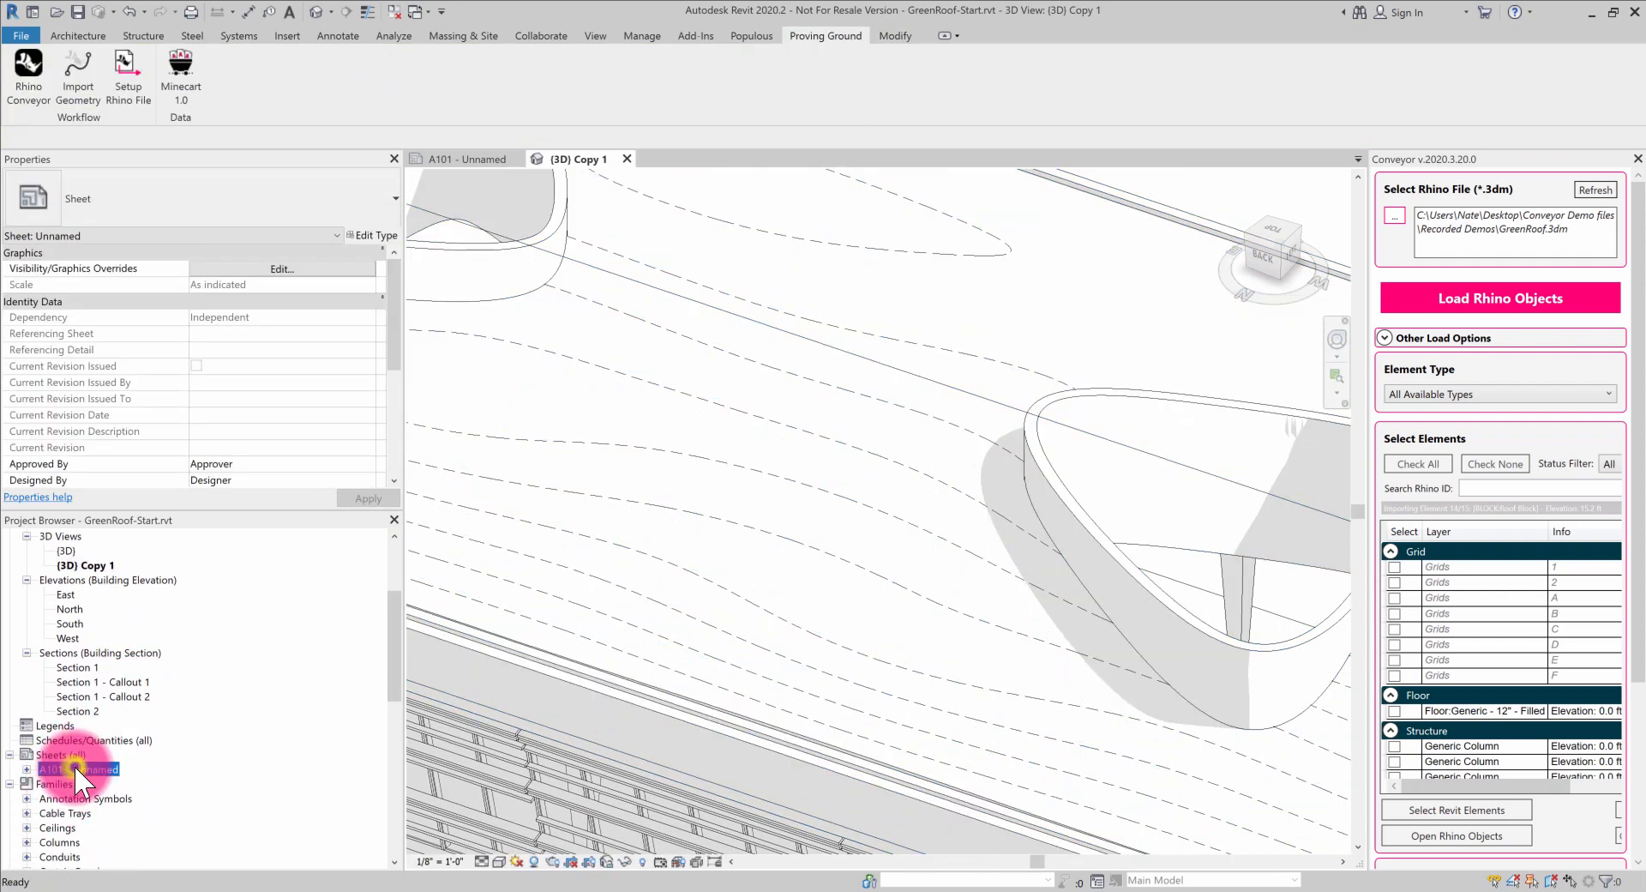
# Open sheet A101 from the Project Browser, cancelling the sheet title dialog.
pyautogui.doubleClick(77, 769)
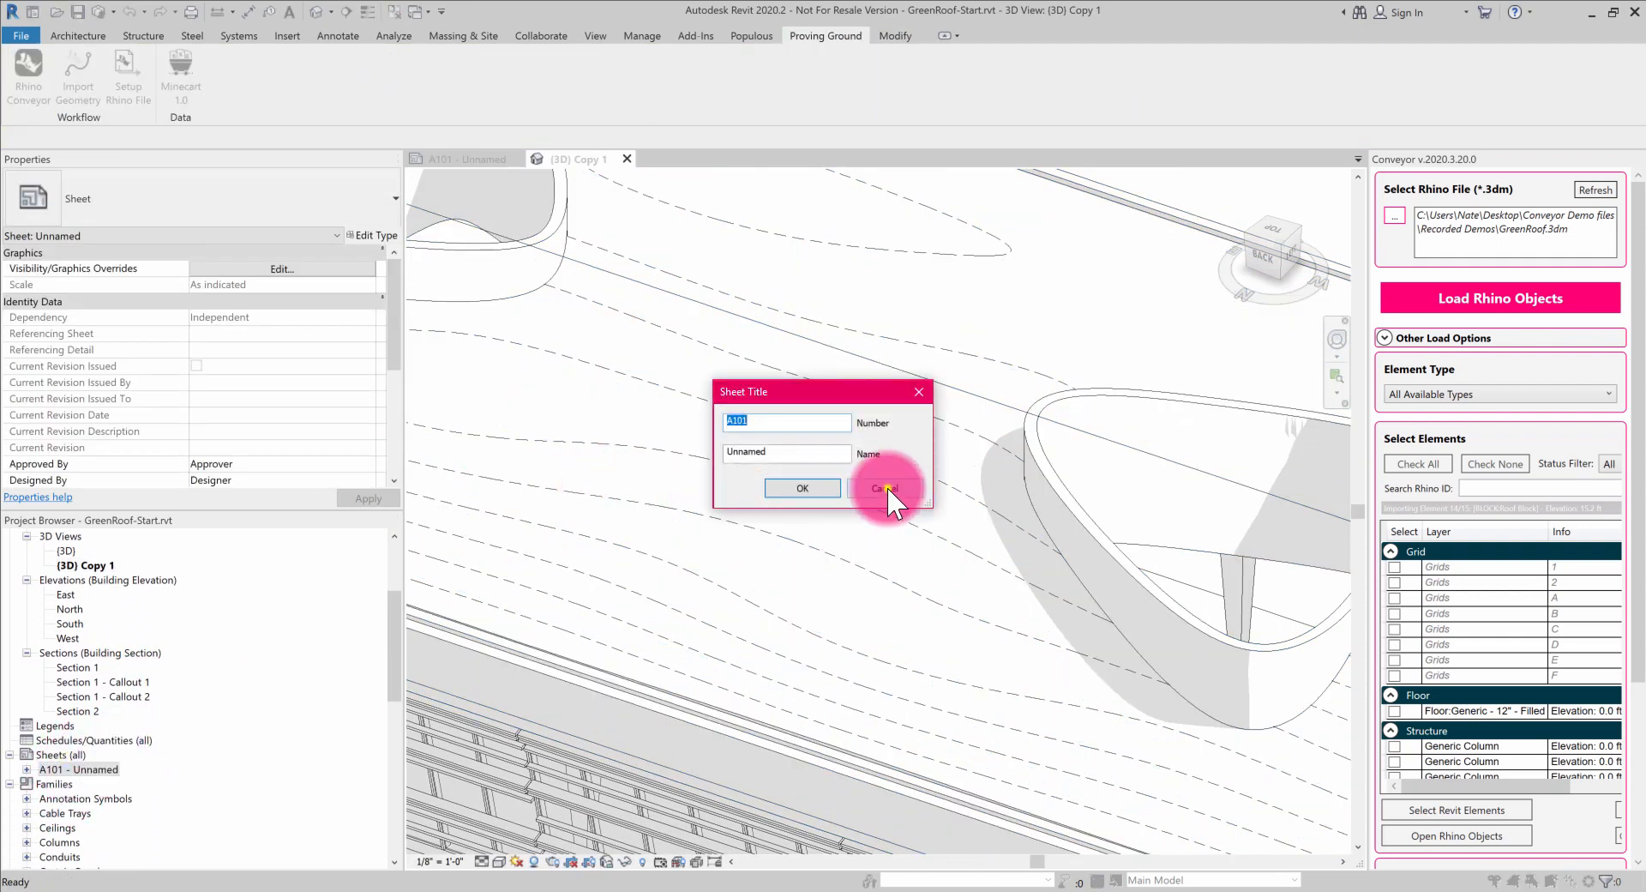
pyautogui.click(884, 487)
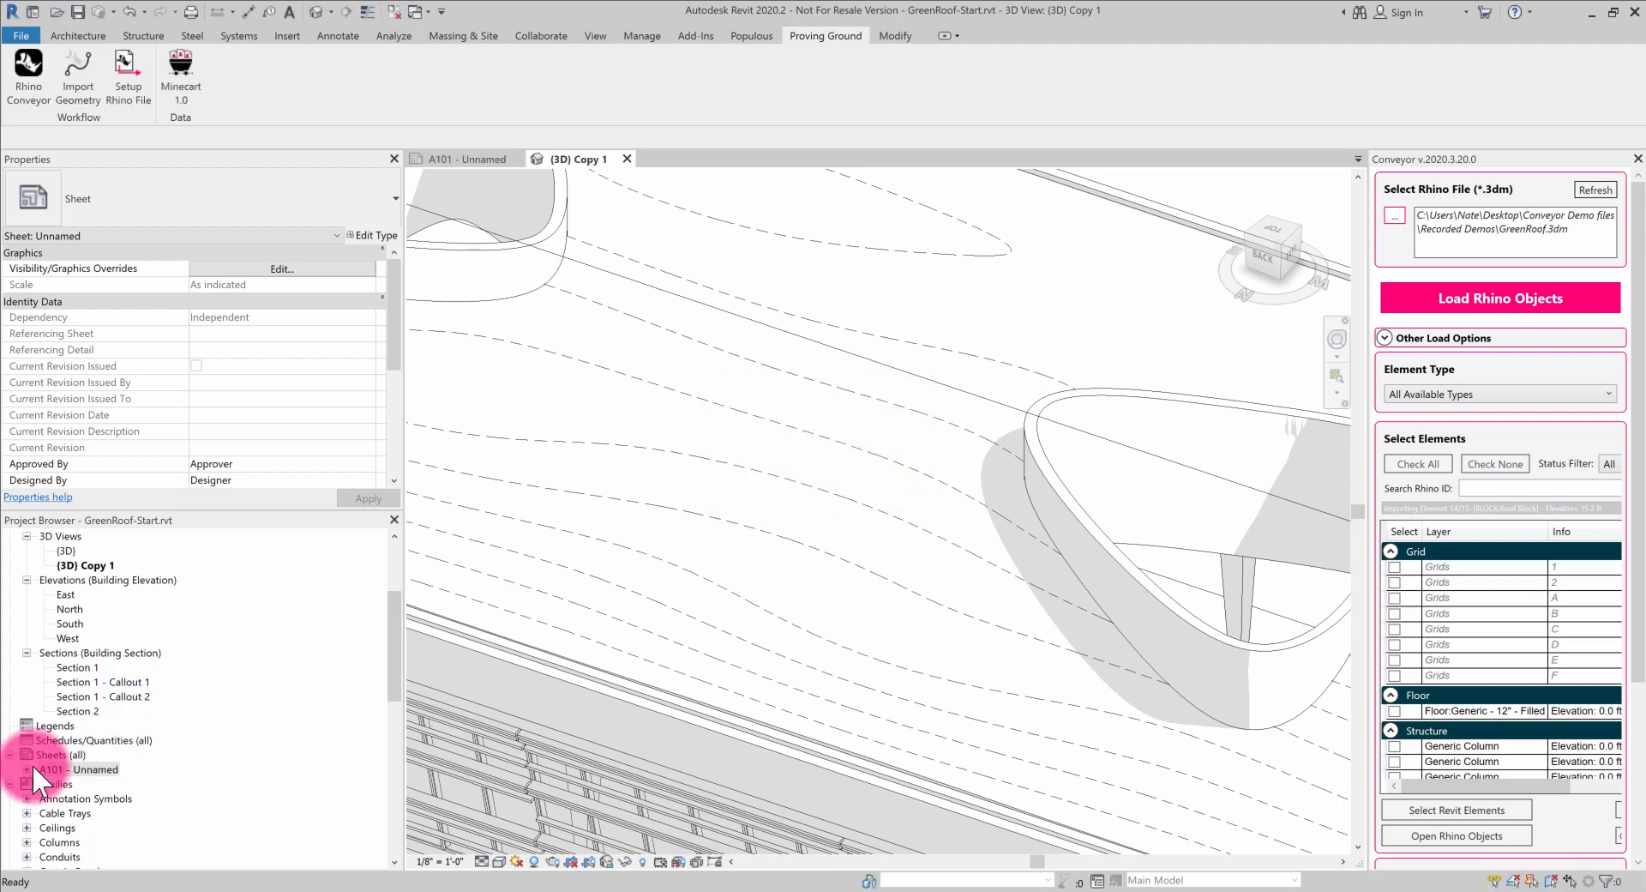
pyautogui.click(73, 770)
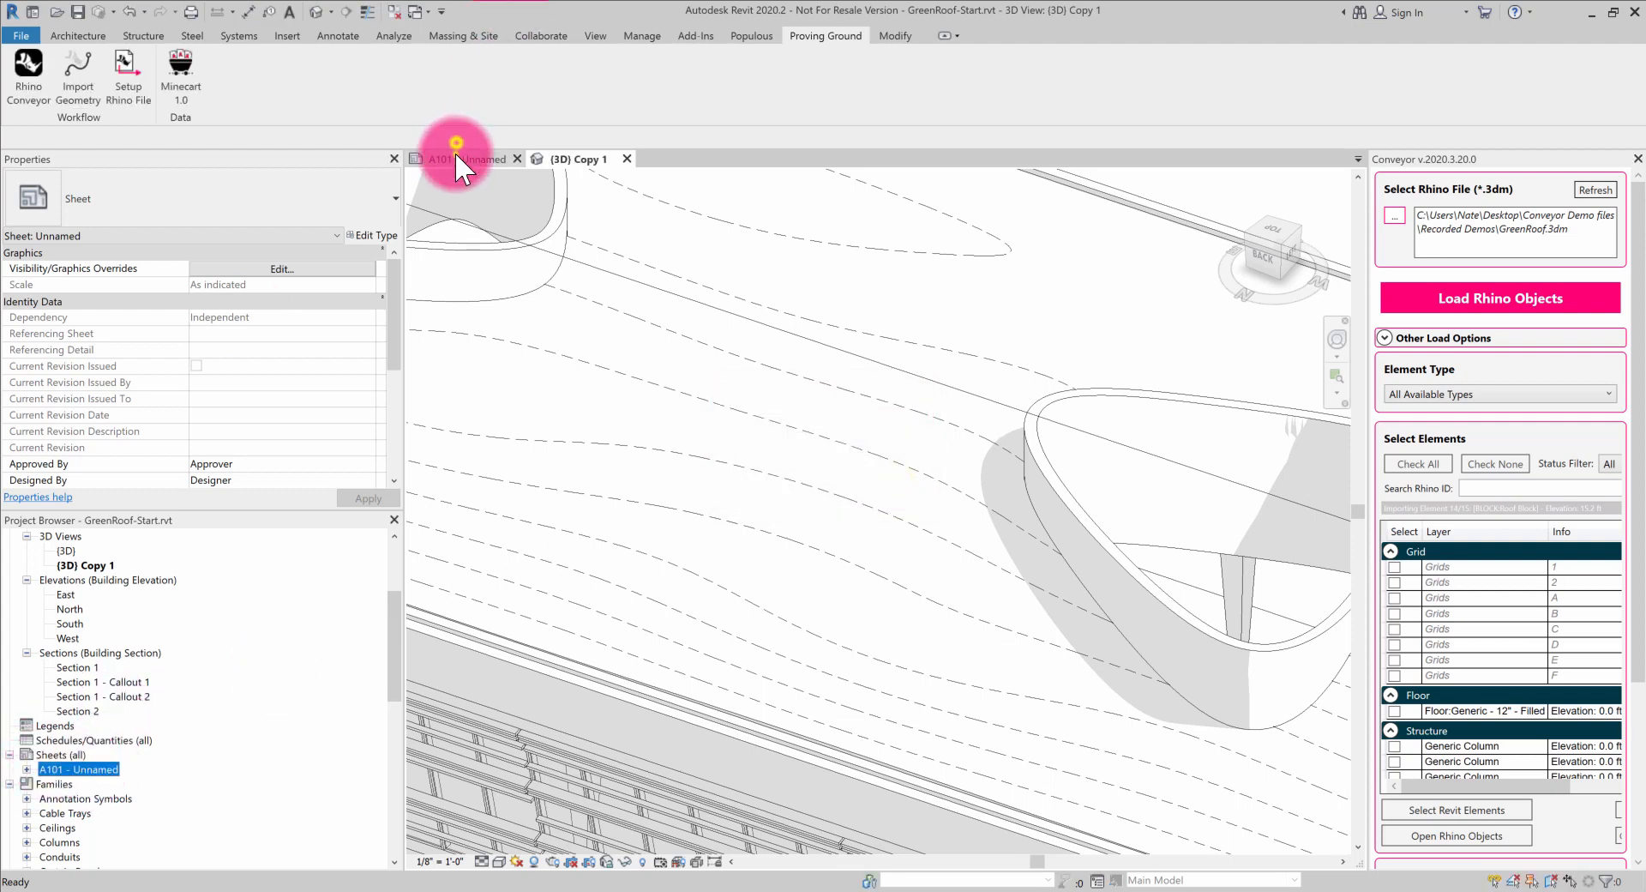
pyautogui.click(461, 158)
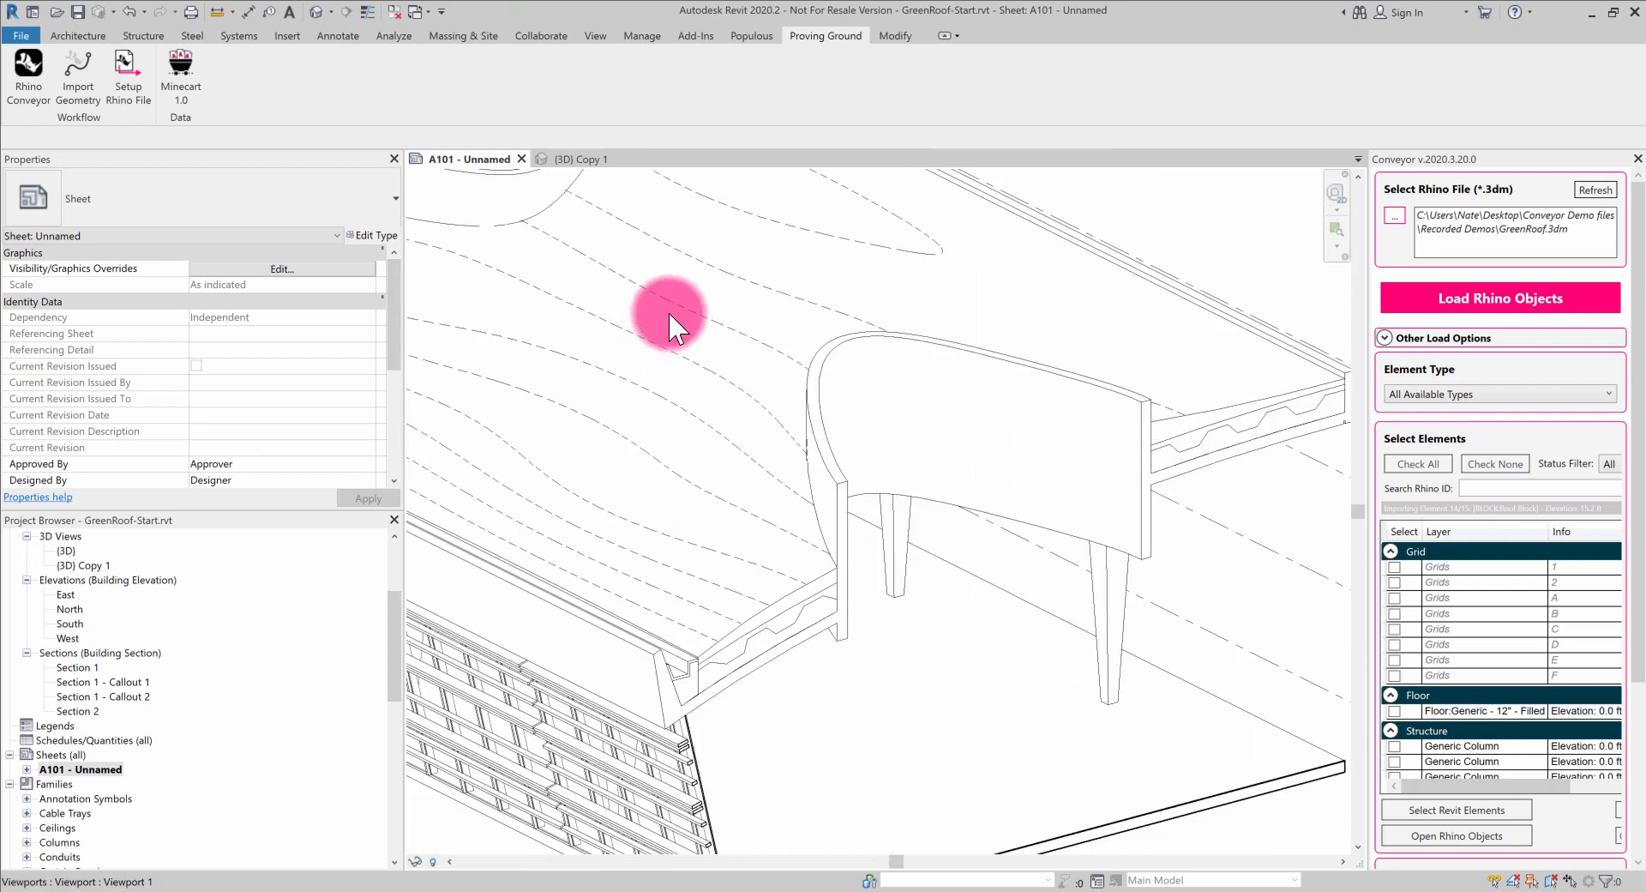
# Pan across the roof edge detail, the dashed-contour 3D view and the roof canopy.
pyautogui.moveTo(672, 315); pyautogui.dragTo(997, 536)
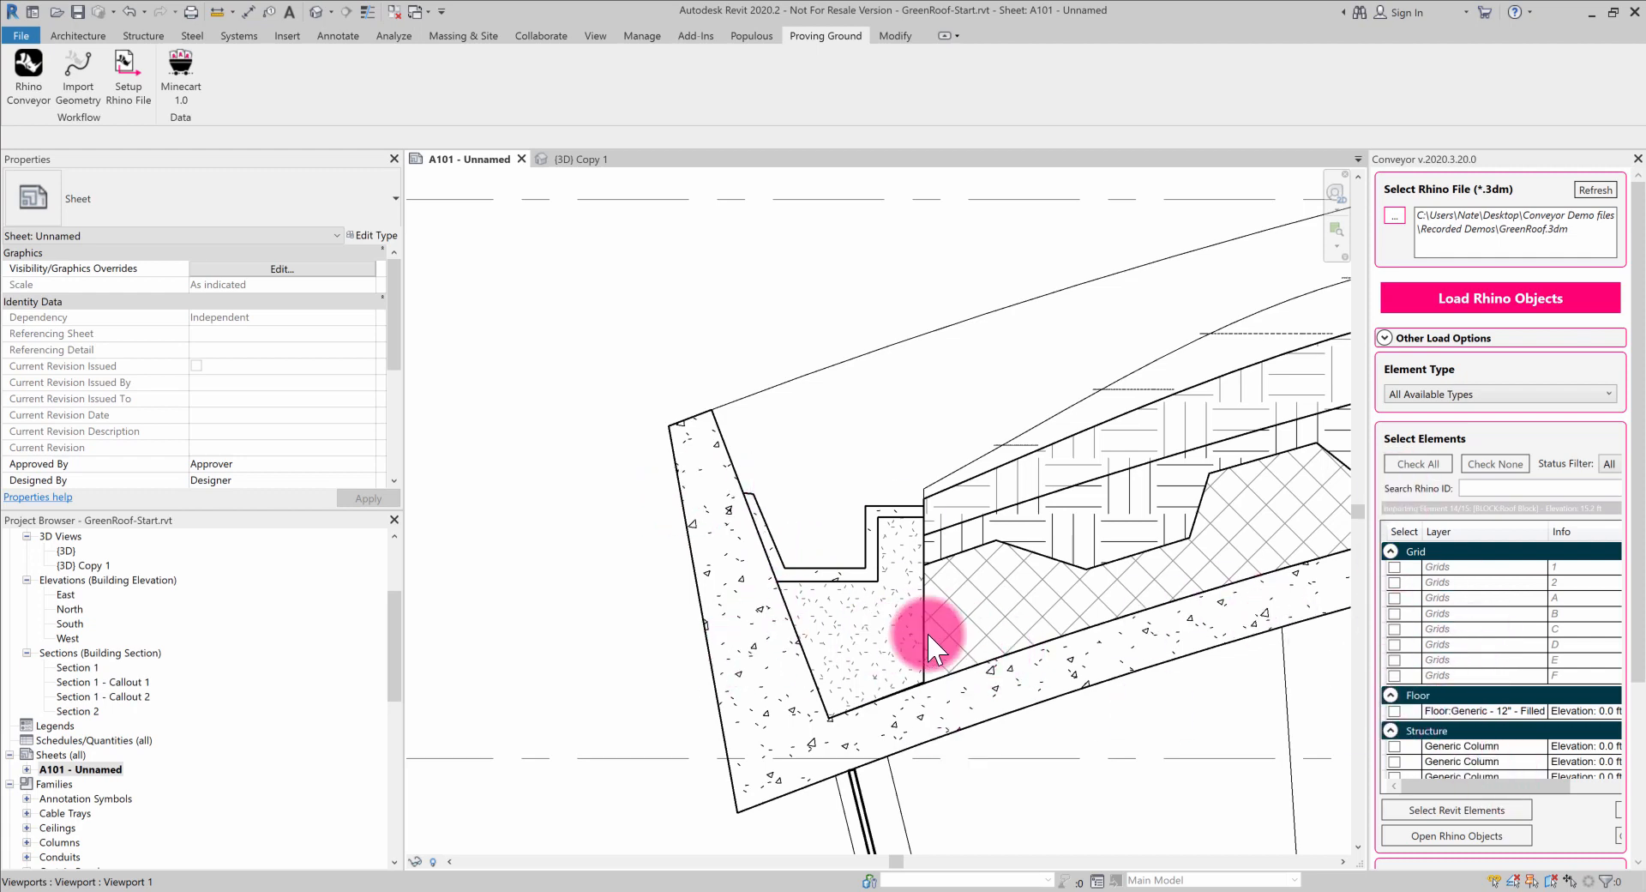
pyautogui.moveTo(760, 657)
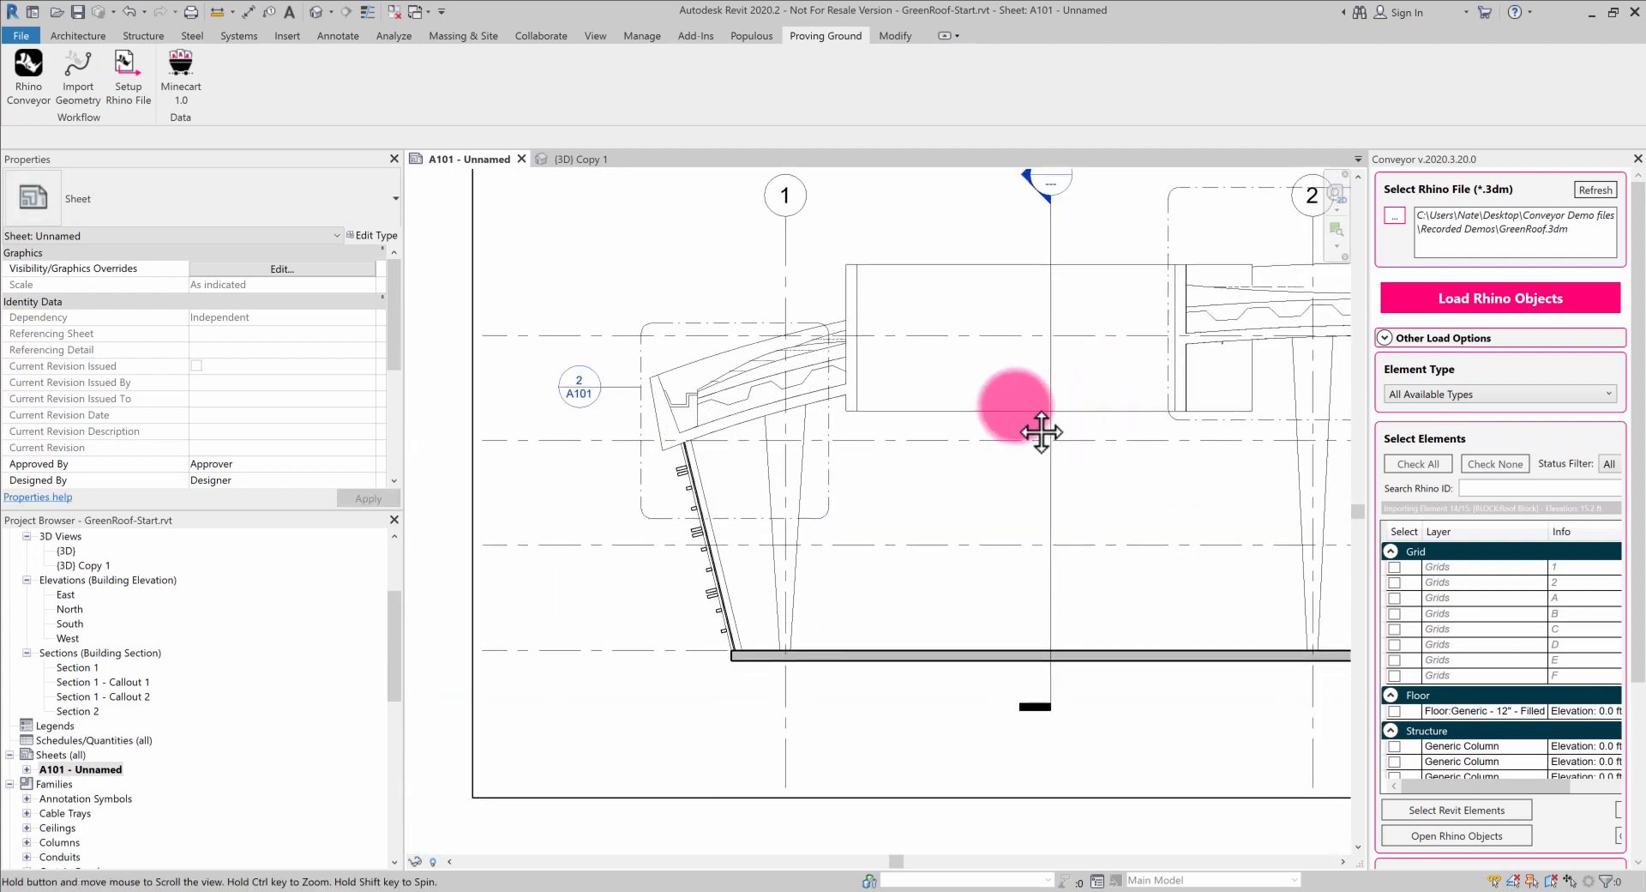
pyautogui.moveTo(1044, 431); pyautogui.dragTo(927, 523)
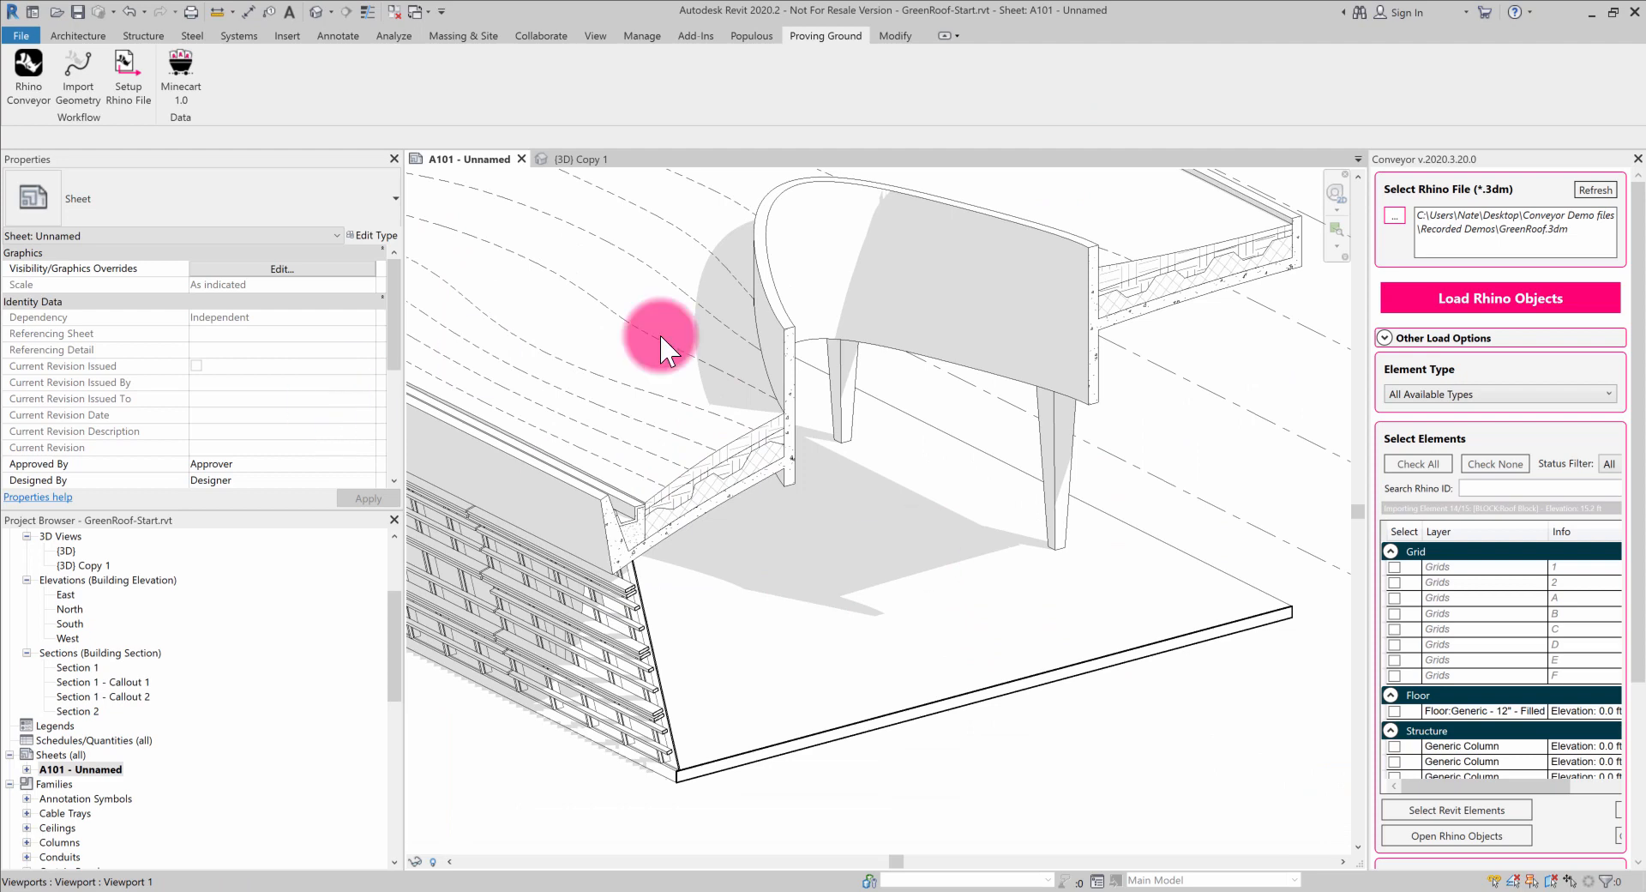
pyautogui.moveTo(661, 347); pyautogui.dragTo(1102, 546)
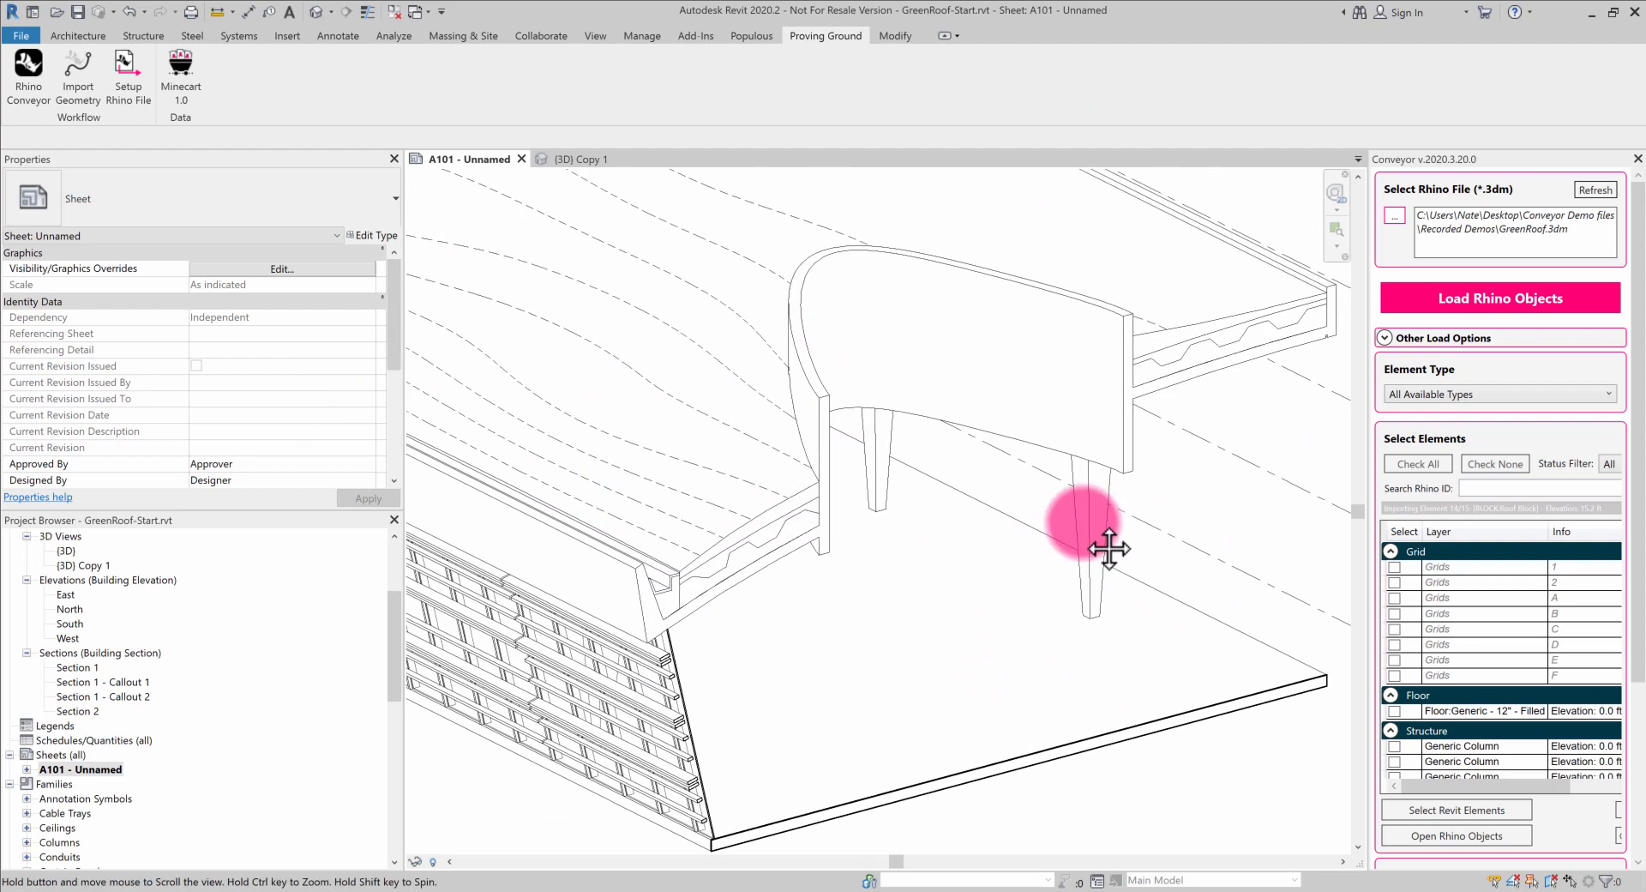